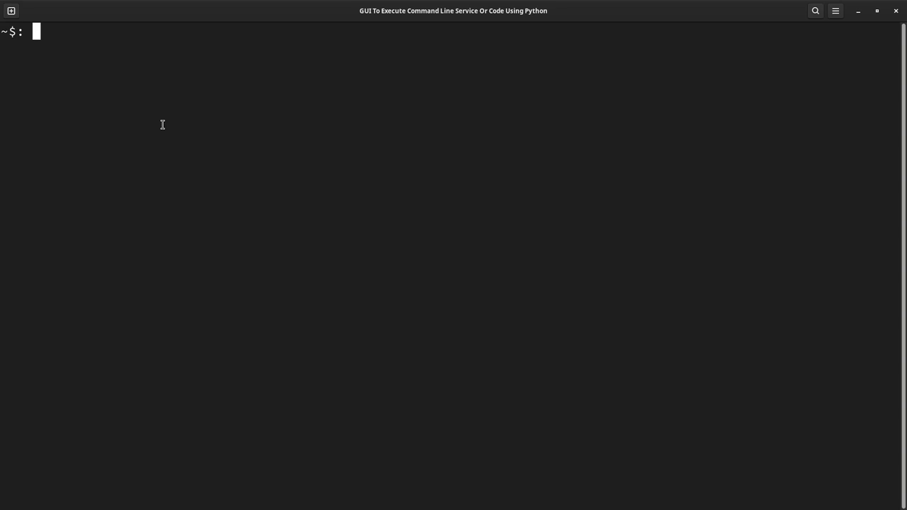
Run 'systemctl status mariadb', see it active (running), and quit back to the prompt.
text(systemctl)
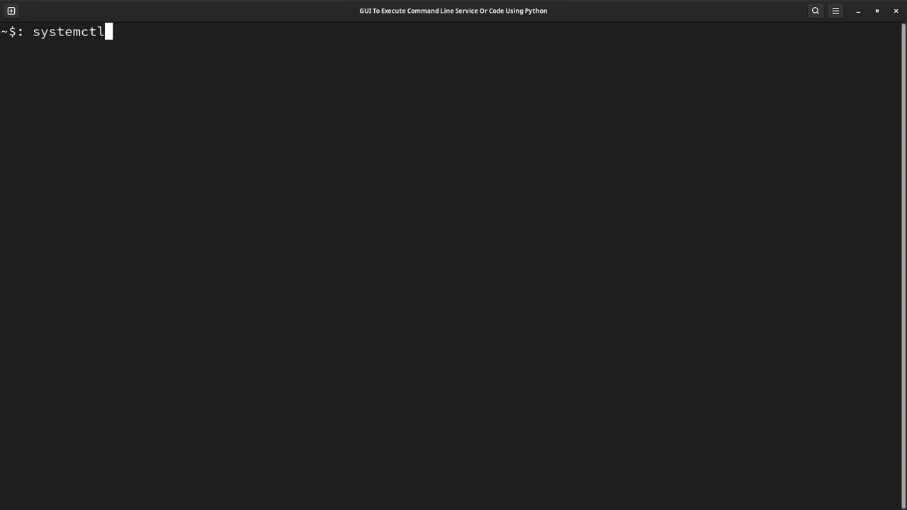
text(mariadb)
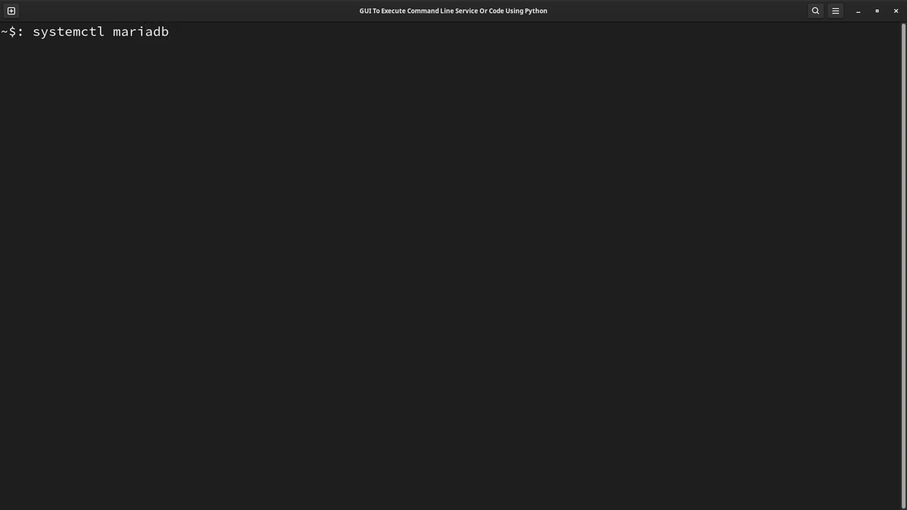
text(s)
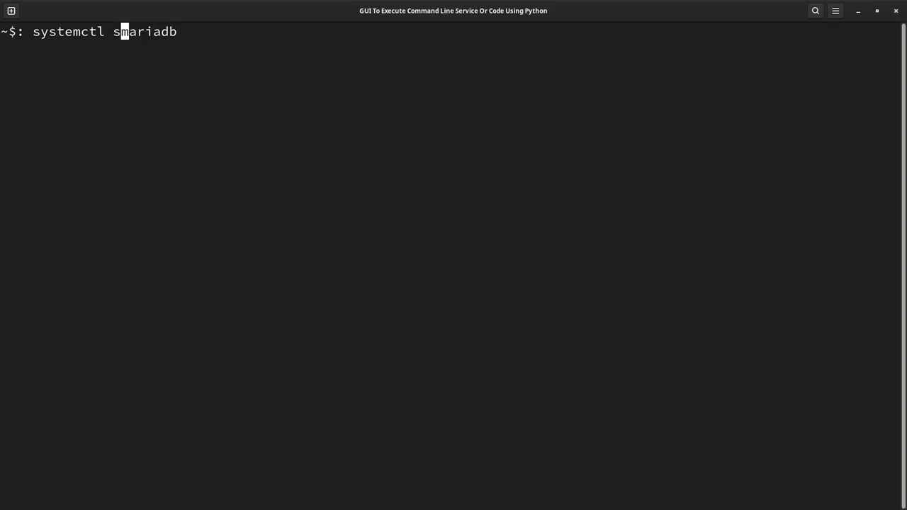
text(atus)
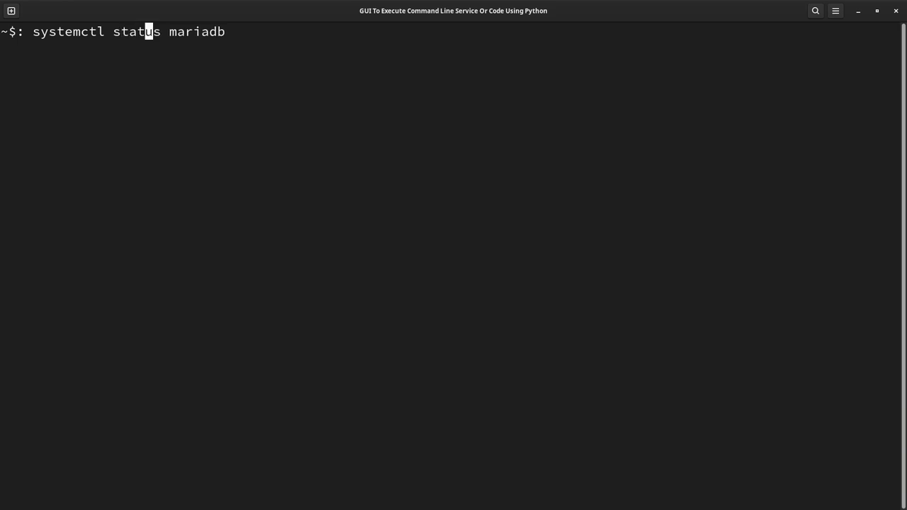
key(Return)
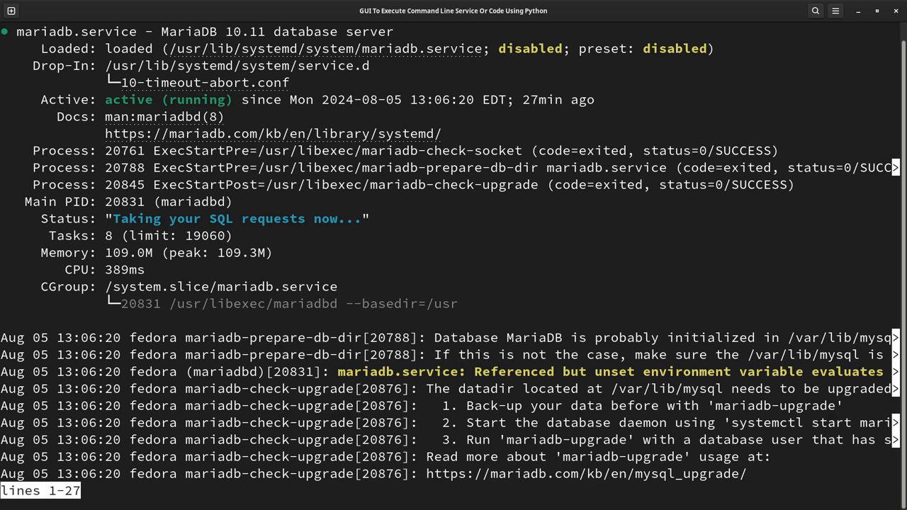
key(q)
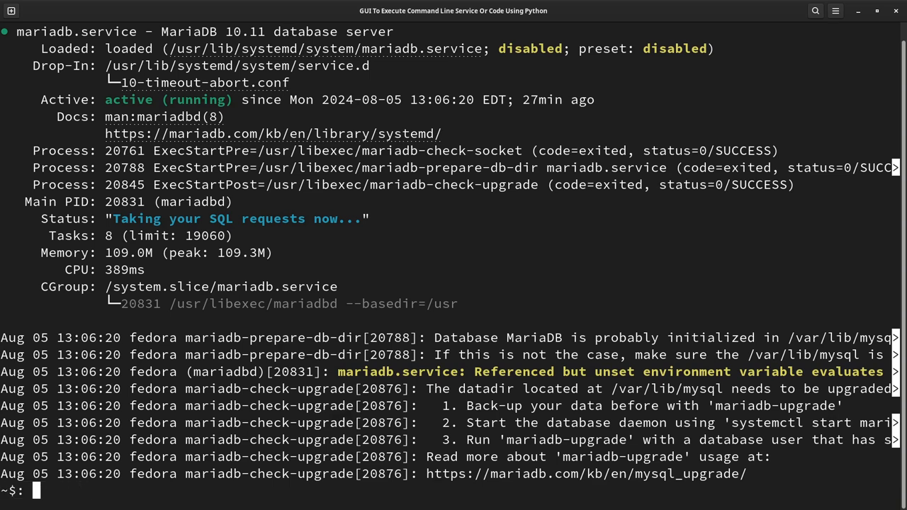
Stop MariaDB with authentication, then re-check its status, now reported inactive (dead).
text(systemctl status mariadb)
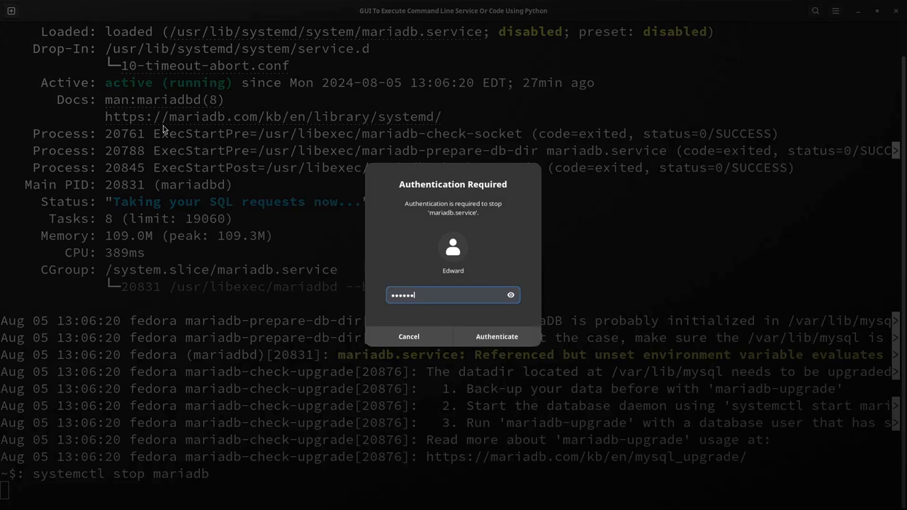
click(496, 337)
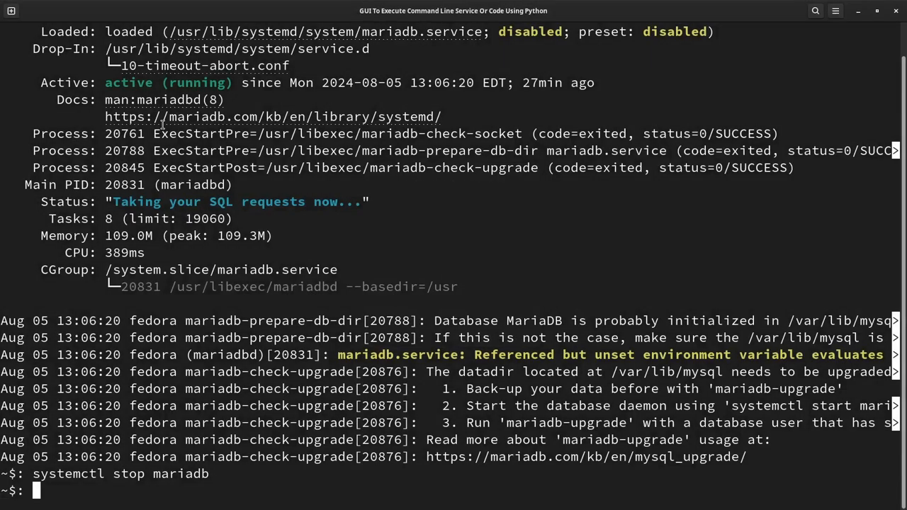
text(systemctl status mariadb)
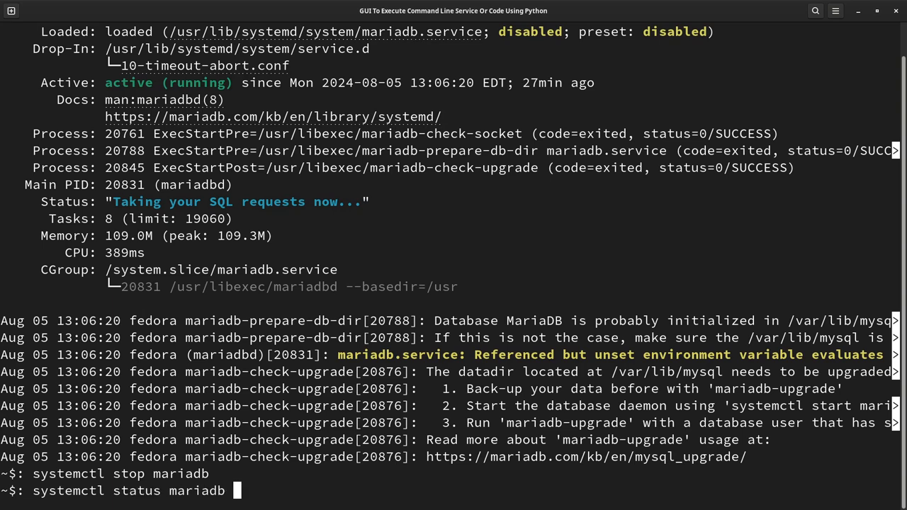
key(Return)
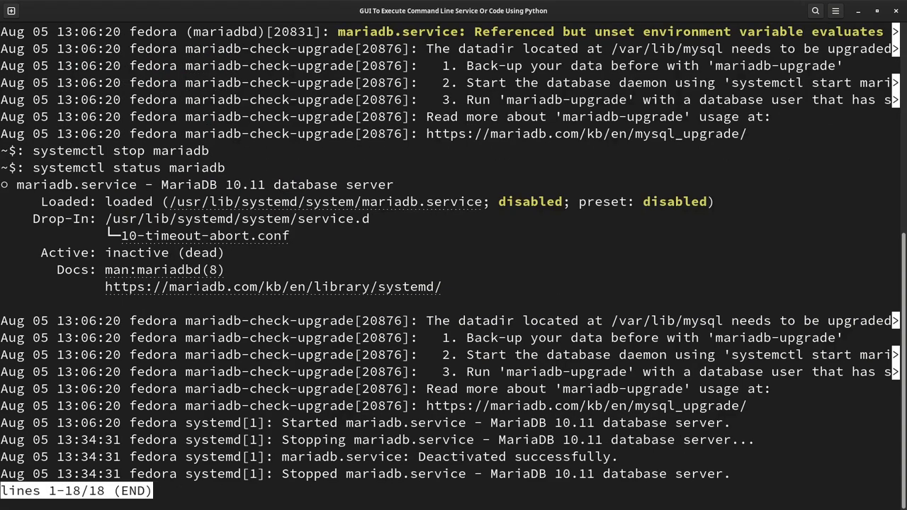
key(q)
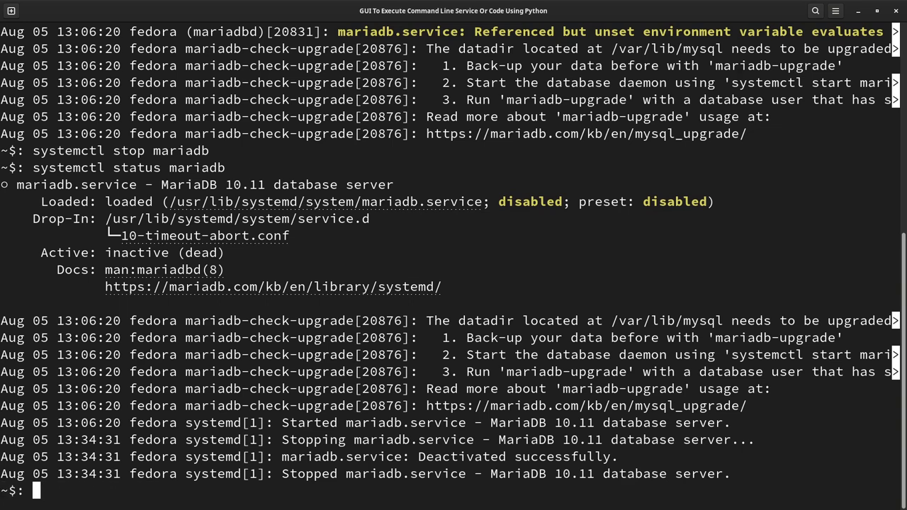
Run 'ps aux | grep mariadb' and see only the grep process itself listed.
text(ps)
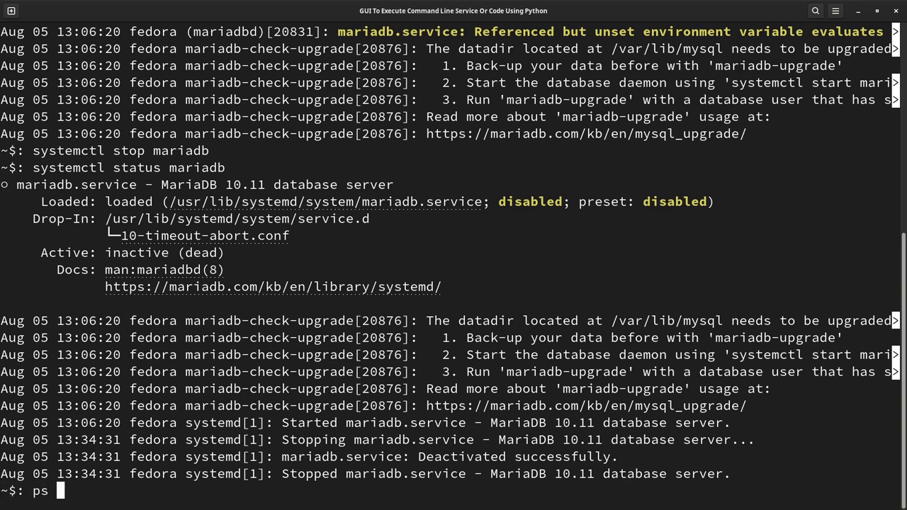
text(aux | grep m)
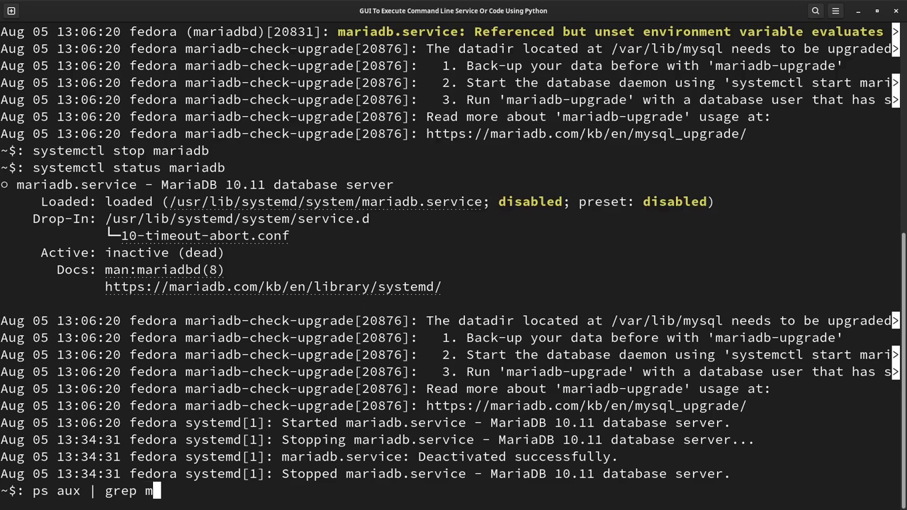
text(ariadb)
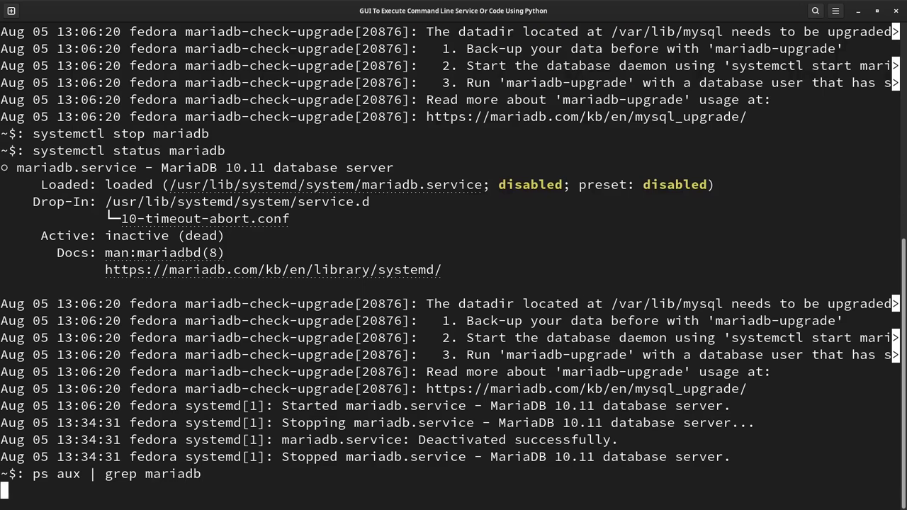
key(Return)
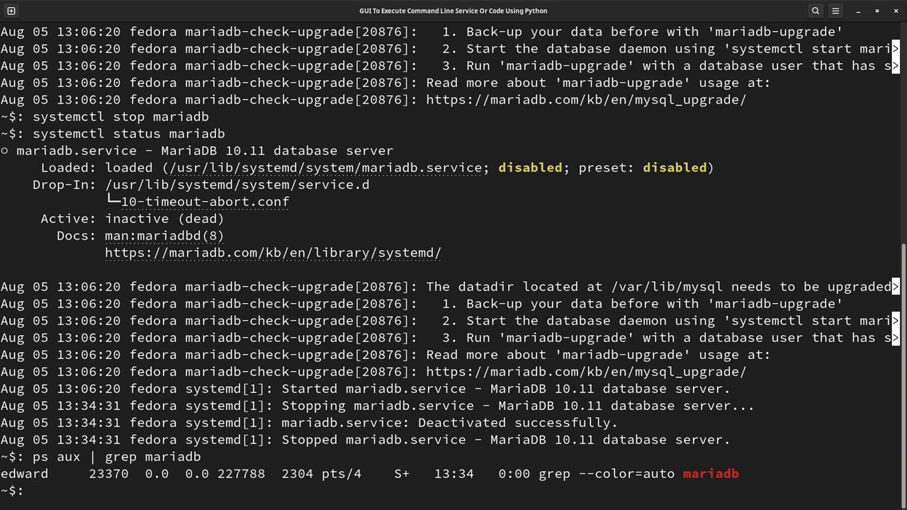
Run 'ps aux | grep mariadb | grep -v grep | head -1 | grep basedir', which returns nothing.
text(ps aux | grep mariadb |)
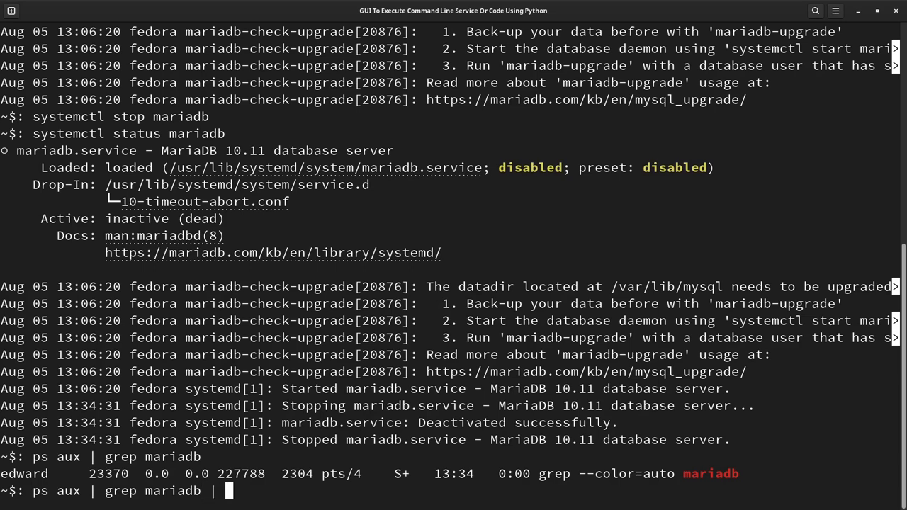
text(grep -v)
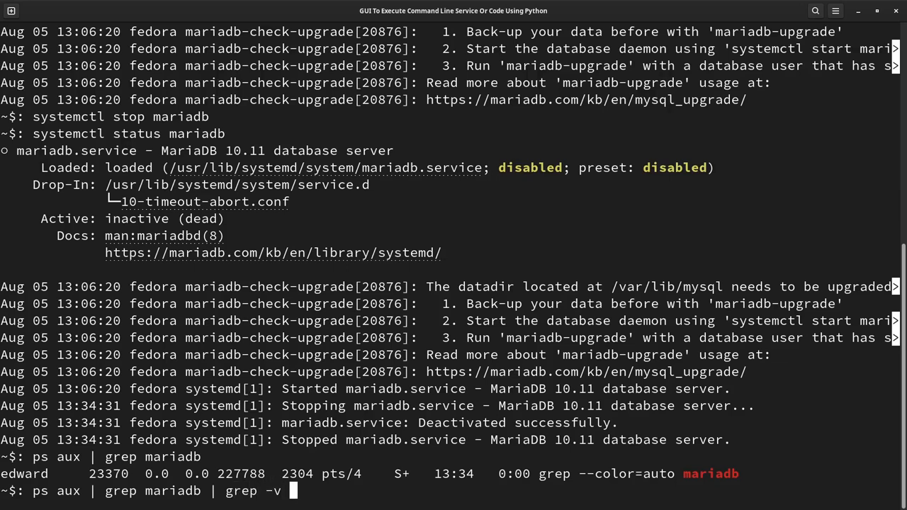
text(grep)
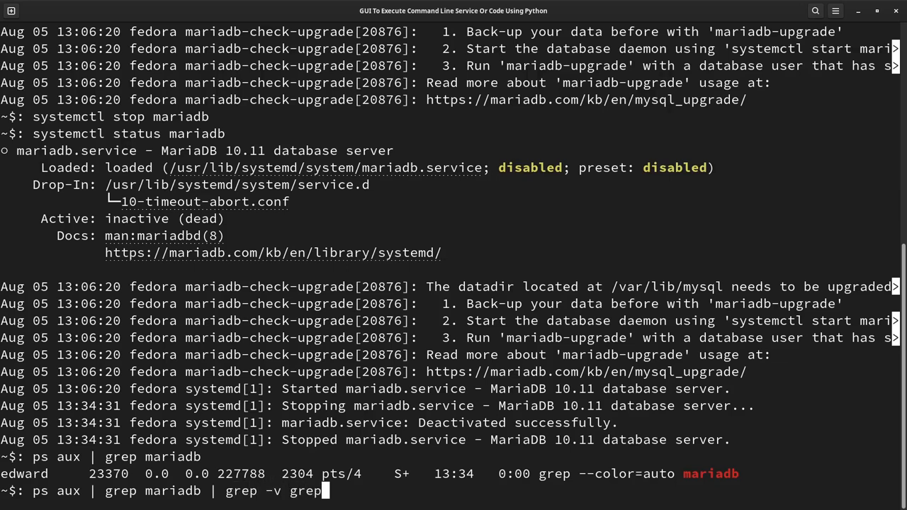
text(|)
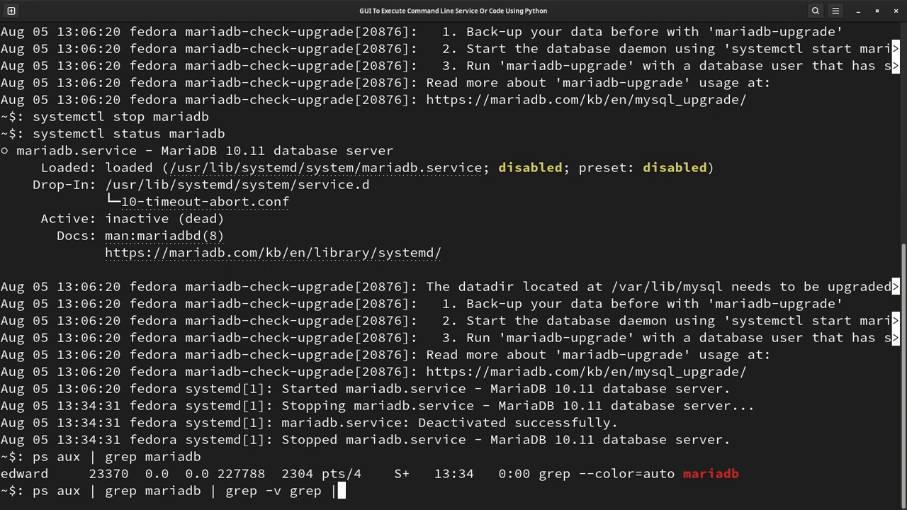
text(head)
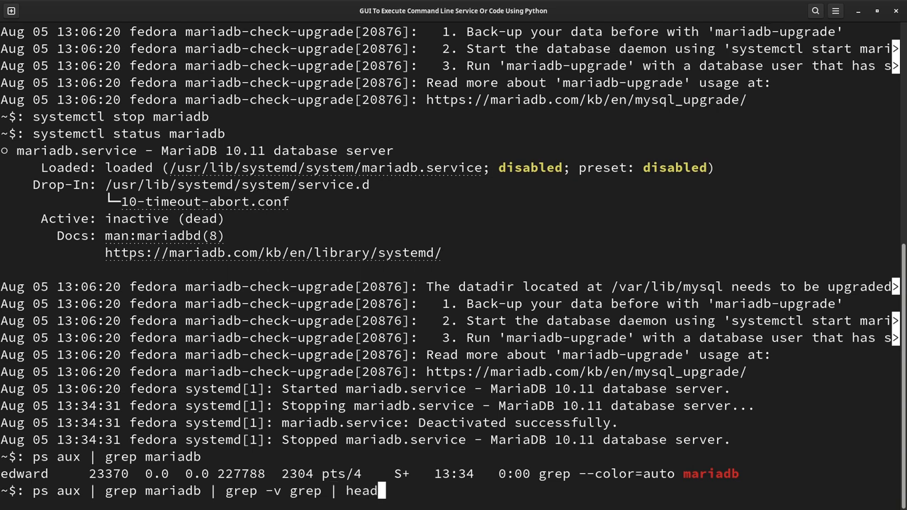
text(-1 |)
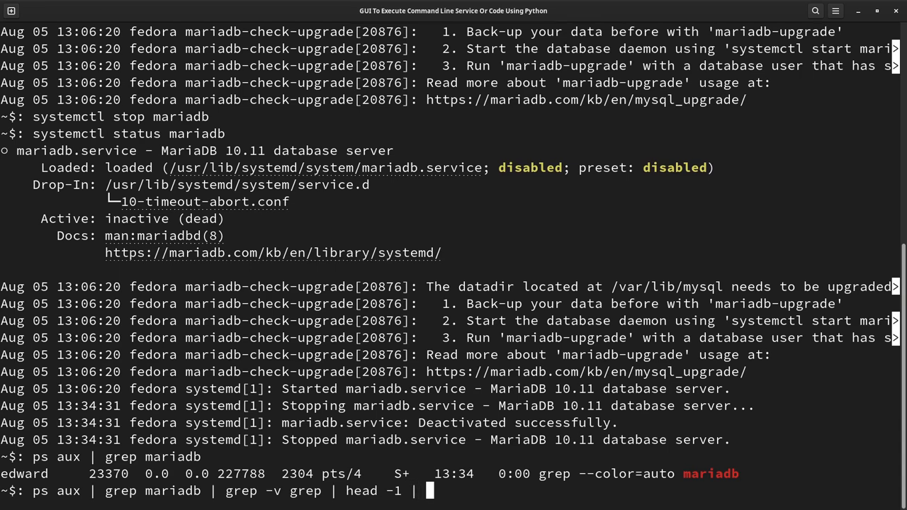
text(grep ba)
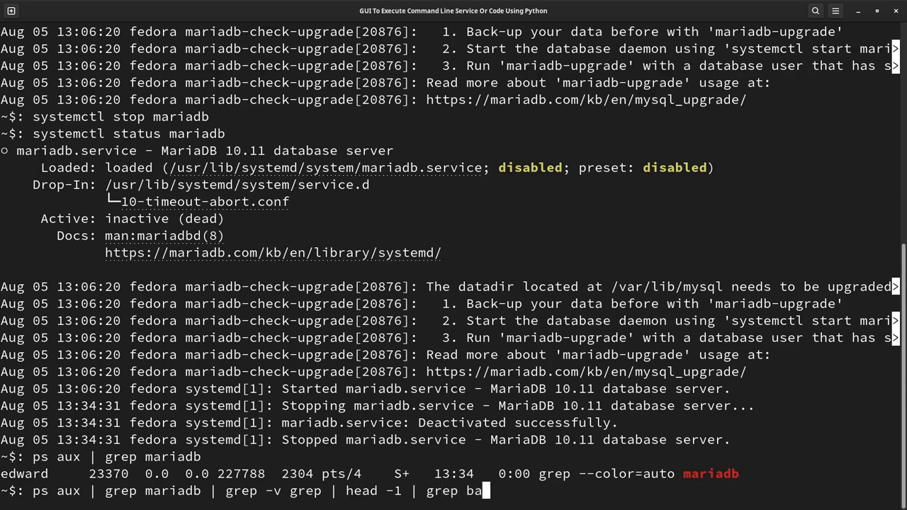
text(sedir)
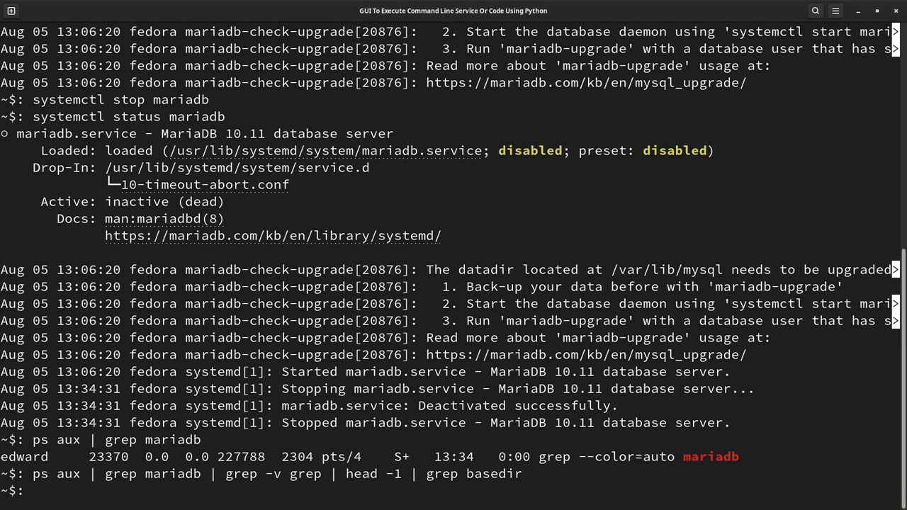
Run 'systemctl start mariadb' and authenticate with the password to start the service.
text(systemctl)
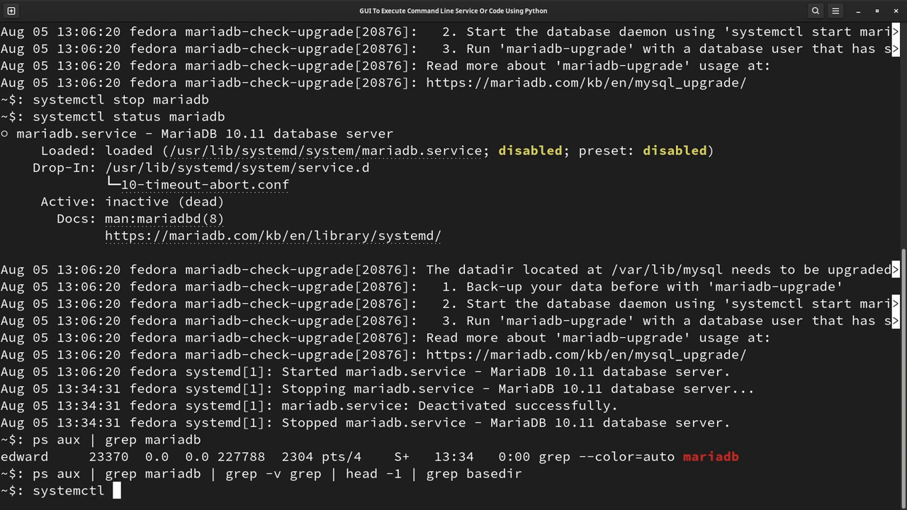
text(start)
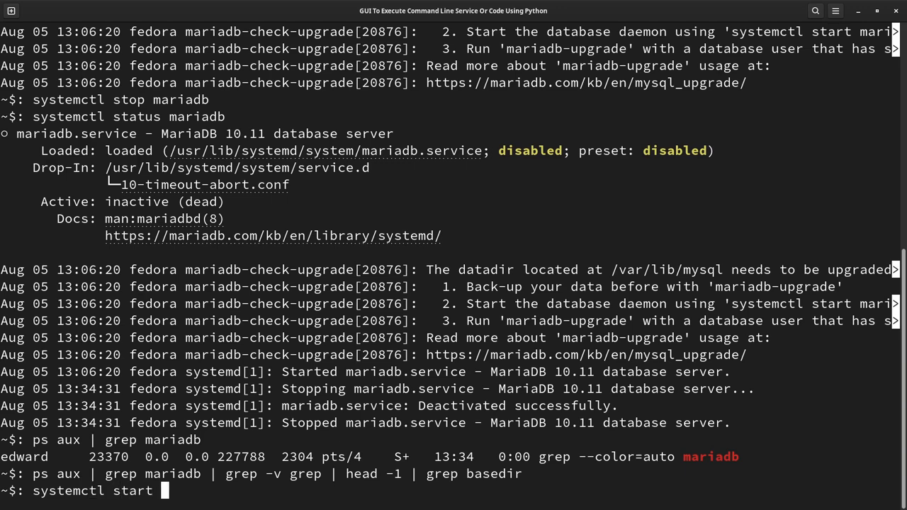
text(mar)
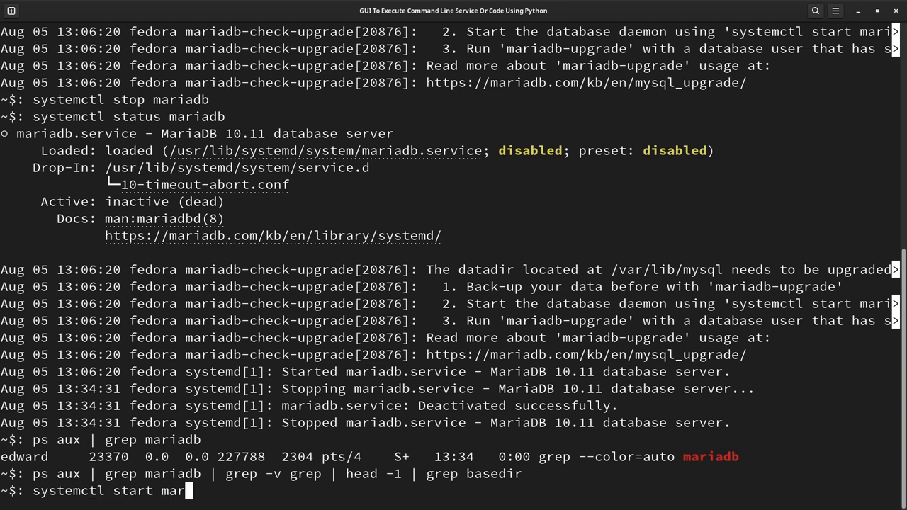
text(ia)
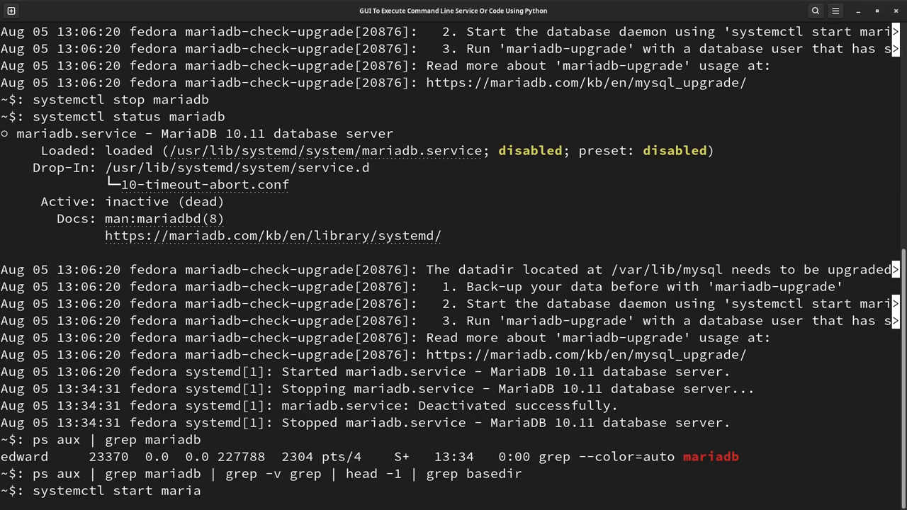
key(Return)
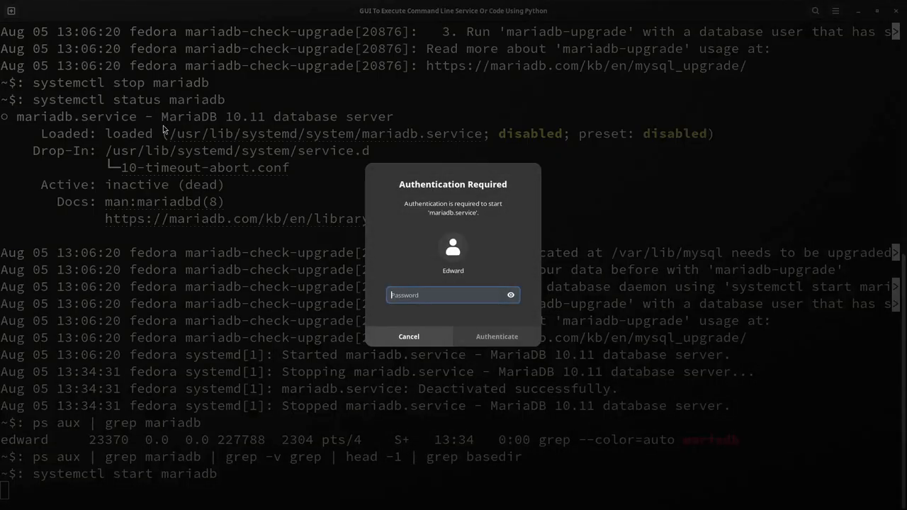
text(password)
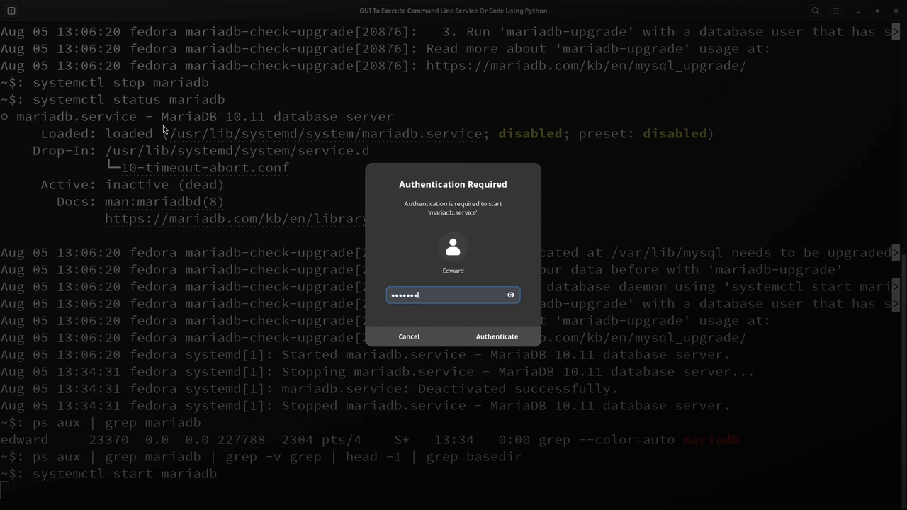
click(496, 335)
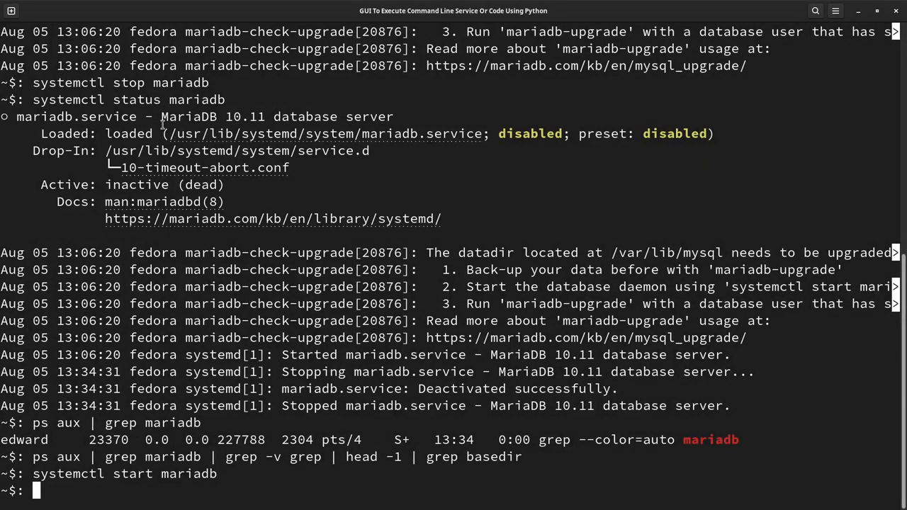
Check the status is active (running) and find the mariadbd process with basedir /usr.
text(systemctl status mariadb)
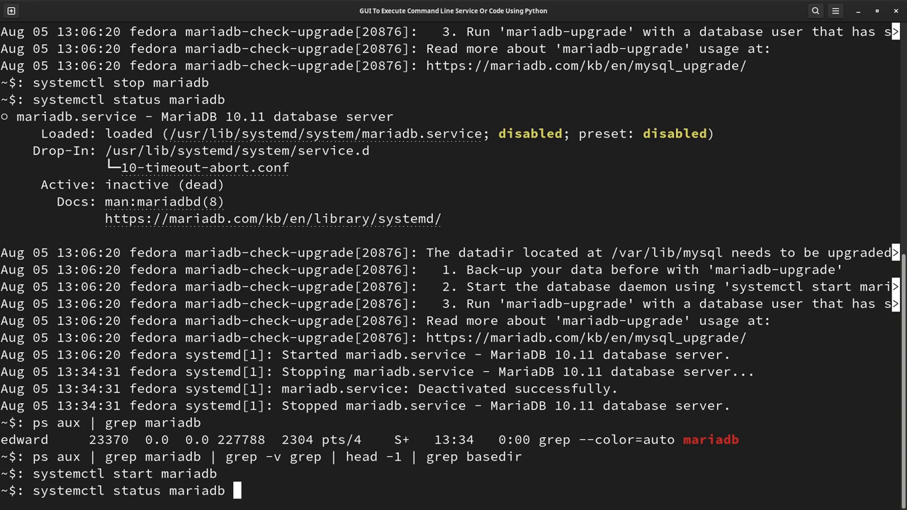
key(Return)
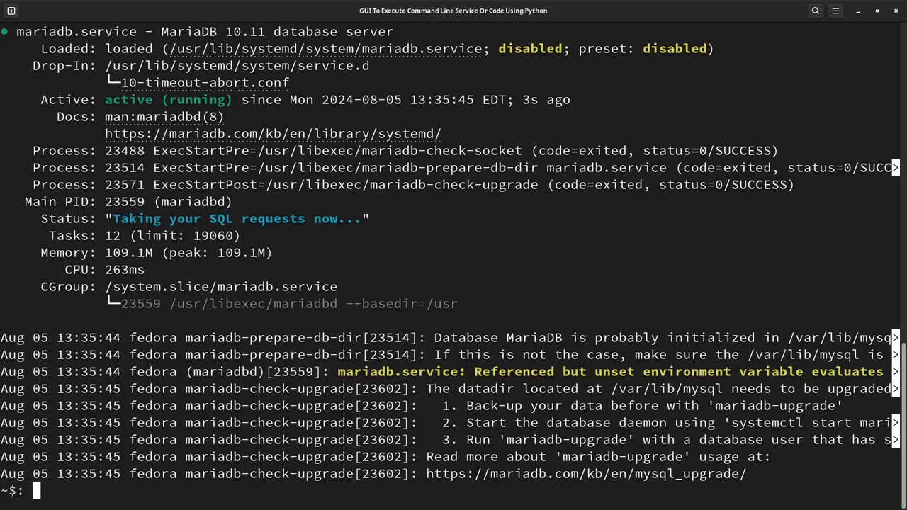
text(systemctl start mariadb)
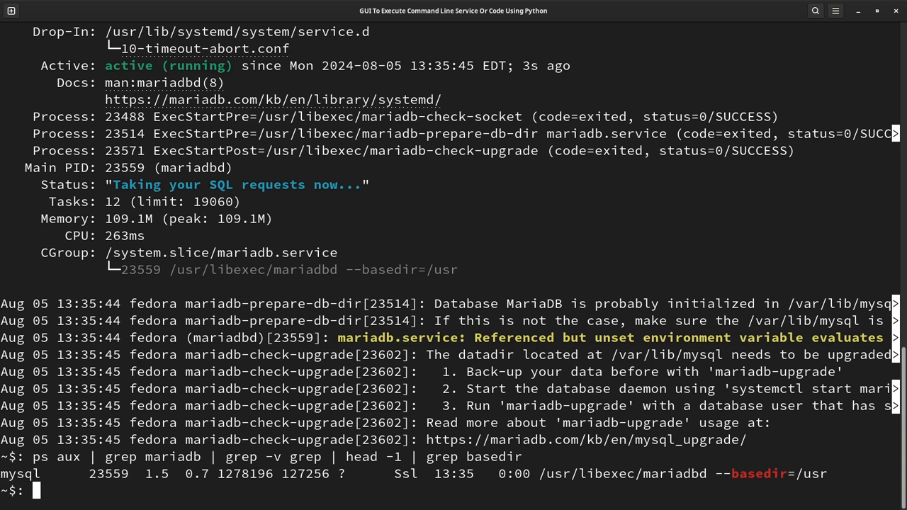
Run 'systemctl stop mariadb' and authenticate the stop request with the password.
text(systemctl start mariadb)
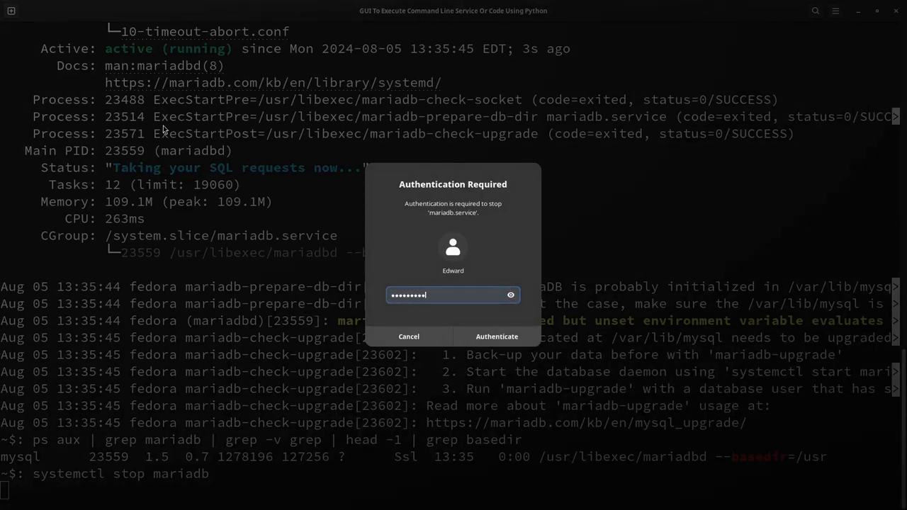
click(496, 336)
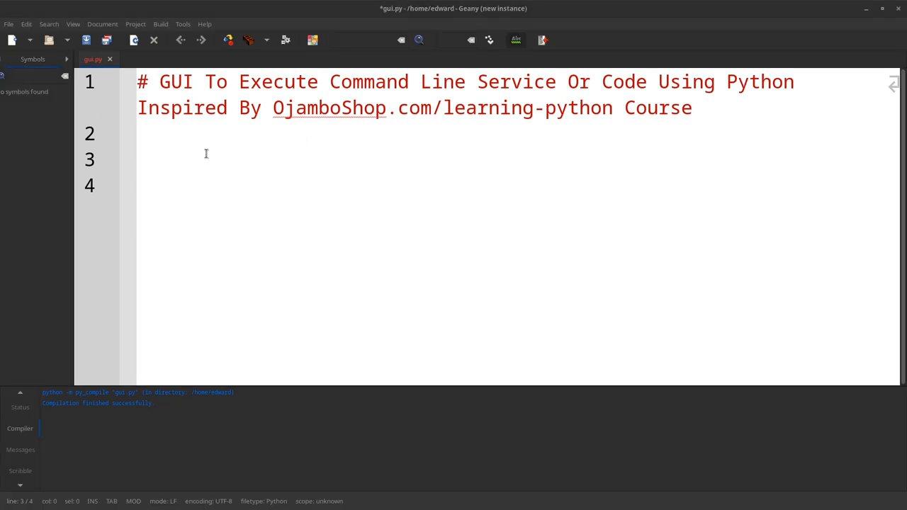
Add the import comment, 'import tkinter as tk' and 'import subprocess' to gui.py.
text(# Import Tkinter Module And Create Instance Of Tkinter's Tk Class)
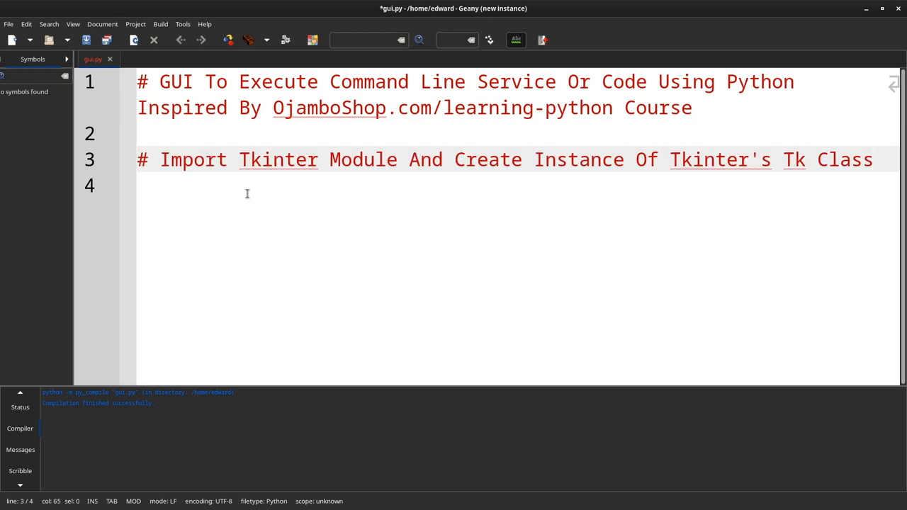
text(import)
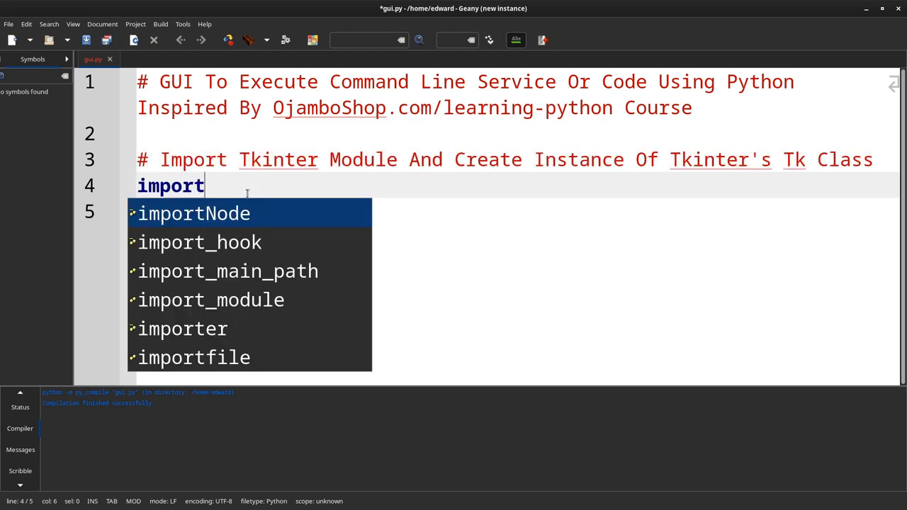
text(tikinter as)
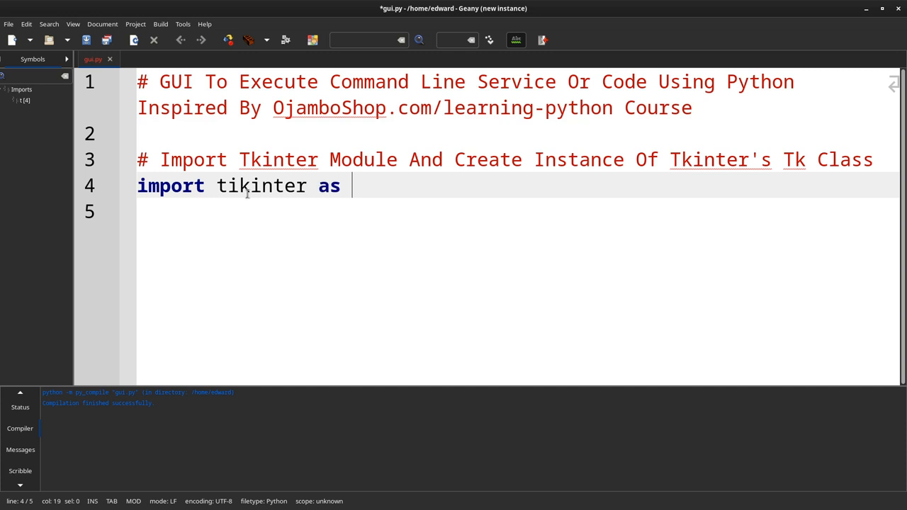
text(tk)
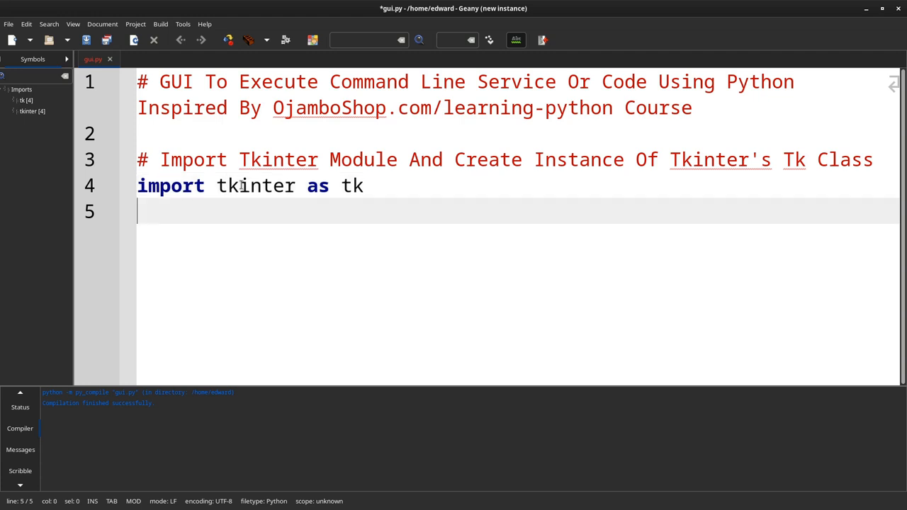
text(import)
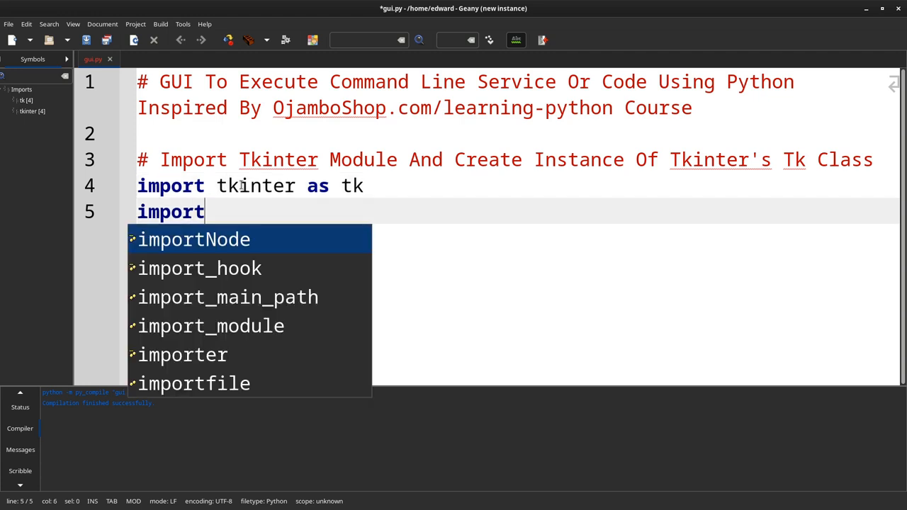
text(subprocess)
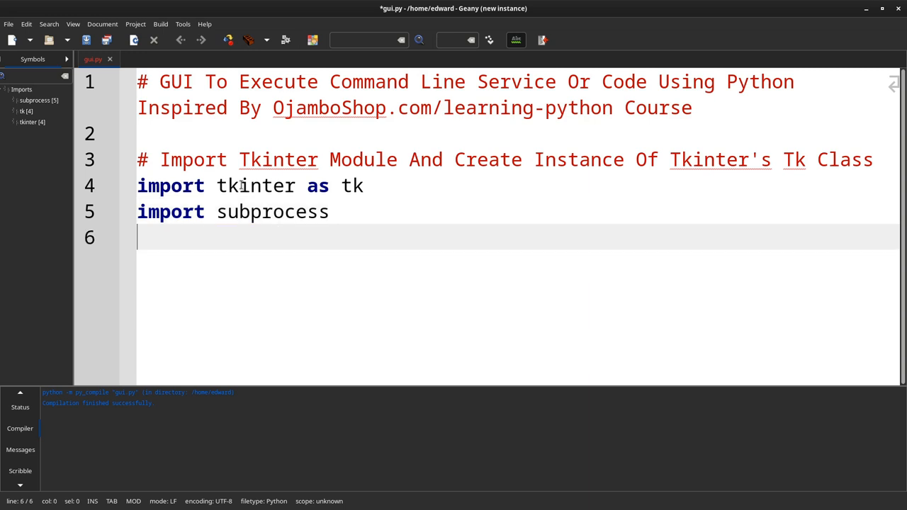
Create window = tk.Tk() and set its title to "MariaDB Toggle App".
text(window =)
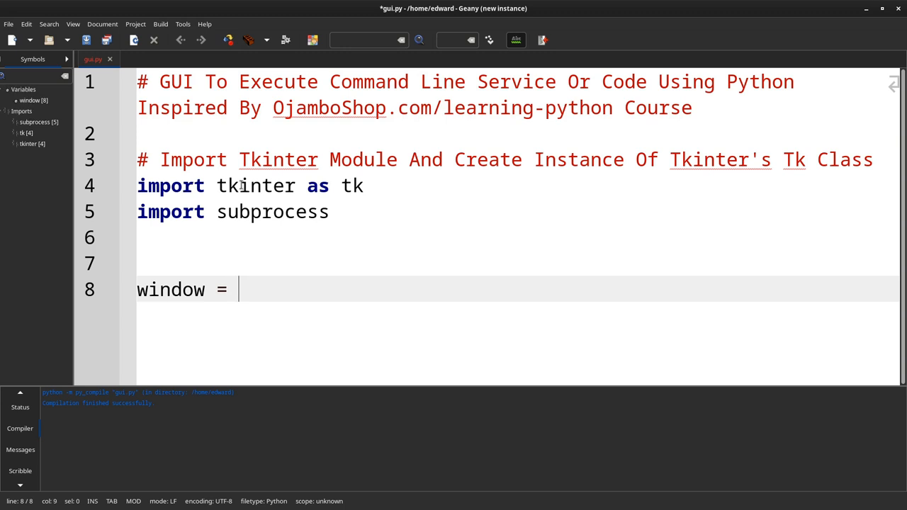
text(tk.T)
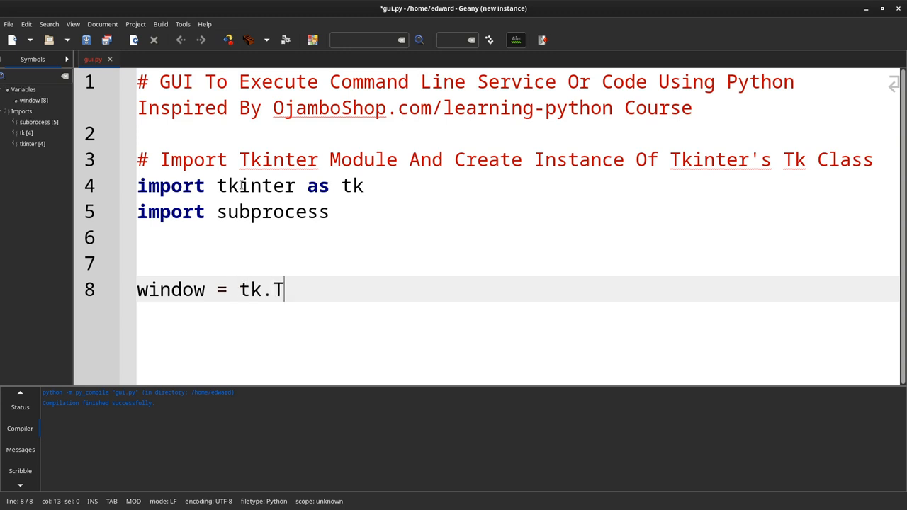
text(k())
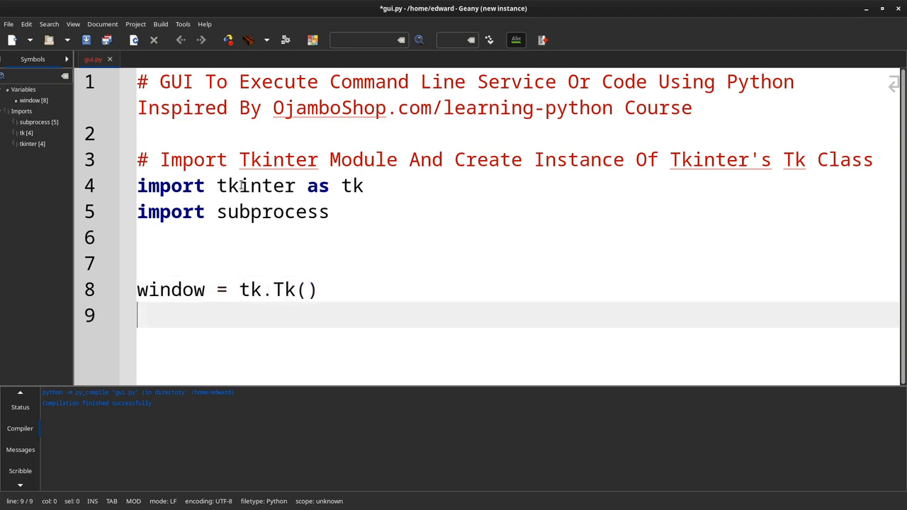
text(window)
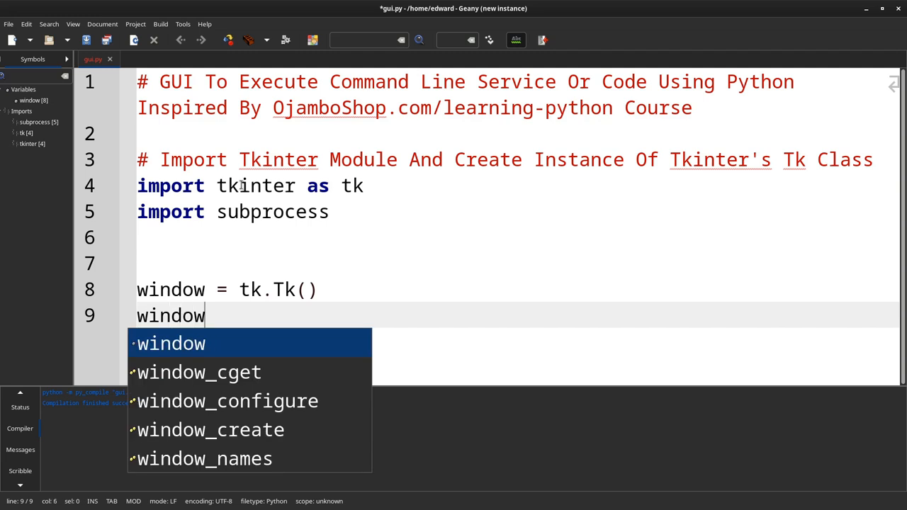
text(.titl)
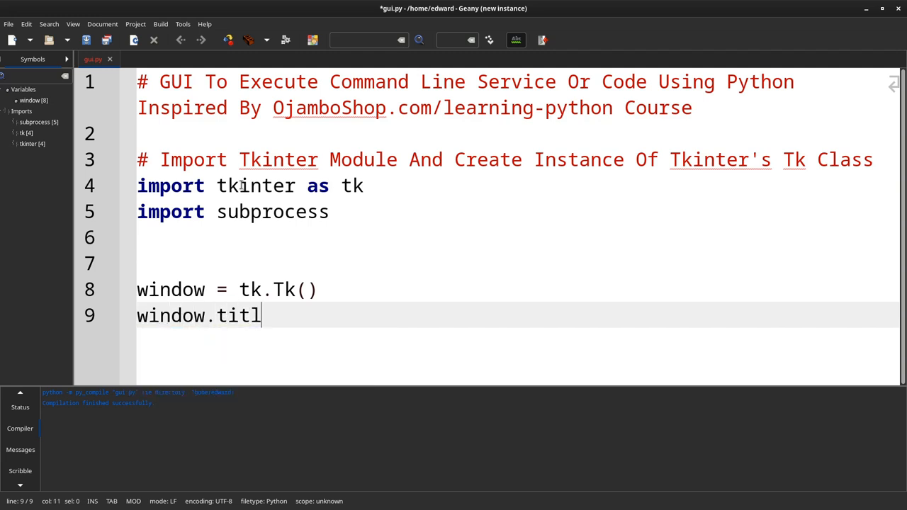
text(e("M)
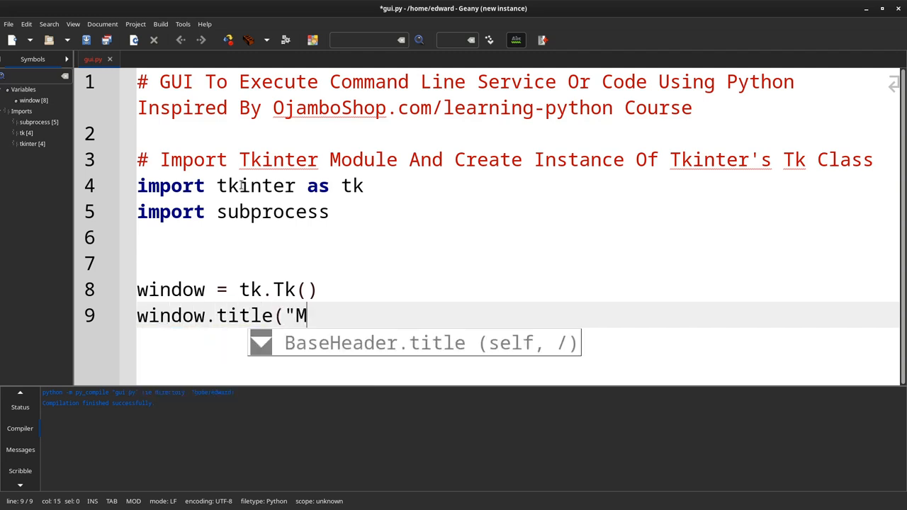
text(y A)
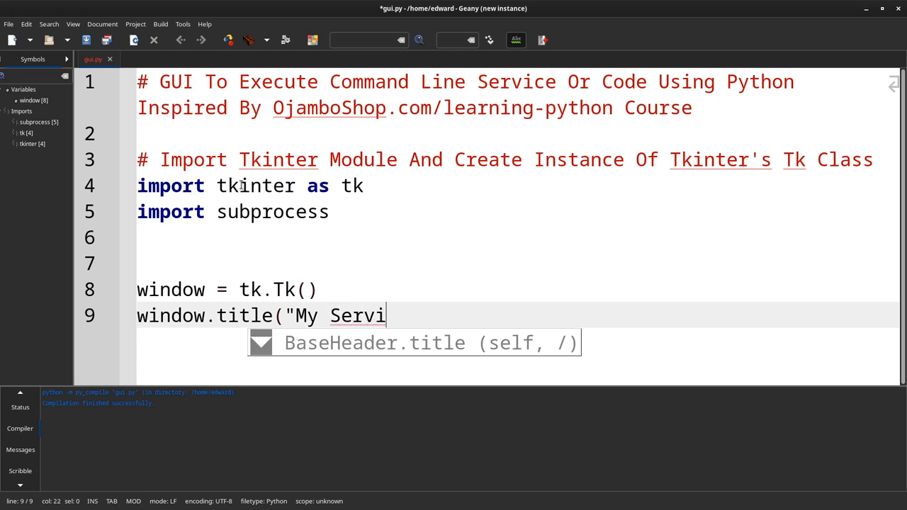
key(BackSpace)
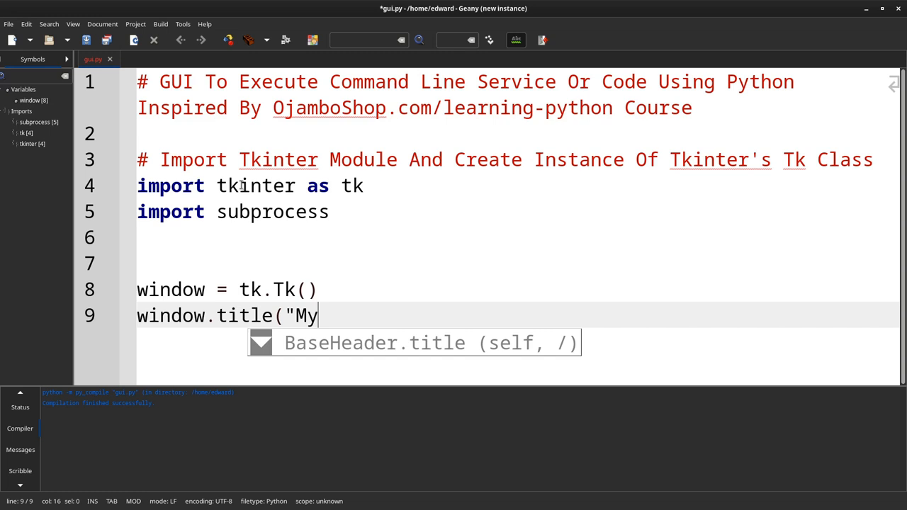
key(BackSpace)
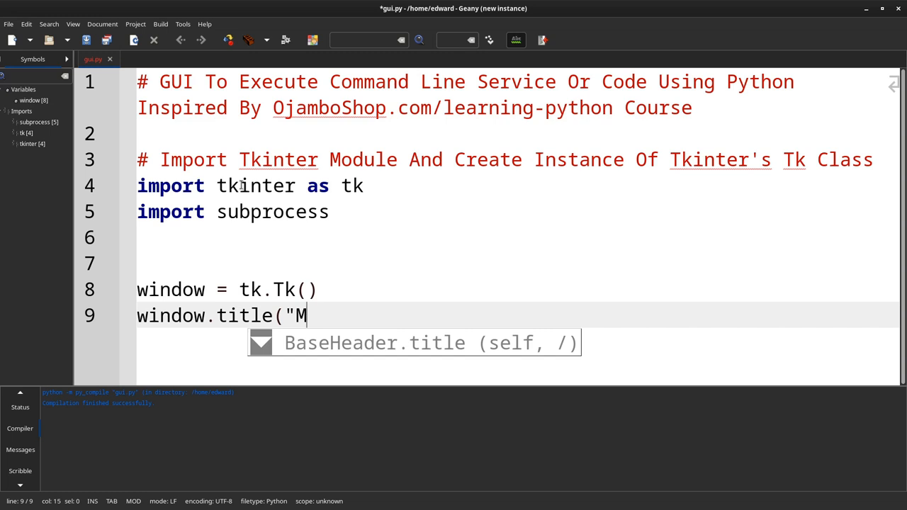
text(ariaDB S)
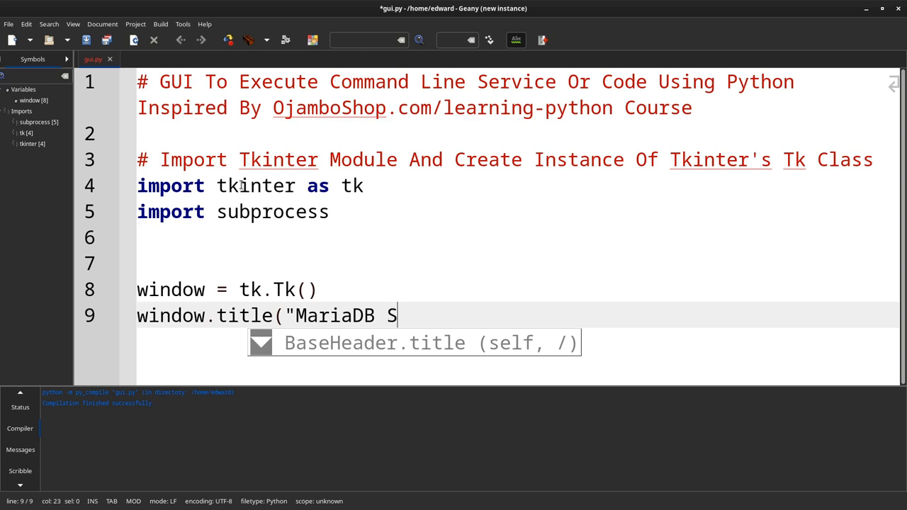
text(Toggle App"))
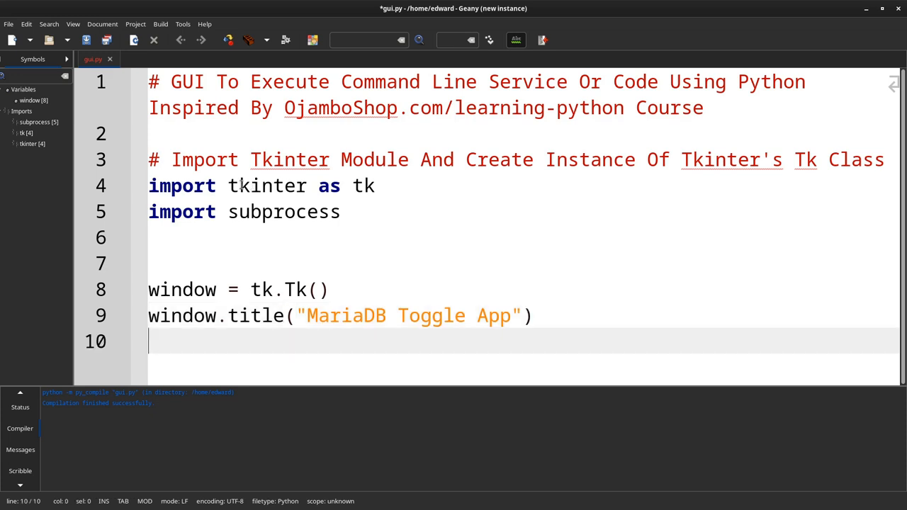
Set the window size with window.geometry("400x400").
text(window.ge)
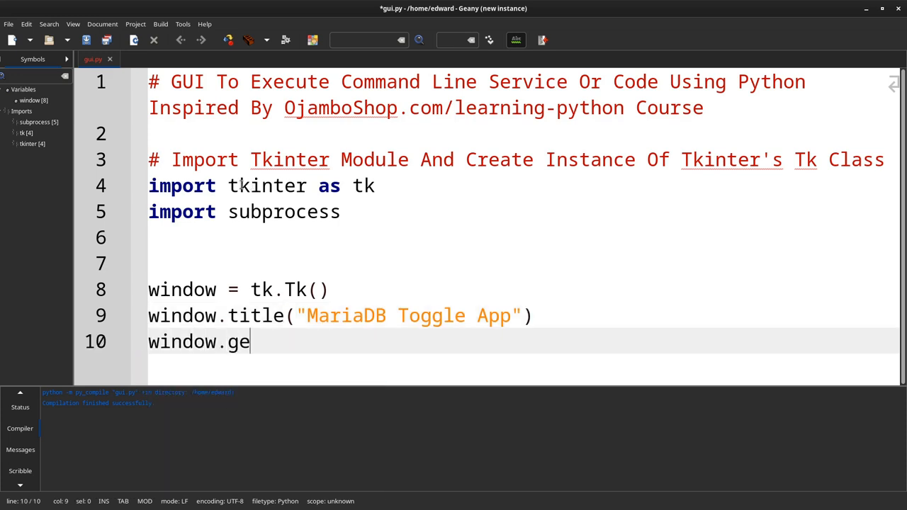
text(ometr)
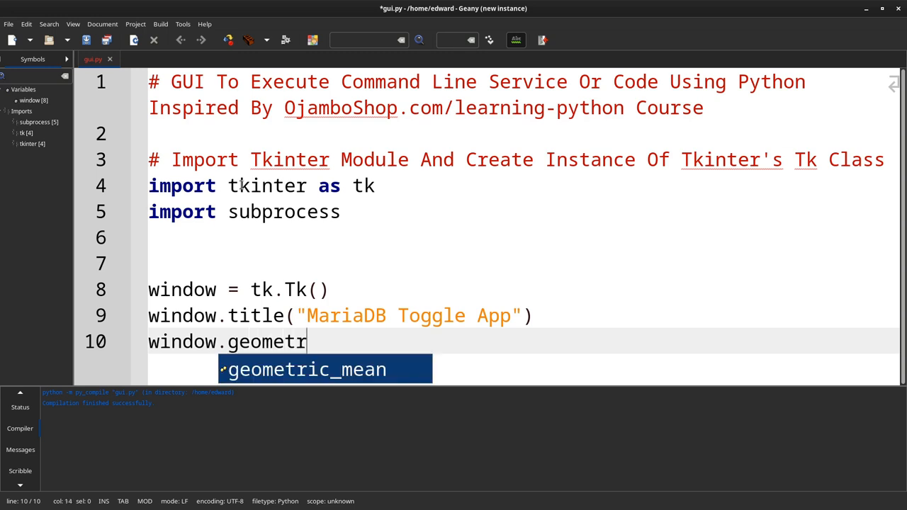
text(y("400)
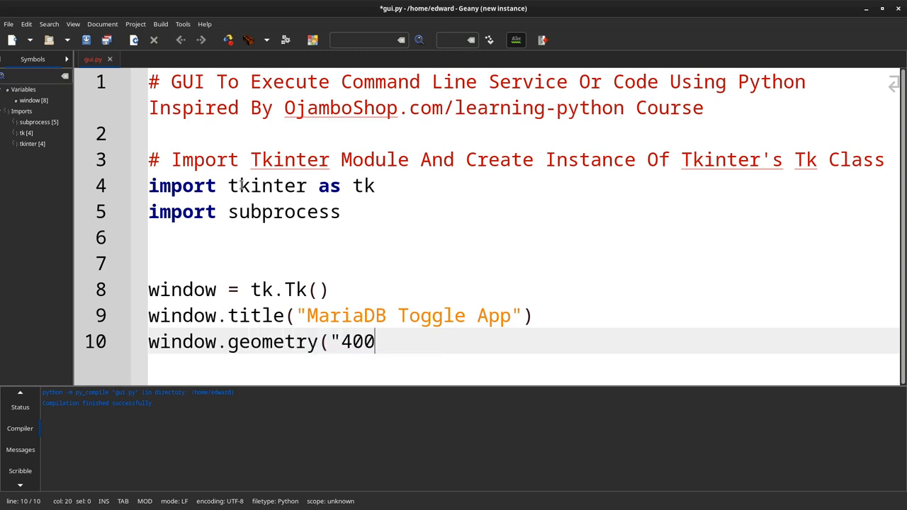
text(x400)
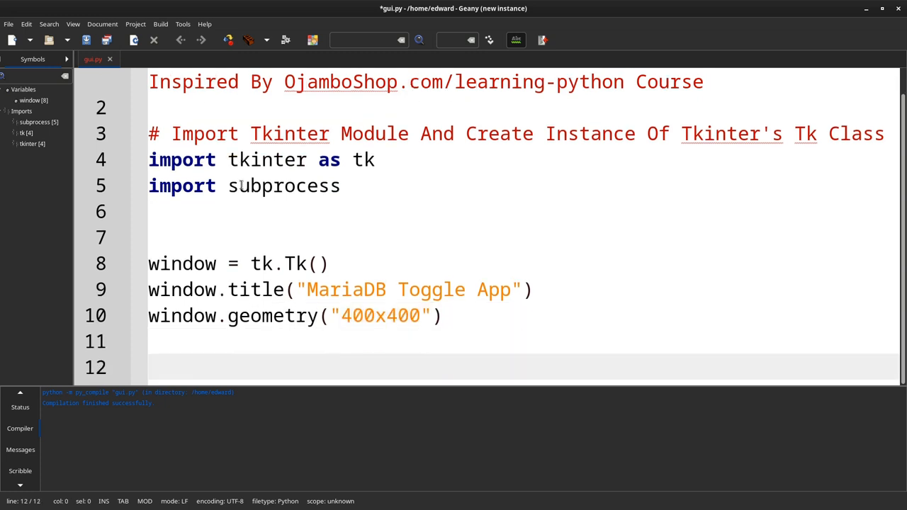
Define class App with __init__(self, master): and begin its body with self.
text(class App:)
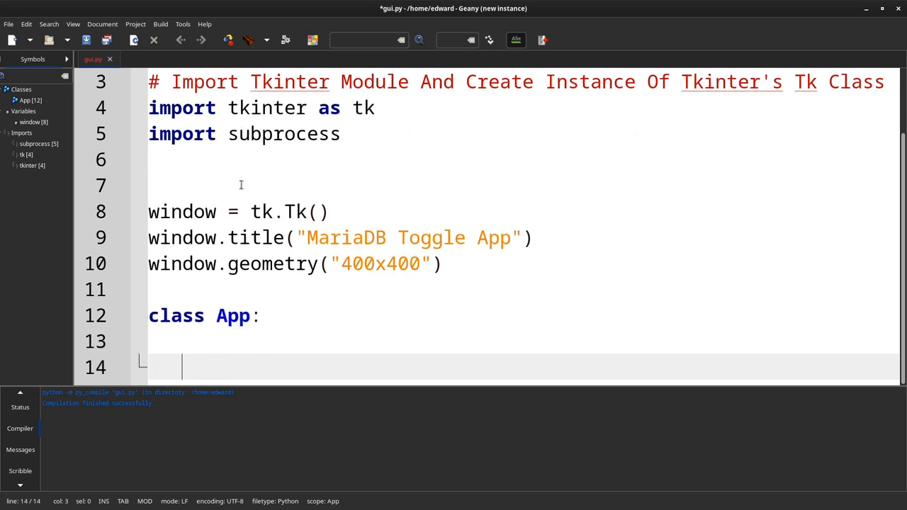
text(d)
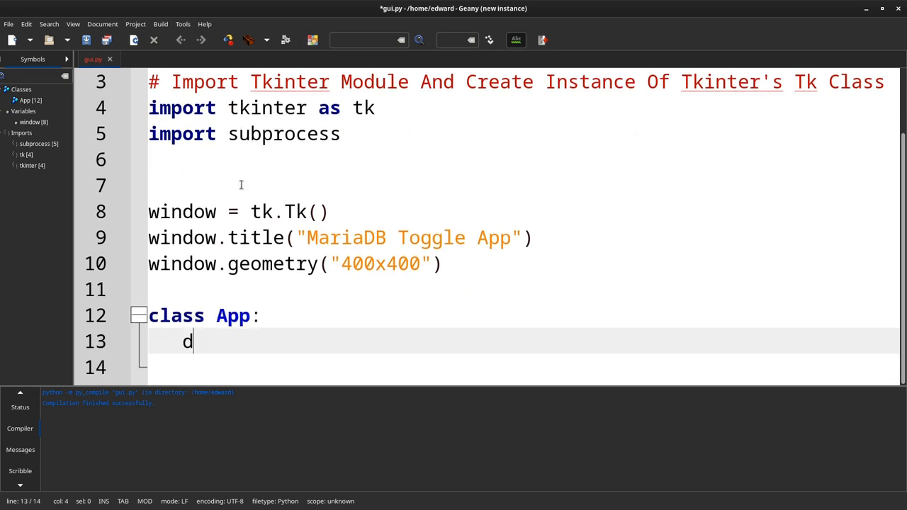
text(ef)
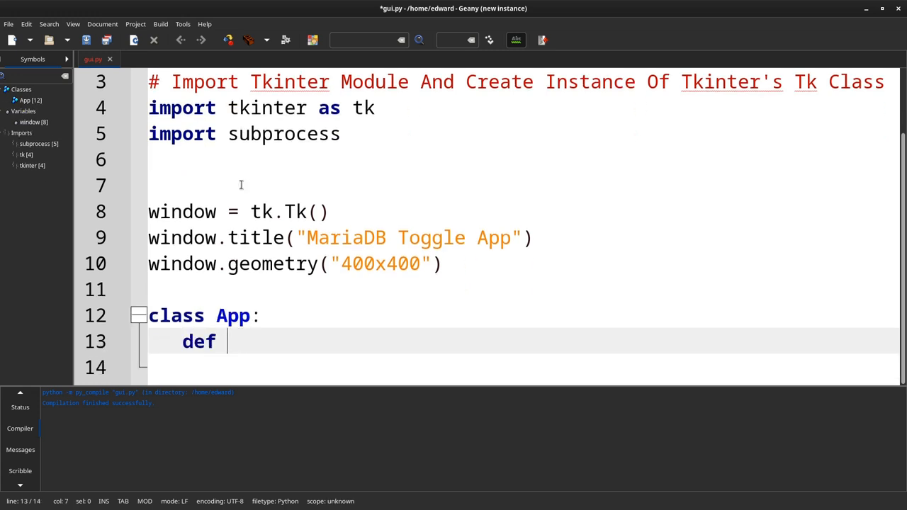
text(__int)
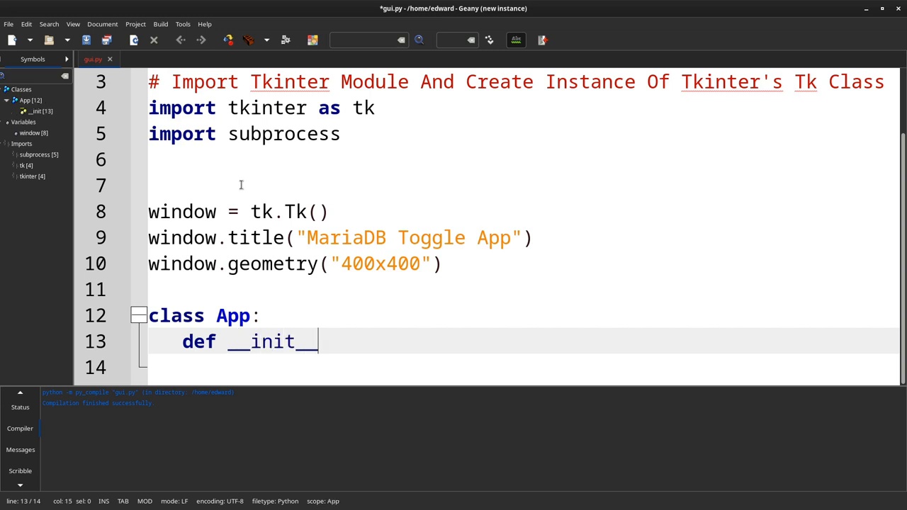
text((self)
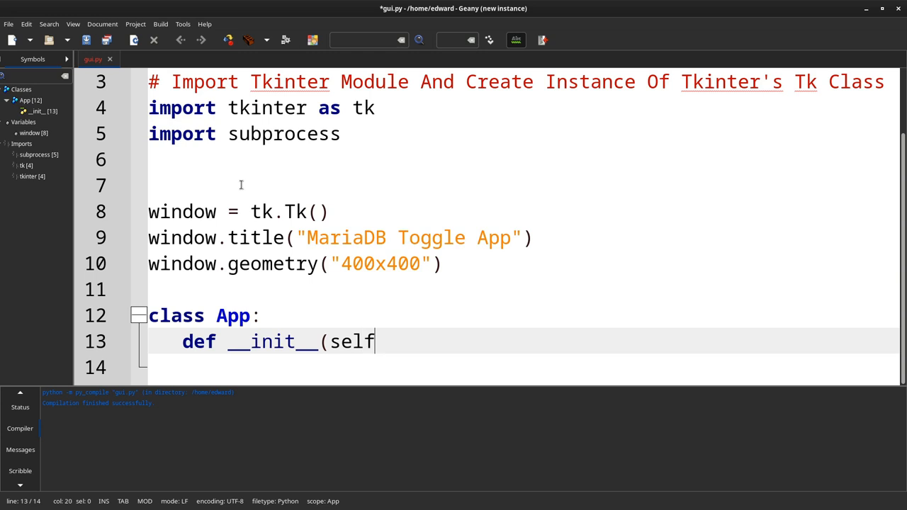
text(,)
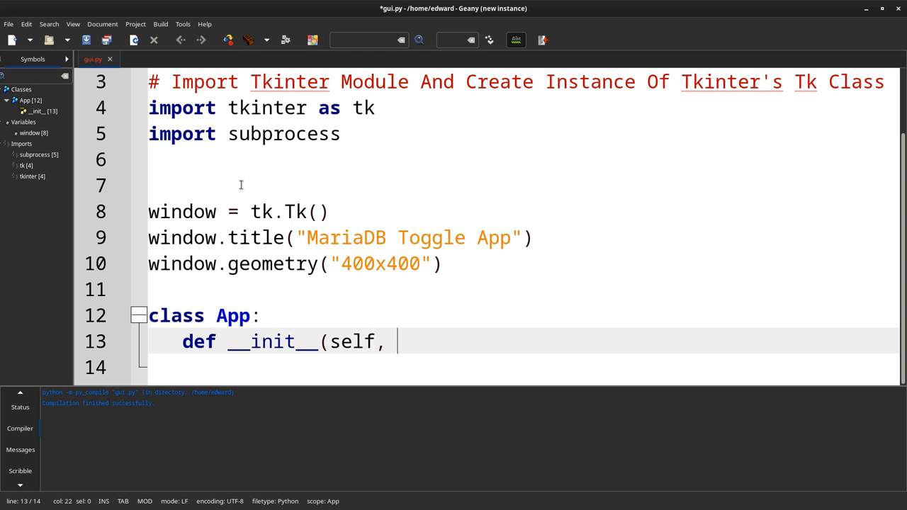
text(master))
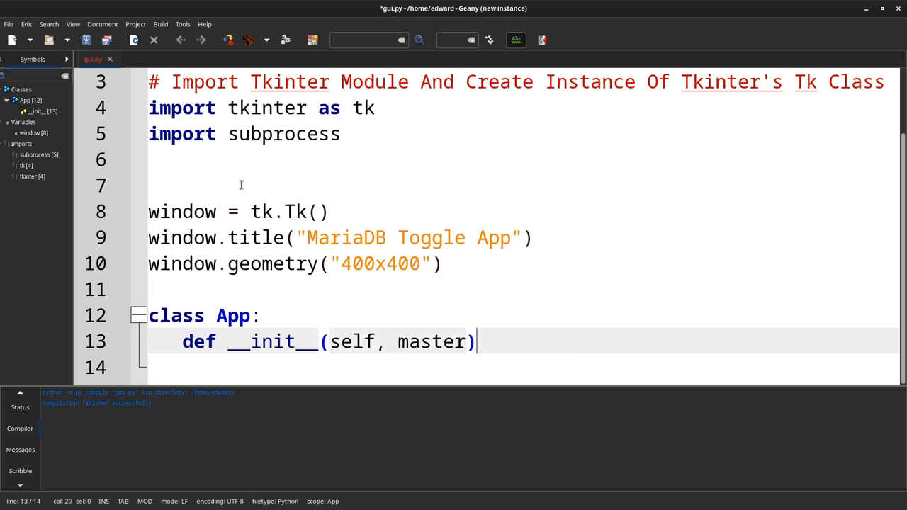
text(:)
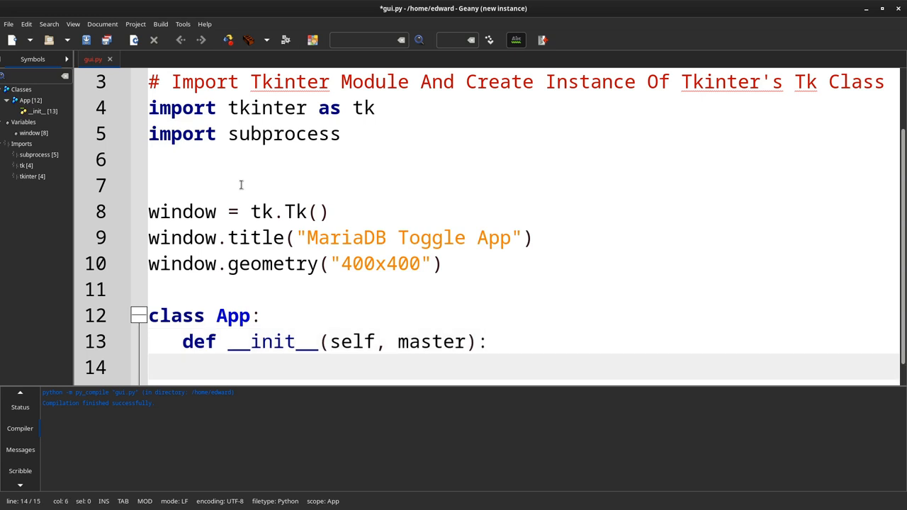
text(self)
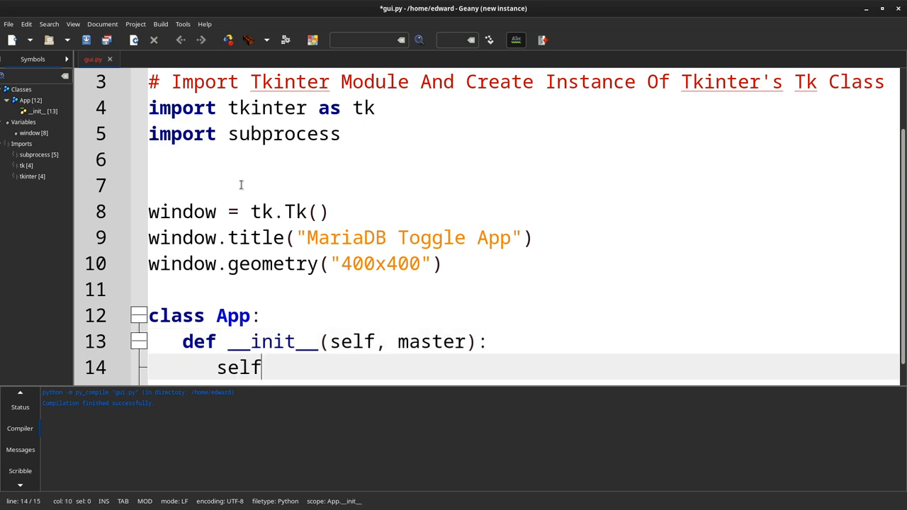
Start the self.services list with the service name 'mysql'.
text(.services)
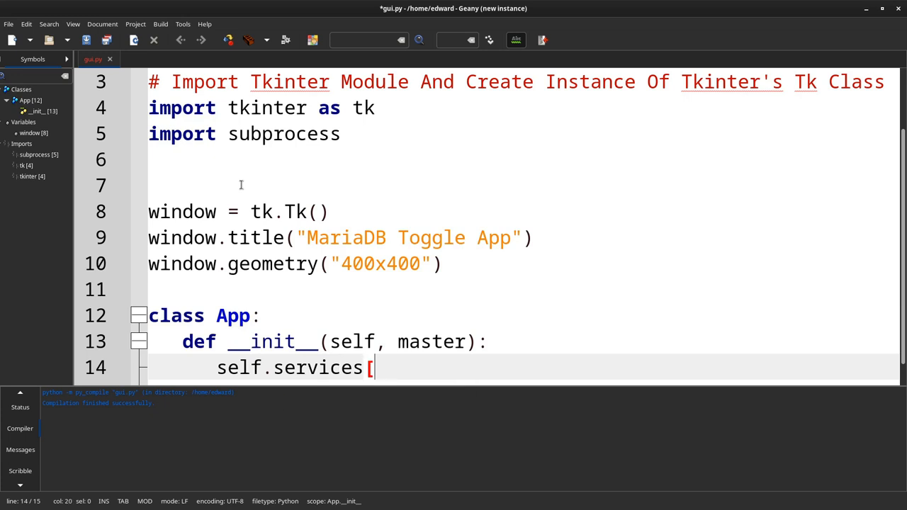
text(['my)
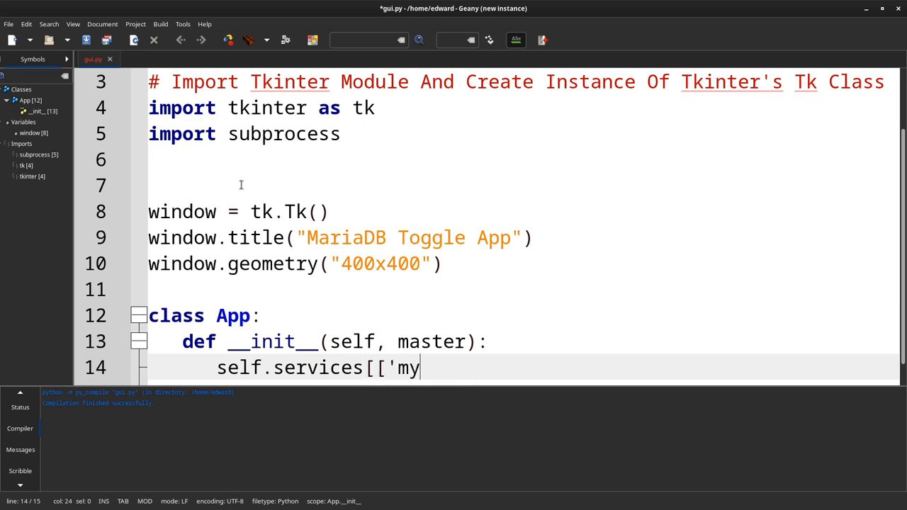
text(sql)
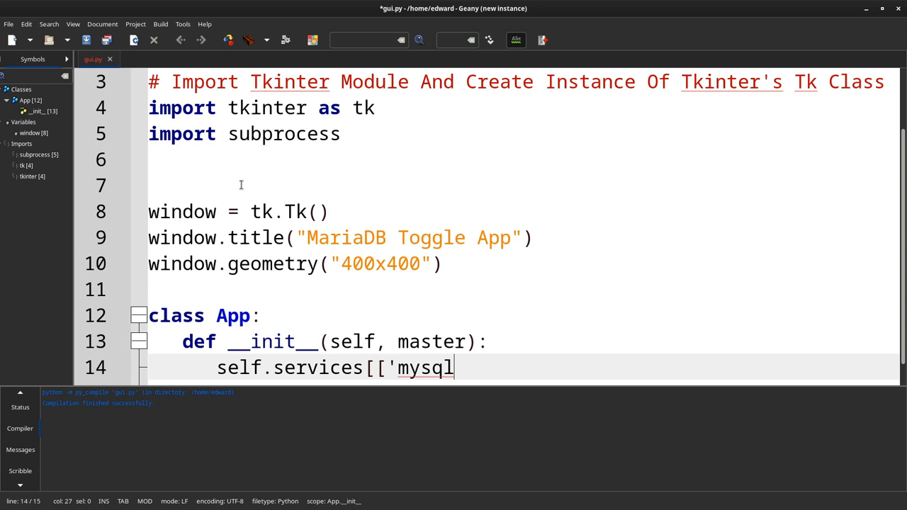
text(')
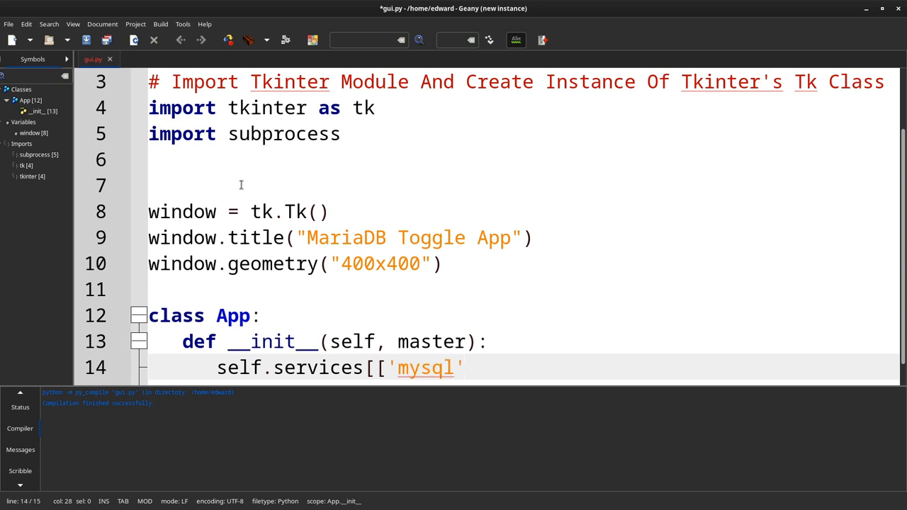
text(, r)
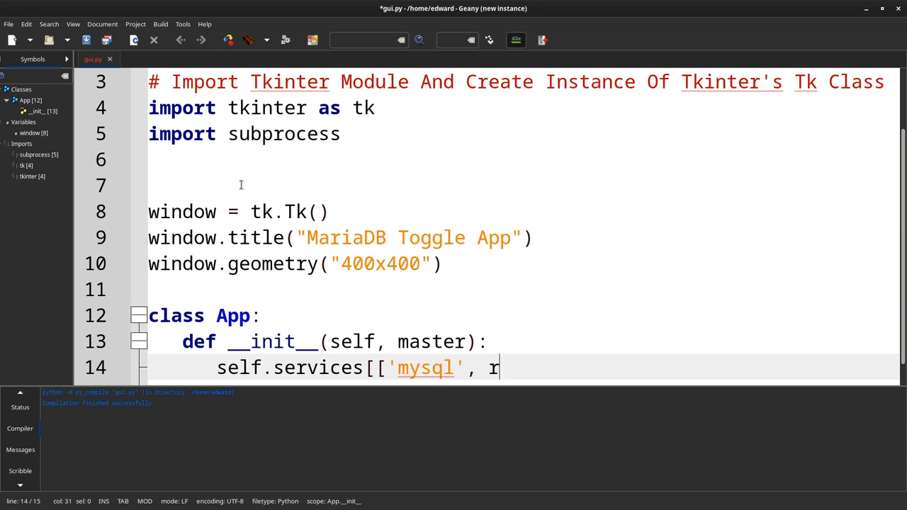
Add the check command 'ps aux | grep "mariadb" | grep -v grep | head -1 | grep basedir'.
text(')
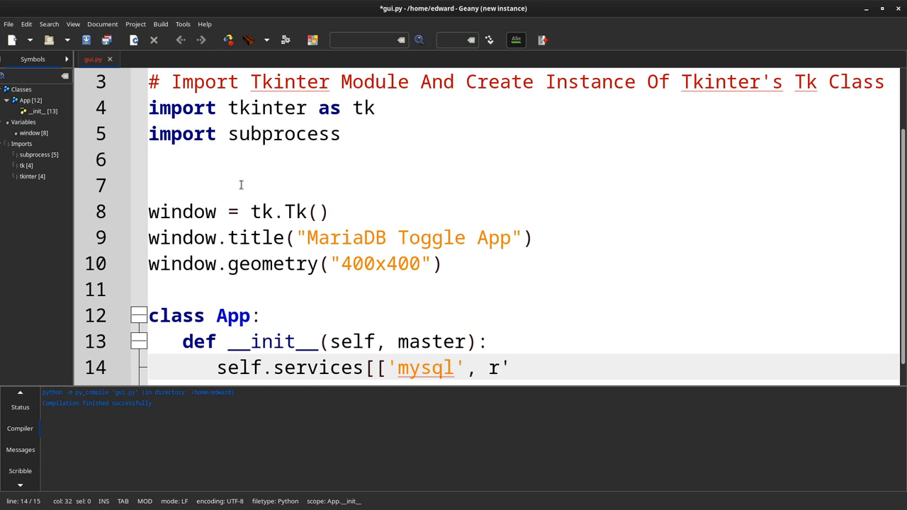
text(ps au)
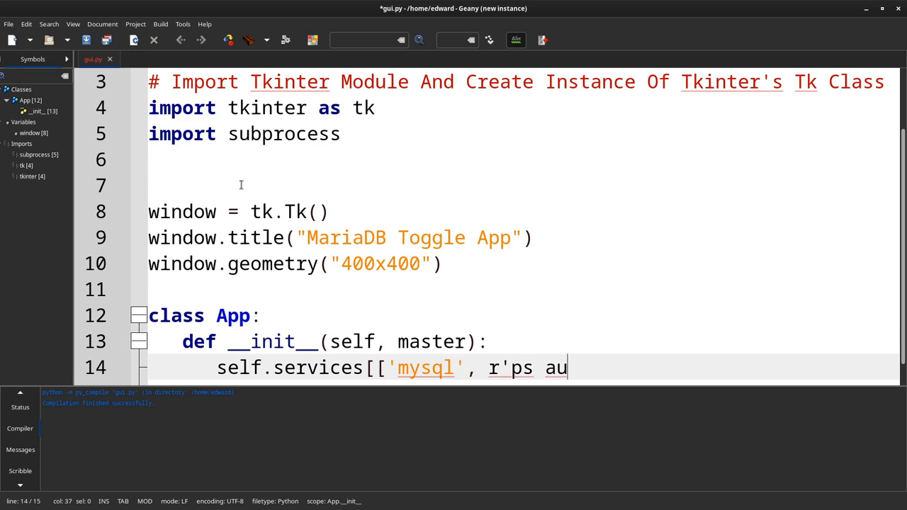
text(x)
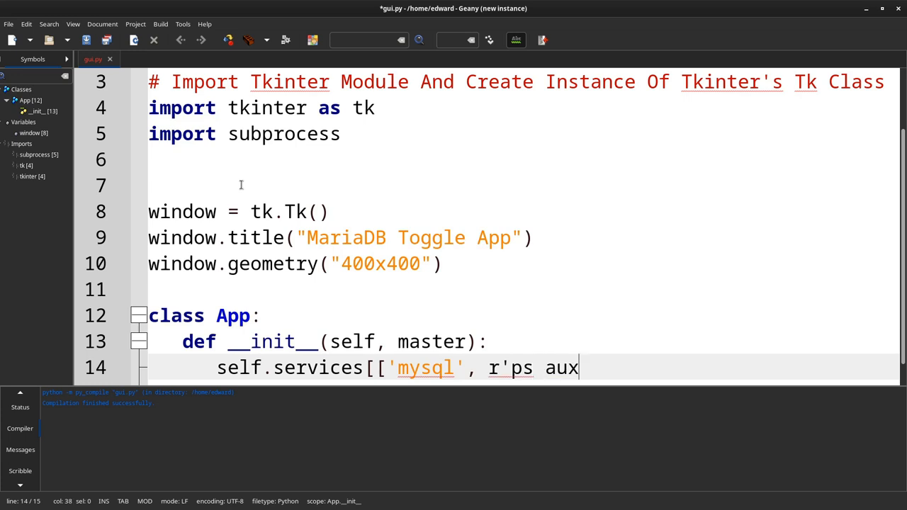
text(| gre)
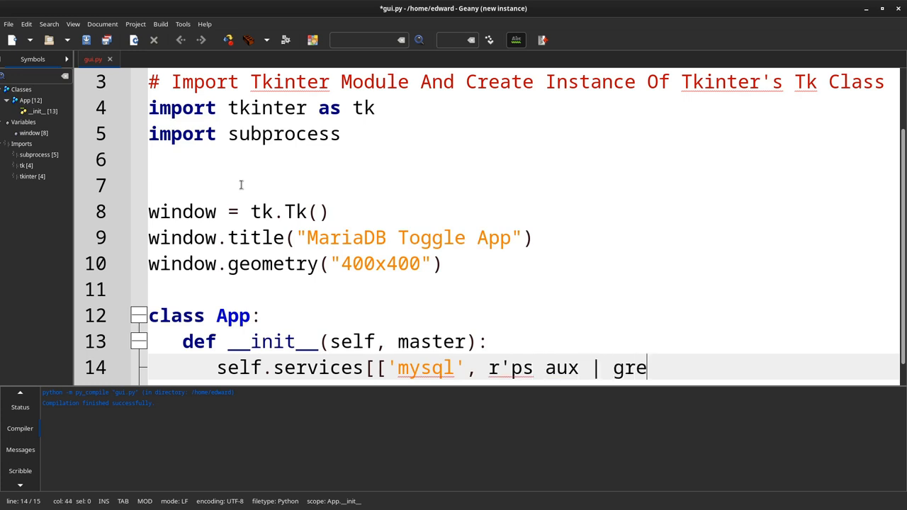
text(p "ma)
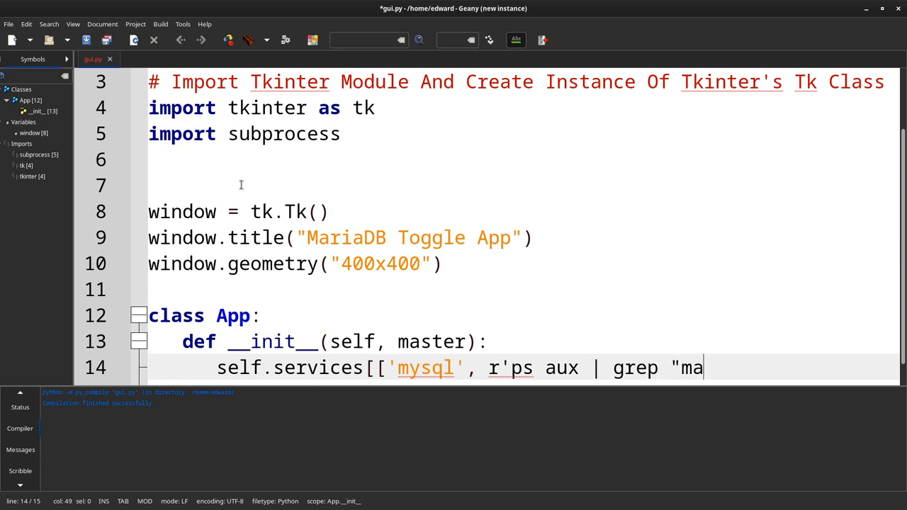
text(riadb)
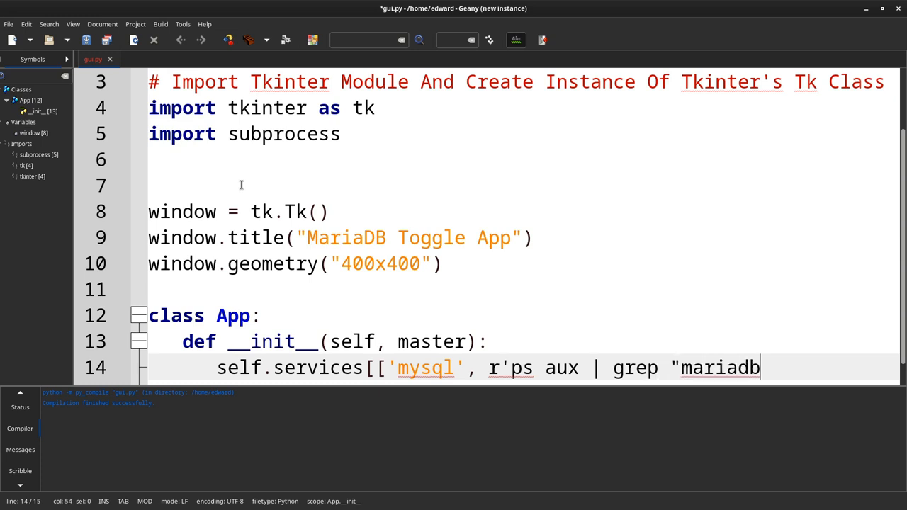
text(" |)
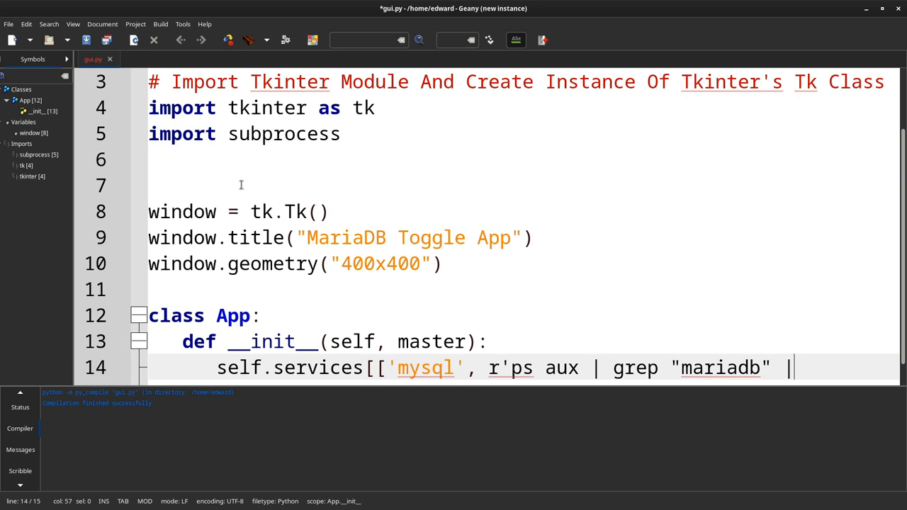
text(grep -)
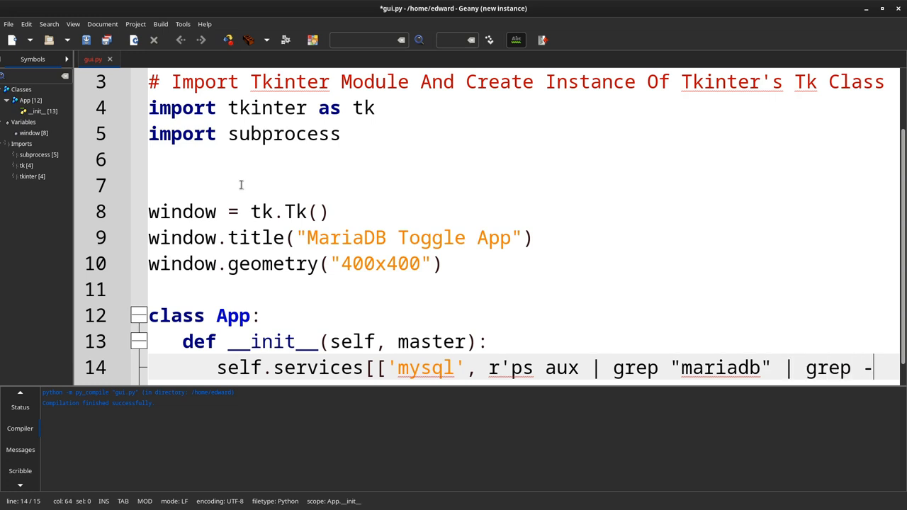
text(-v grep)
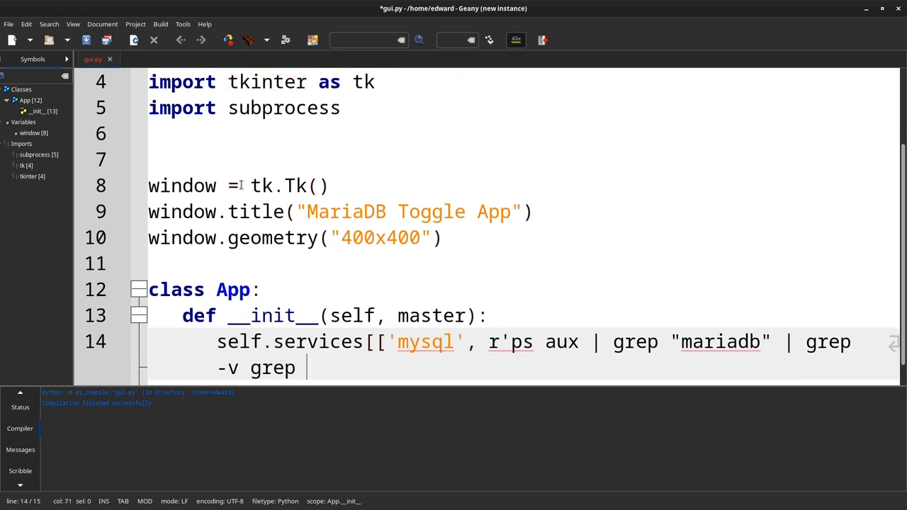
text(| hea)
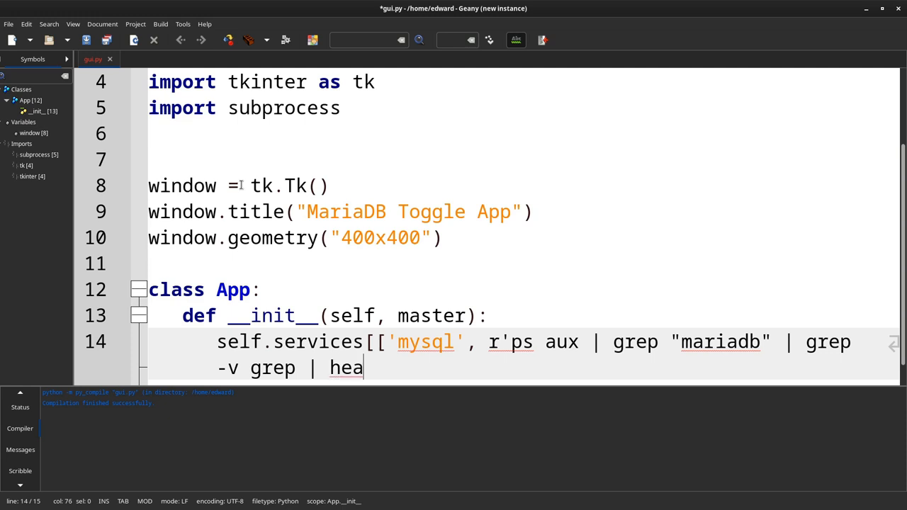
text(d -1 | grep bas)
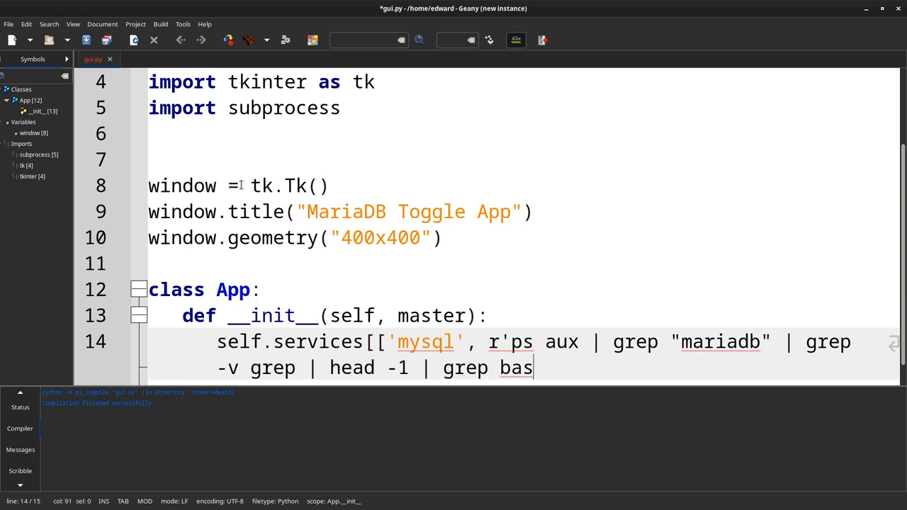
text(edir)
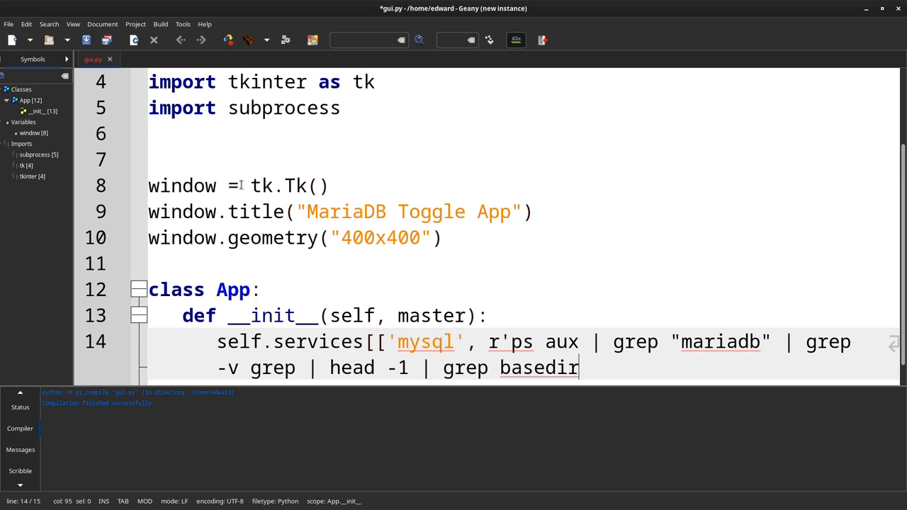
text(')
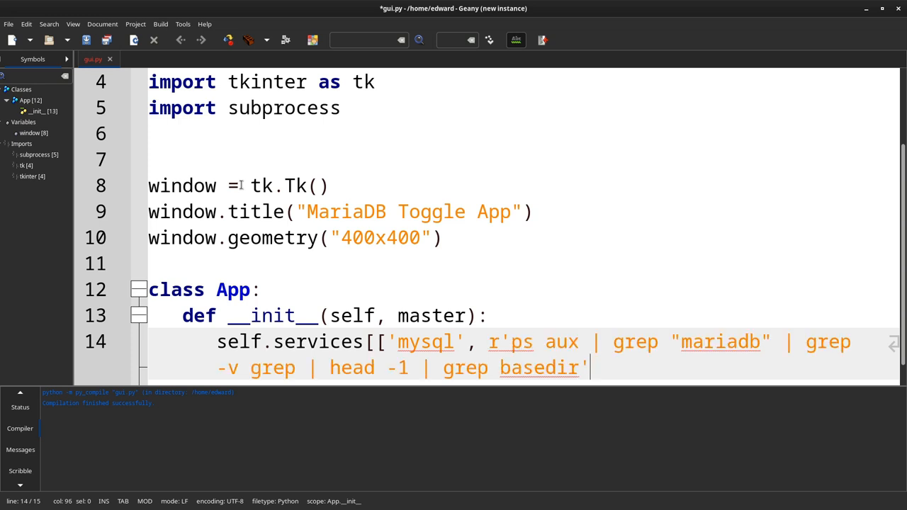
text(,)
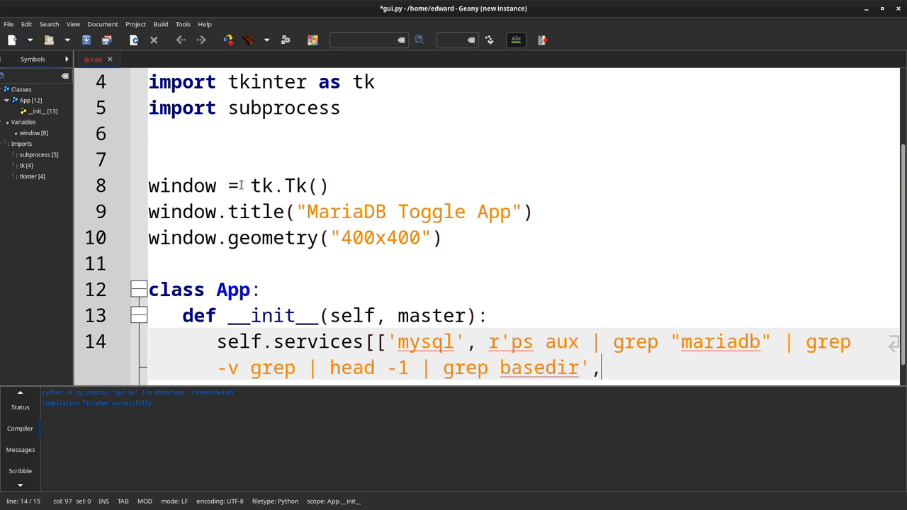
Add 'systemctl start mariadb' and 'systemctl stop mariadb' and close the services list.
text(')
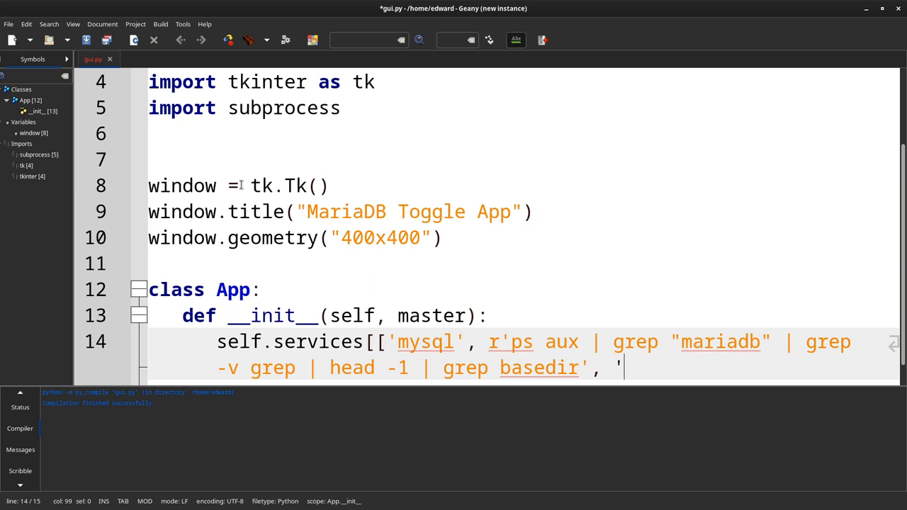
text(systemctl)
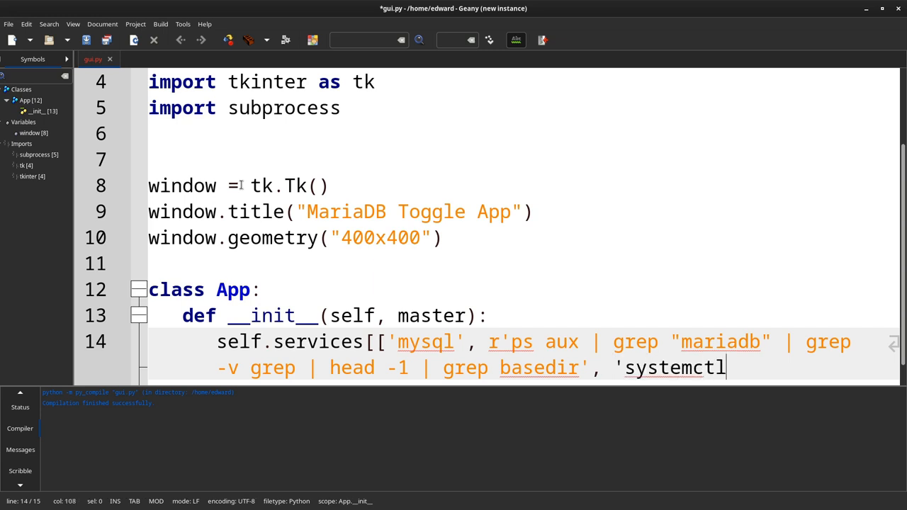
text(st)
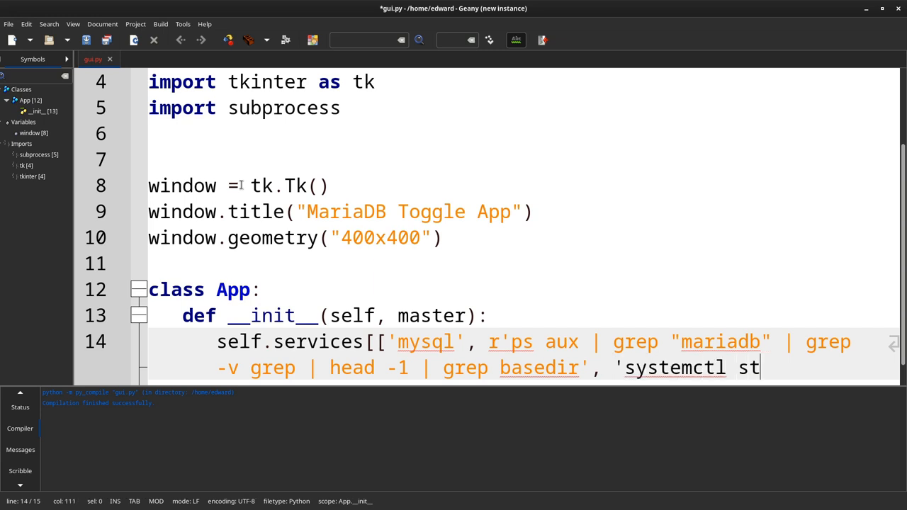
text(art mar)
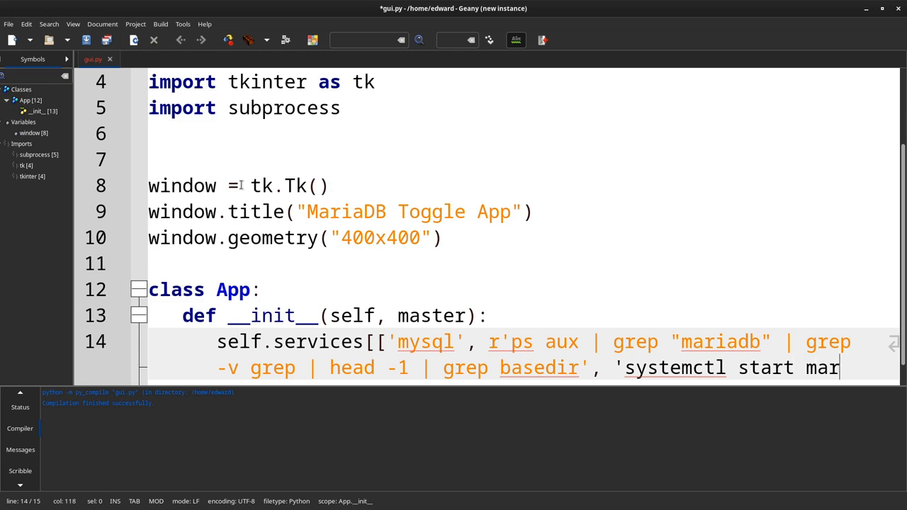
text(iadb', s)
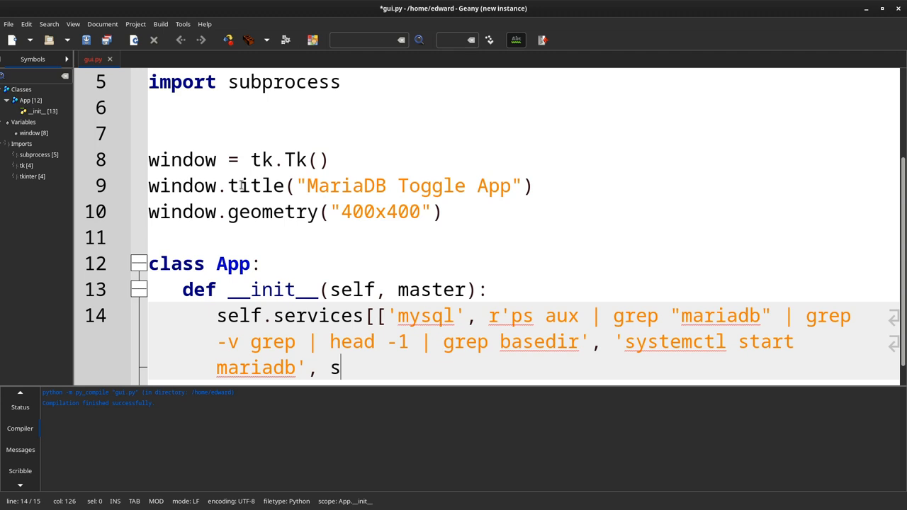
text(ystemctl)
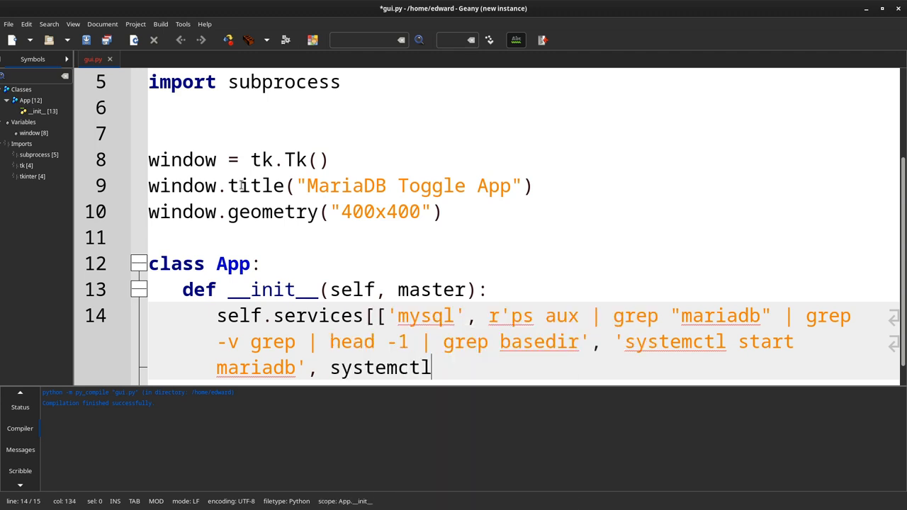
text(stop ma)
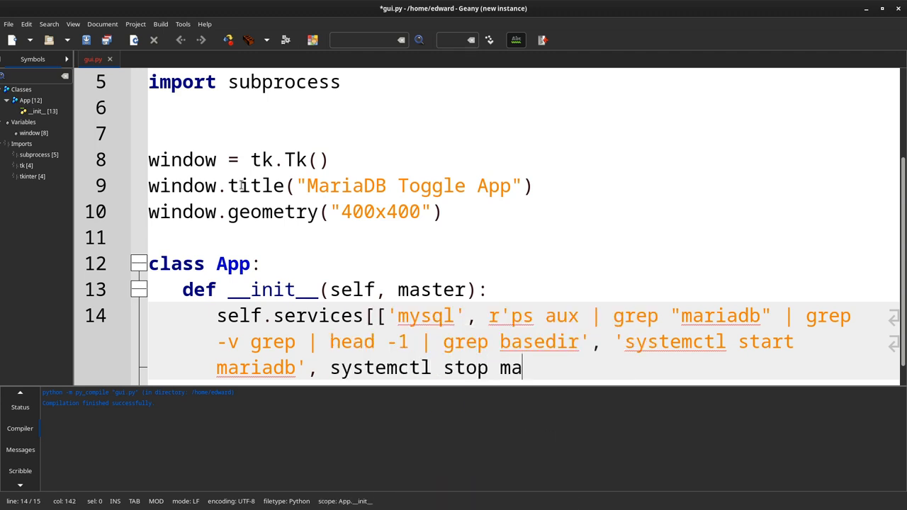
text(riadb)
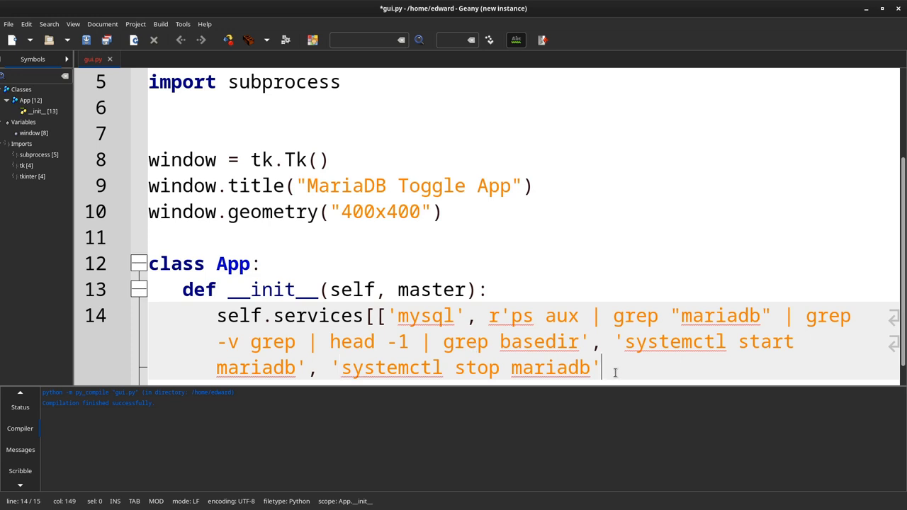
text(])
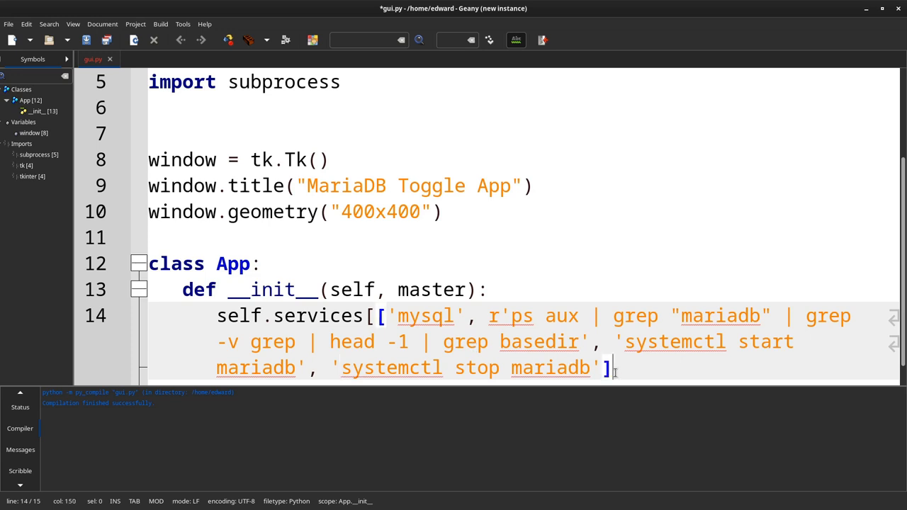
text(])
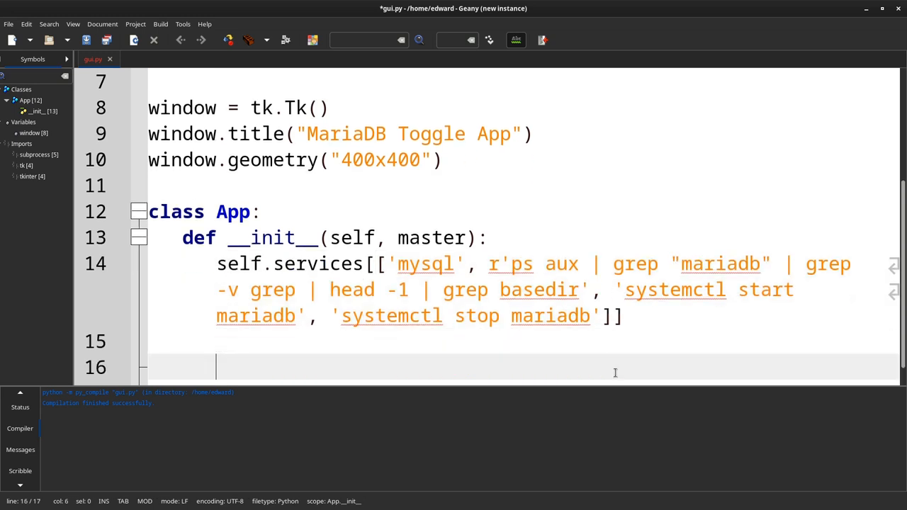
Add the '# Text Widget' comment and self.text_ouput = tk.Text(master, height=10).
text(# Text Widget)
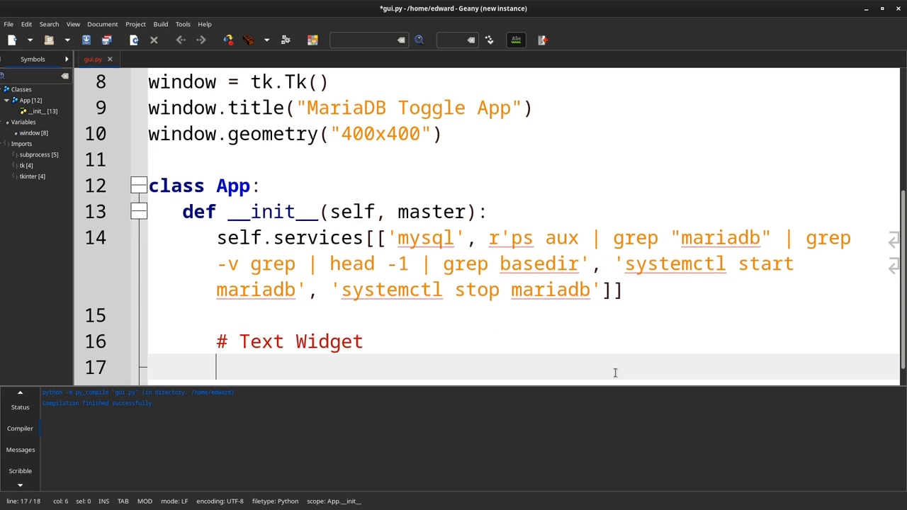
text(self.)
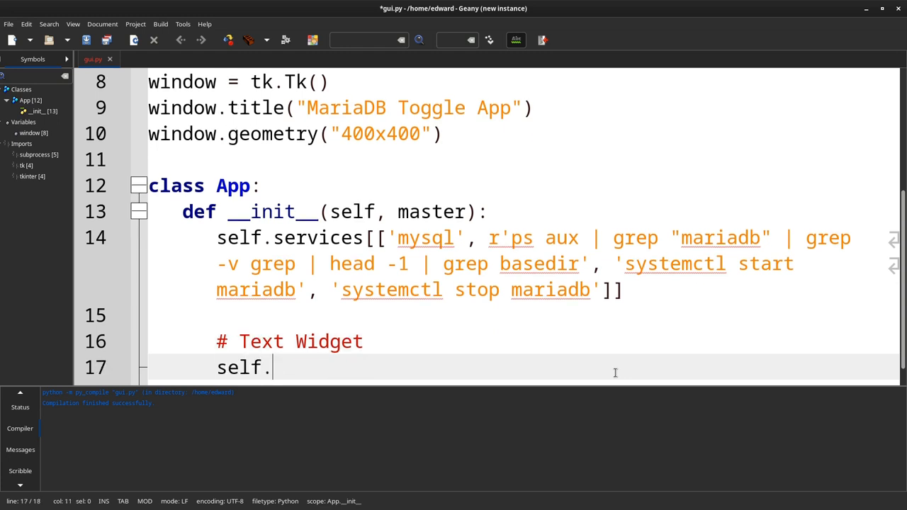
text(text_ouput = t)
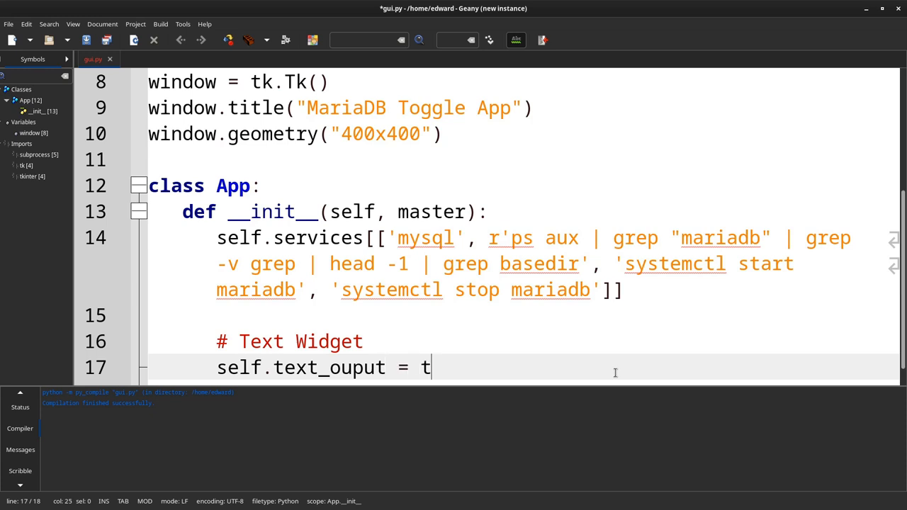
text(k.Text()
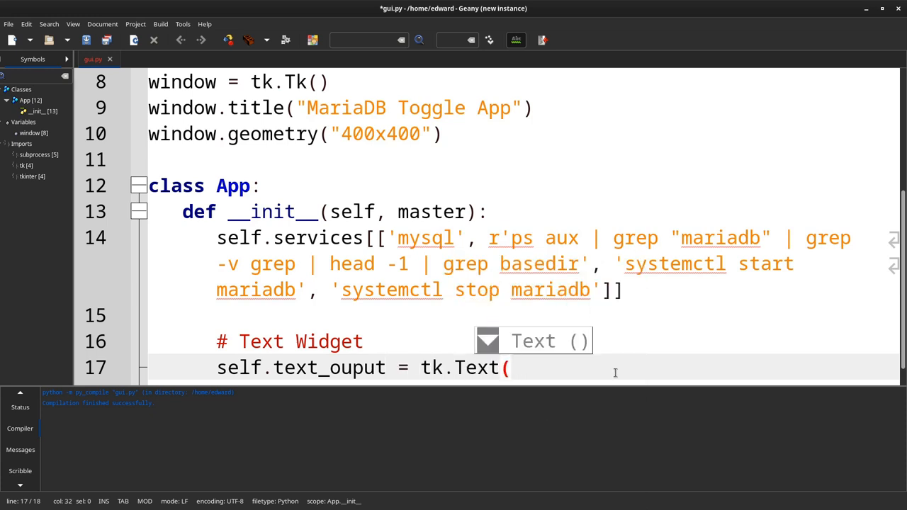
text(master)
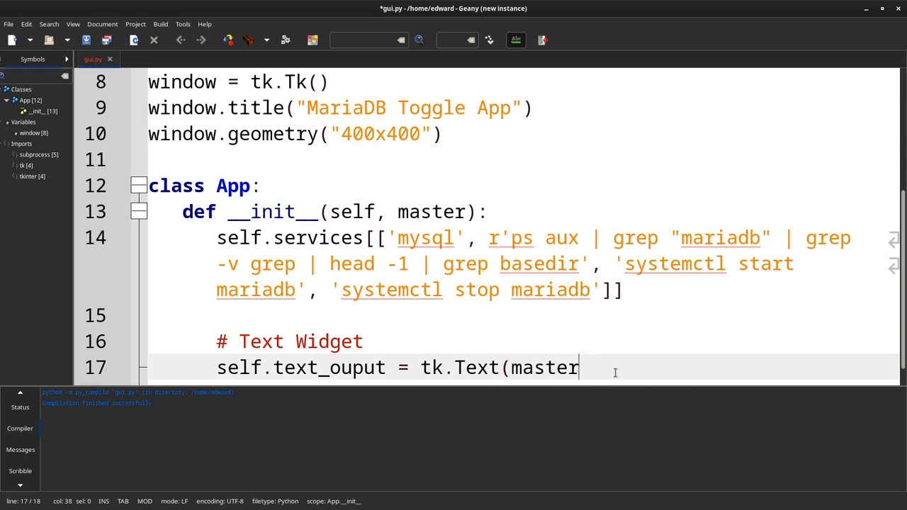
text(, height=10)
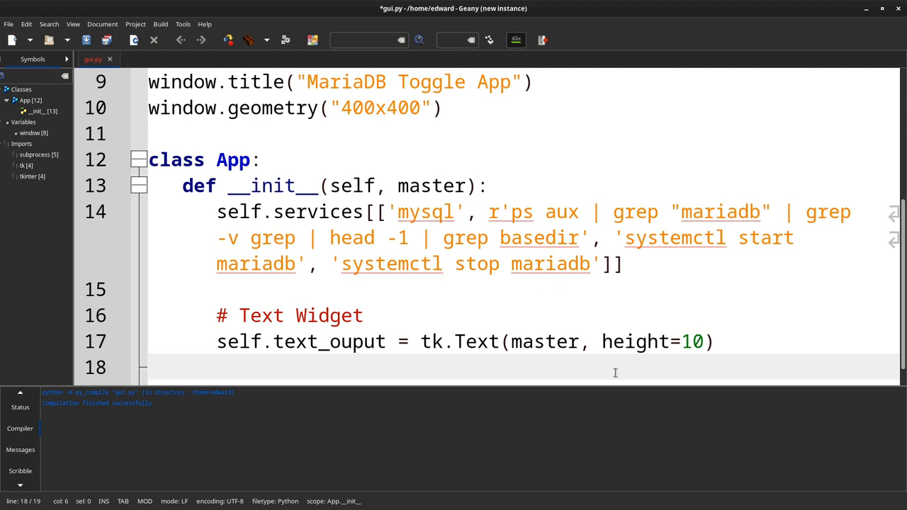
Pack the text widget with self.txt_output.pack() and call self.running_services().
text(self.)
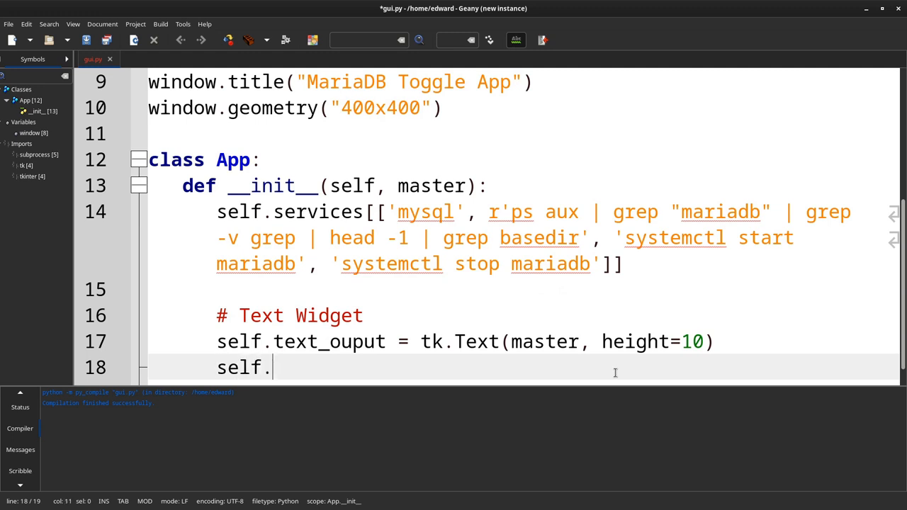
text(txt_out)
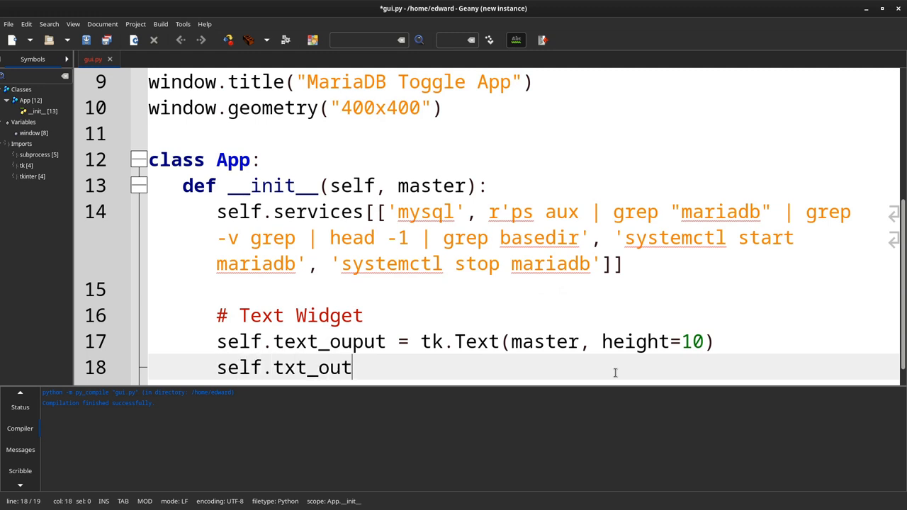
text(put.pack())
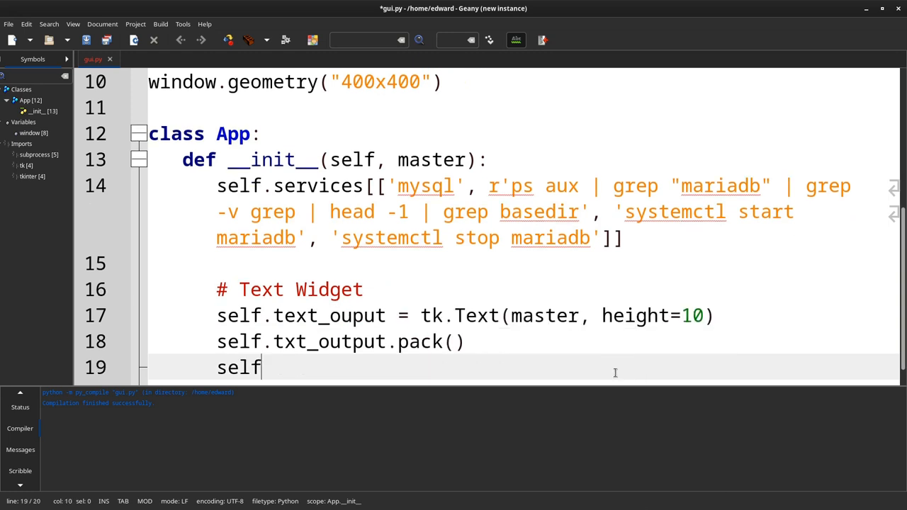
text(runni)
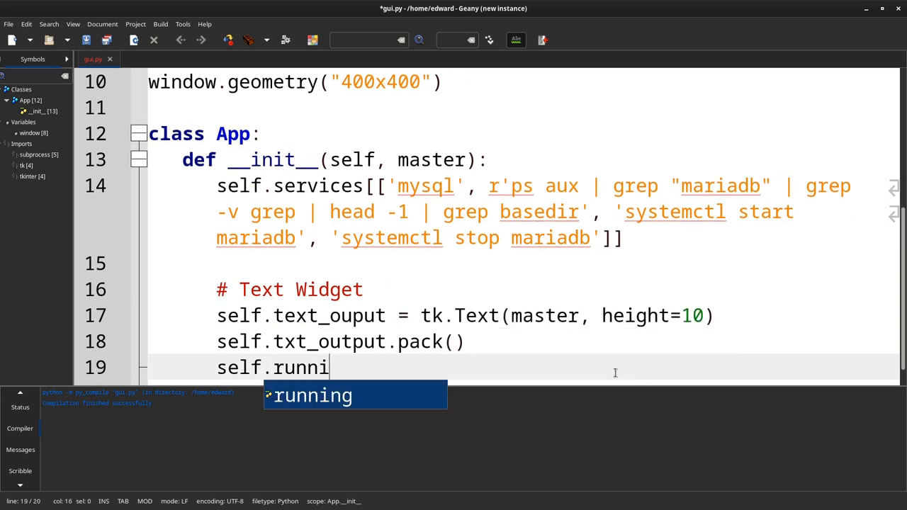
text(ng_servi)
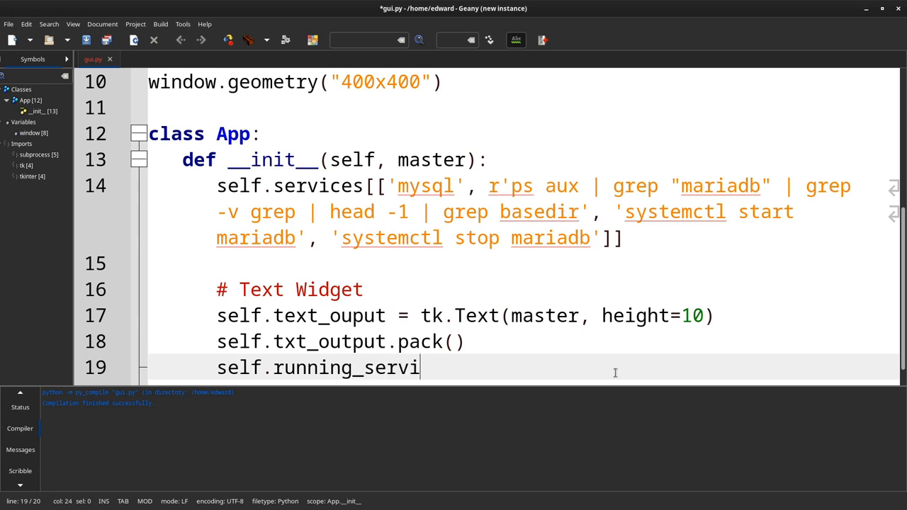
text(ces())
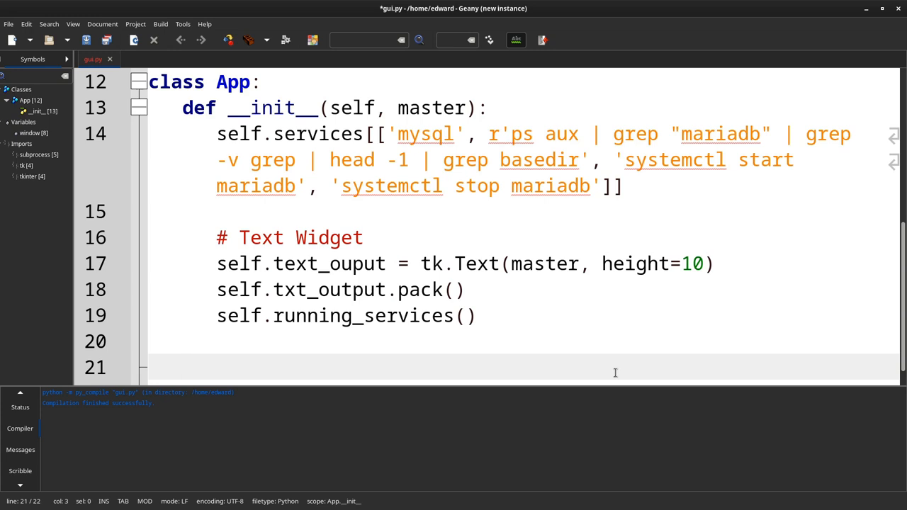
Define the method running_services(self).
text(def)
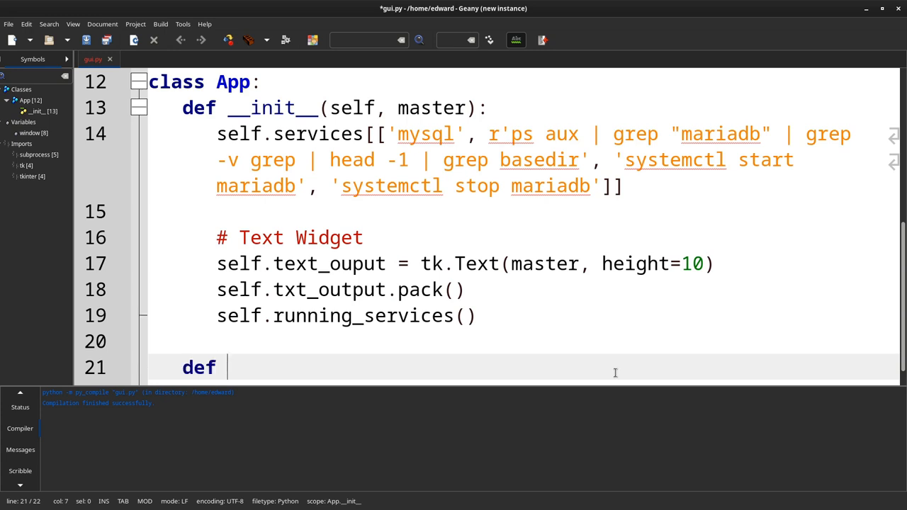
text(running_s)
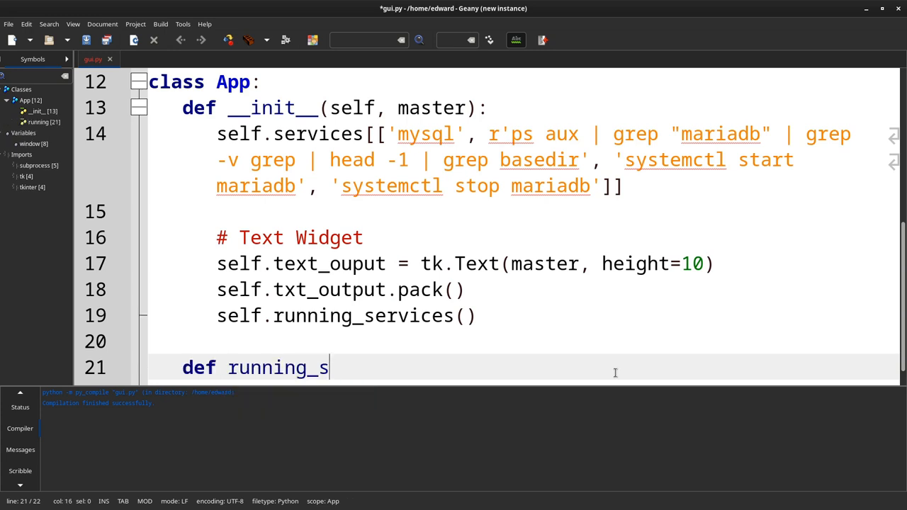
text(ervices)
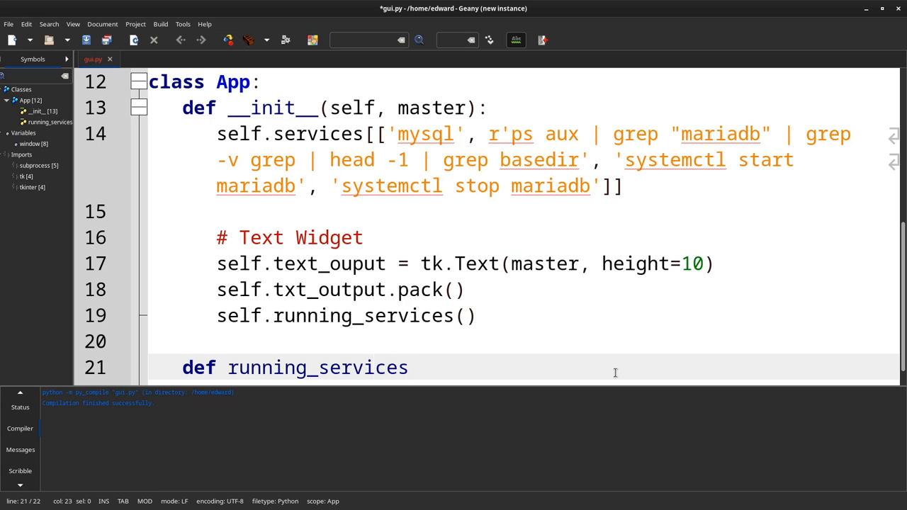
text((self):)
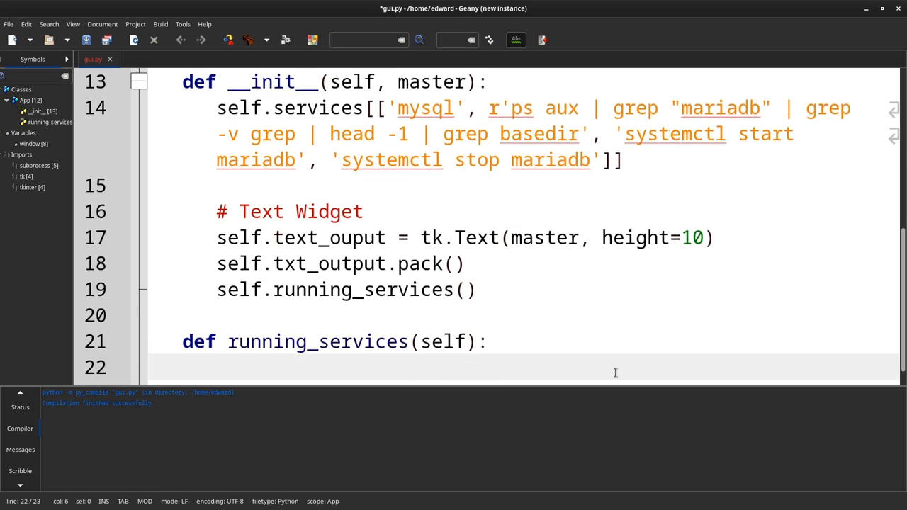
Loop 'for service, check, start, stop in self.services:' over the services list.
text(for serv)
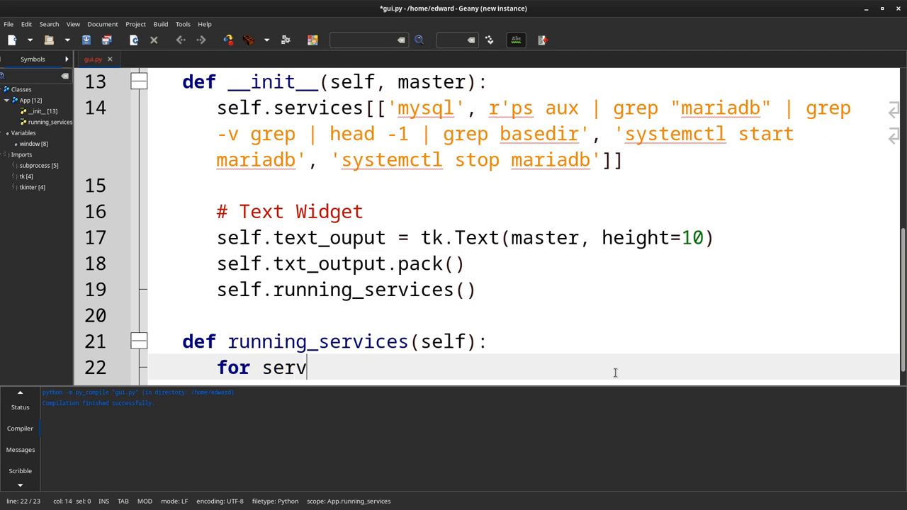
text(ice,)
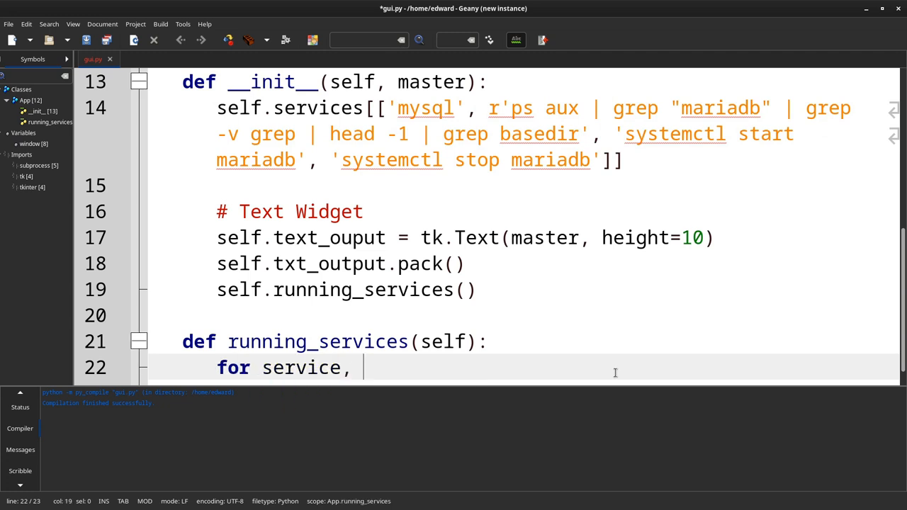
text(check,)
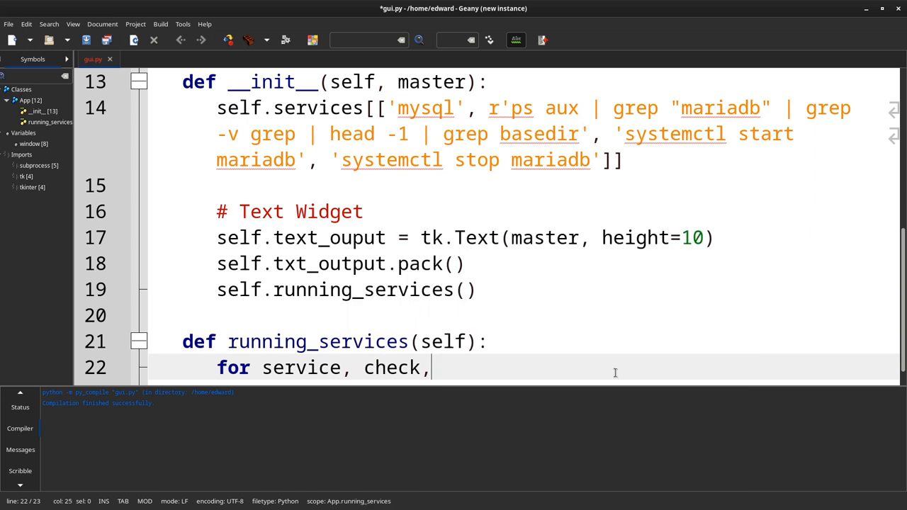
text(sta)
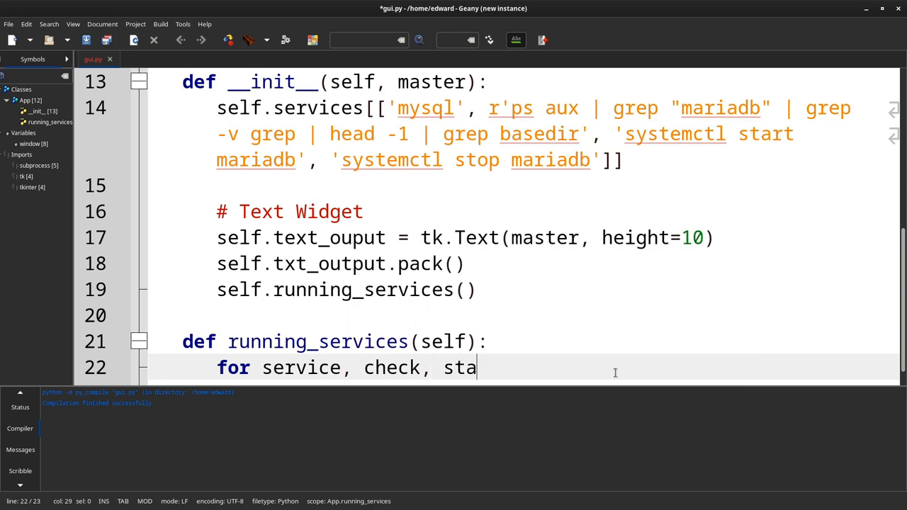
text(rt, st)
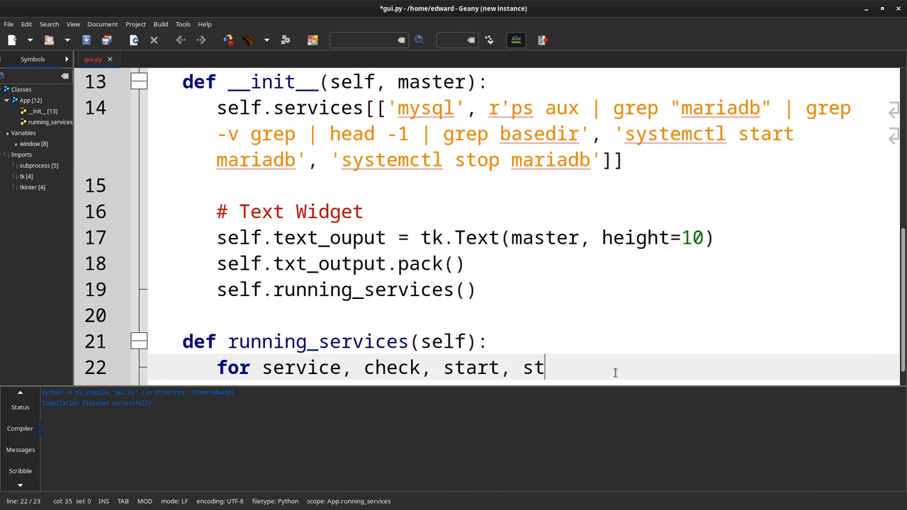
text(op in self)
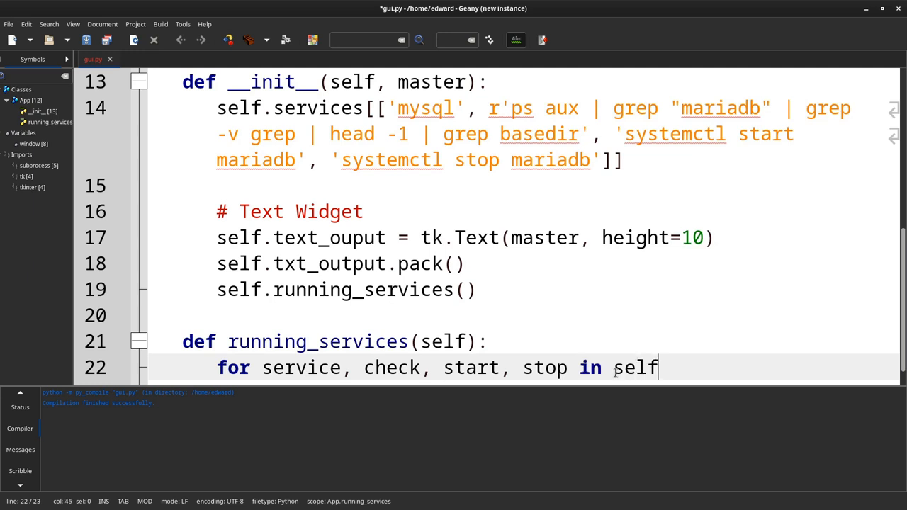
text(.services:)
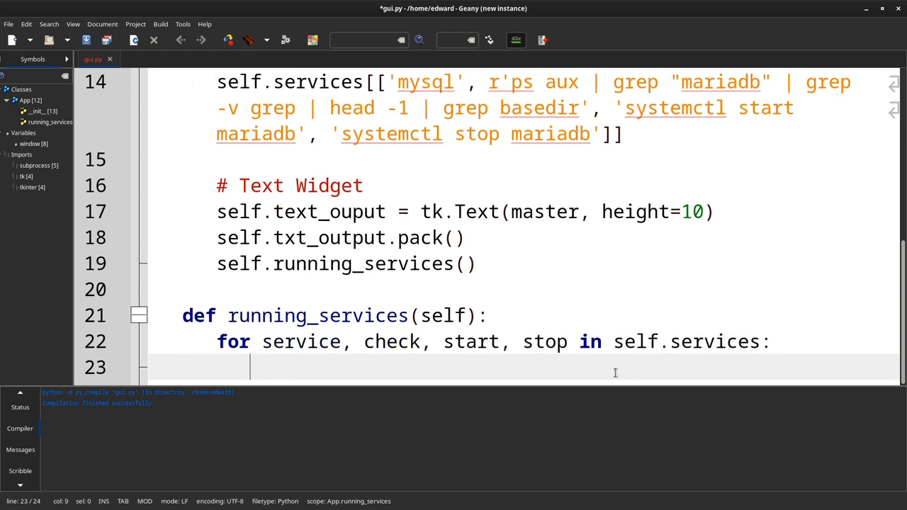
Write out, err = self.run_command(check) inside the services loop.
text(out)
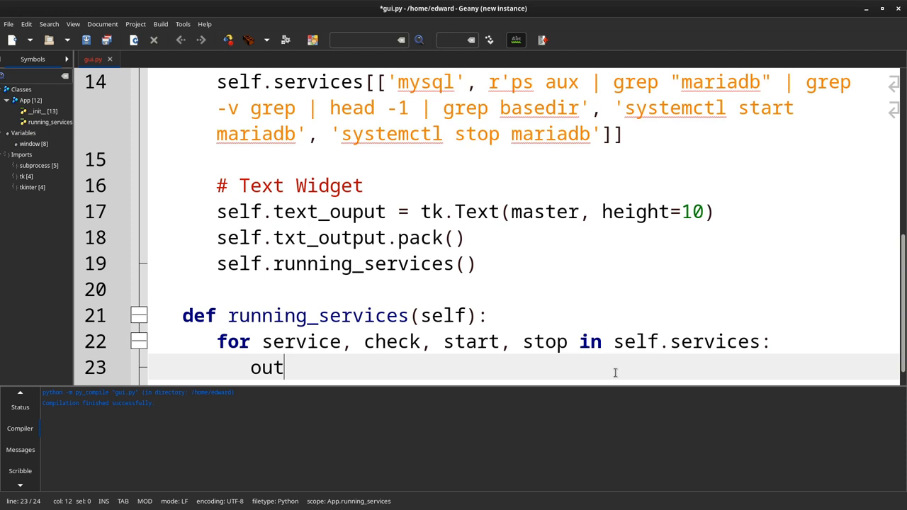
text(, err)
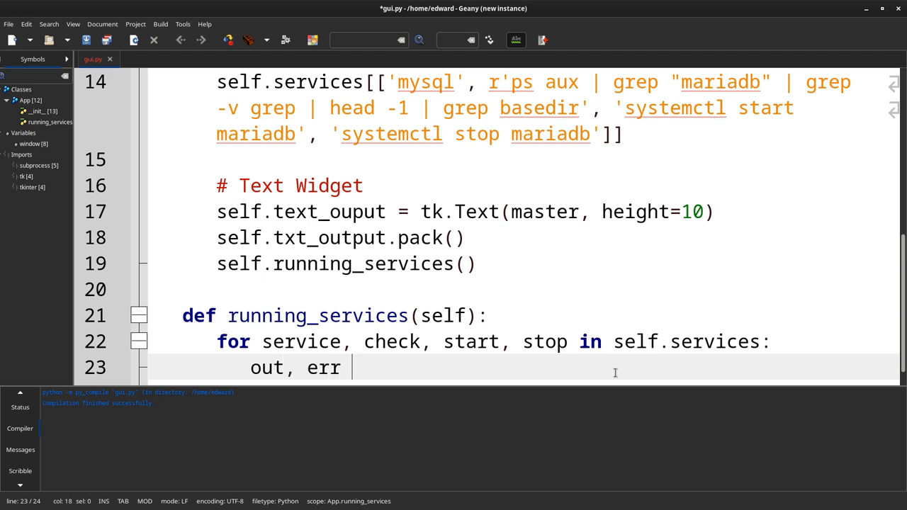
text(= self)
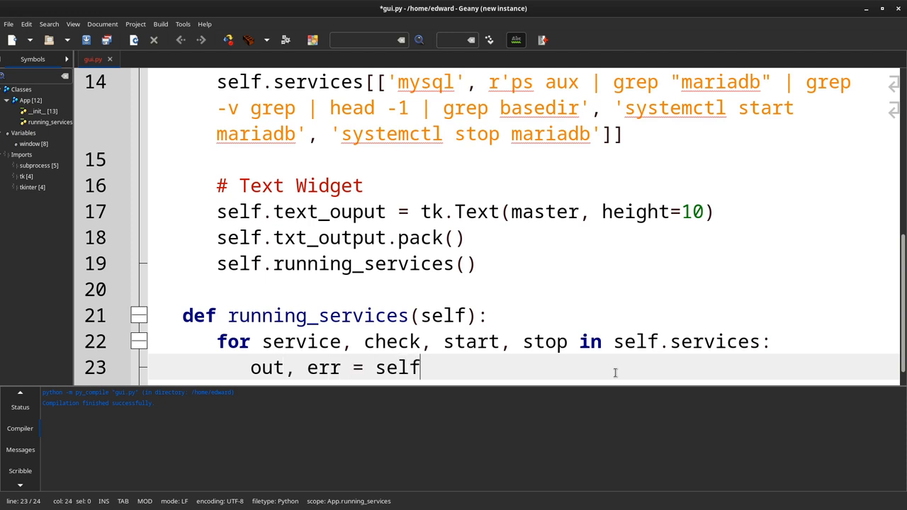
text(.ru)
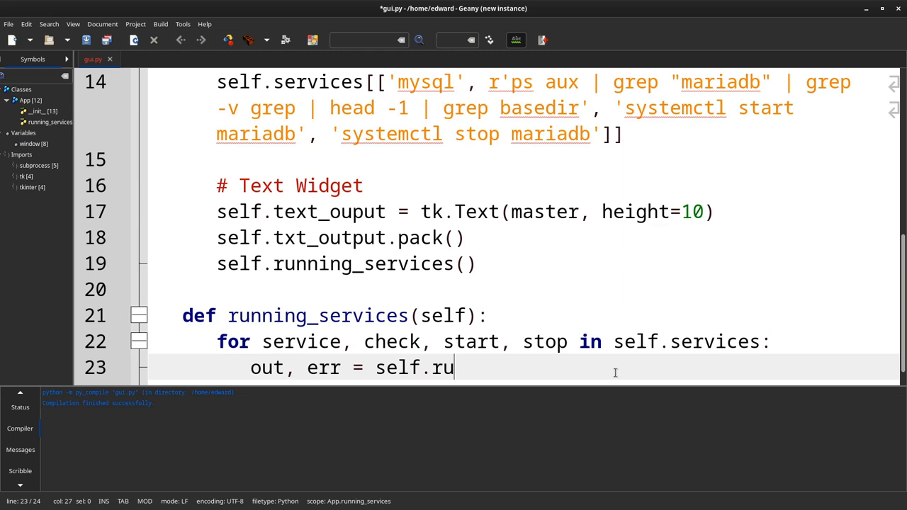
text(n_command()
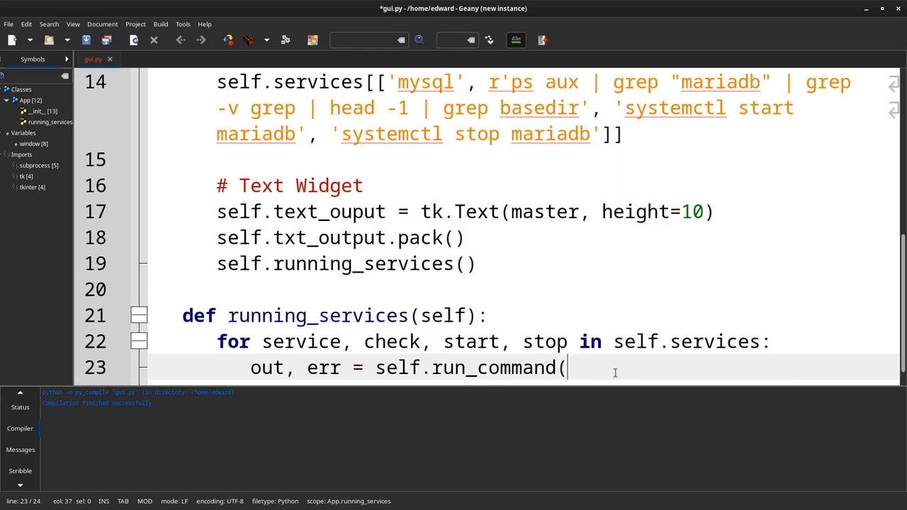
text(check))
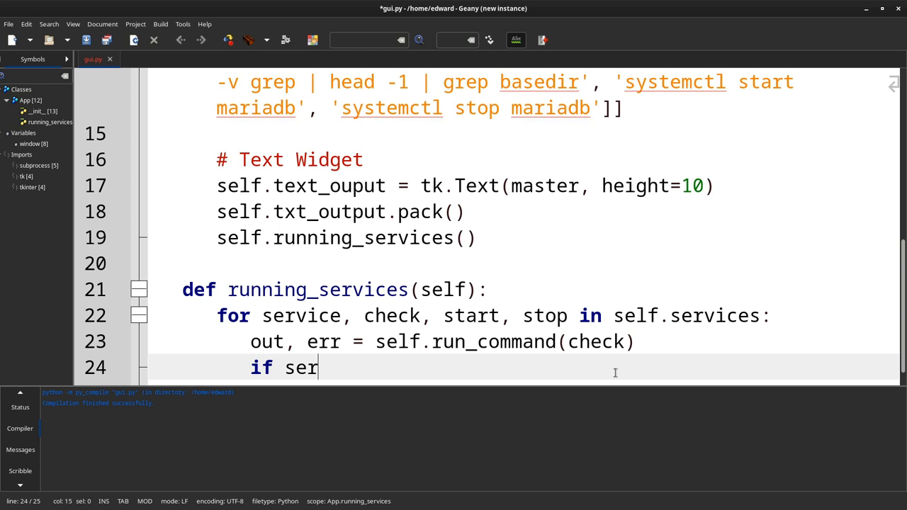
Add the test if service in str(out).lower(): beneath it.
text(vice in str)
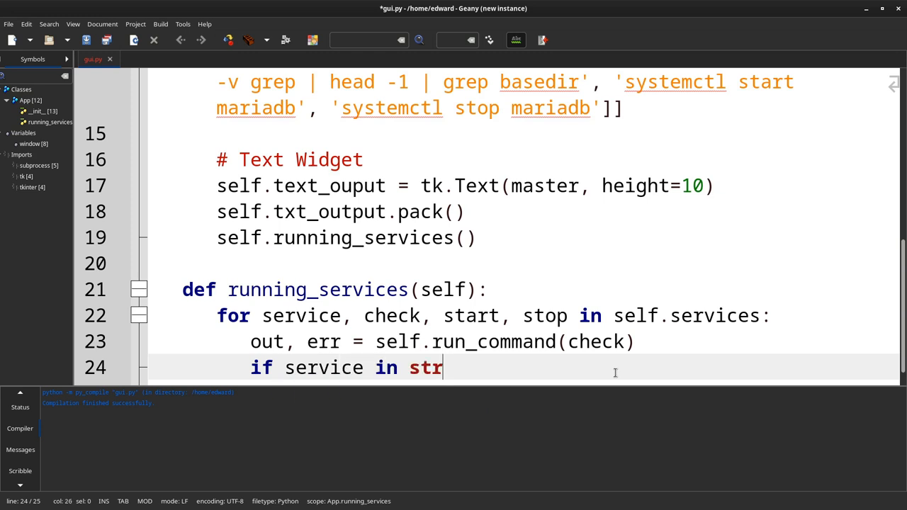
text((out))
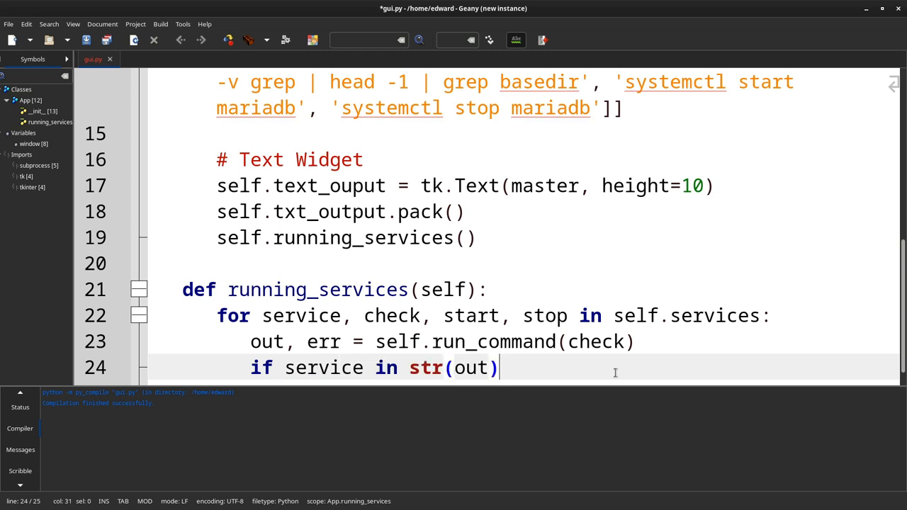
text(.lower():)
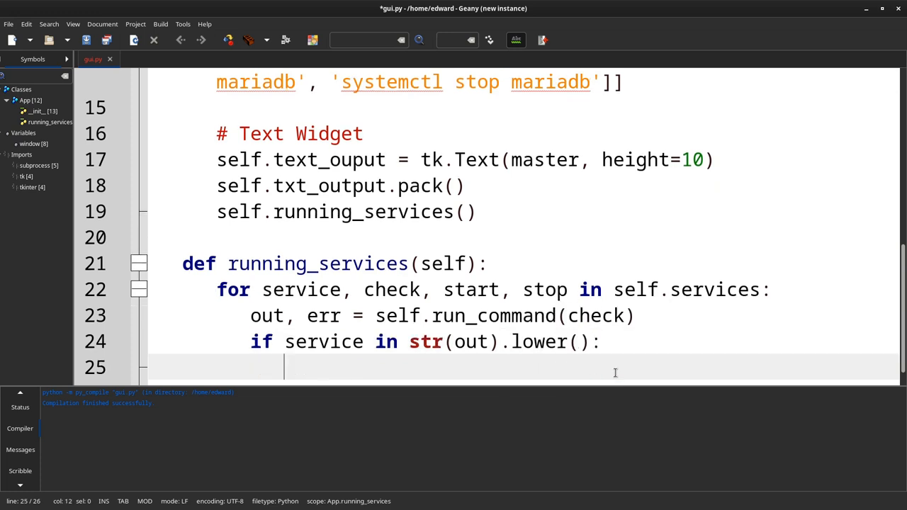
Write self.txt_output.insert(1.0, service + " is running\n") for found services.
text(self)
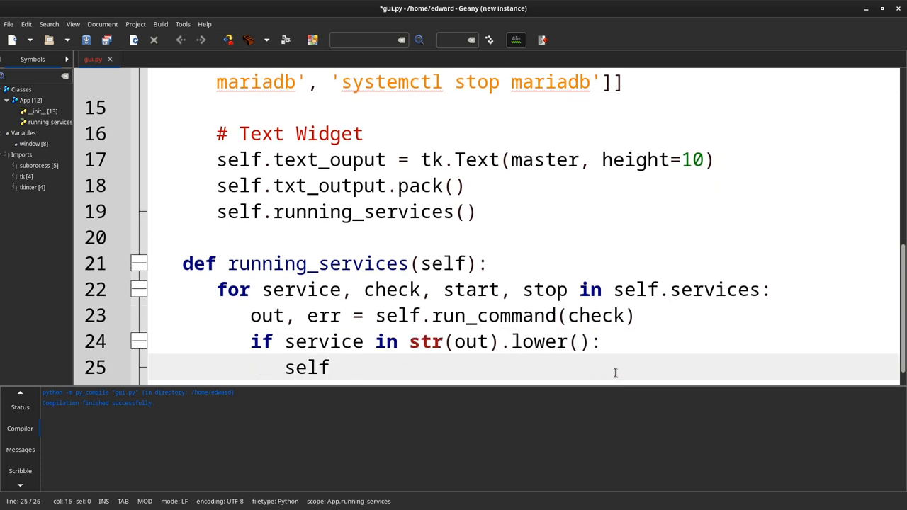
text(.txt_o)
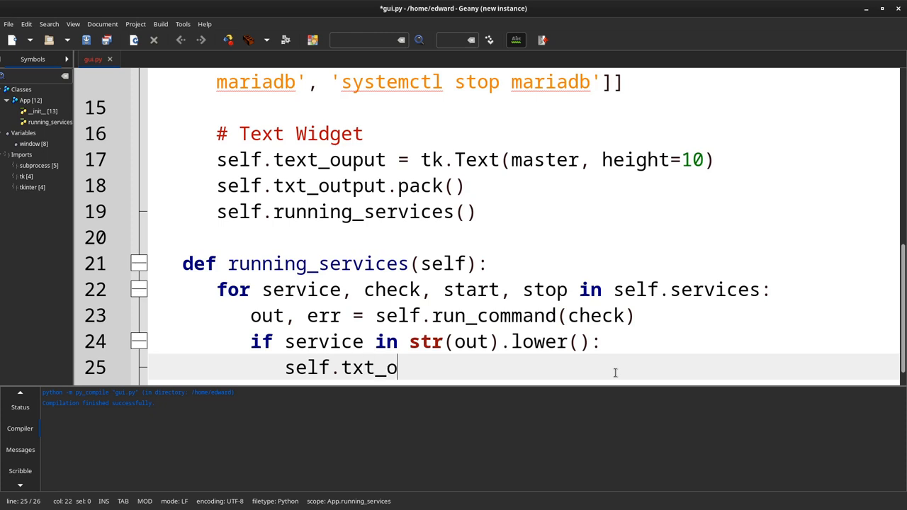
text(utput.i)
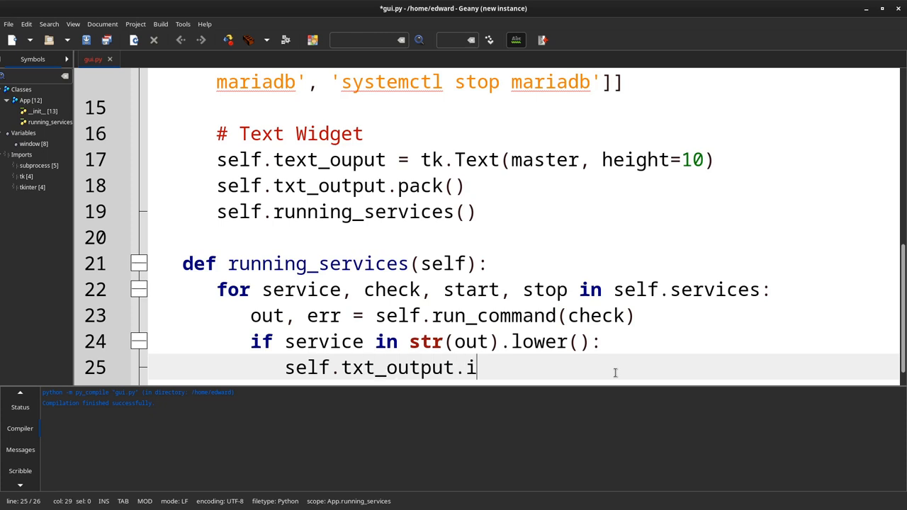
text(nsert(1)
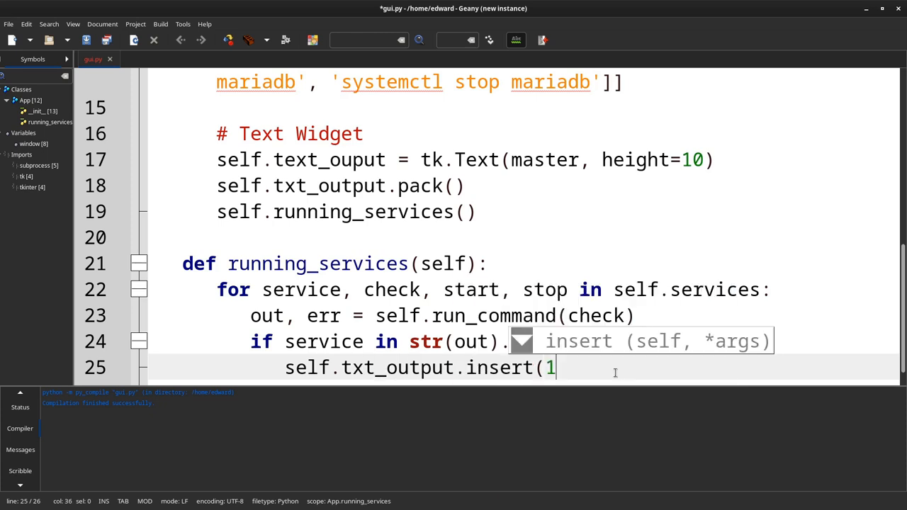
text(.)
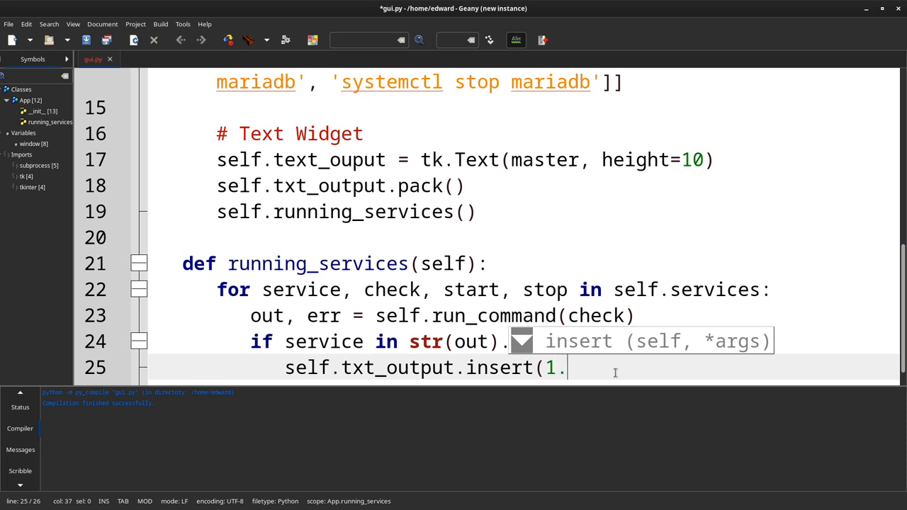
text(0, service)
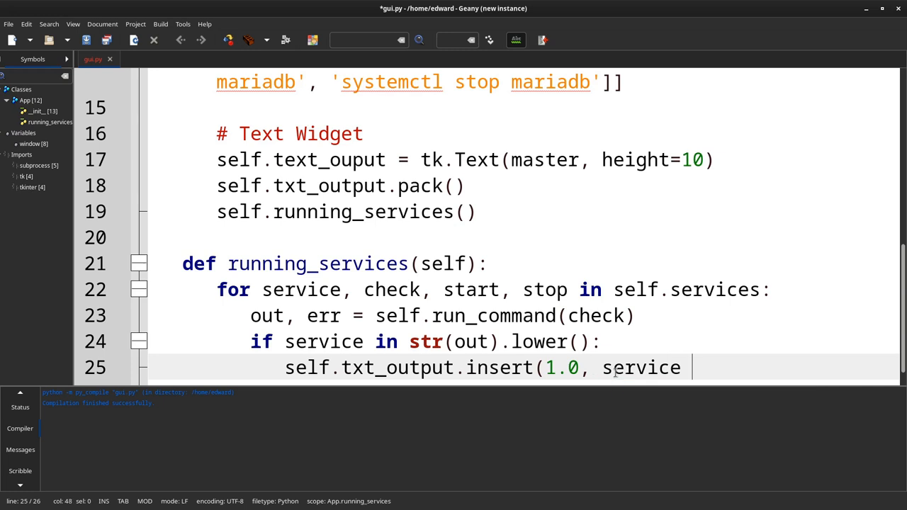
text(+ "ru)
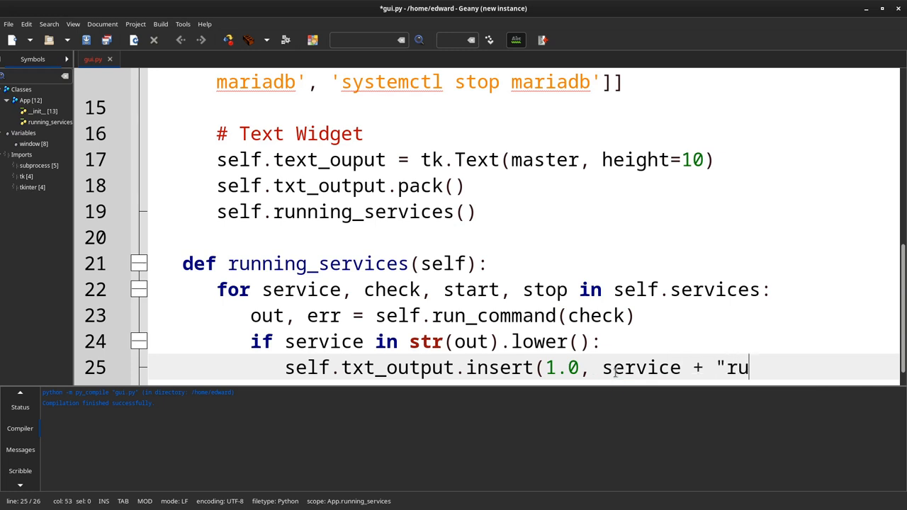
key(BackSpace)
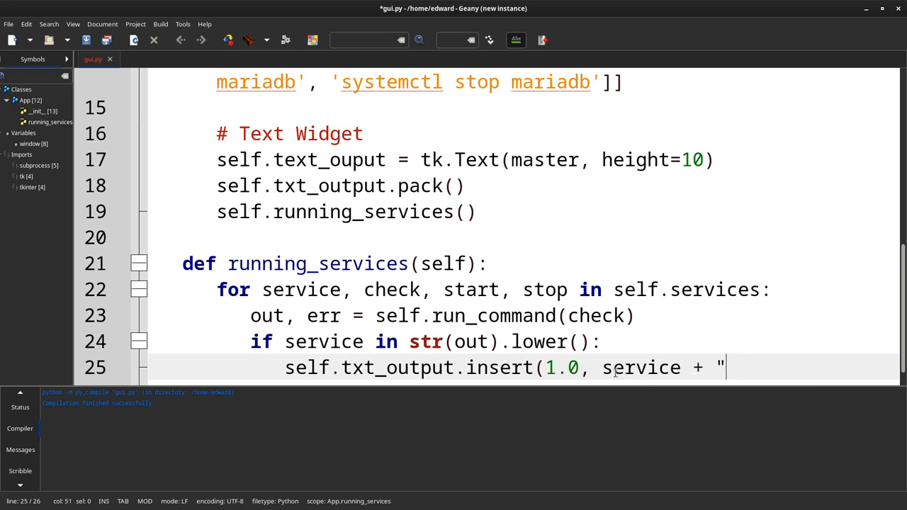
text(is r)
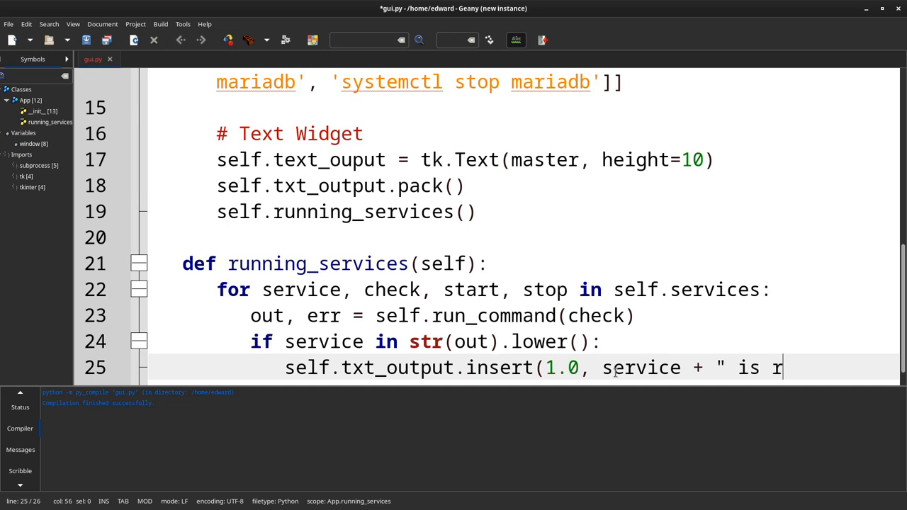
text(unning\)
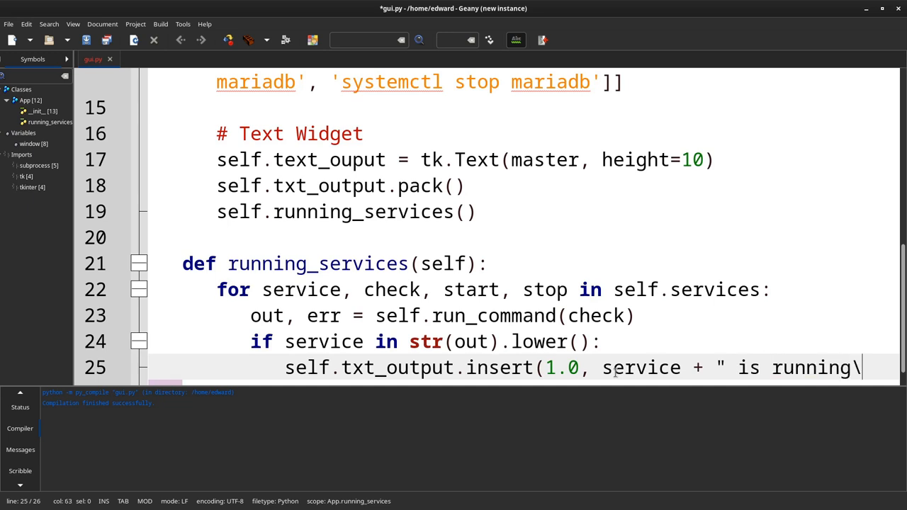
text(n")
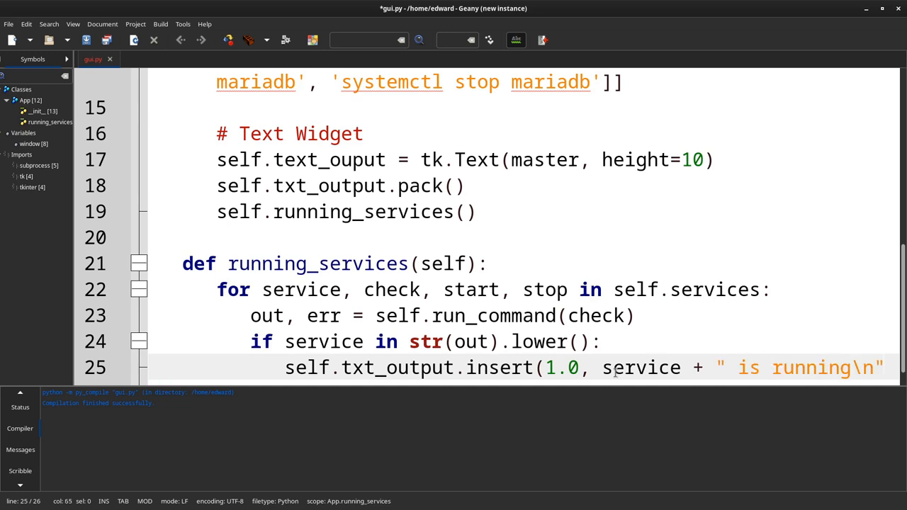
text())
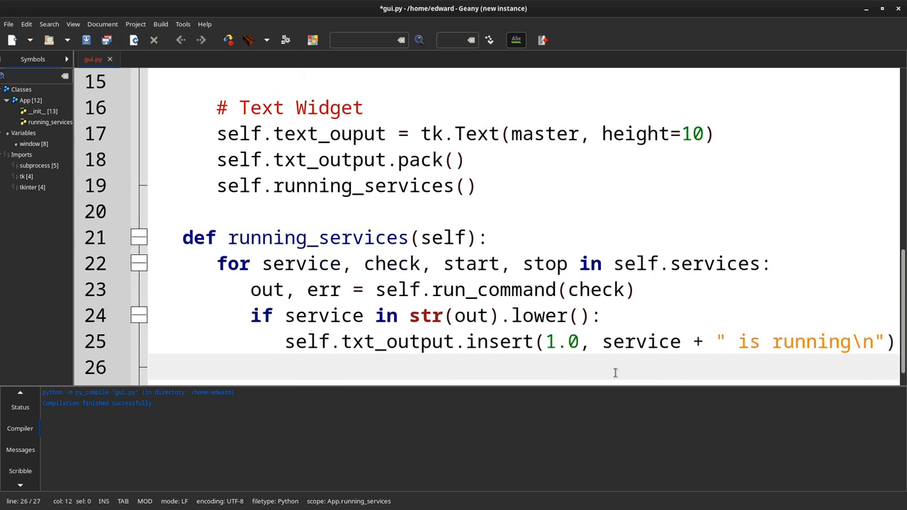
Add the else branch inserting service + " is not running\n" into txt_output.
text(else:)
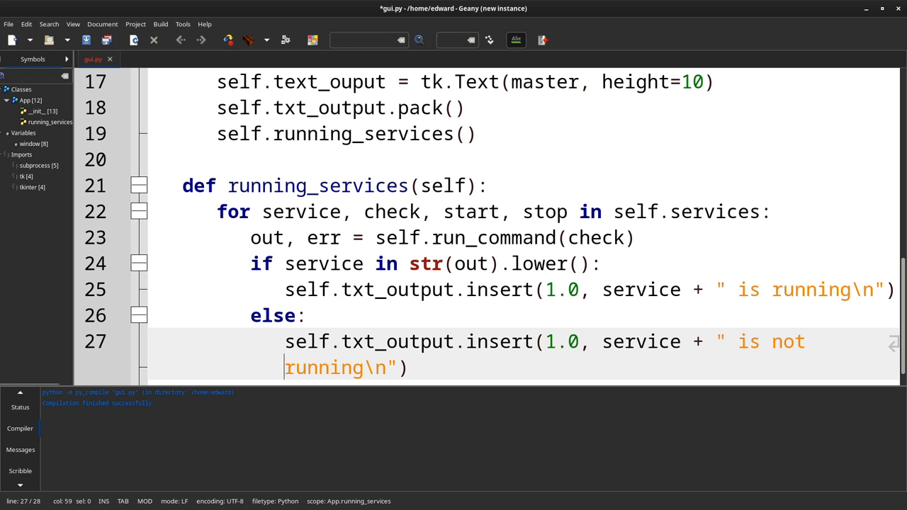
scroll(down, 3)
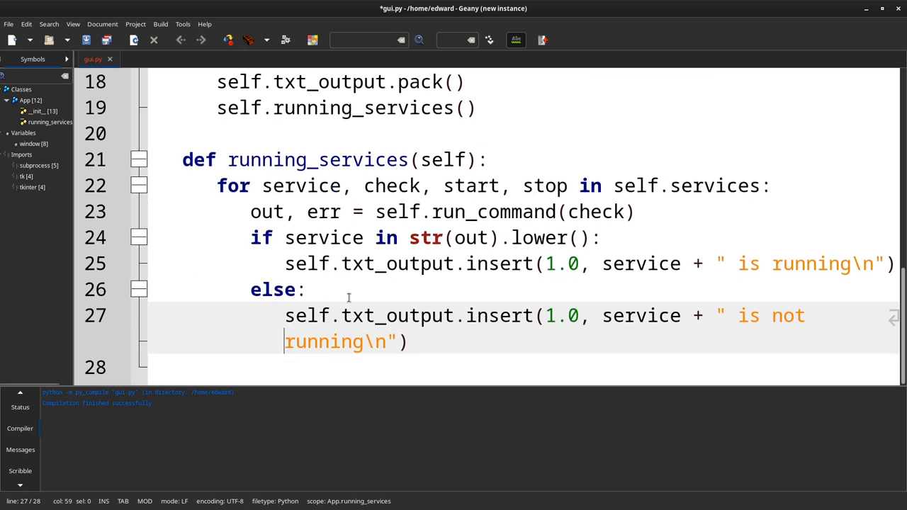
click(408, 342)
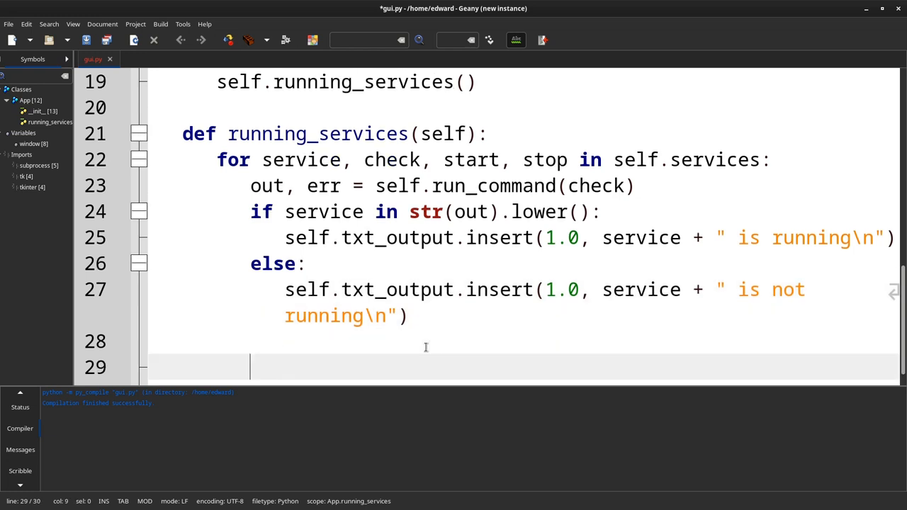
Define the run_command(self, cmd) method header.
text(def)
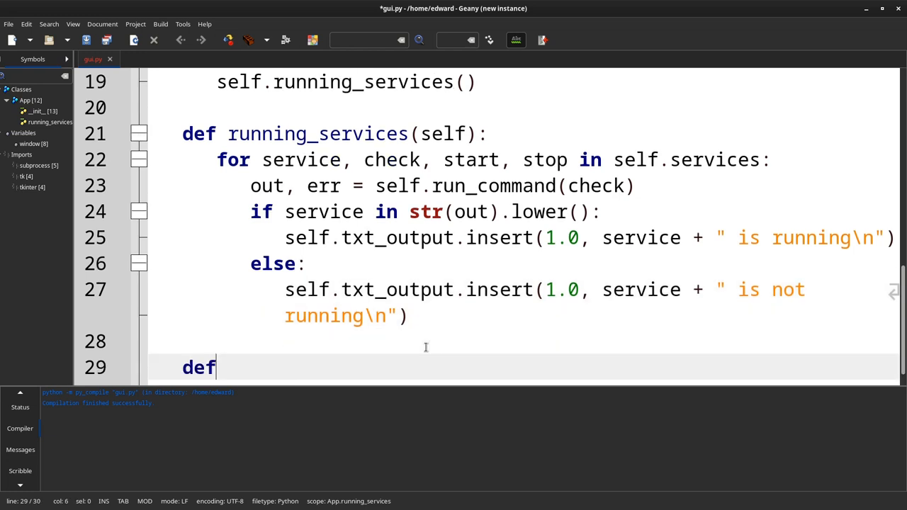
text(run_c)
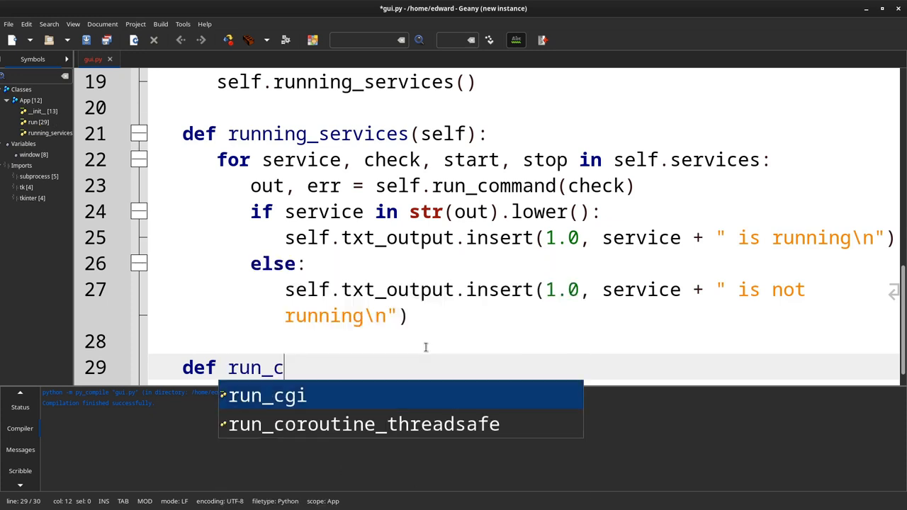
text(ommand(se)
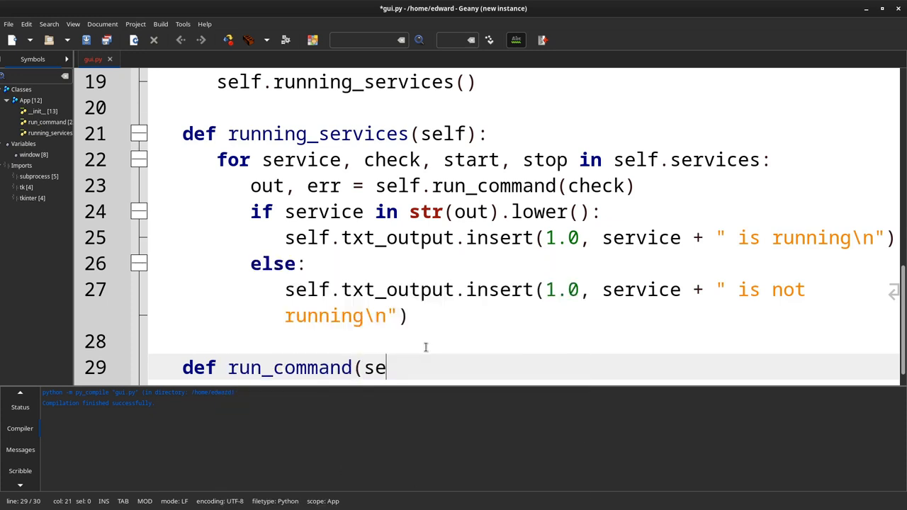
text(lf, c)
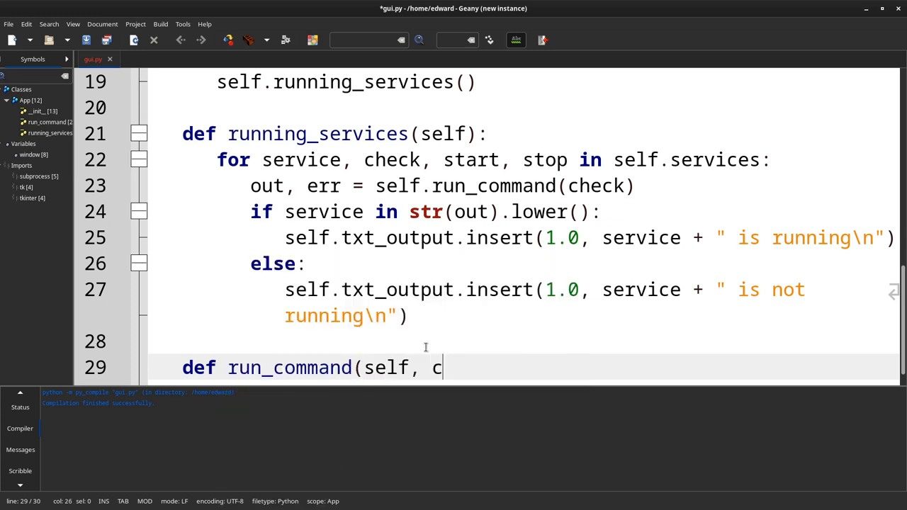
text(md):)
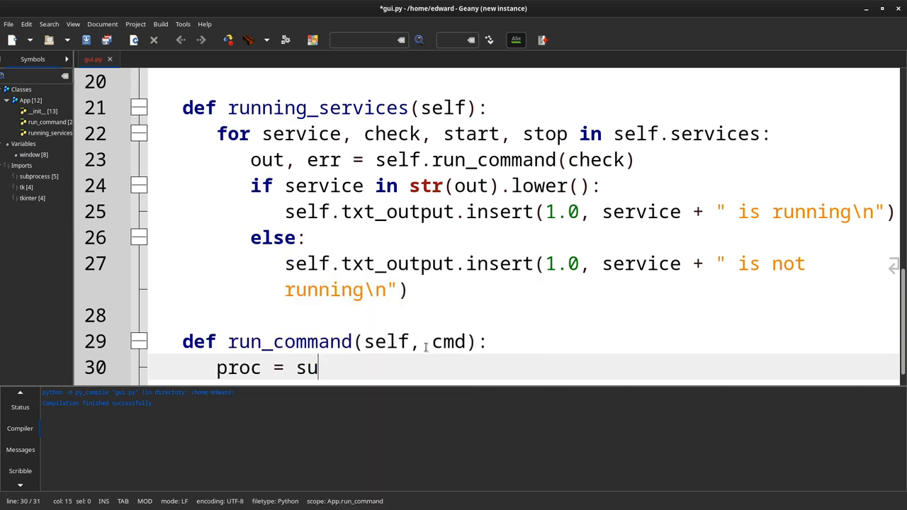
Call subprocess.Popen(cmd, shell=True) with stdin, stdout and stderr set to subprocess.PIPE.
text(bproces)
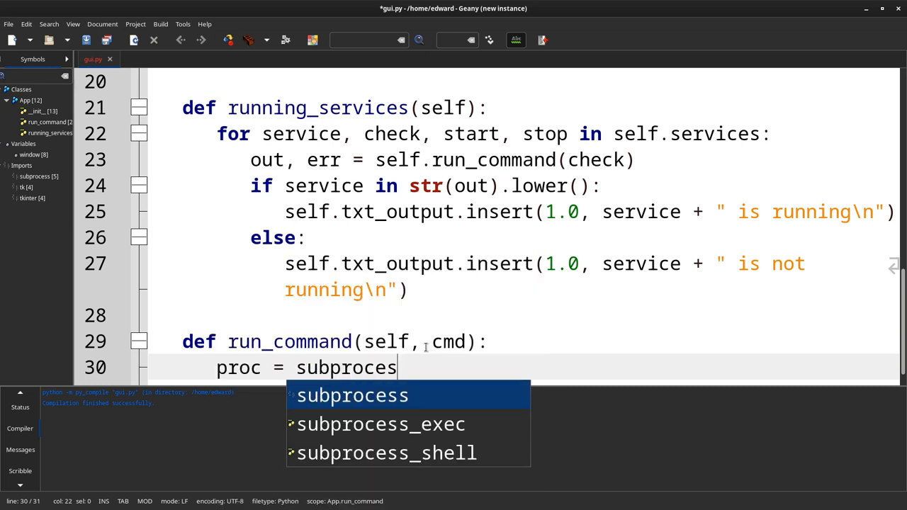
text(s.)
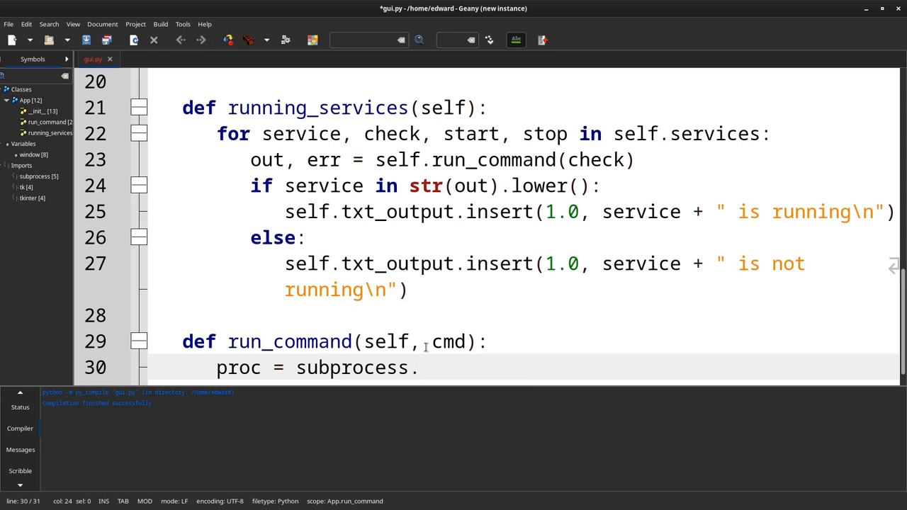
text(Popen()
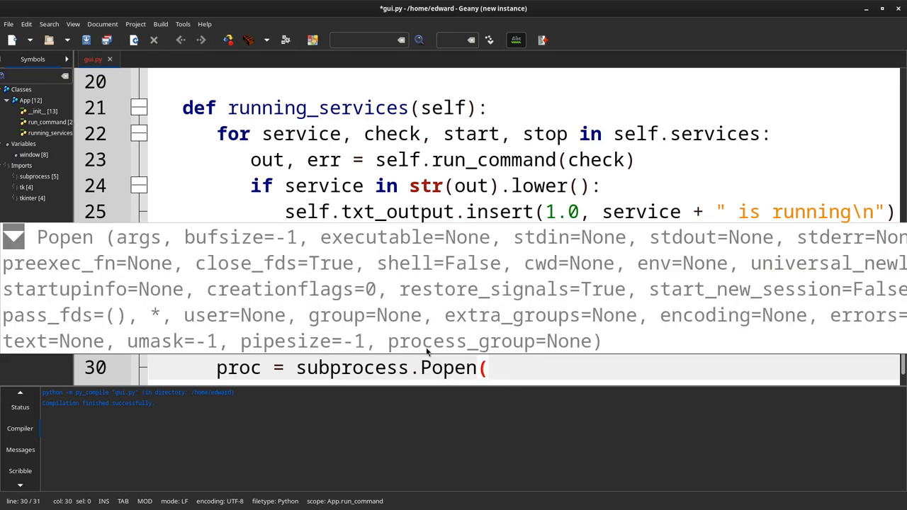
text(cmd)
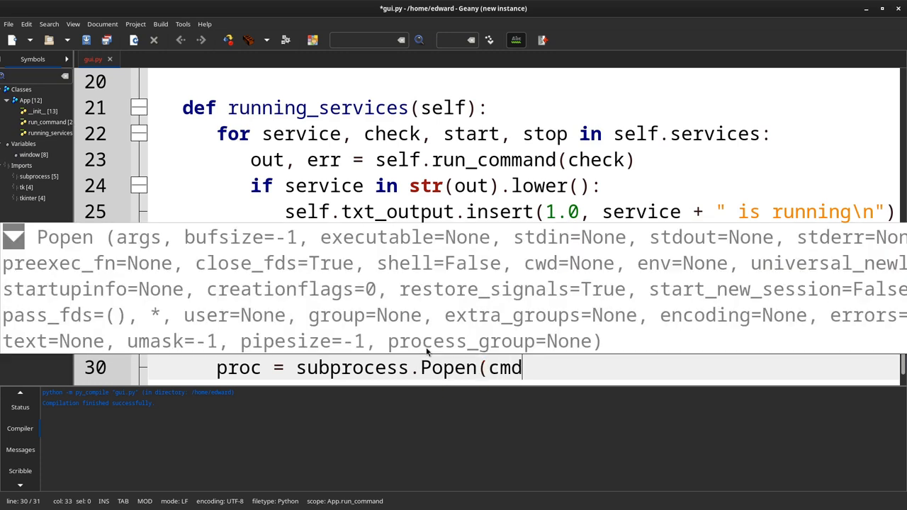
text(, shell=T)
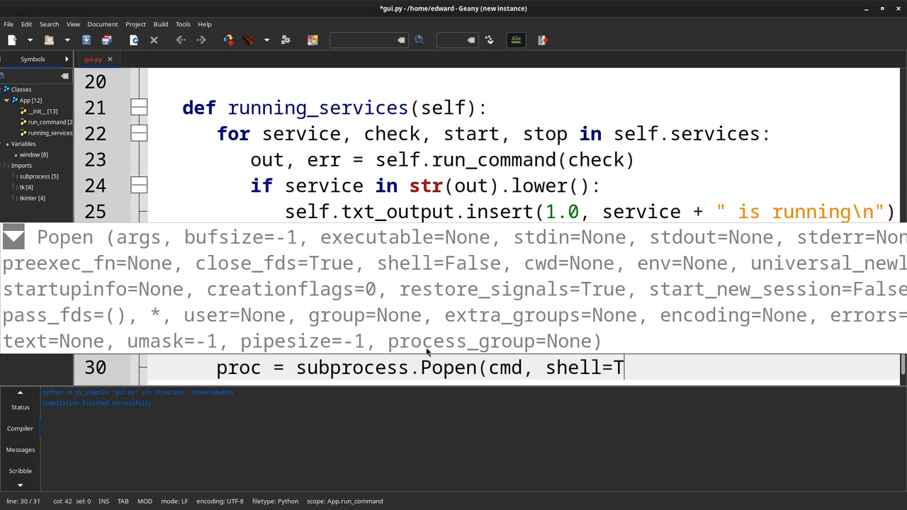
text(rue, st)
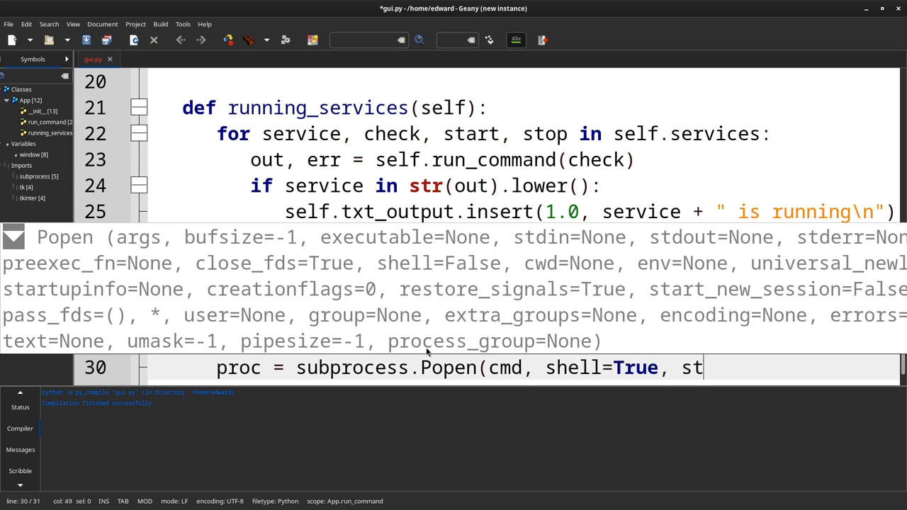
text(din=subprocess.PIP)
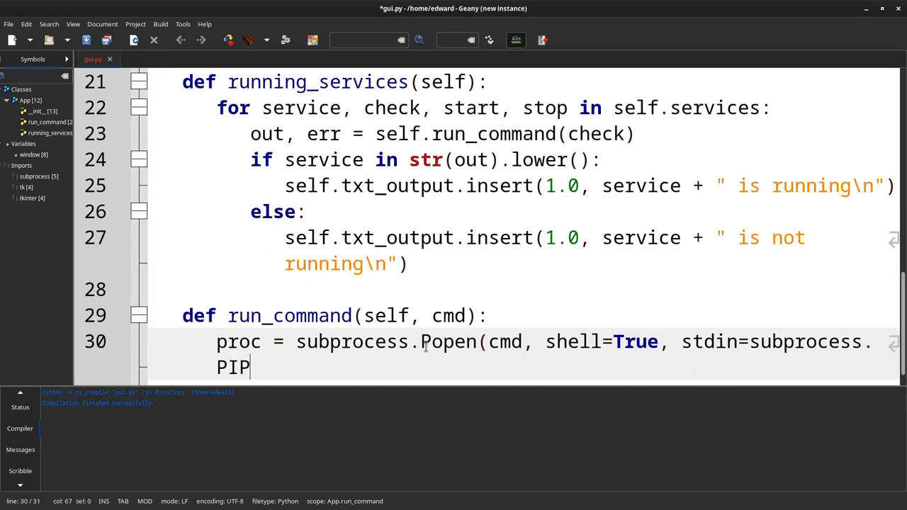
text(E)
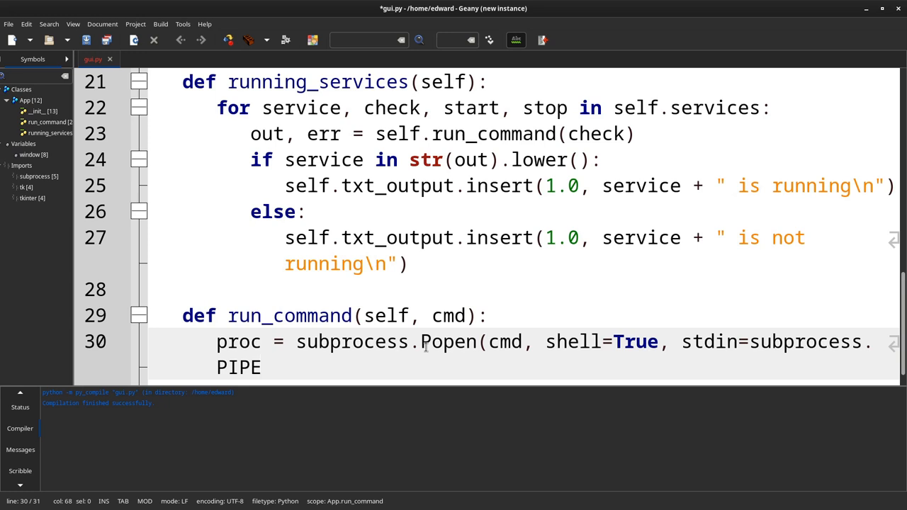
text(, sta)
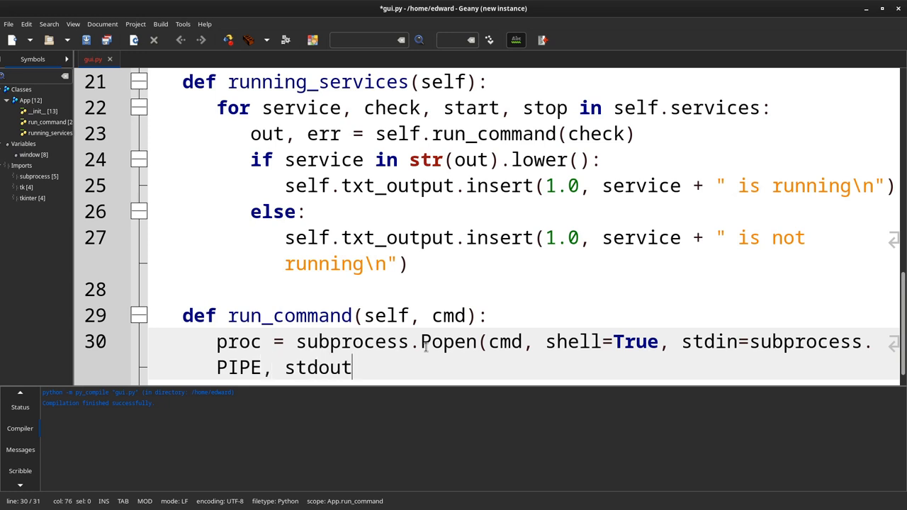
text(=subprocess.)
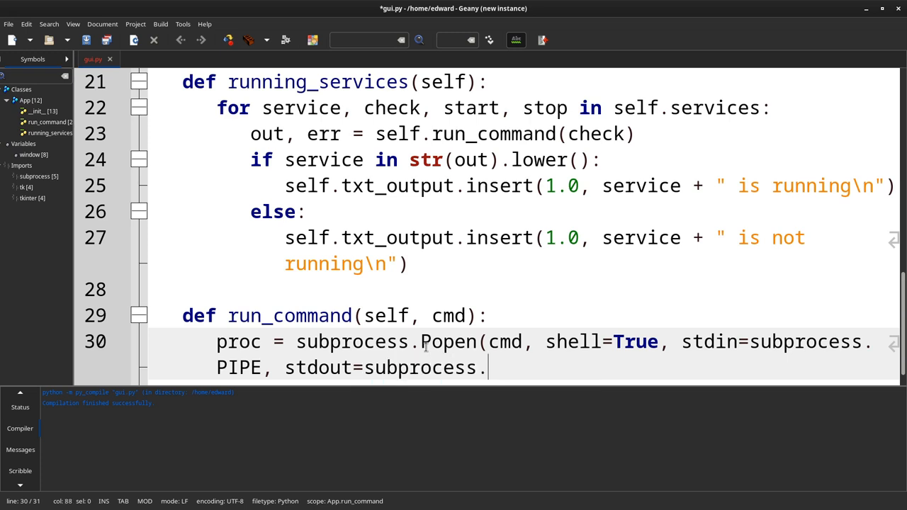
text(PIPE)
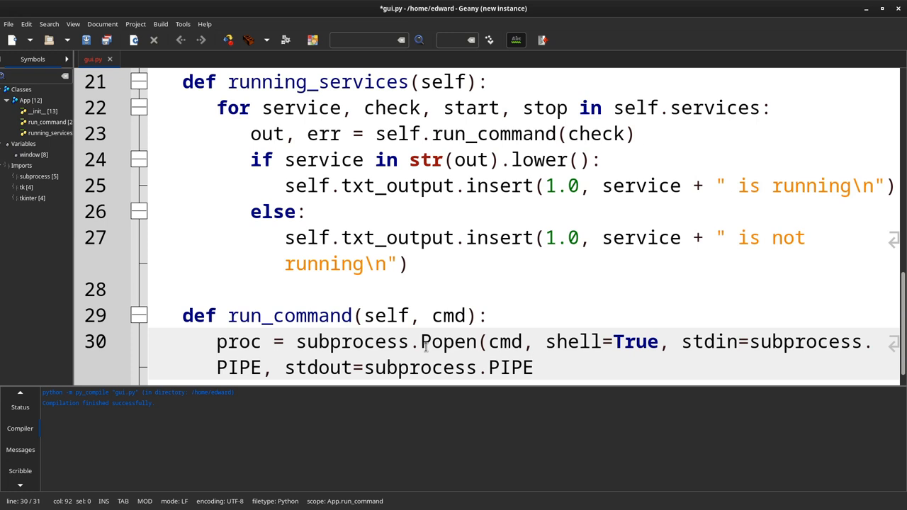
text(, st)
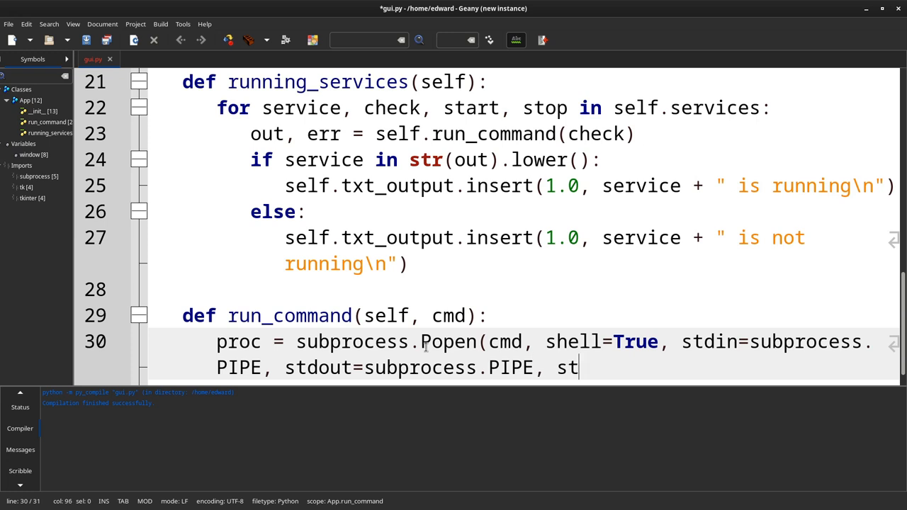
text(df)
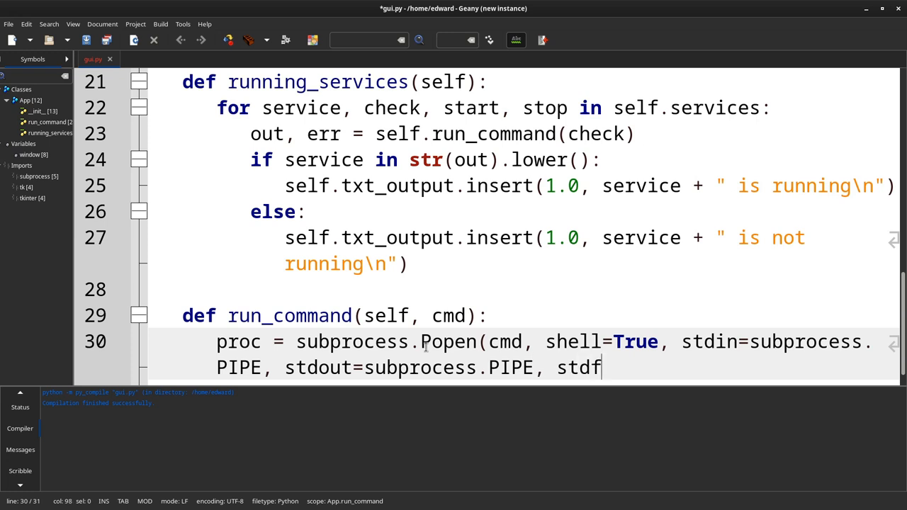
text(err)
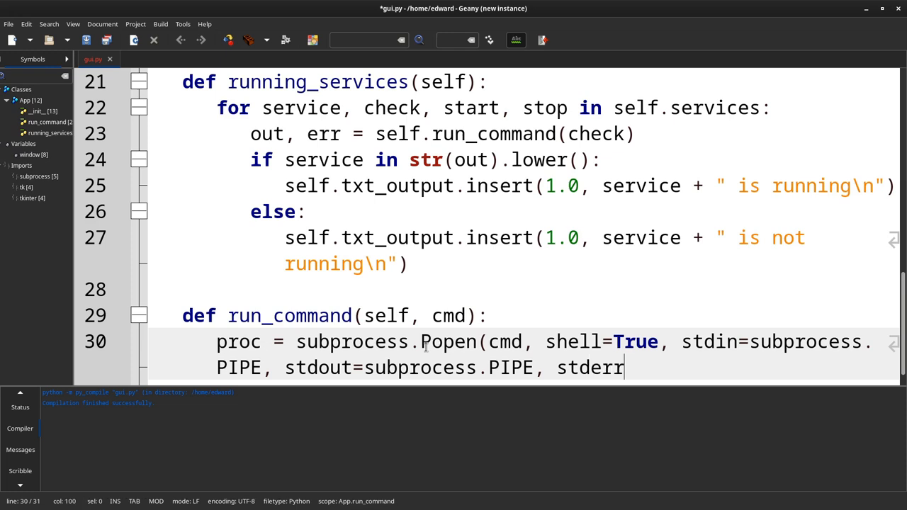
text(subp)
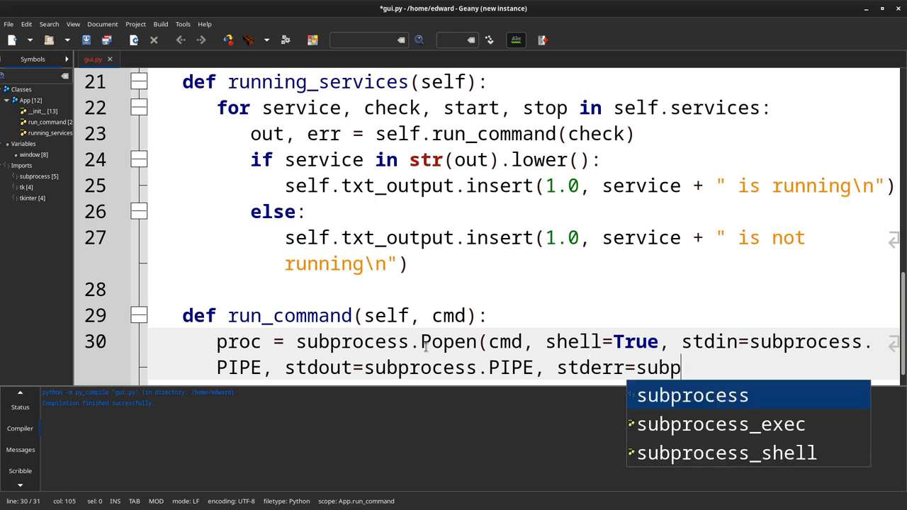
text(rocess.PIPE)
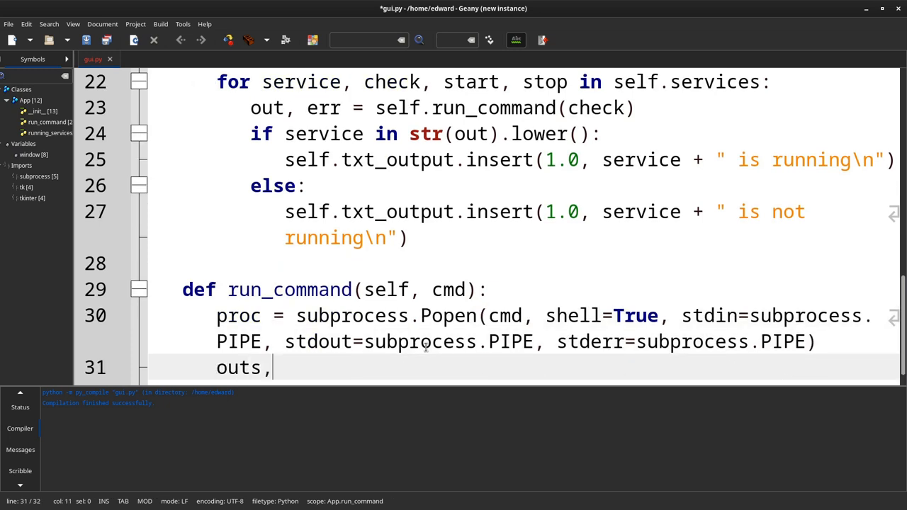
Collect outs, errs from proc.communicate() and return them.
text(errs,)
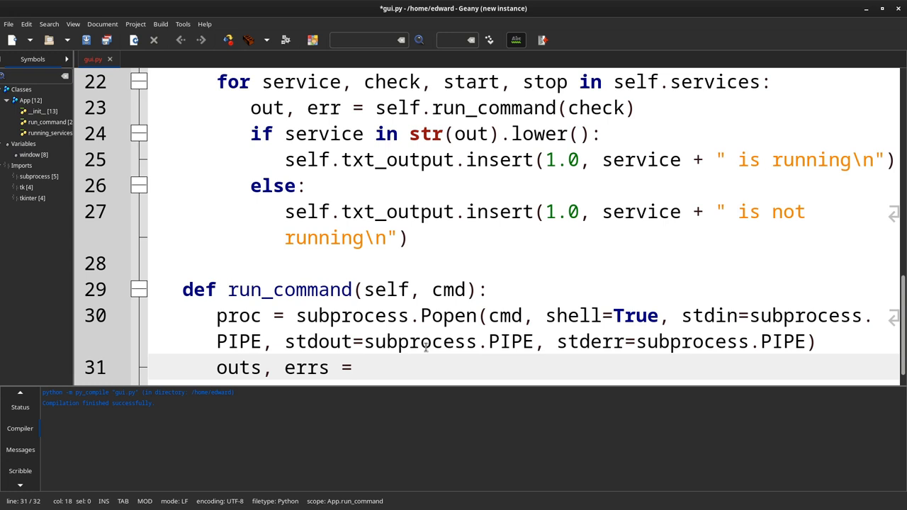
text(proc.co)
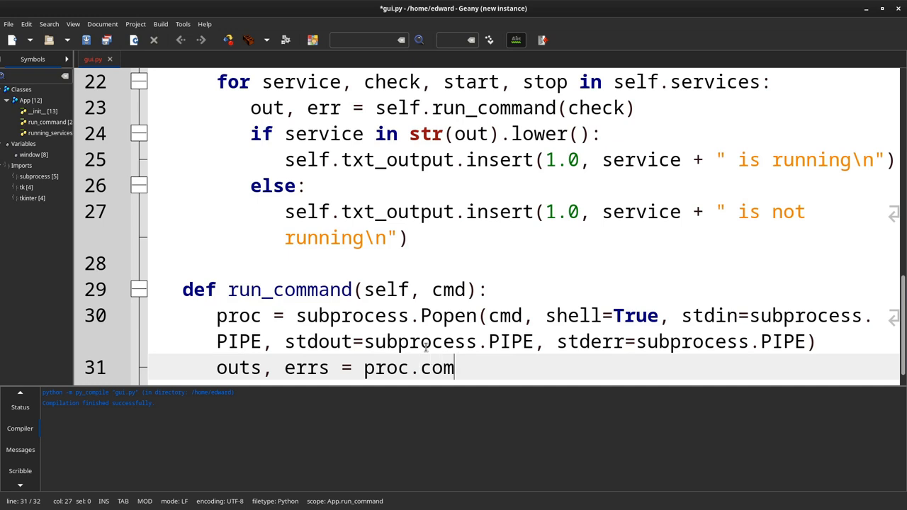
text(municate)
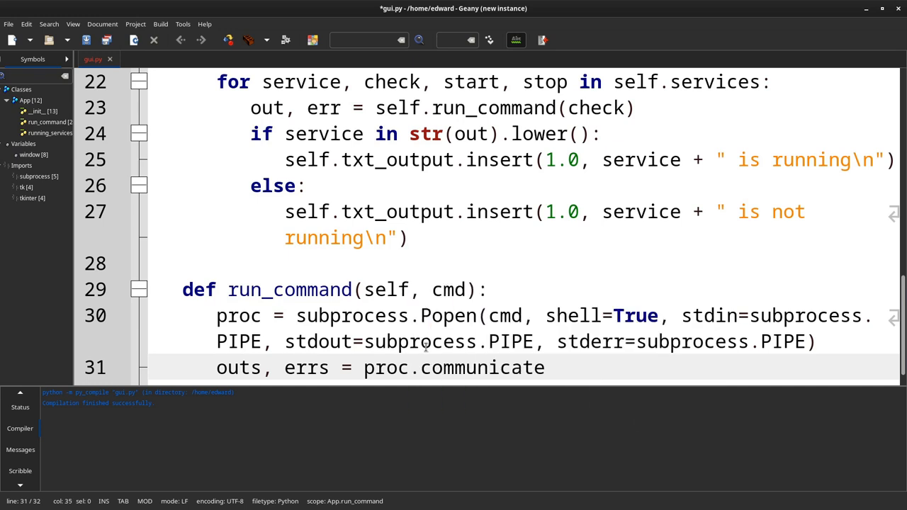
text(())
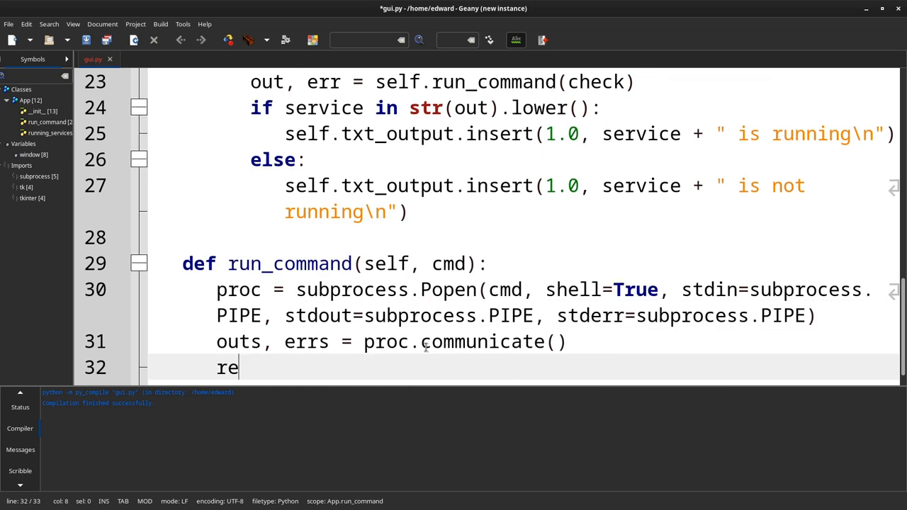
text(turn outs,)
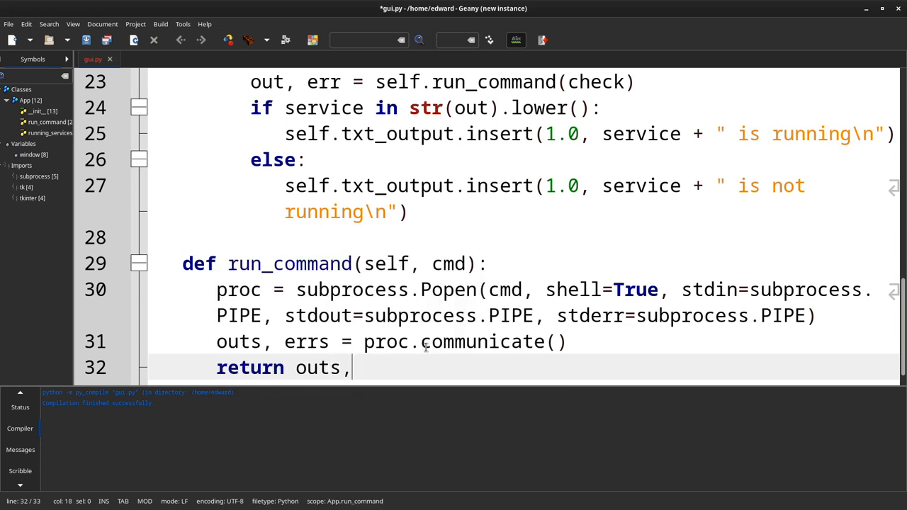
text(err)
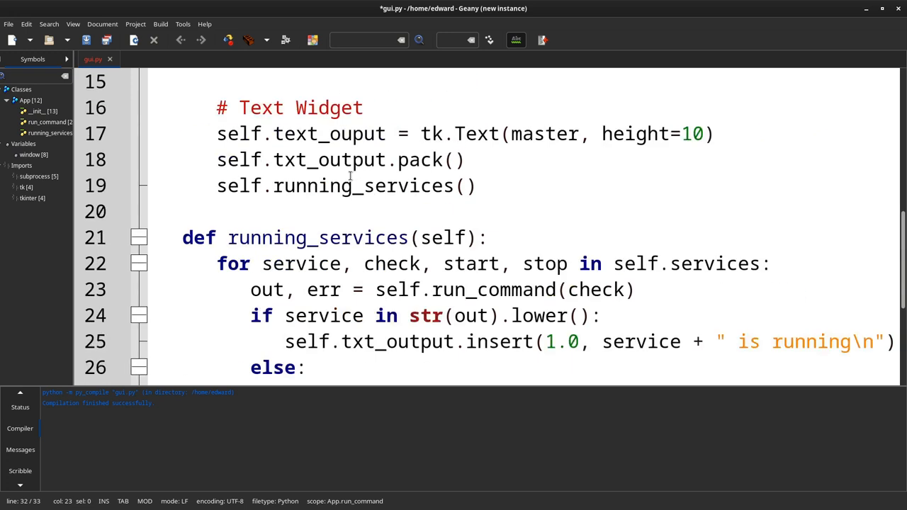
Add a '# Start Button' comment after the running_services() call.
click(480, 185)
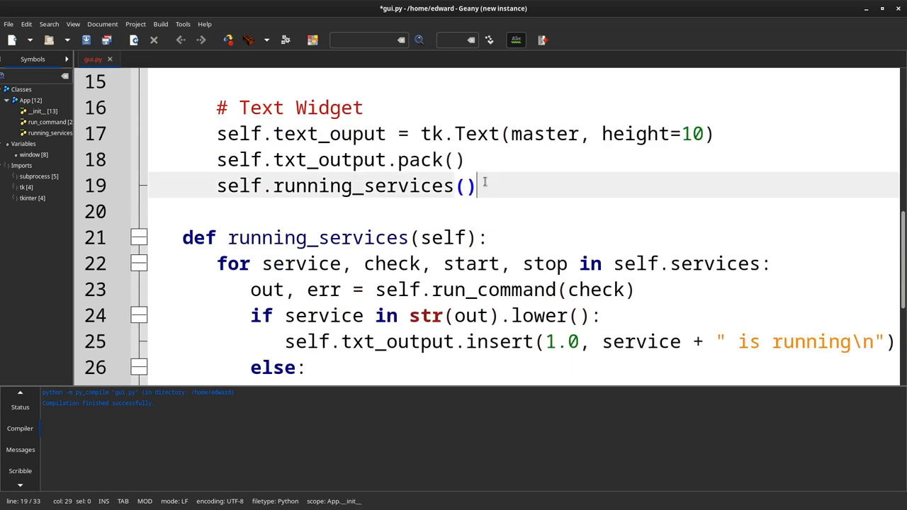
text(#)
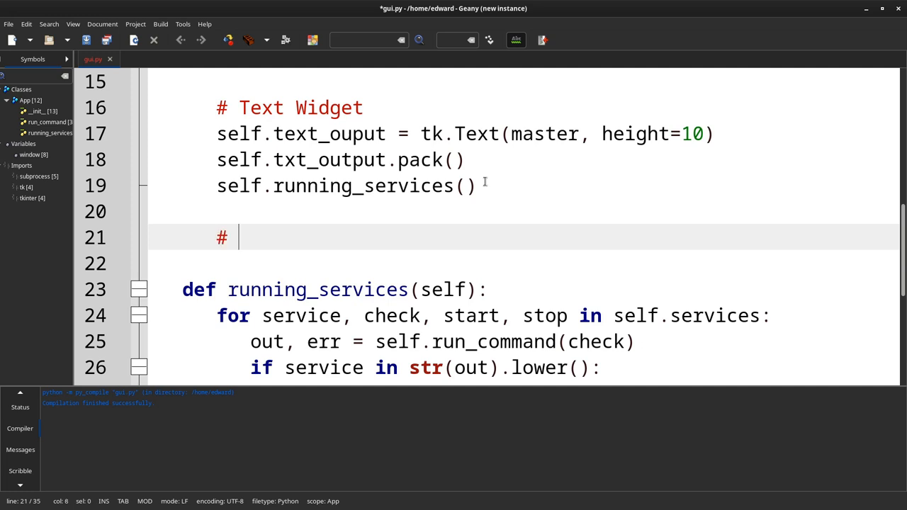
text(Start Butt)
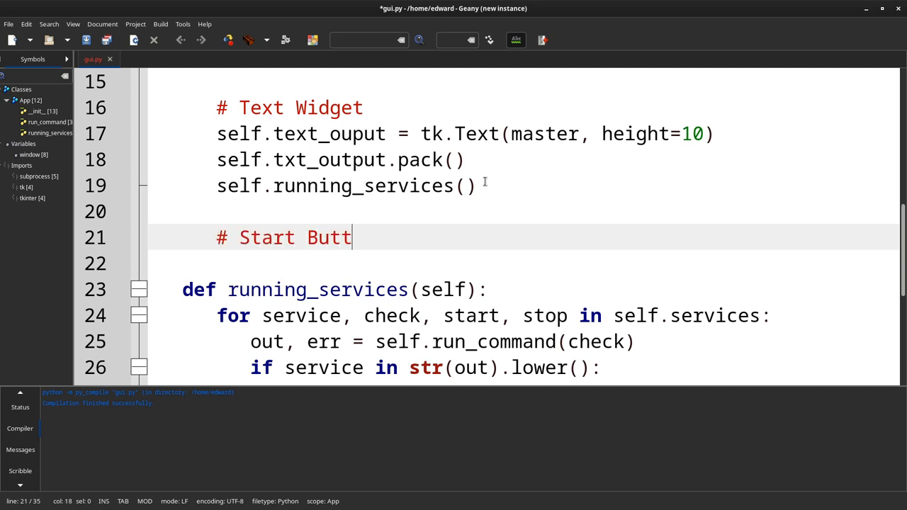
text(on)
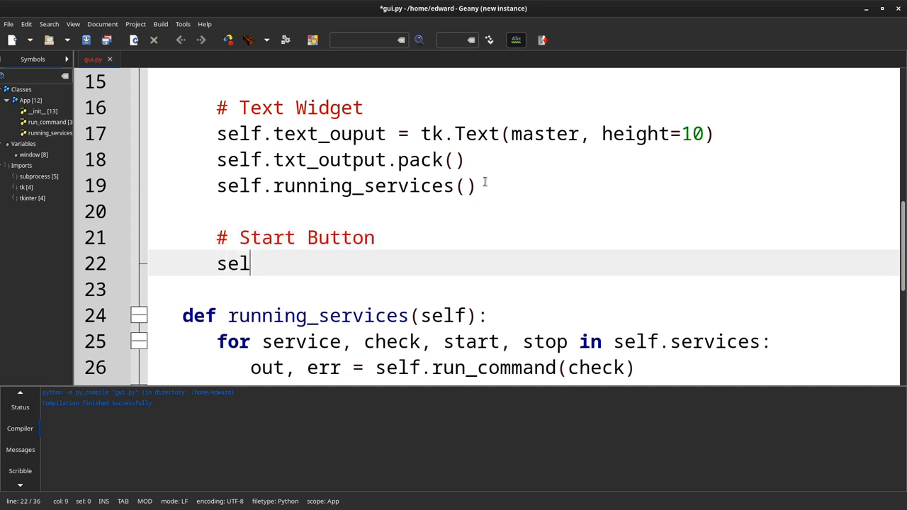
Create self.btn_start as tk.Button(master, text="Start MySQL", command=self.start_services).
text(f.btn)
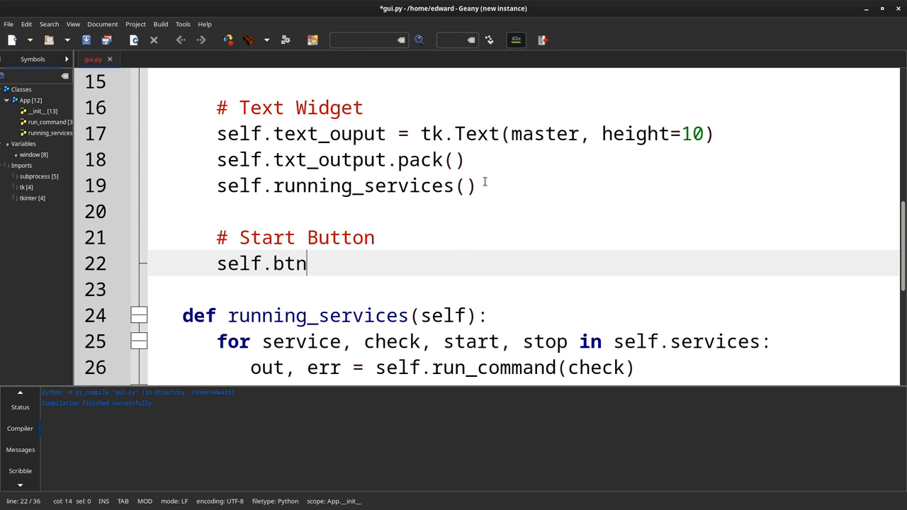
text(_)
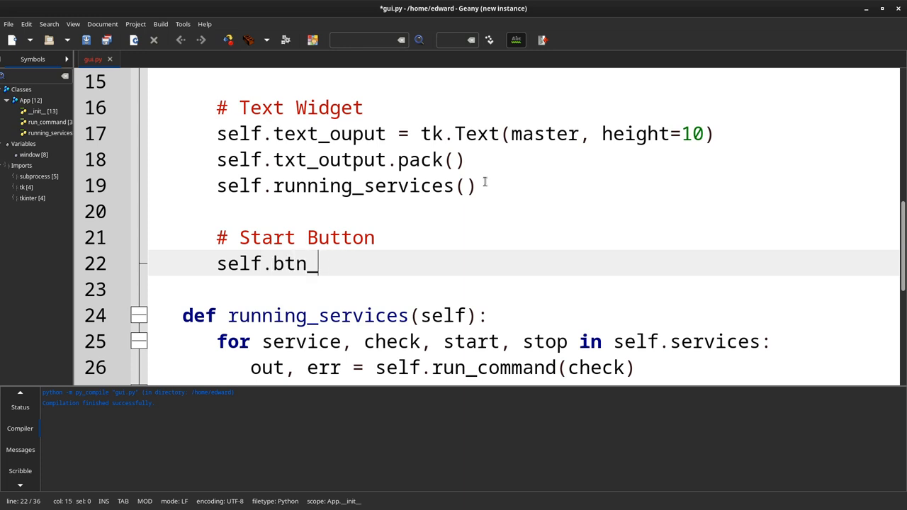
text(start =)
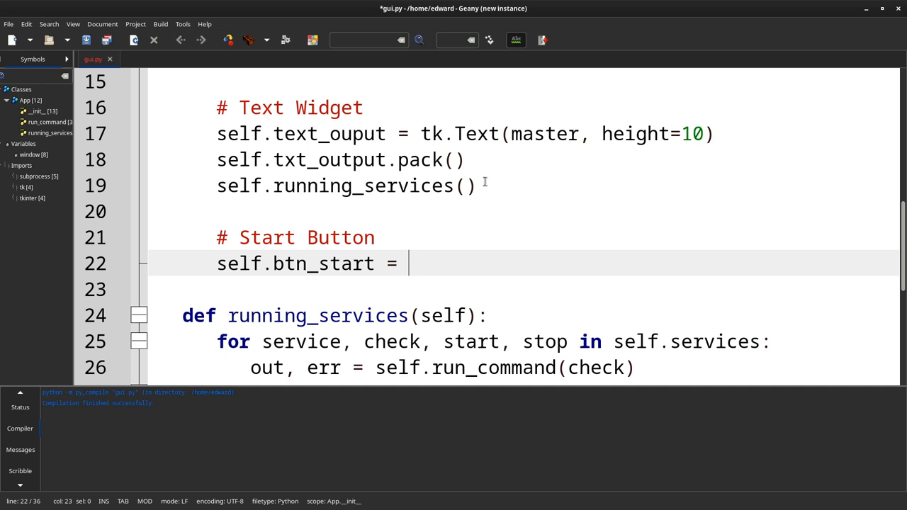
text(tk.Butto)
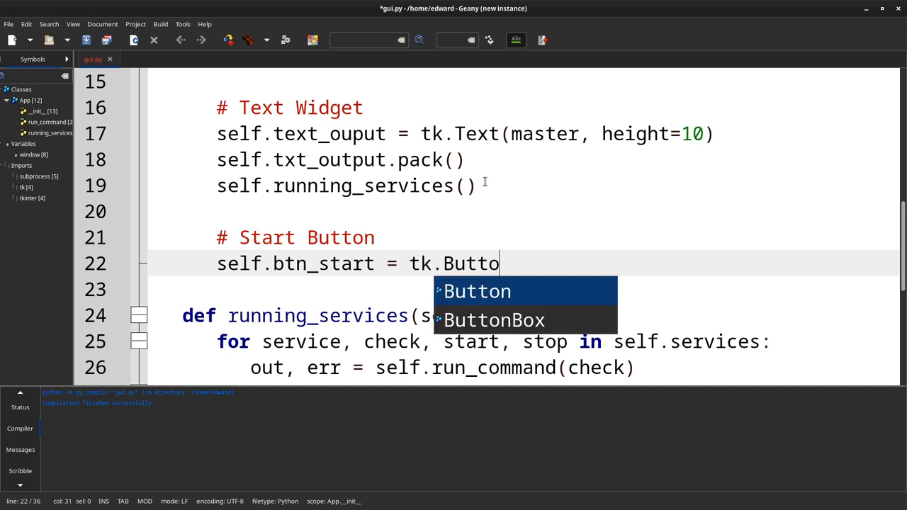
text(n(maste)
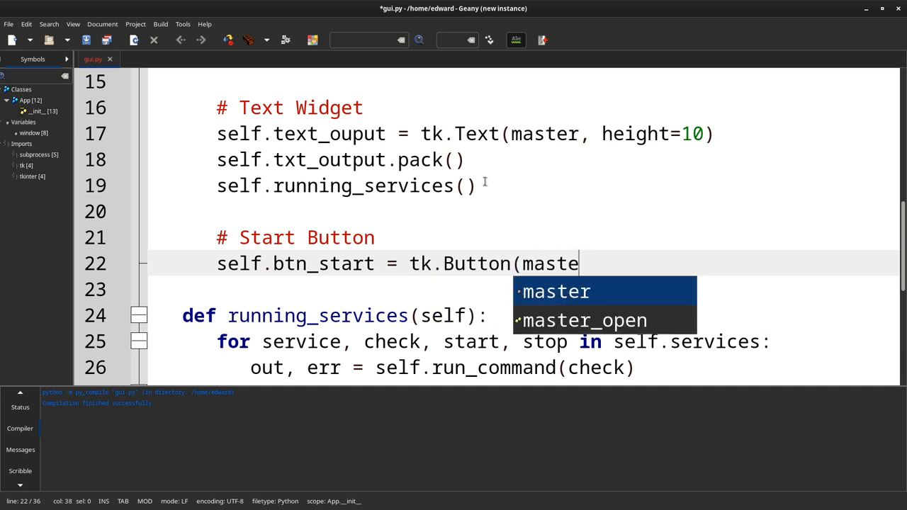
text(r, text=)
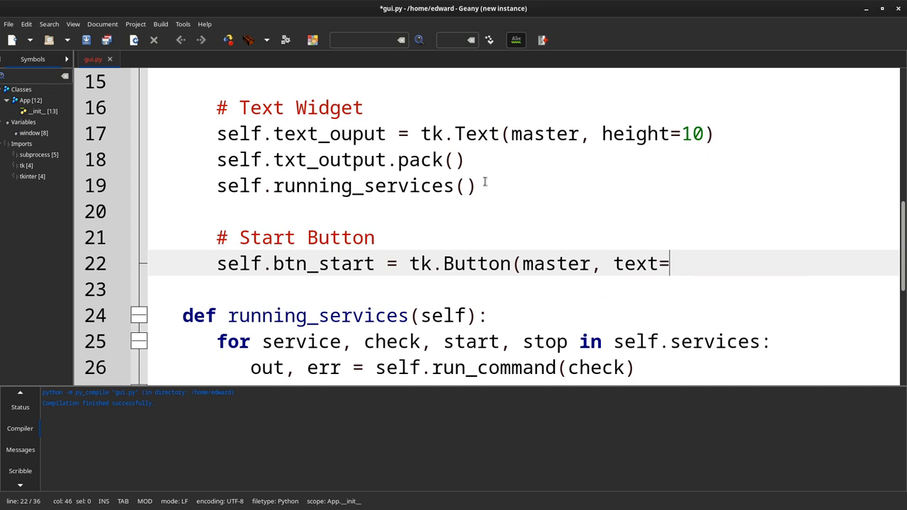
text("Start M)
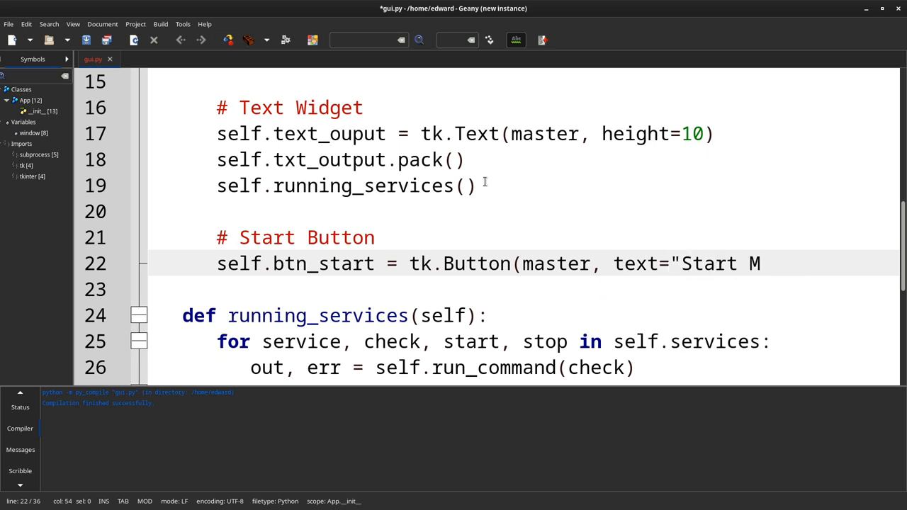
text(ar)
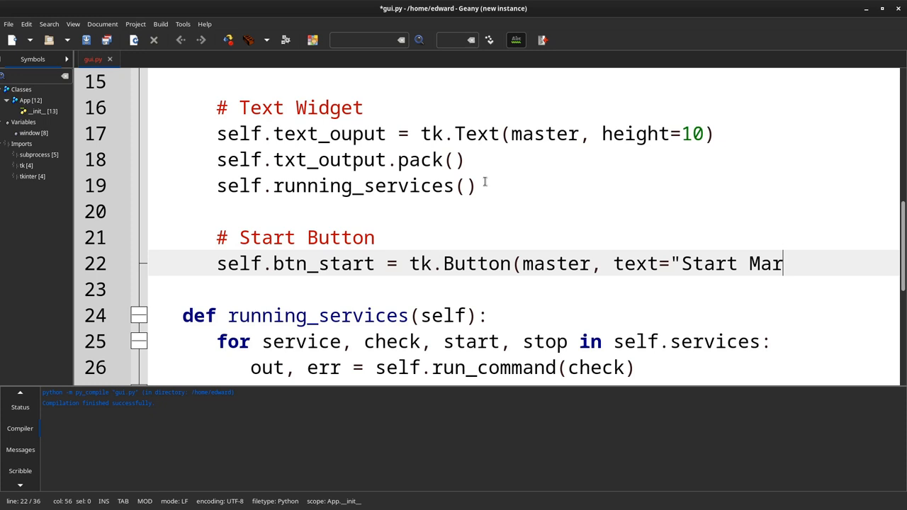
text(ySQ)
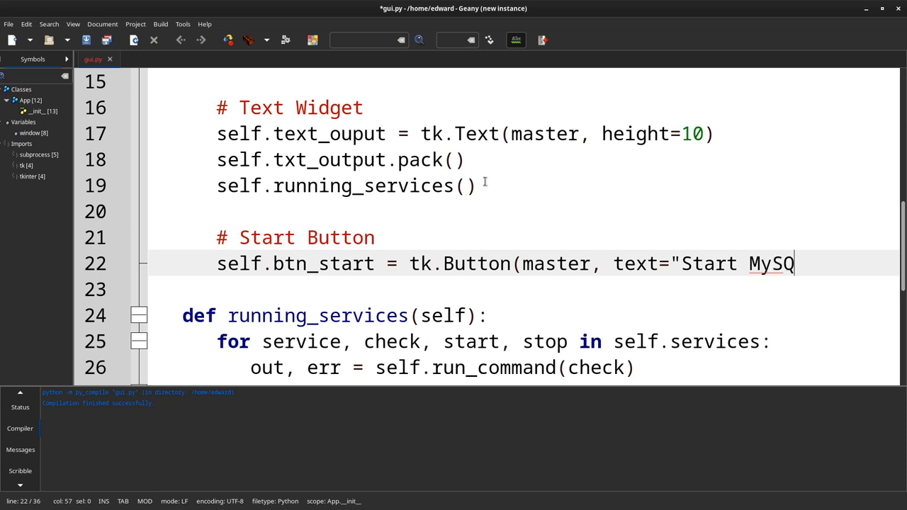
text(L)
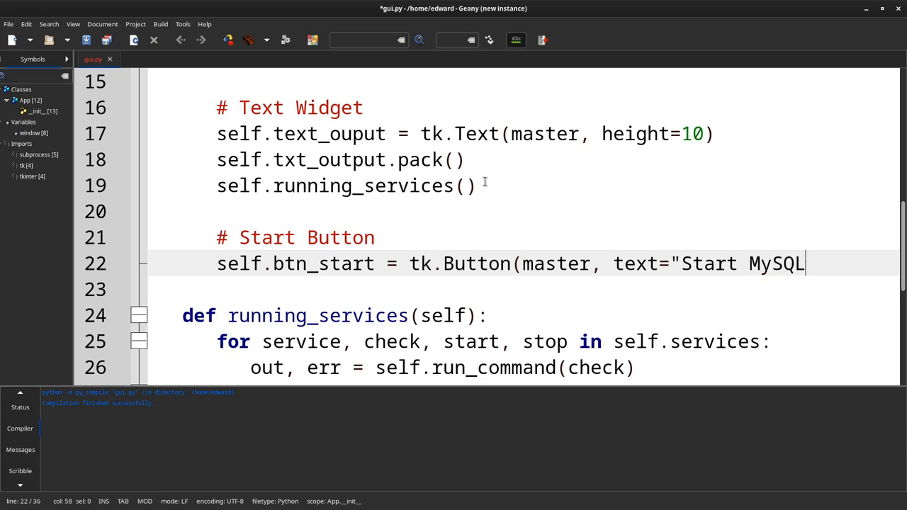
text(",)
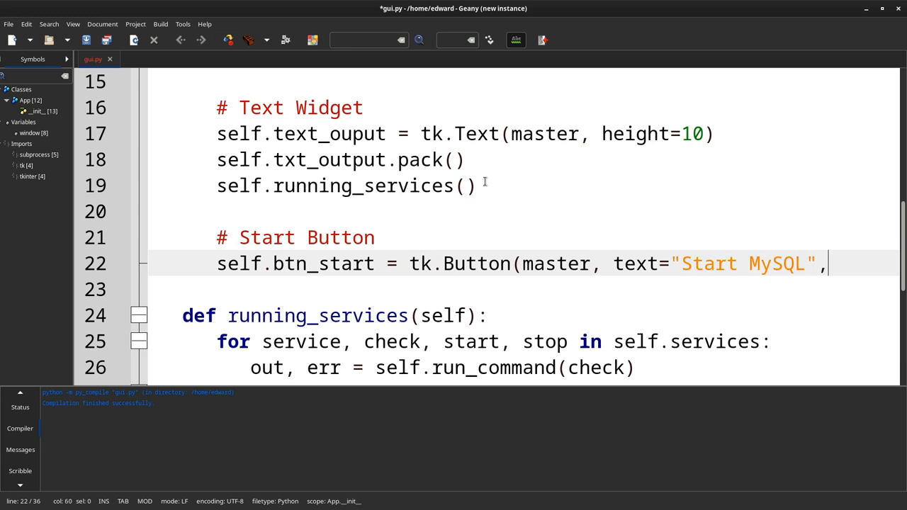
text(command)
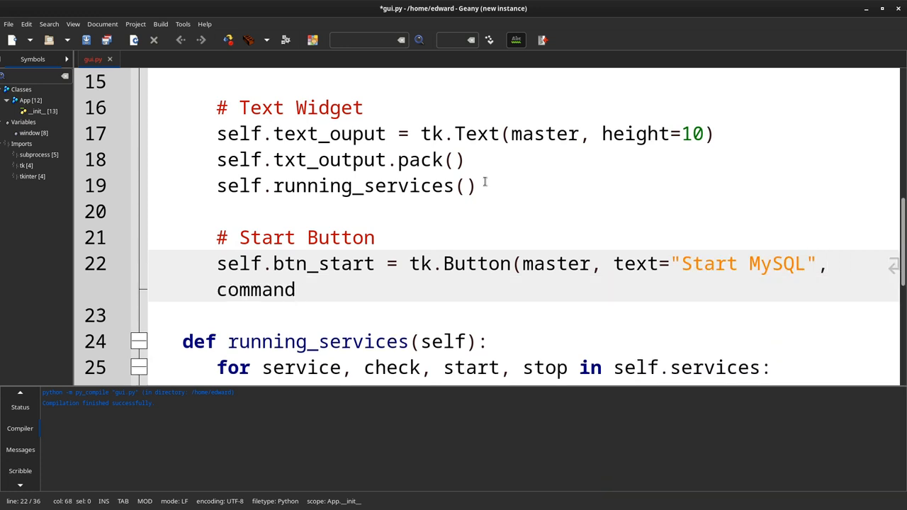
text(=self.s)
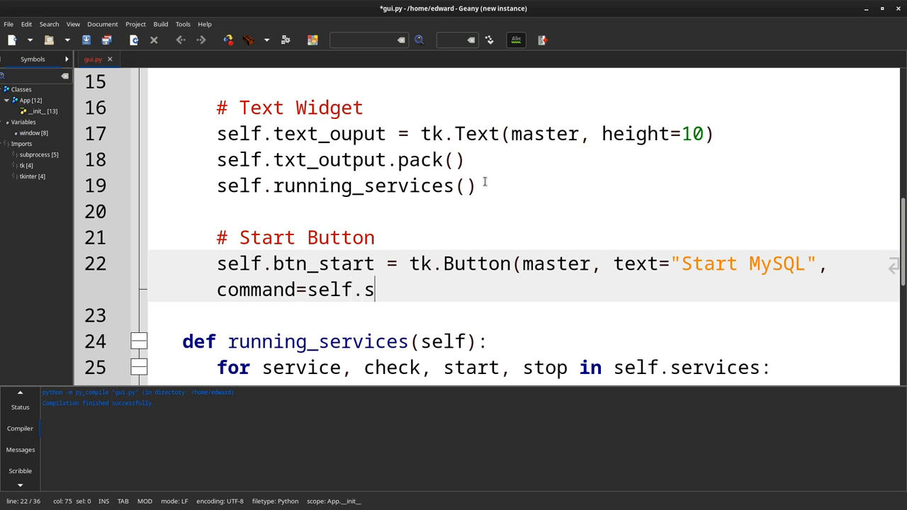
text(tart_servi)
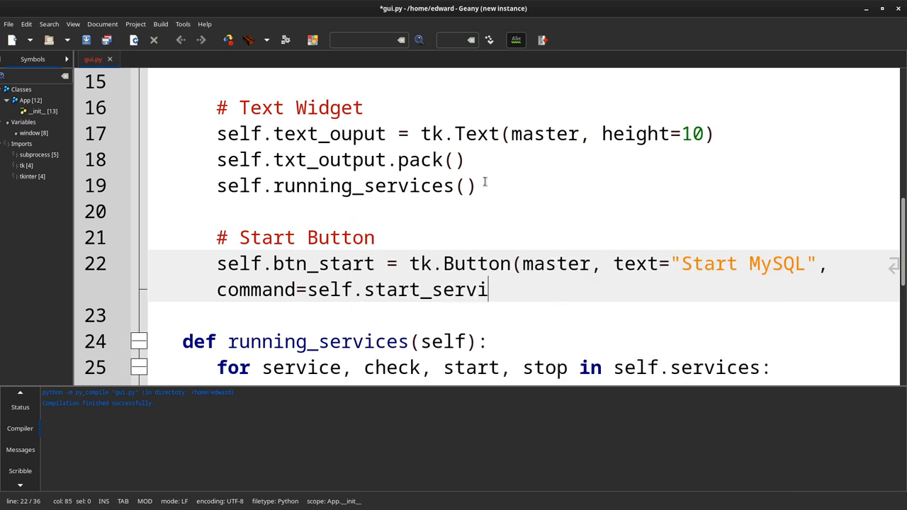
text(ce)
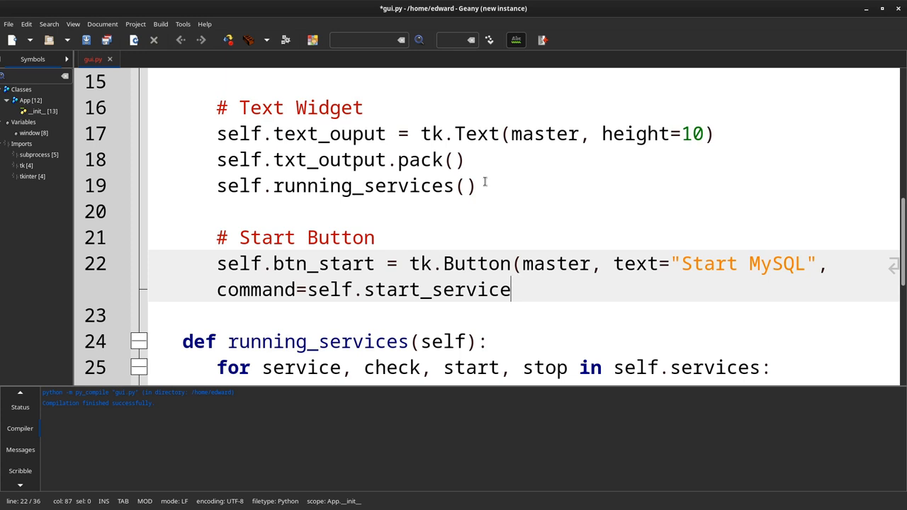
text(s))
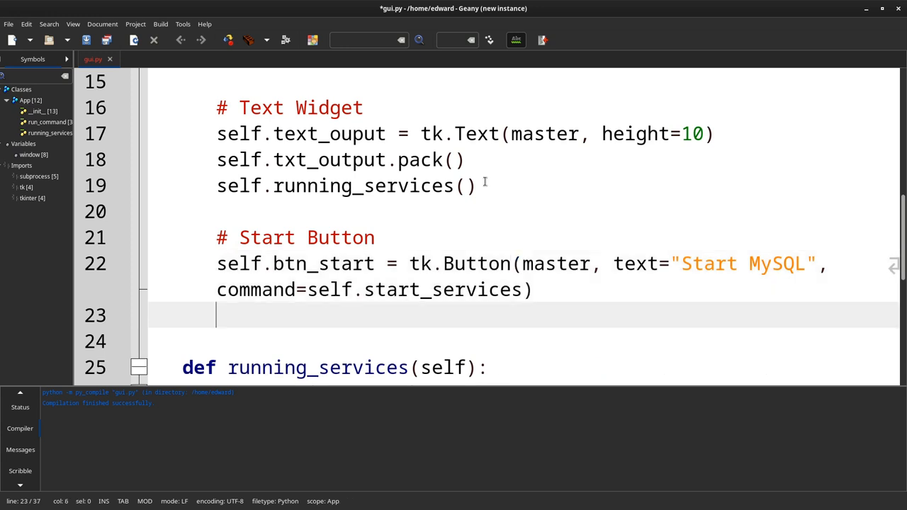
Pack the start button into the window with self.btn_start.pack().
text(self.)
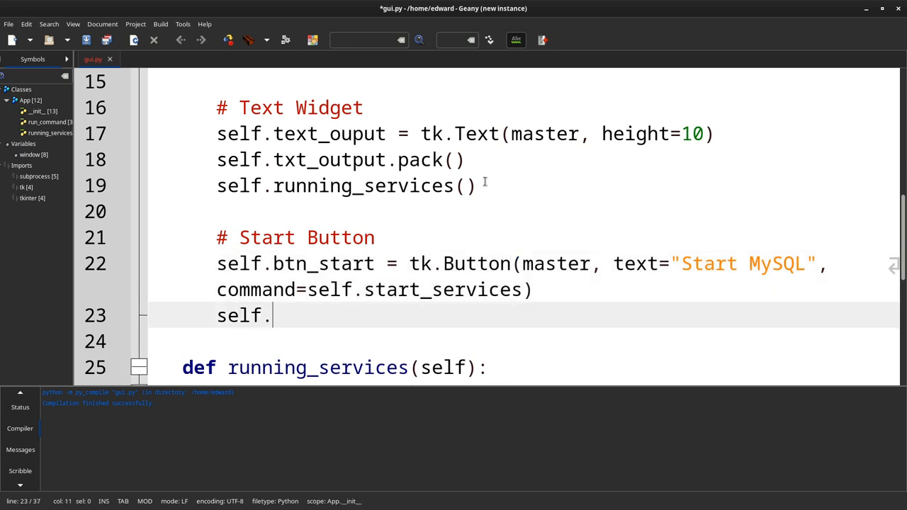
text(btn)
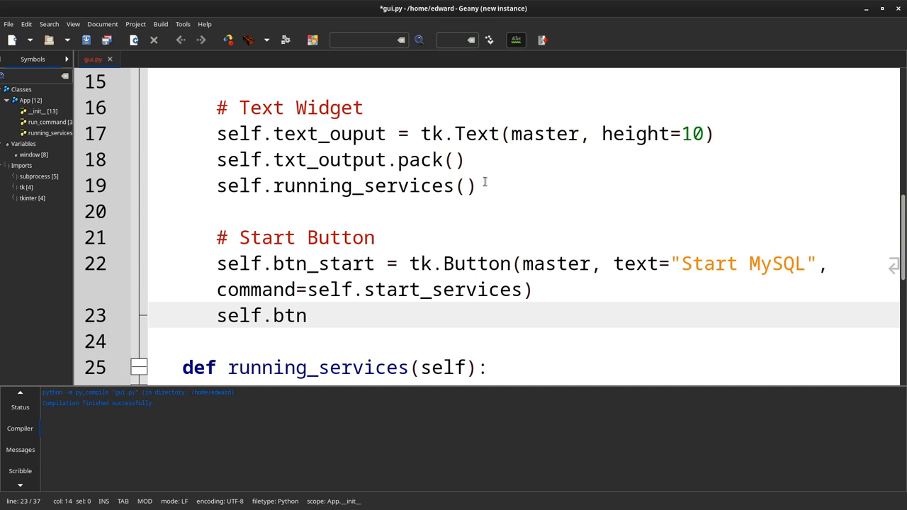
text(_start)
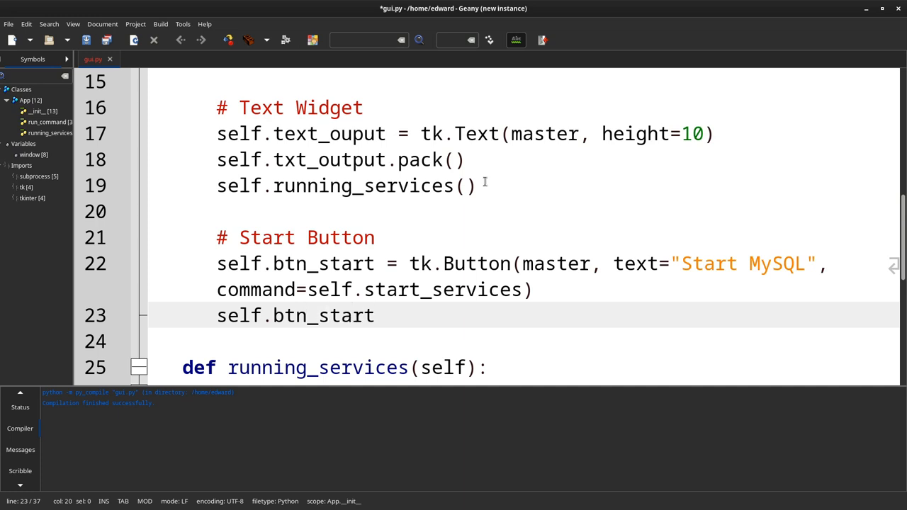
text(.pack())
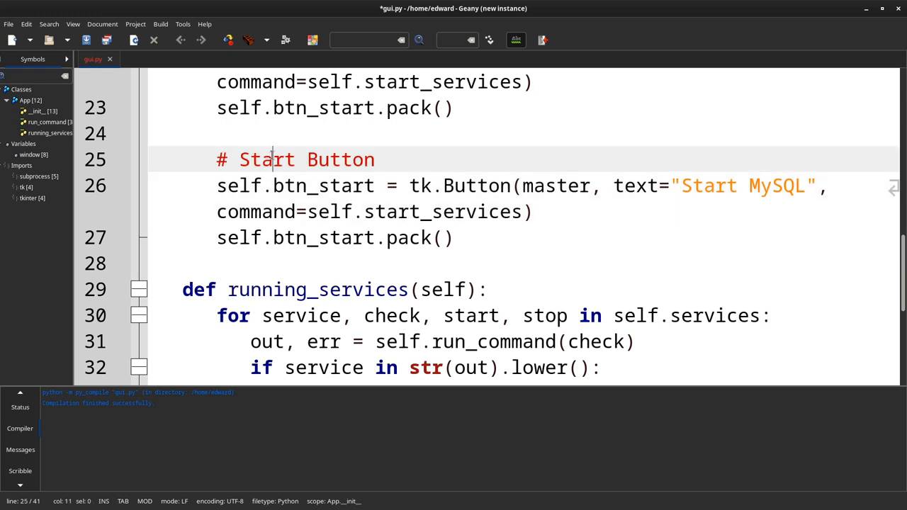
Retitle the copied block '# Stop Button' and change its button text to Stop.
text(Stop)
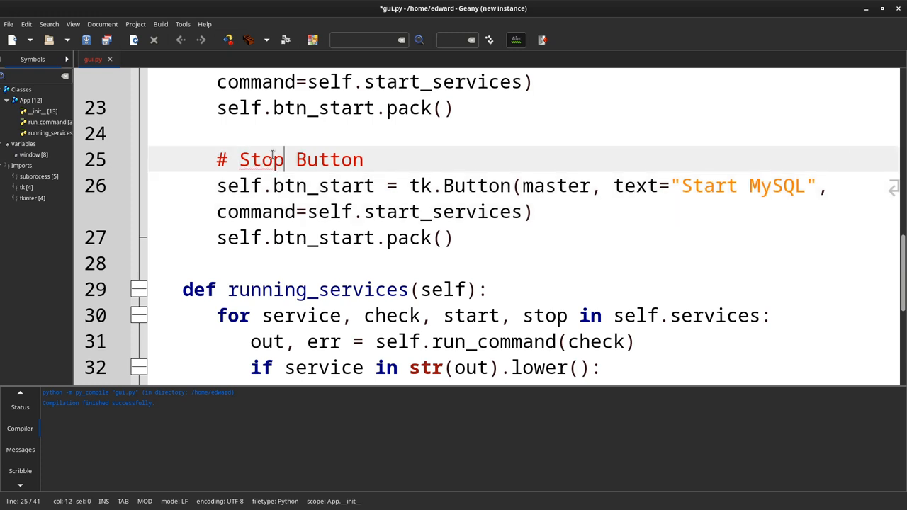
double_click(707, 186)
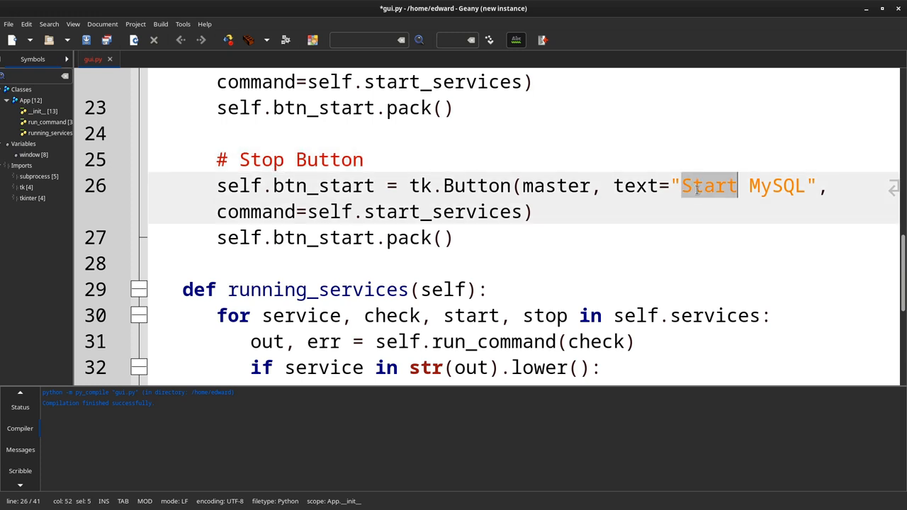
text(Stop)
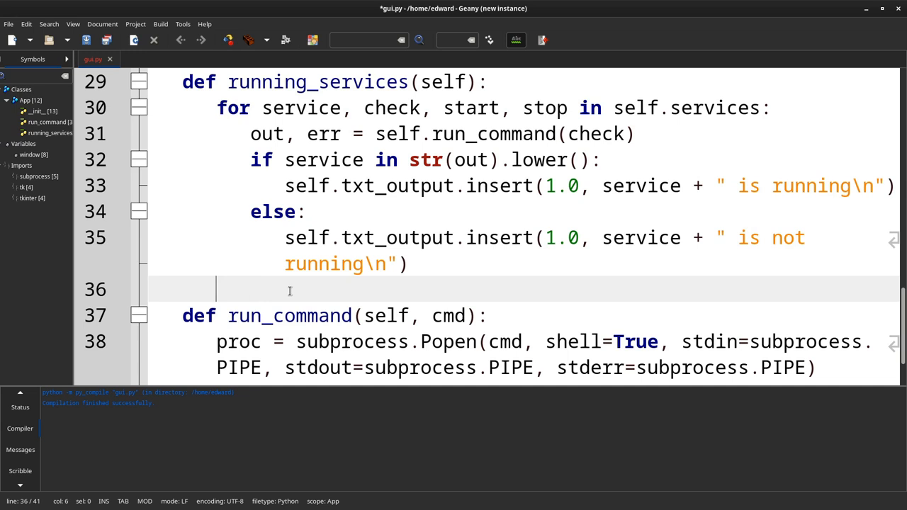
Add blank lines and the def start_services(self): header after running_services.
key(Return)
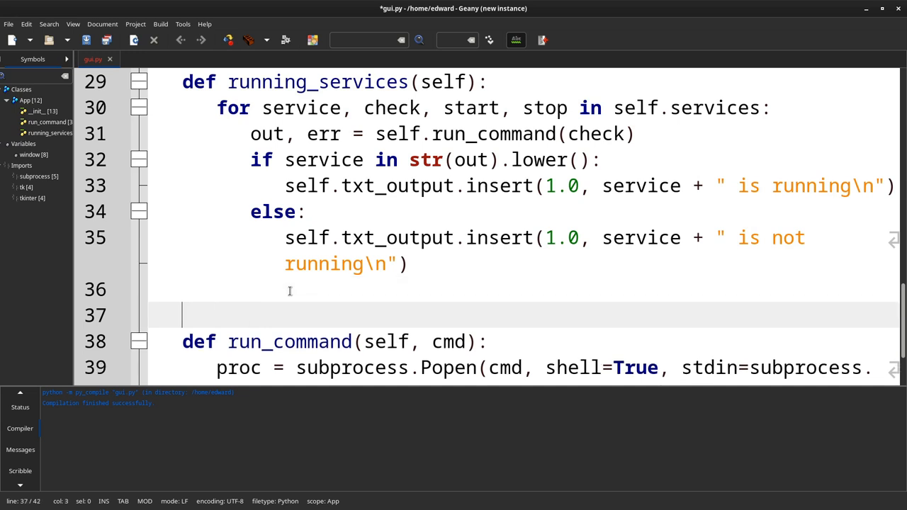
key(Return)
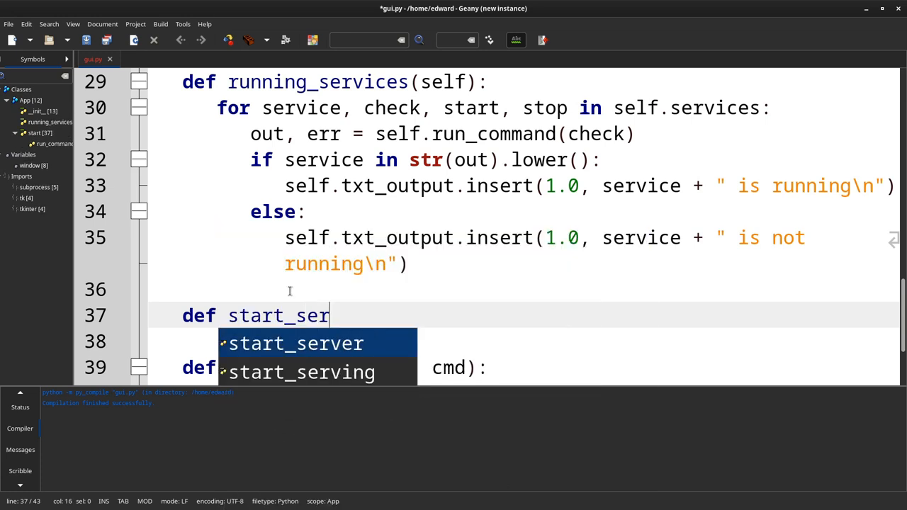
text(vices(se)
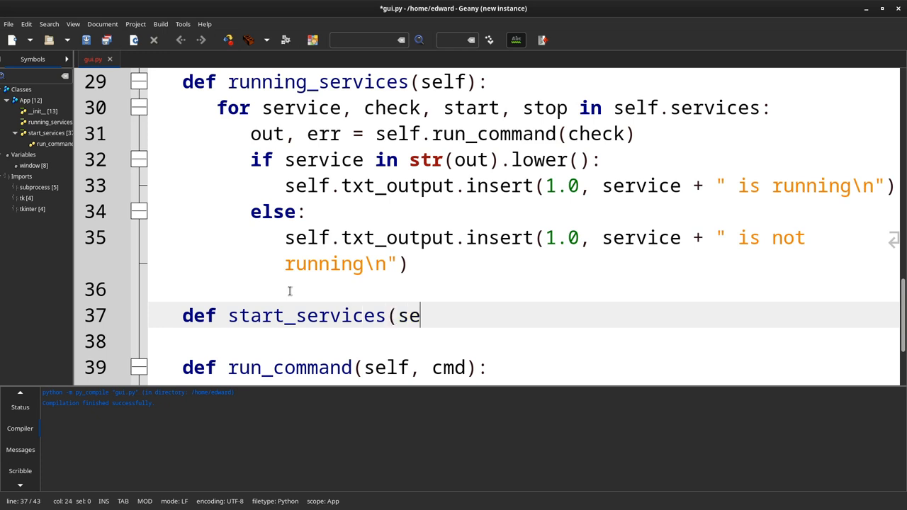
text(lf):)
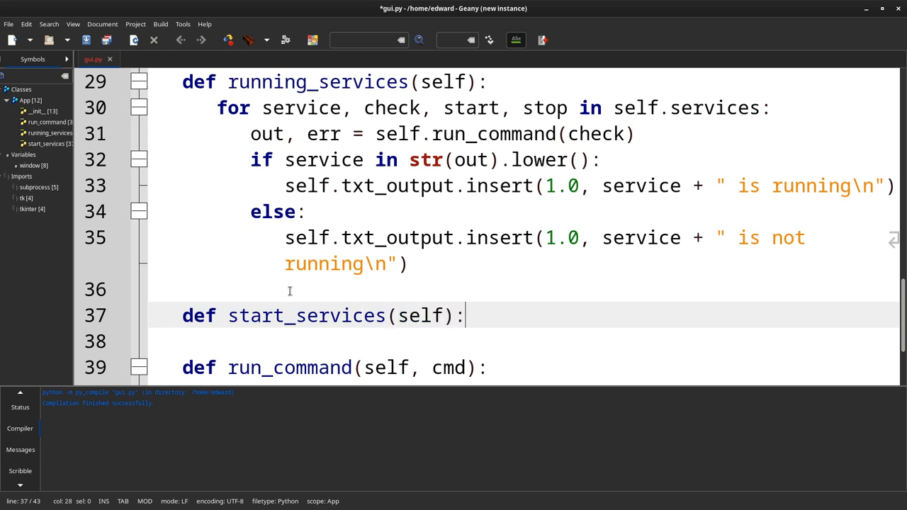
Clear the output with self.txt_output.delete(1.0, tk.END) as its first line.
text(s)
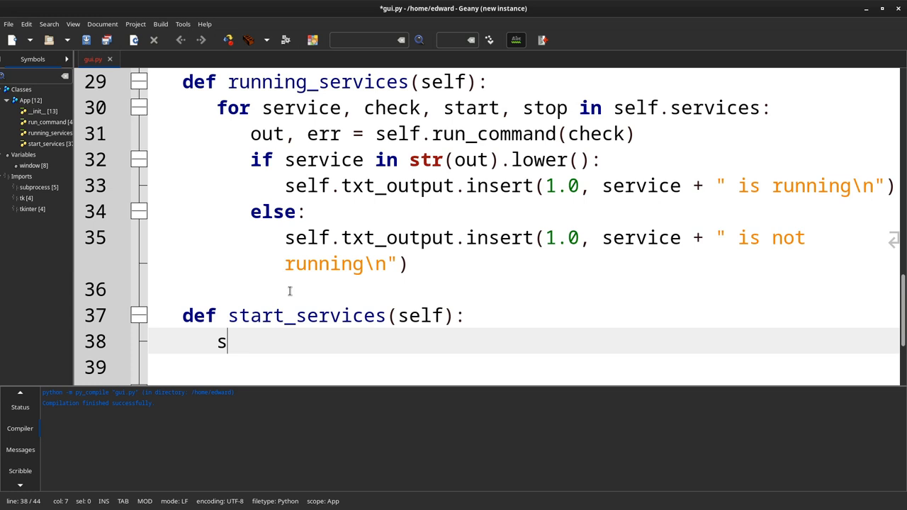
text(elf.txt)
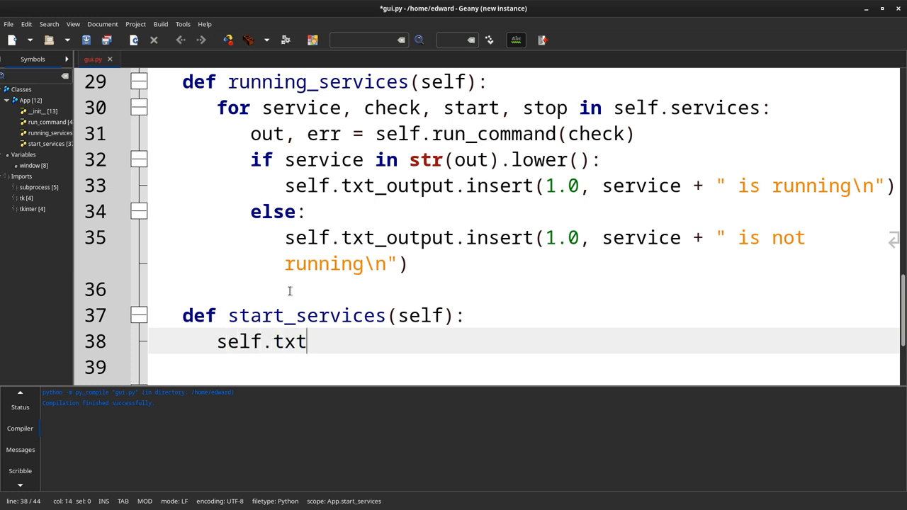
text(o)
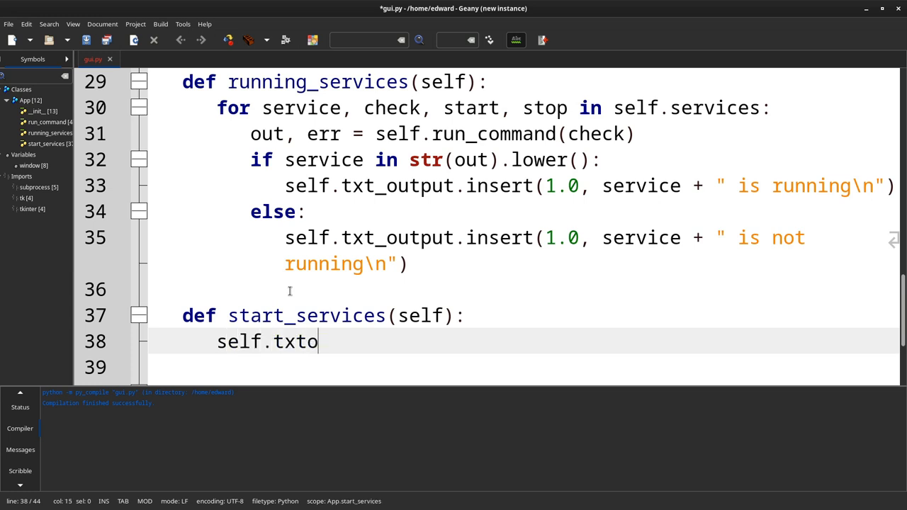
key(BackSpace)
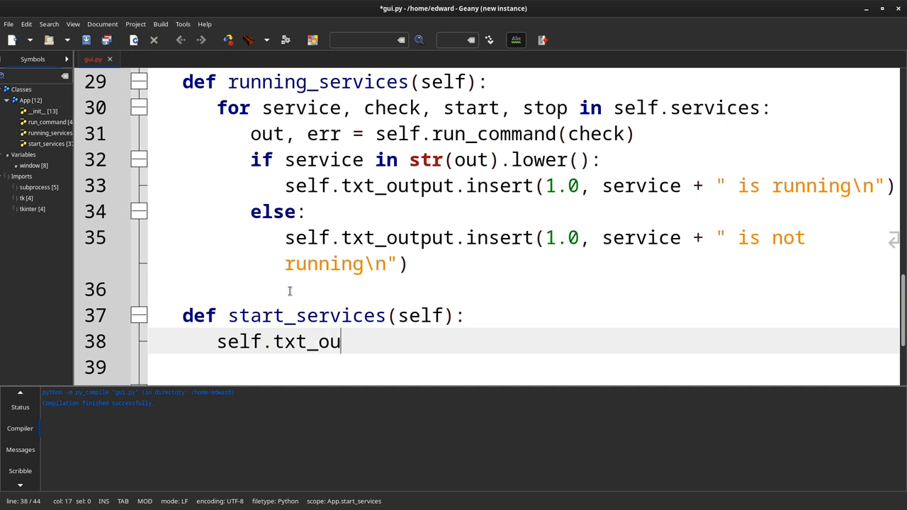
text(put.delete(1.0, tk)
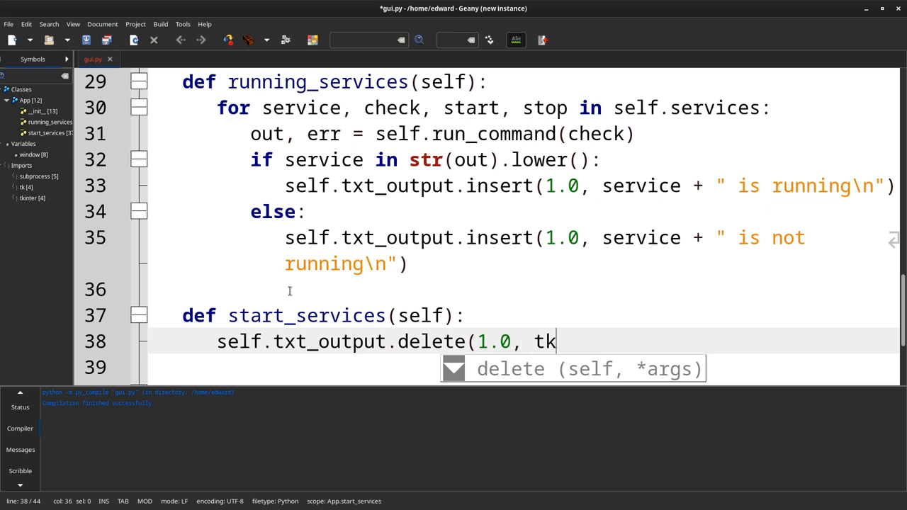
text(.END)
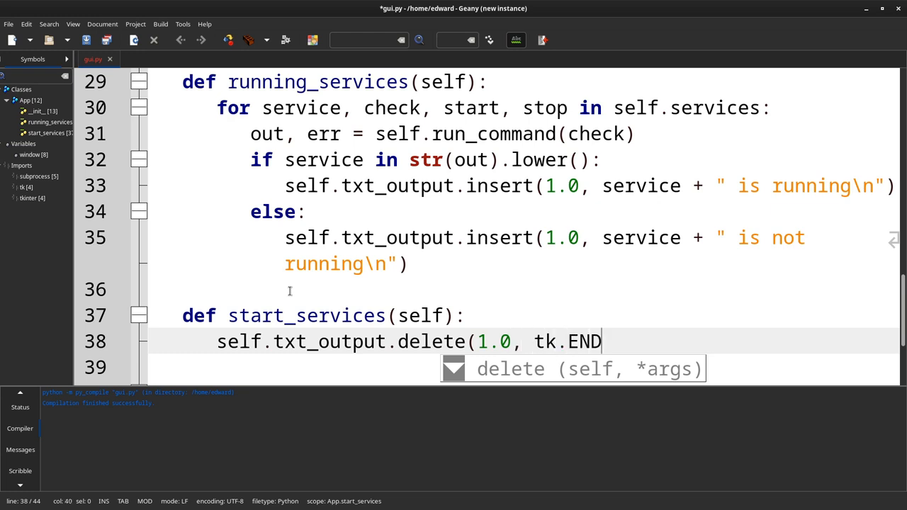
text())
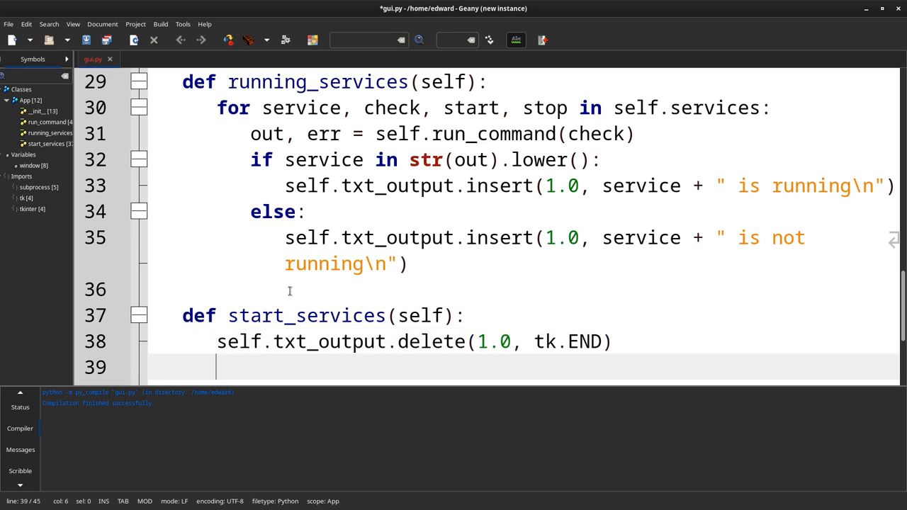
Loop for service, check, start, stop in self.services inside start_services.
text(for)
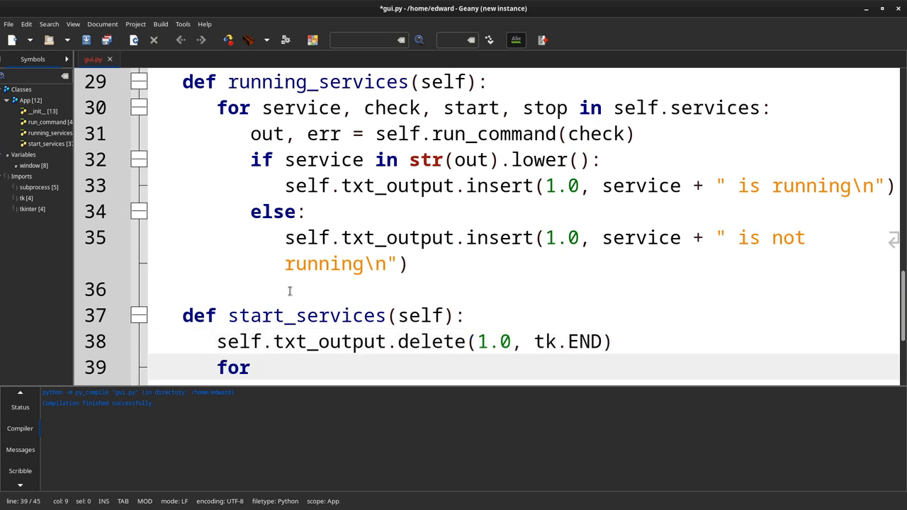
text(service, check, st)
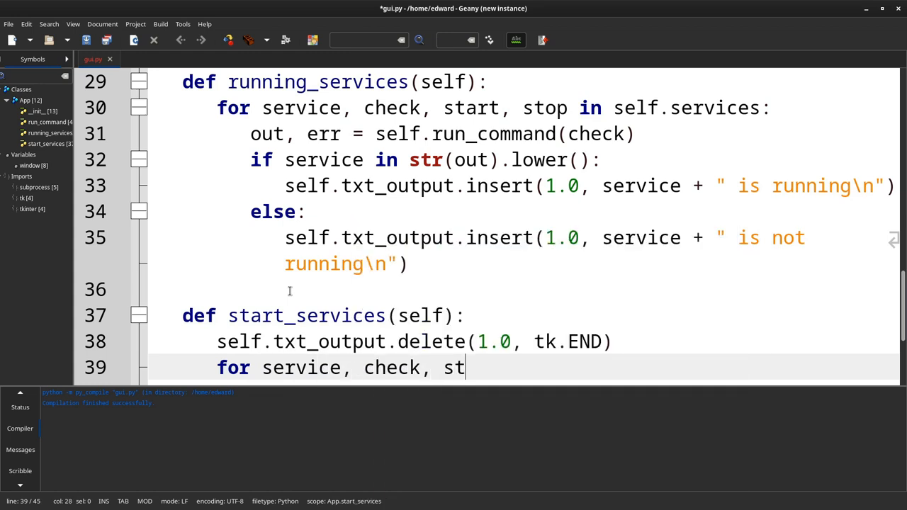
text(art, stop in)
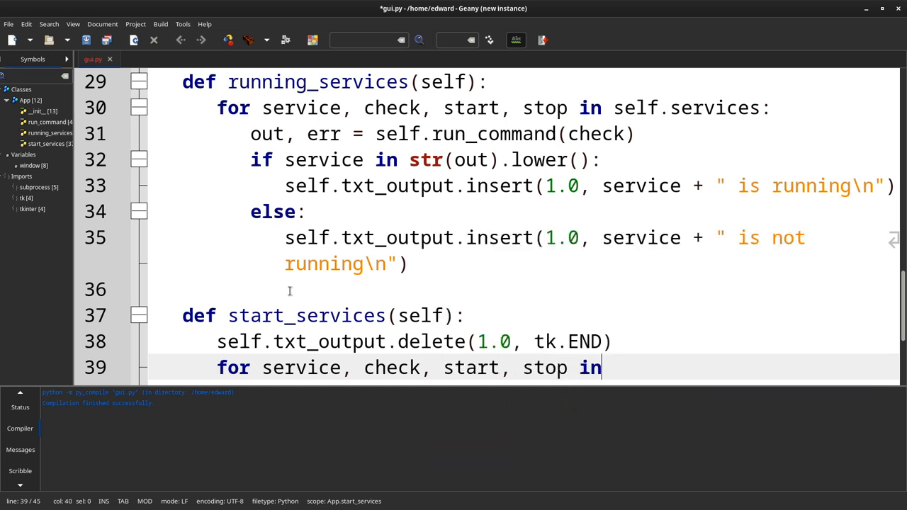
text(seld.ser)
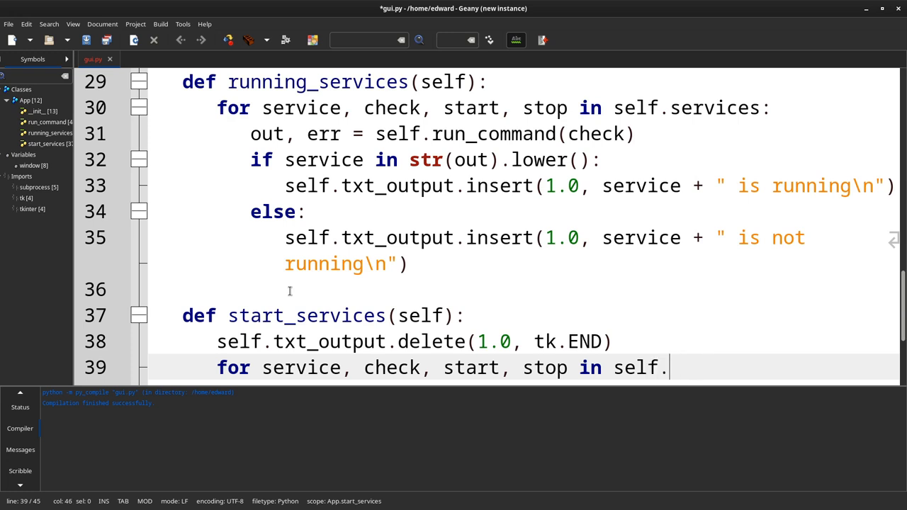
text(services)
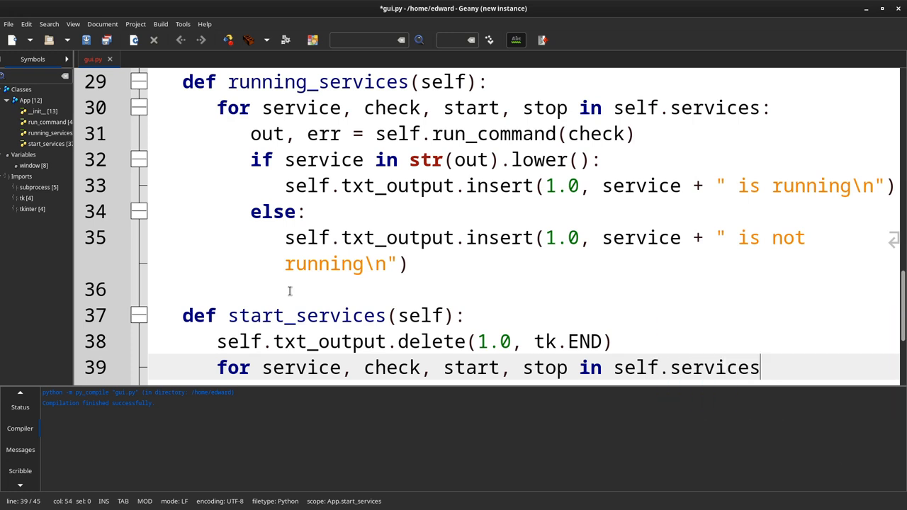
text(:)
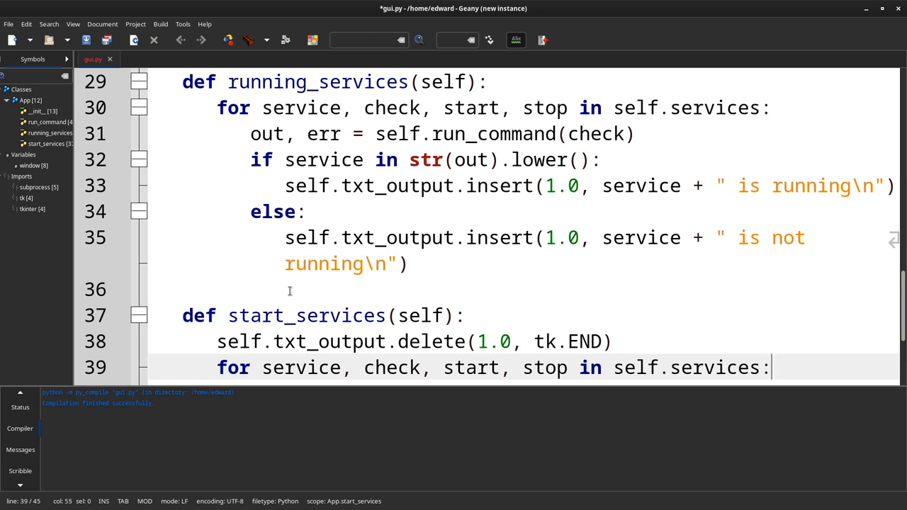
Run each check with out, err = self.run_command(check).
text(ou)
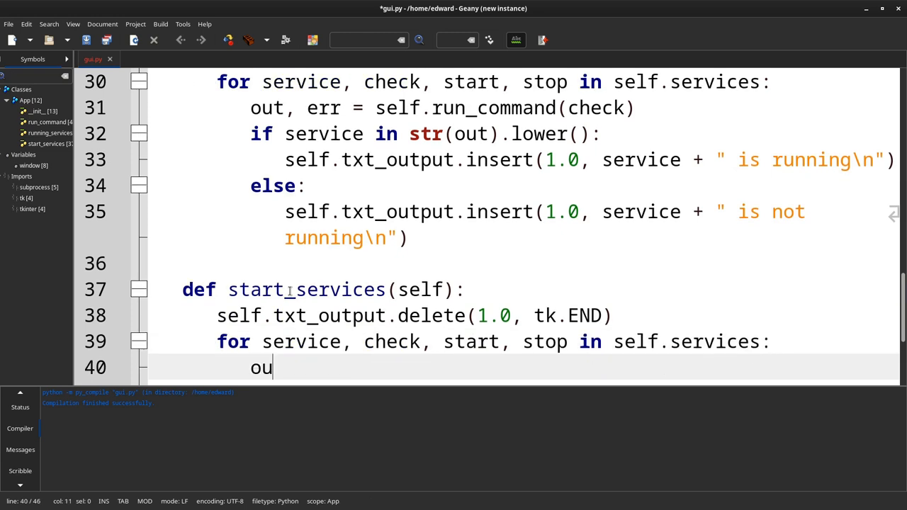
text(t)
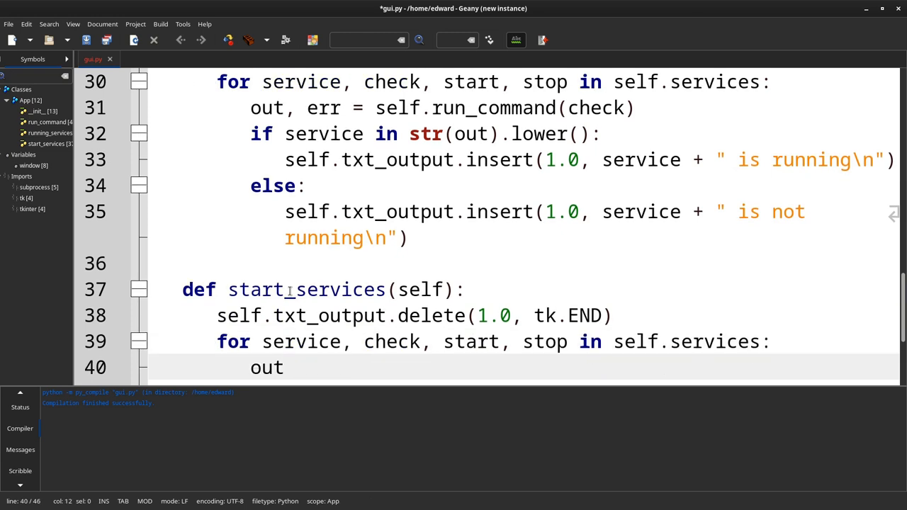
text(, err)
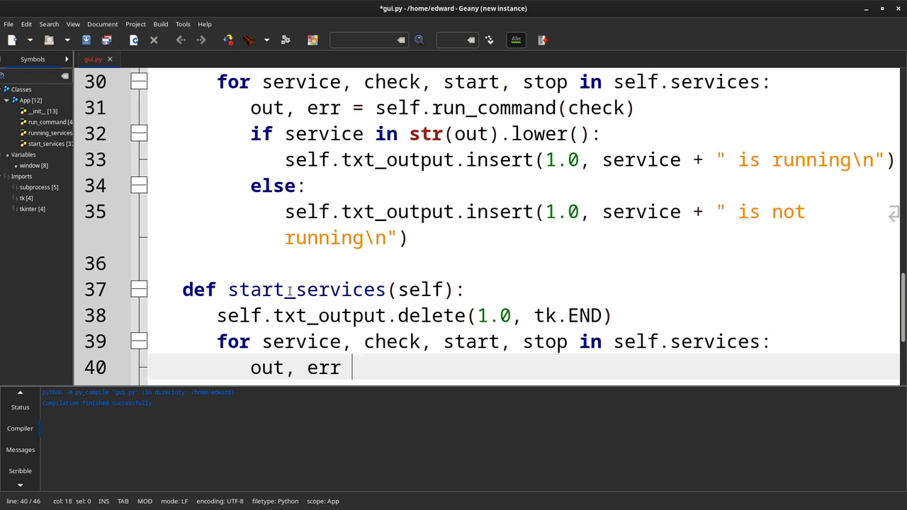
text(= self.r)
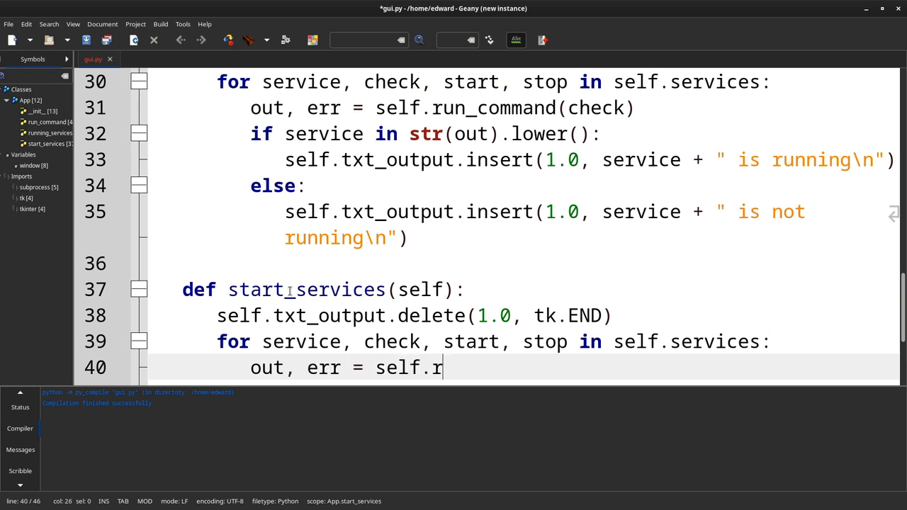
text(un_command(check))
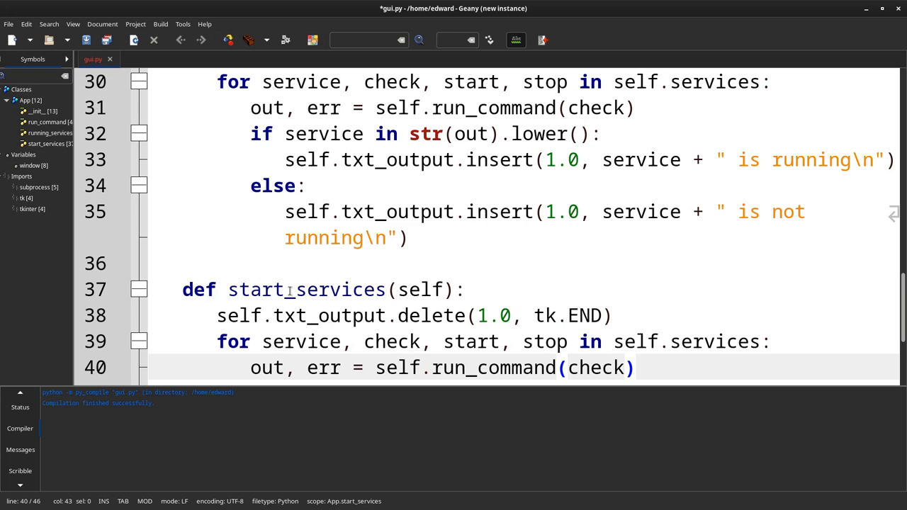
Test if service in str(out).lower(): for each service.
text(if)
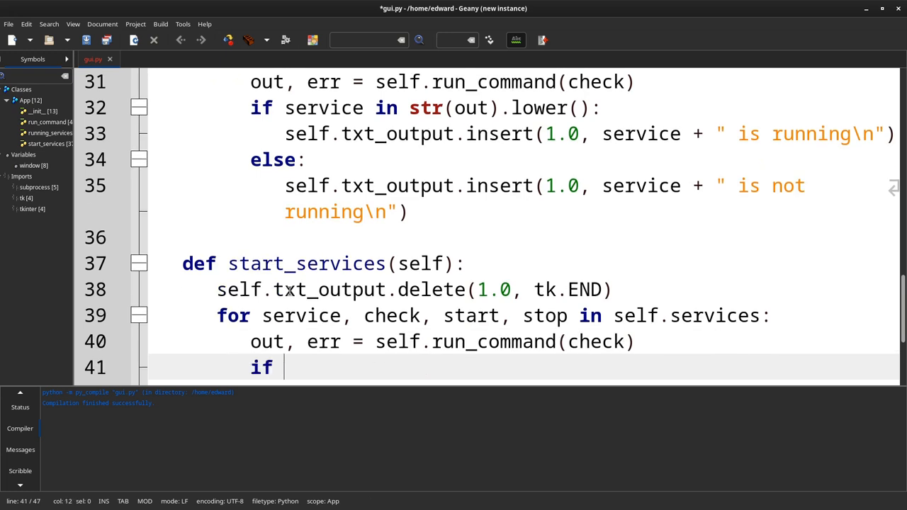
text(service in str()
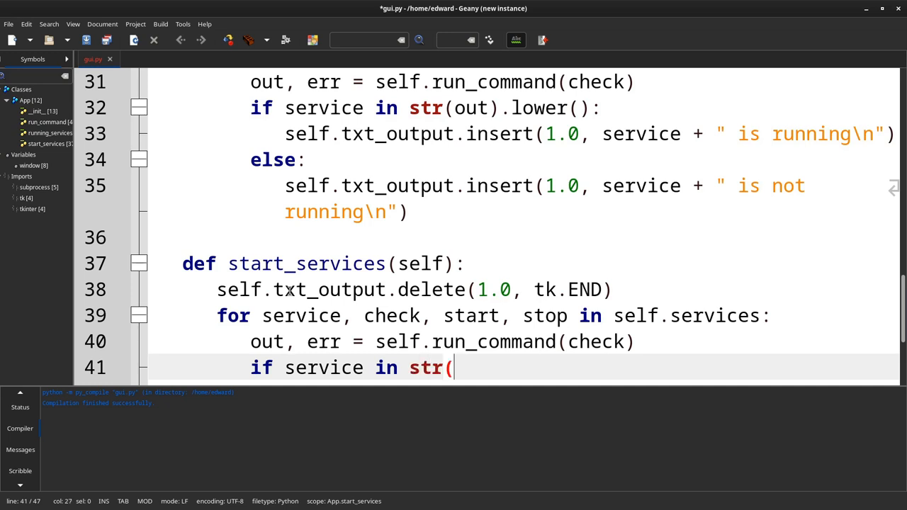
text(out))
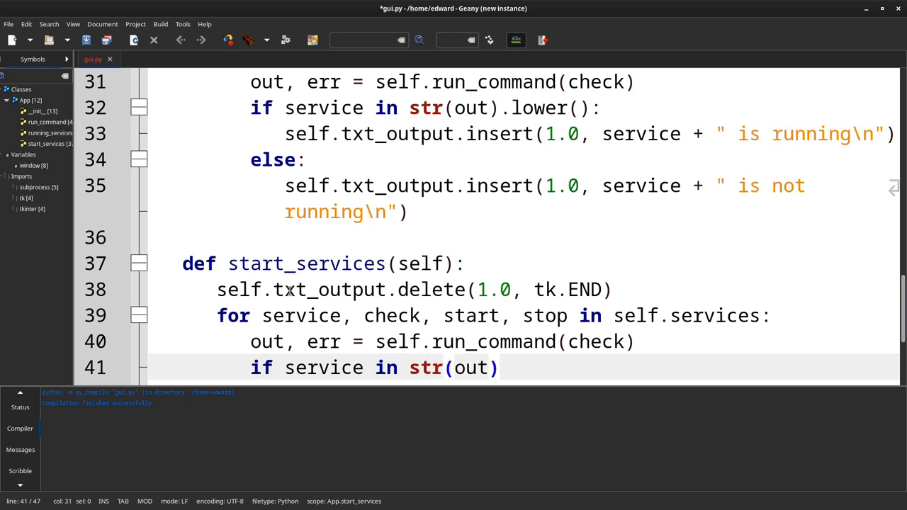
text(.lower()
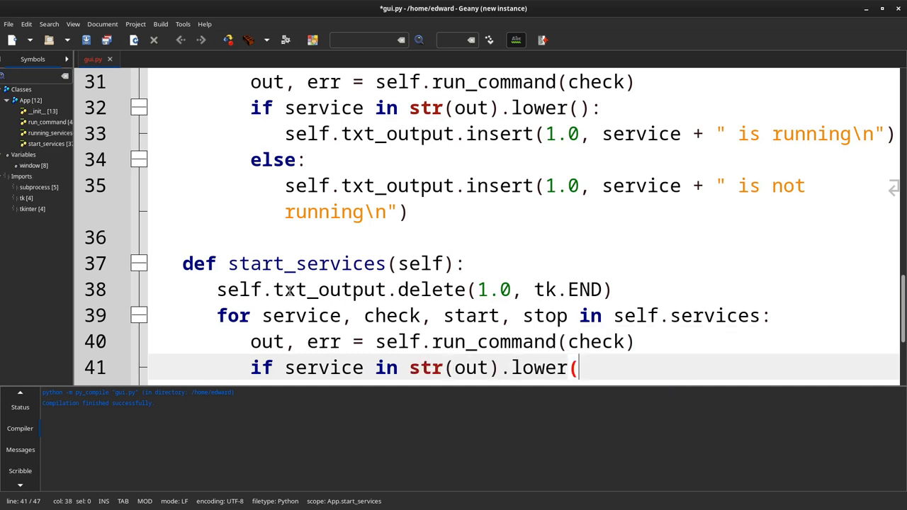
key(Return)
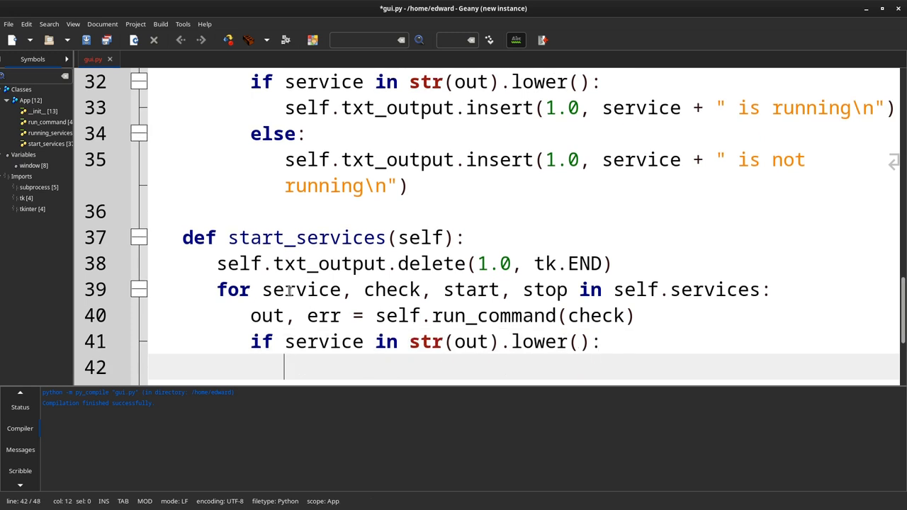
Insert service + " is running\n" into the text output (spelled txt_ouput).
text(s)
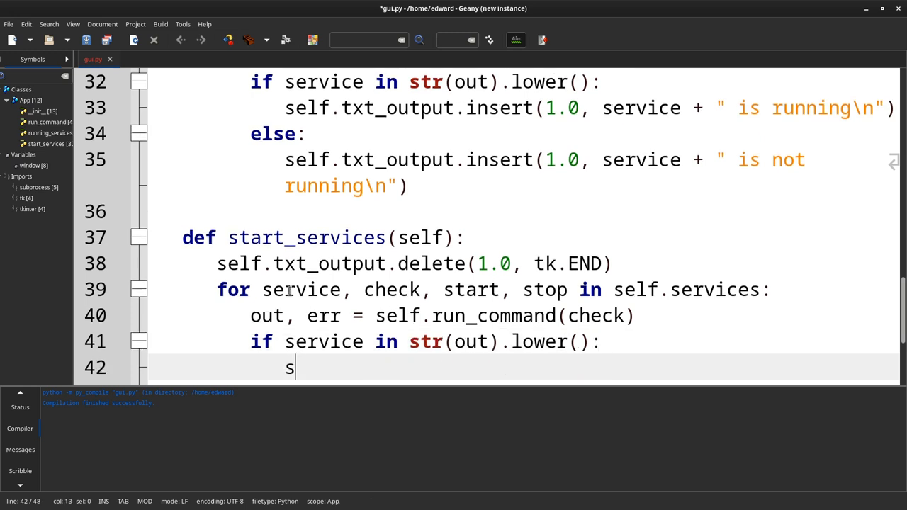
text(elf.)
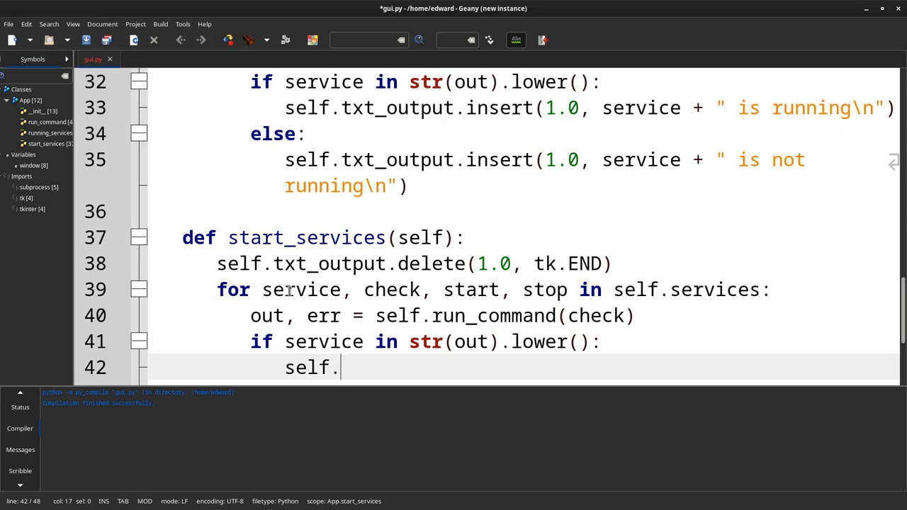
text(txt_oup)
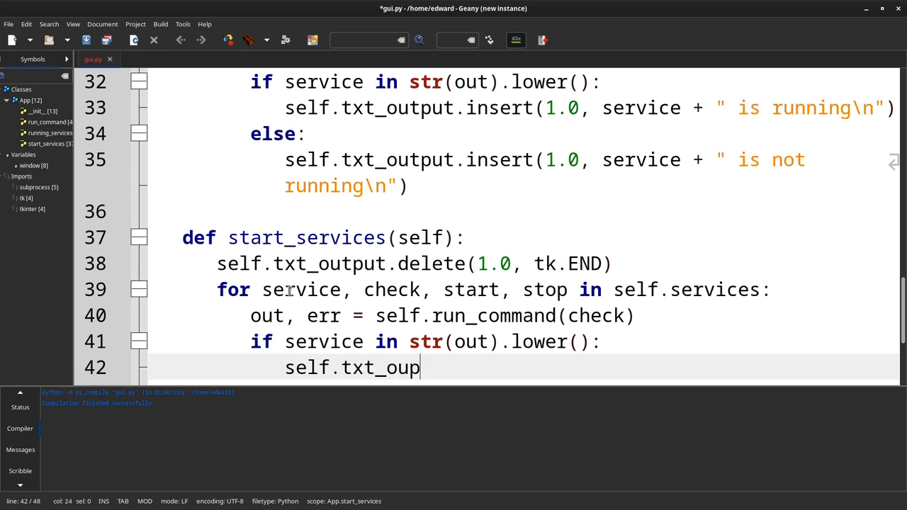
text(ut.insert(1.0, servi)
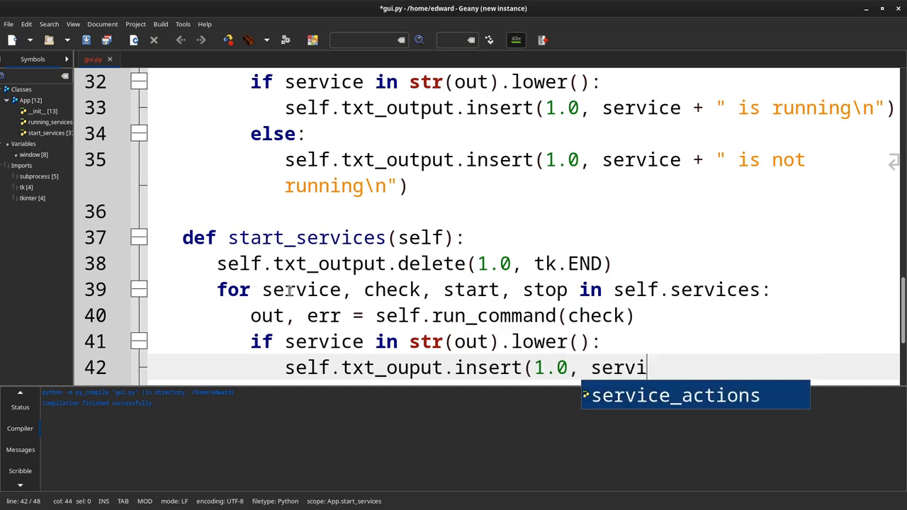
text(ce)
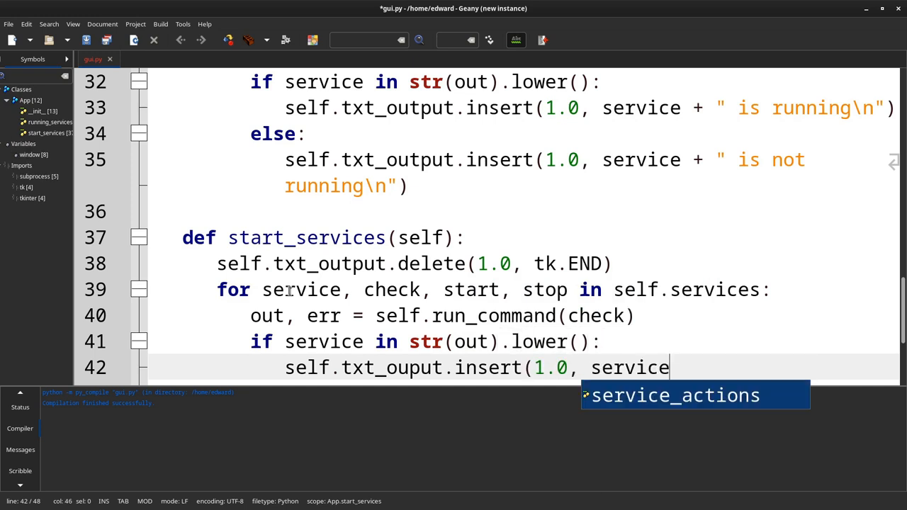
text(+)
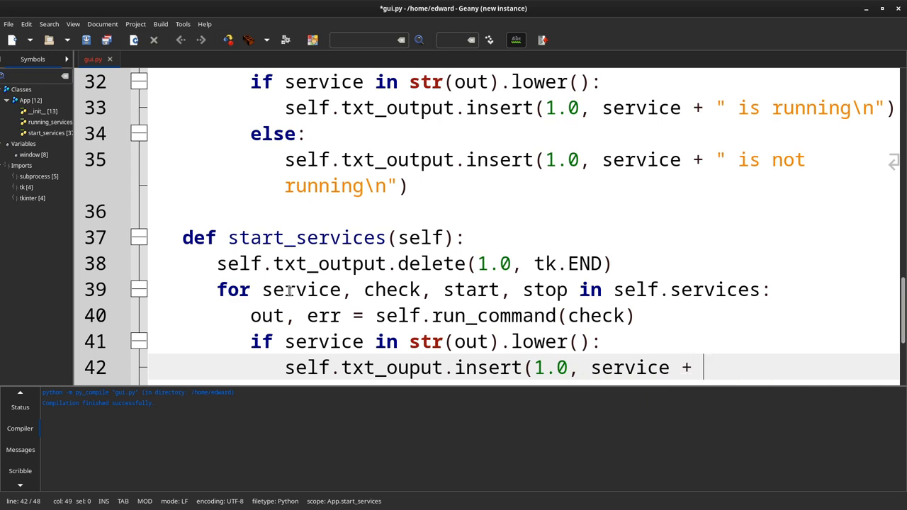
text("is)
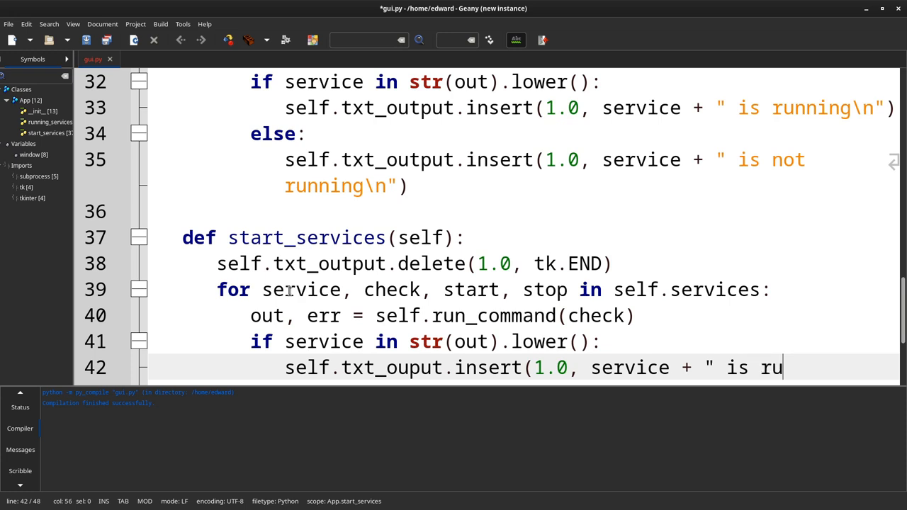
text(nning)
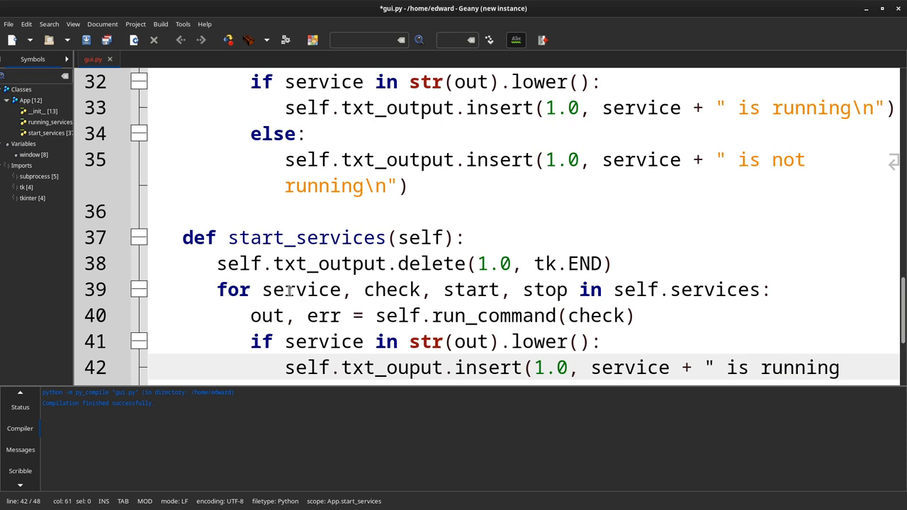
text(\n"))
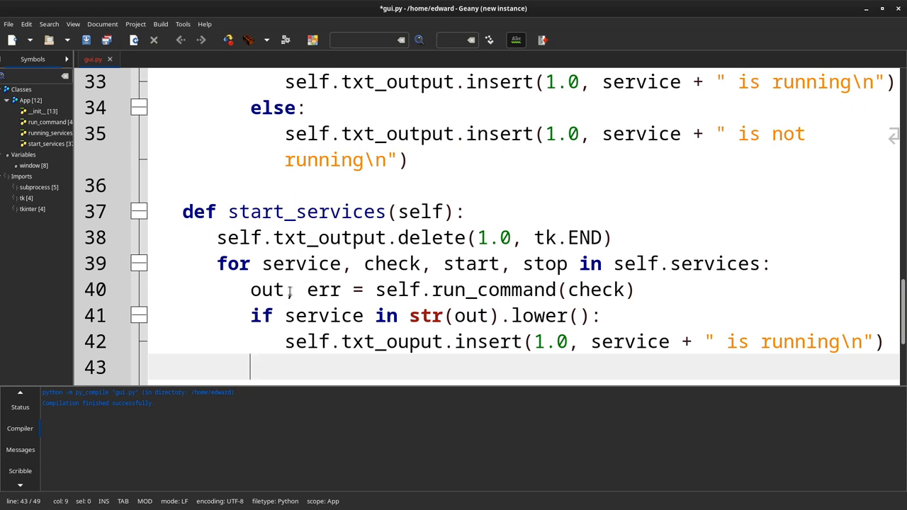
In the else branch, run self.run_command(start + ' && ' + check).
text(else)
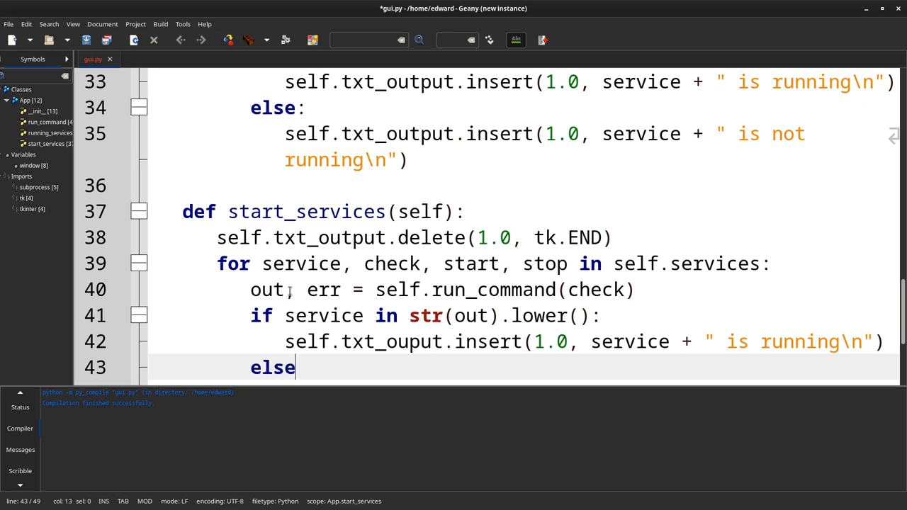
text(:)
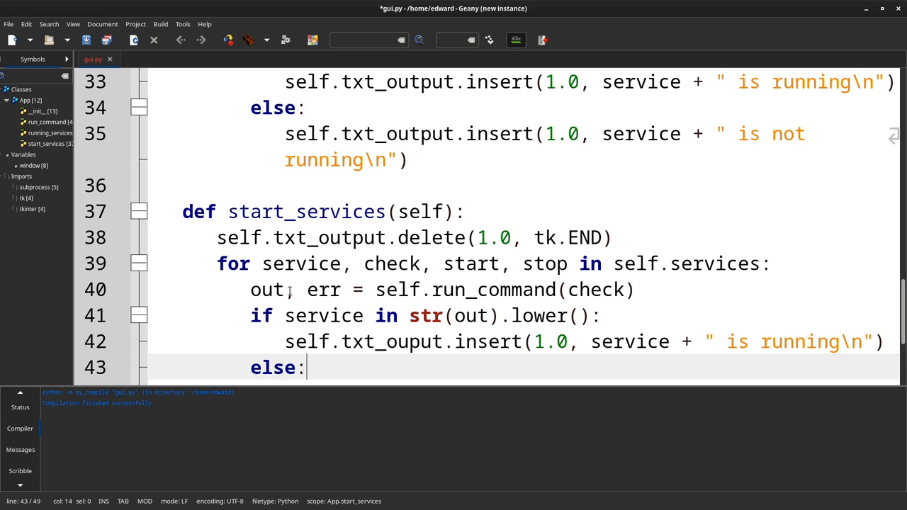
text(ou)
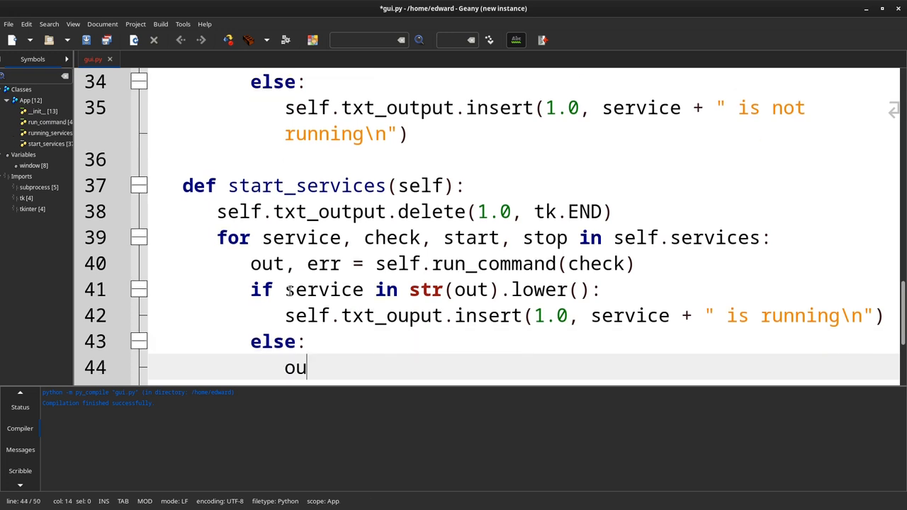
text(t, err = self.)
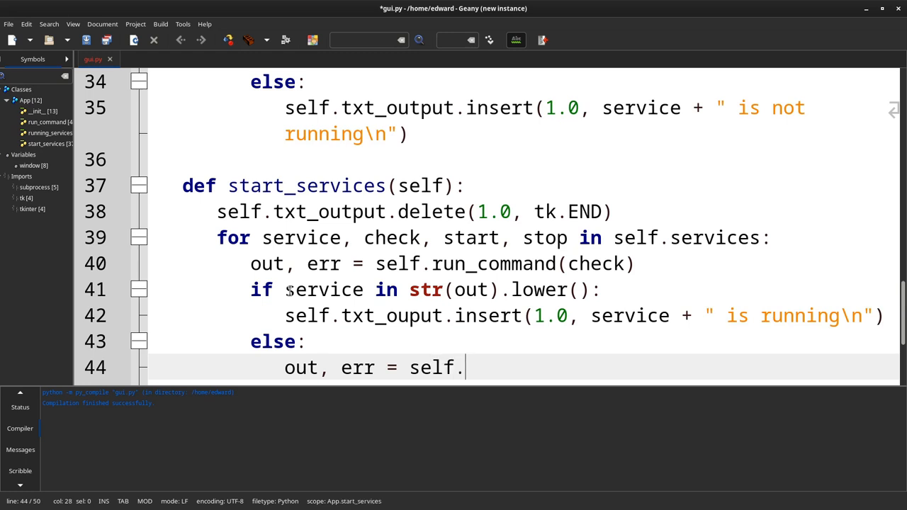
text(run_command(start +)
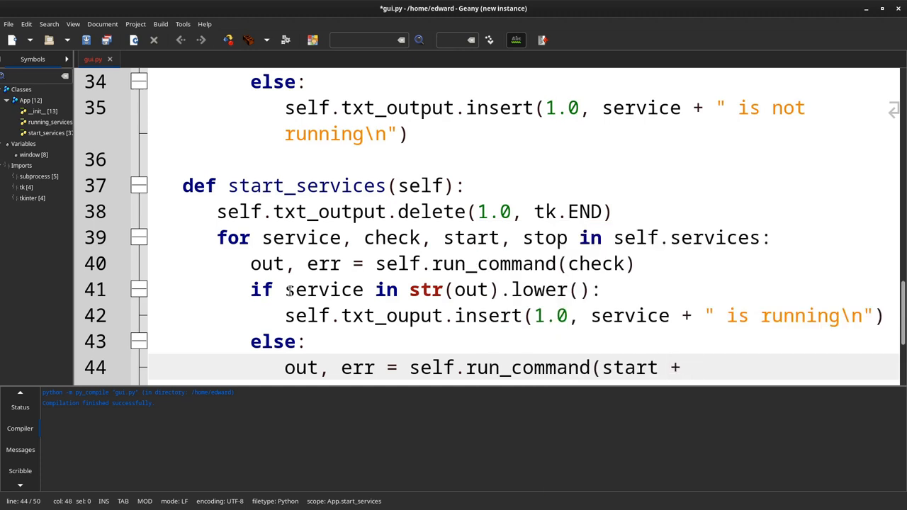
text(' &&)
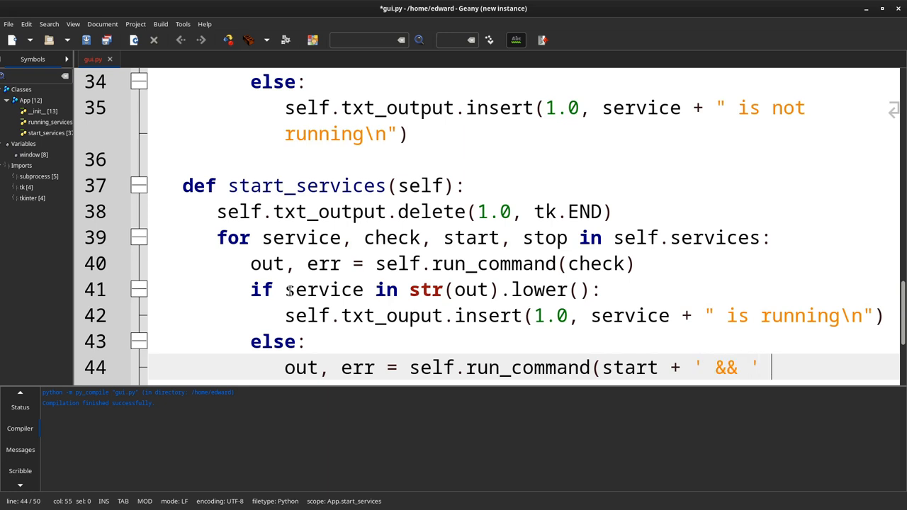
text(check))
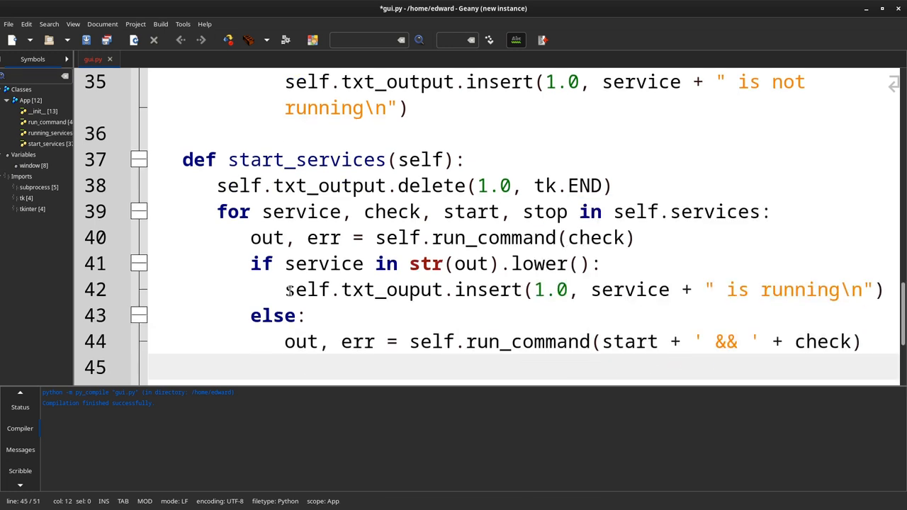
Add another if service in str(out).lower() test on the new output.
text(if service)
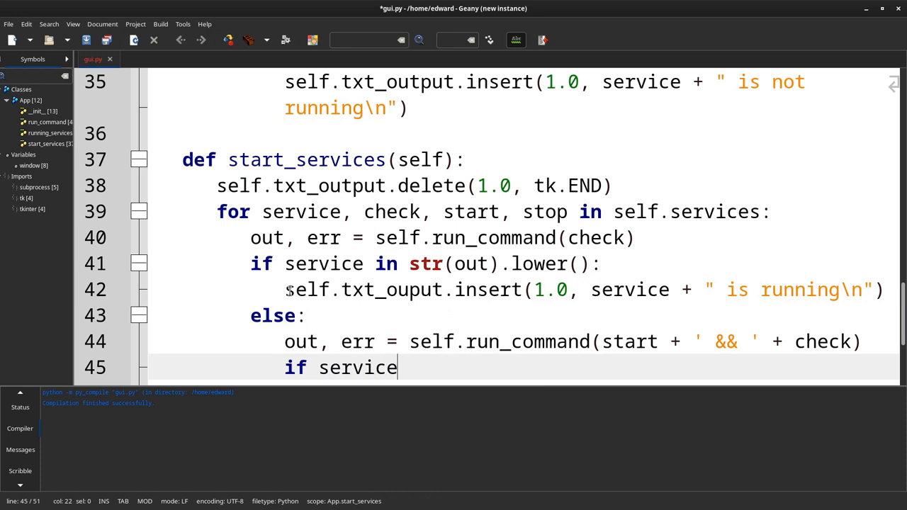
text(in str(o)
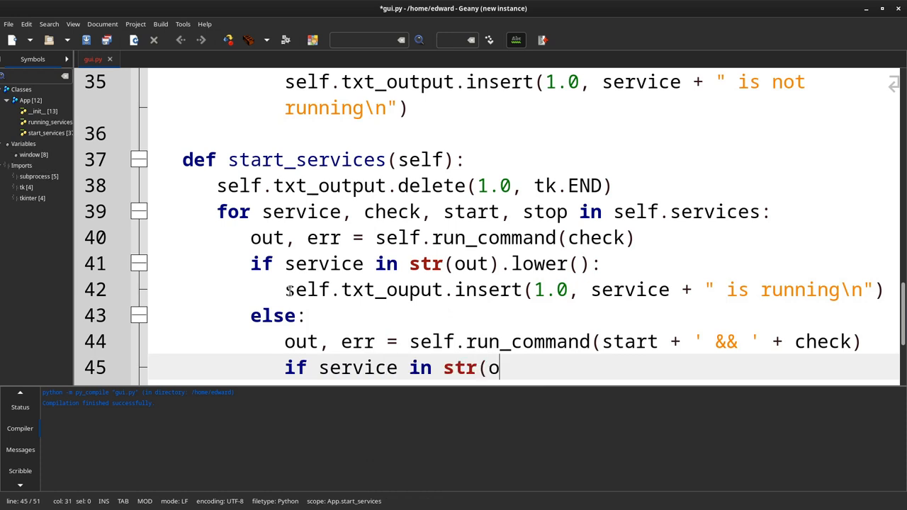
text(ut).)
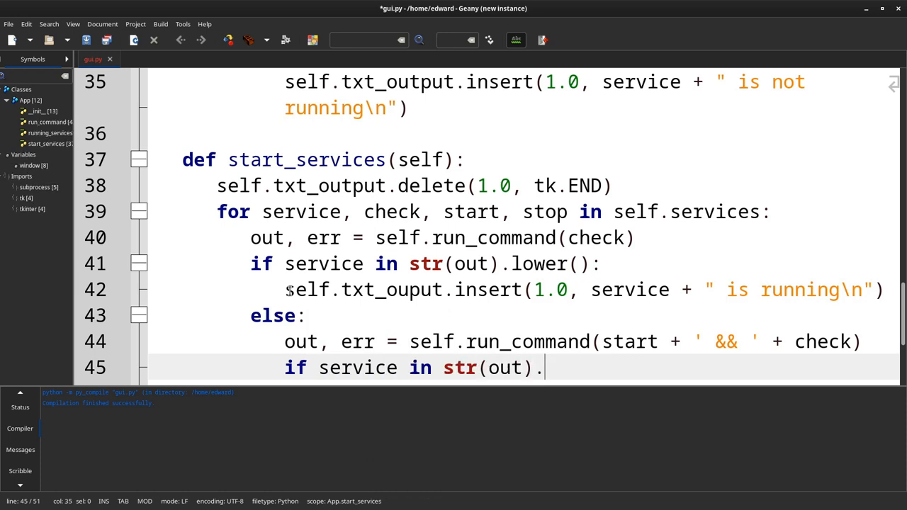
text(lower())
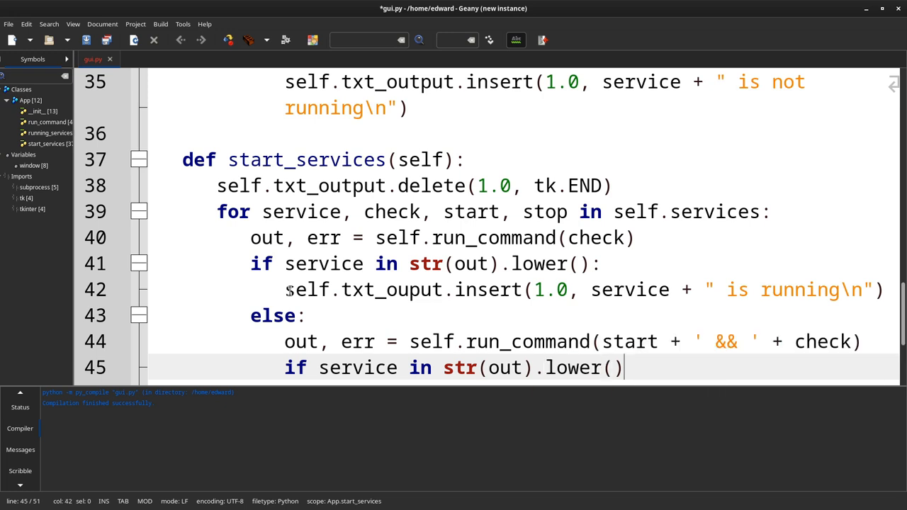
Insert service + " is running\n" into txt_output at 1.0 inside the if branch.
key(Return)
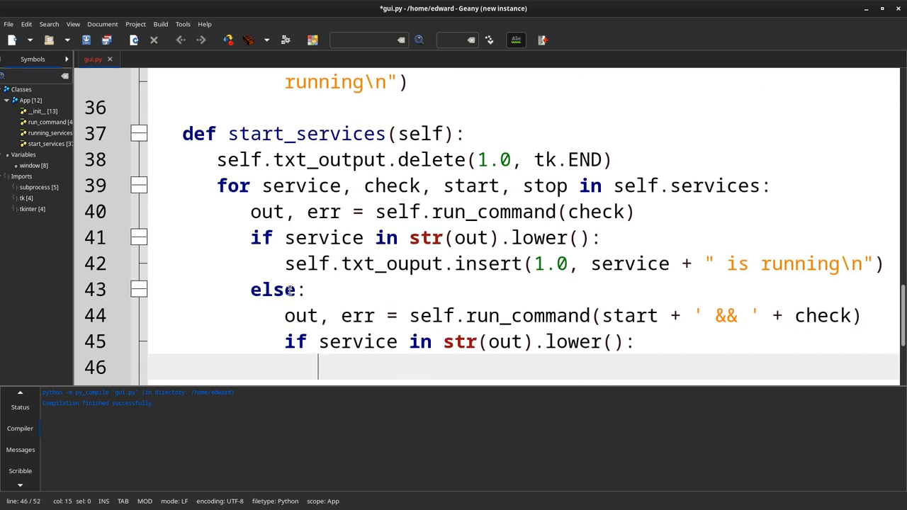
text(sel)
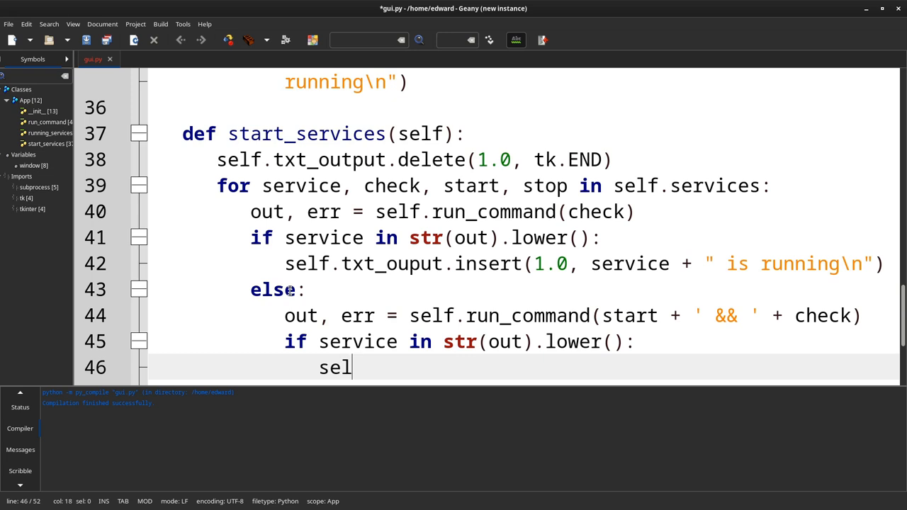
text(f.txt)
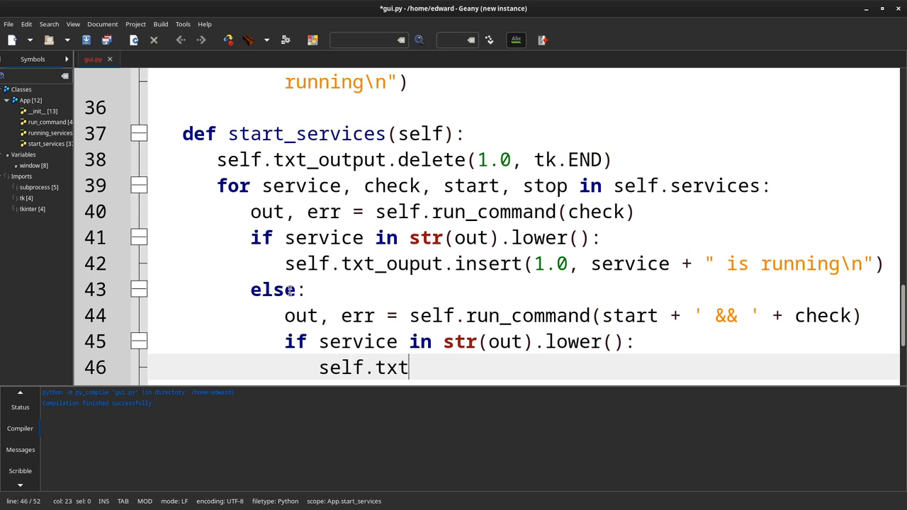
text(_output)
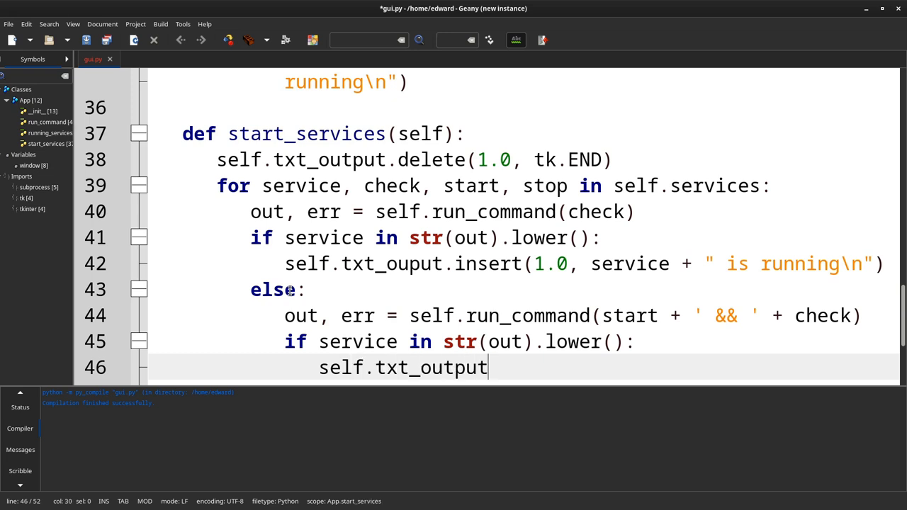
text(.insert()
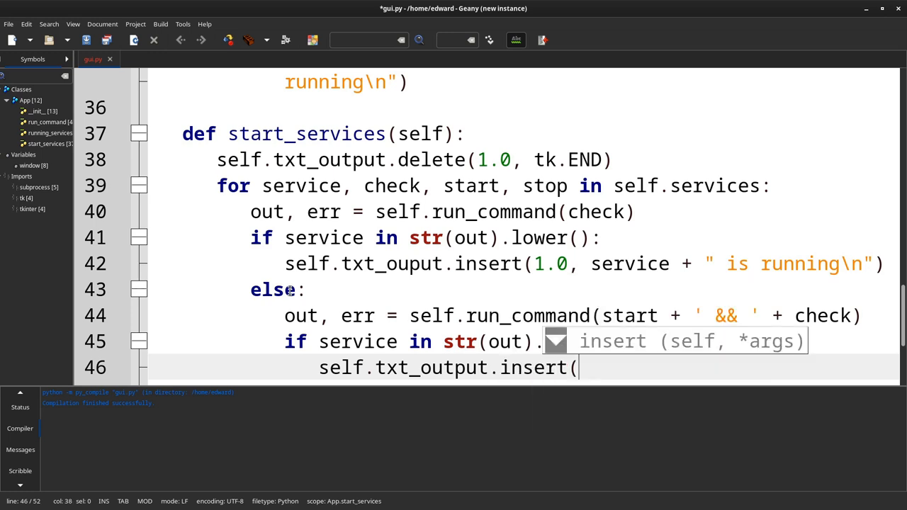
text(1.0, service + ")
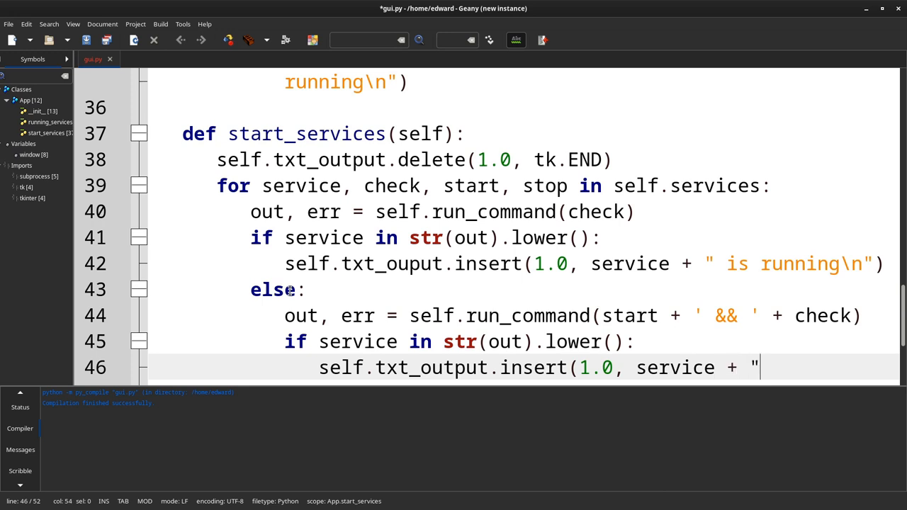
text(is)
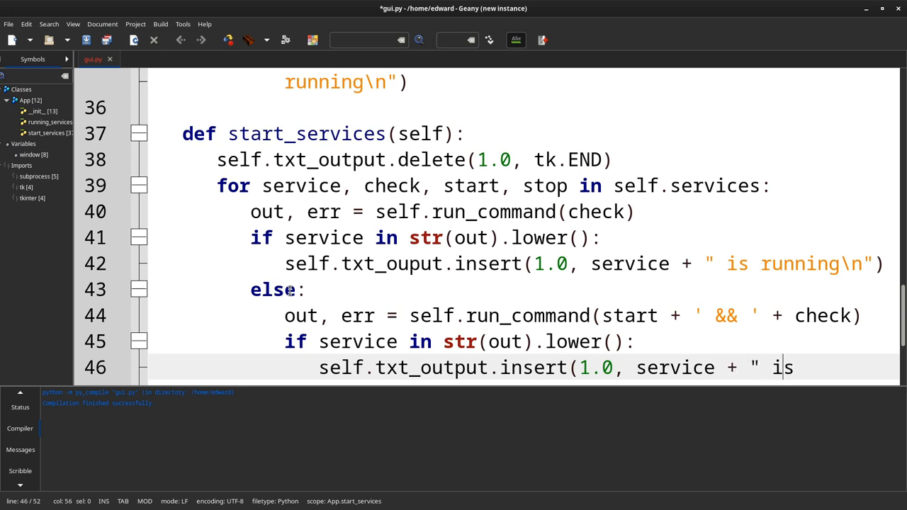
text(runn)
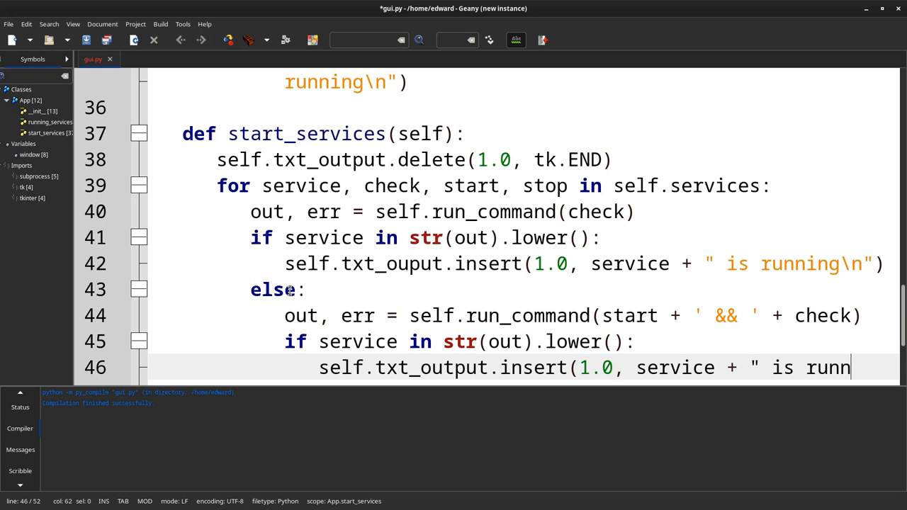
text(ing\n)
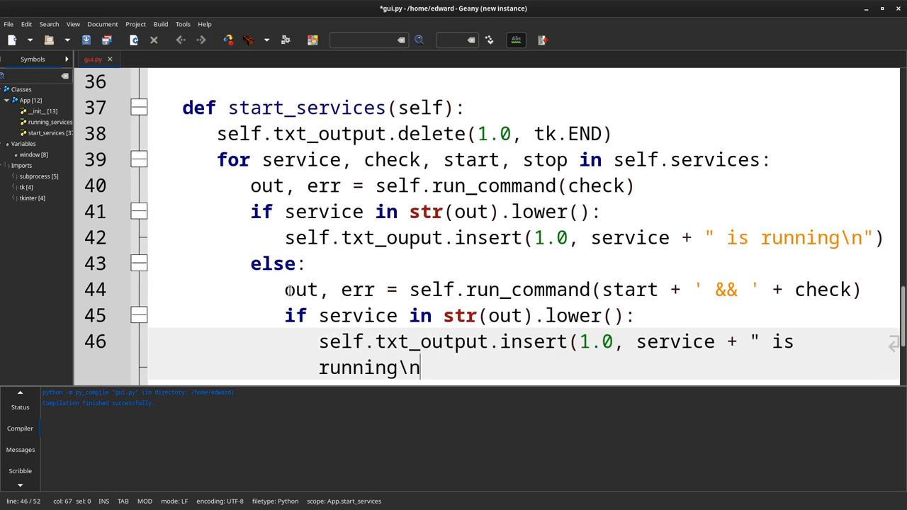
text(")
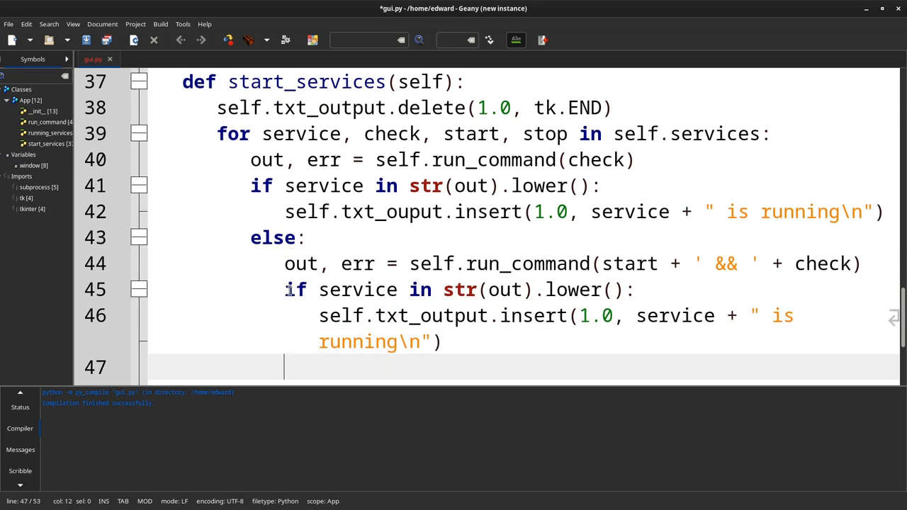
Add the else: branch inserting service + " is not running\n" into txt_output.
text(else:)
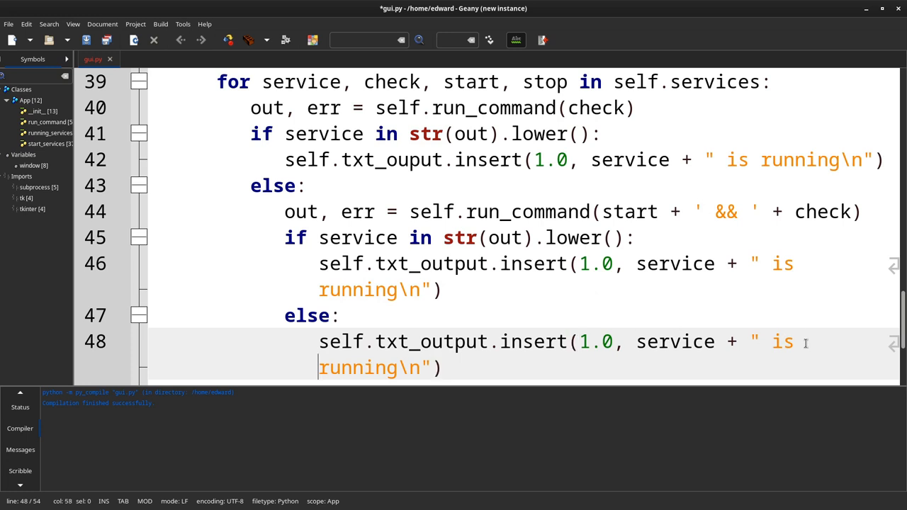
text(no)
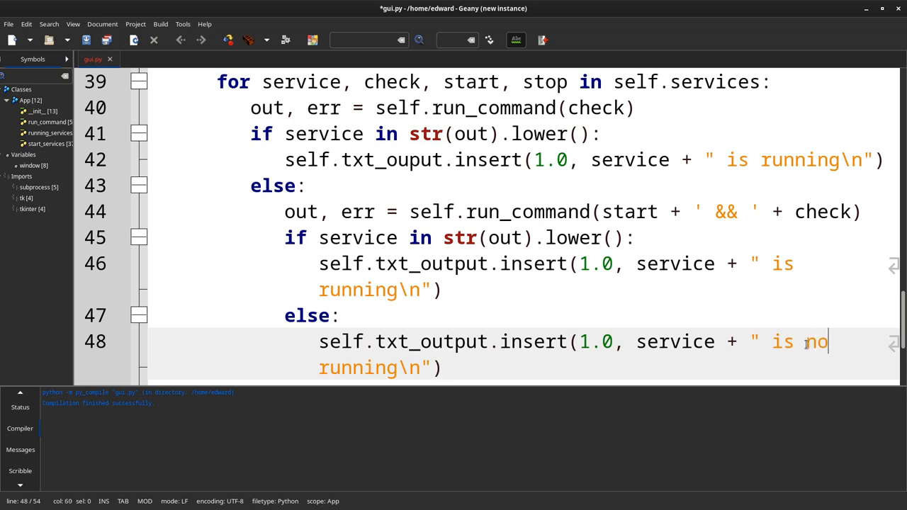
text(t)
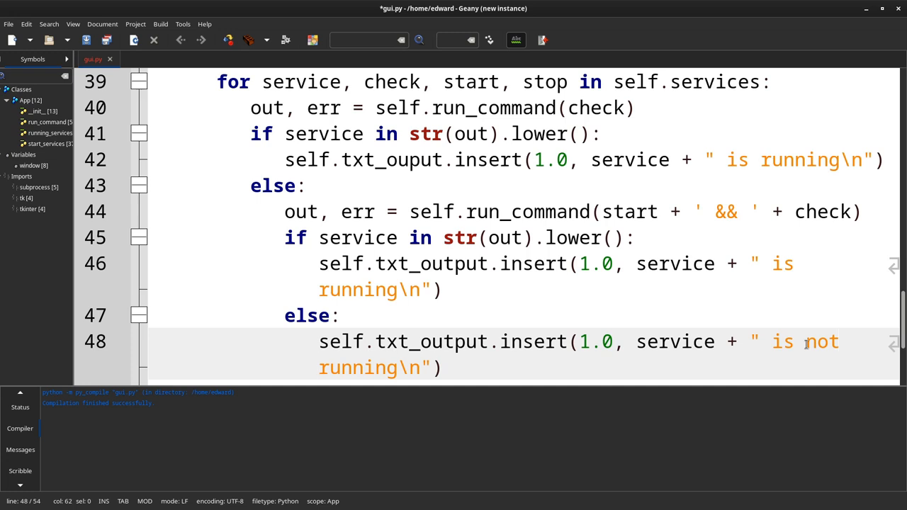
mouse_move(507, 365)
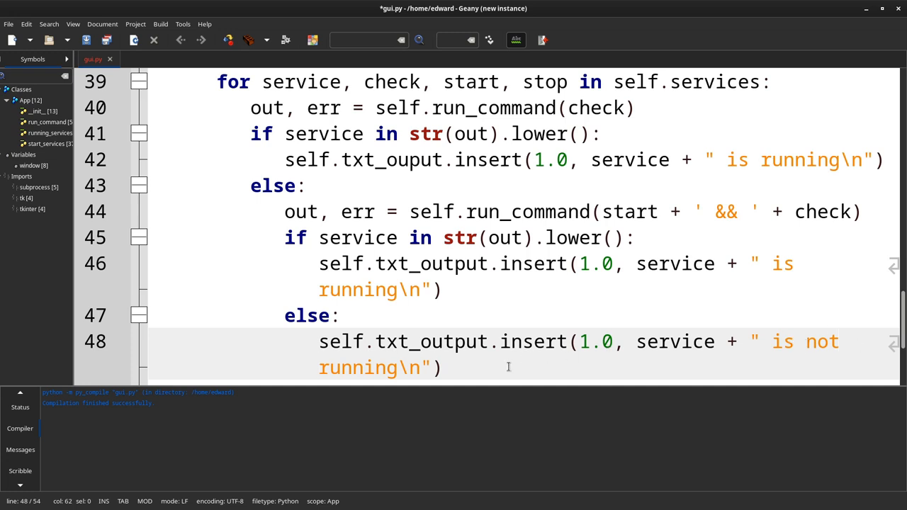
Leave blank lines after start_services, ahead of def run_command, for a new method.
scroll(down, 3)
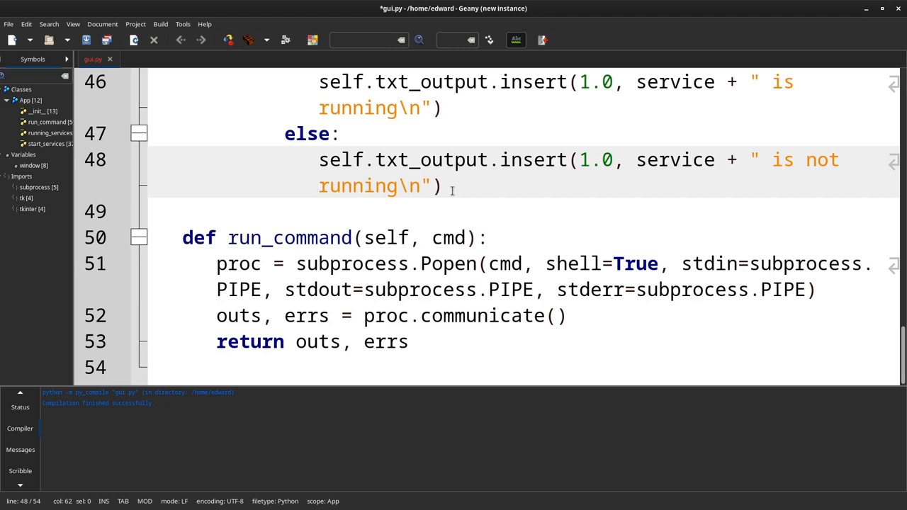
click(442, 185)
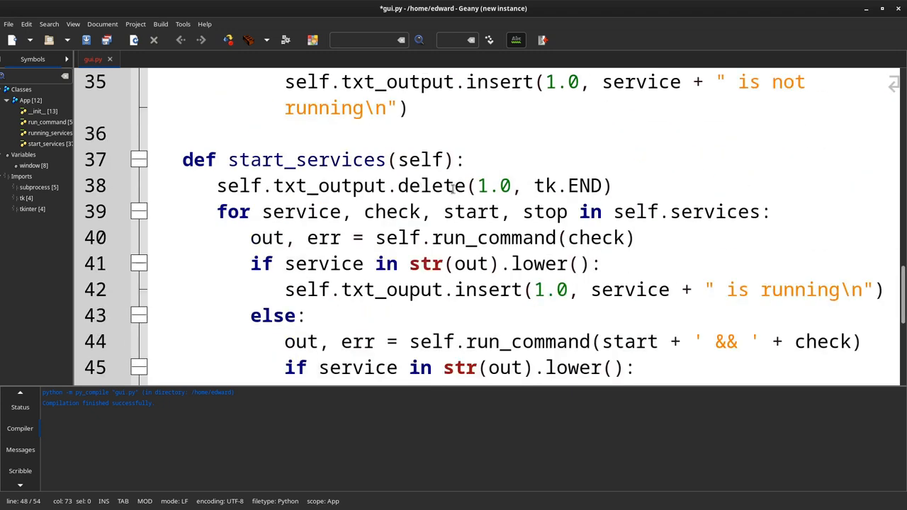
scroll(down, 3)
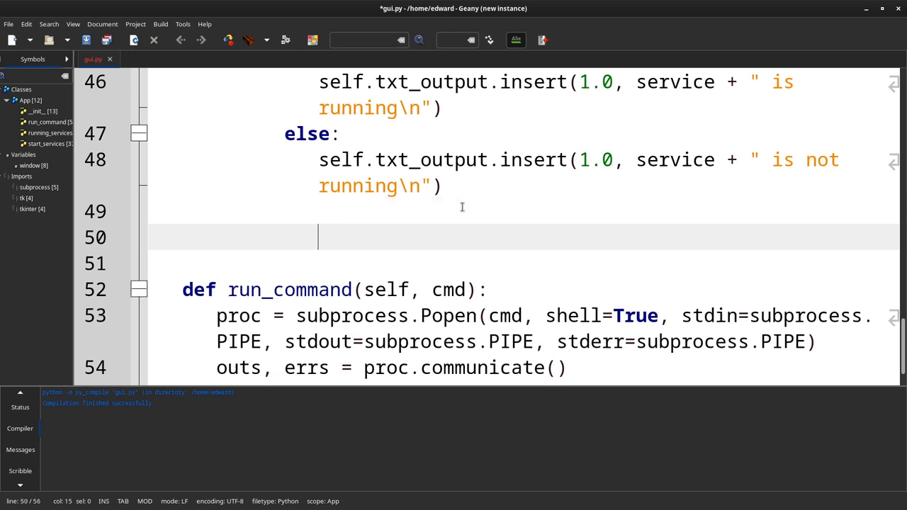
Define stop_services(self) starting by clearing txt_output with delete to tk.END.
text(delf stop)
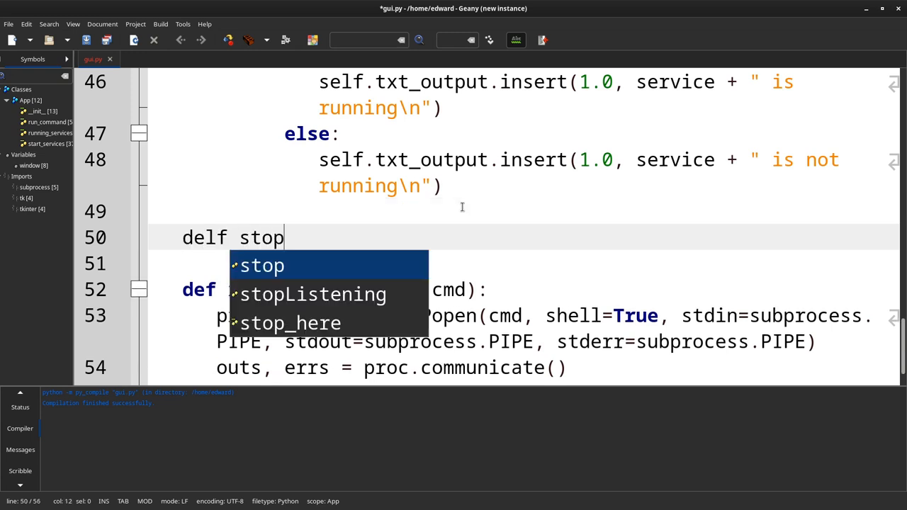
text(_servi)
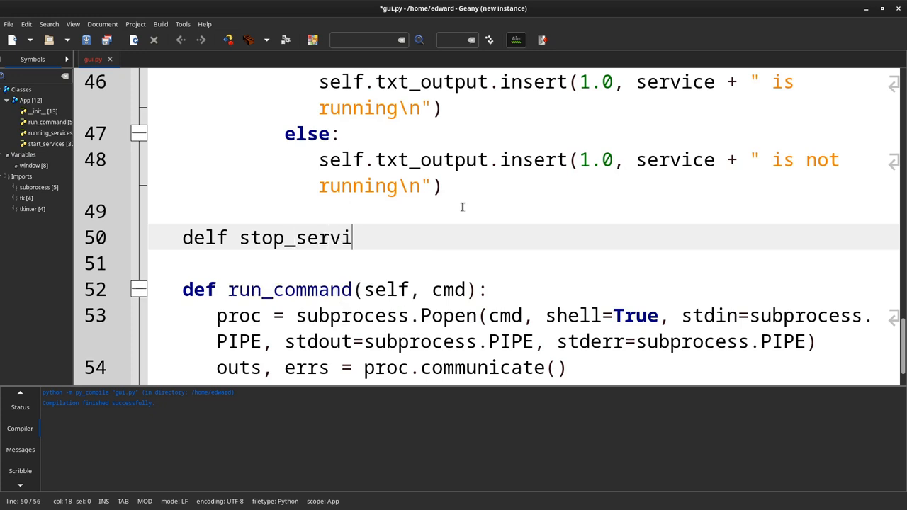
text(ces(self):)
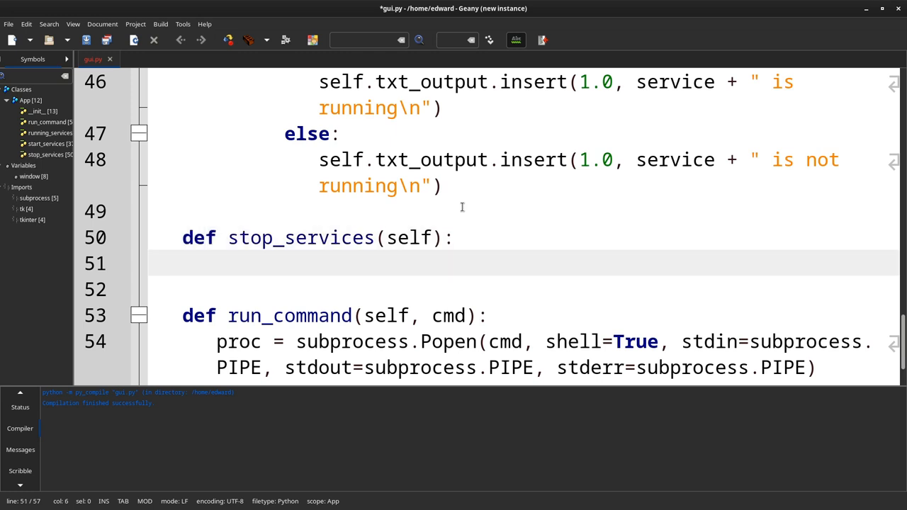
text(self.tx)
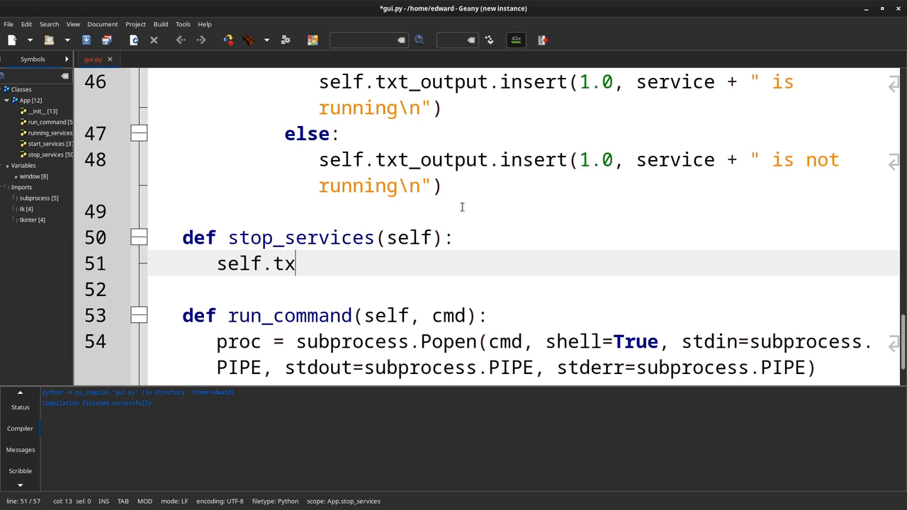
text(t_output)
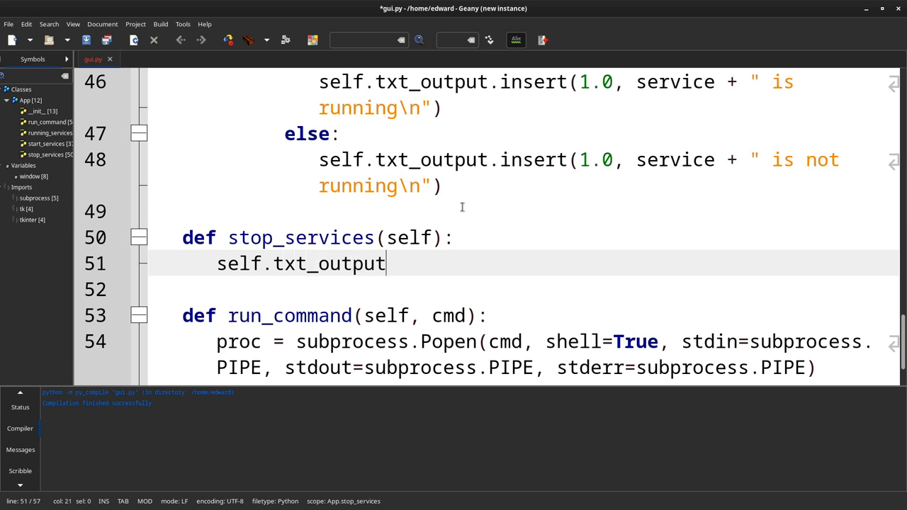
text(.delete(1.0,)
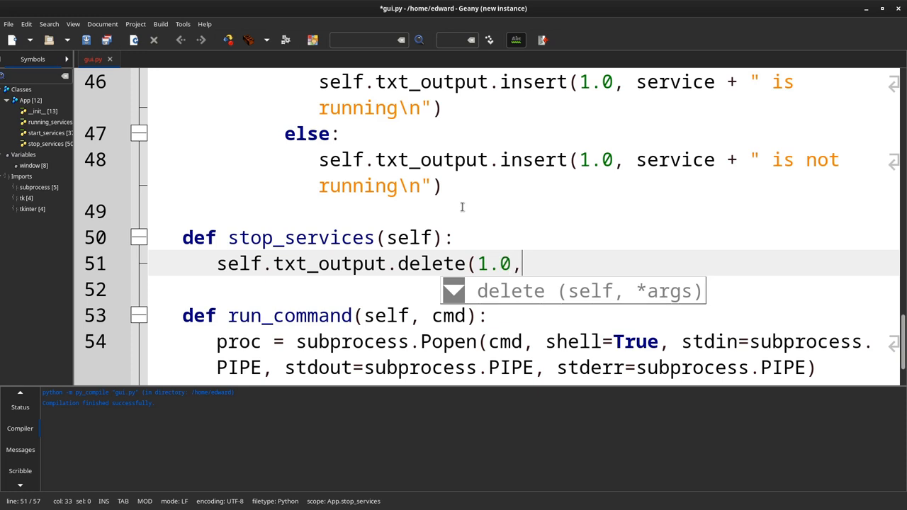
text(tk)
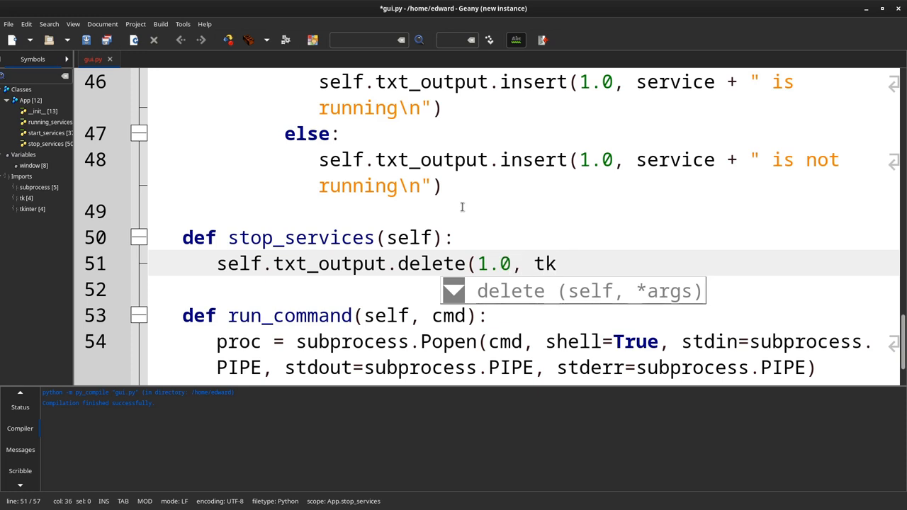
text(.END))
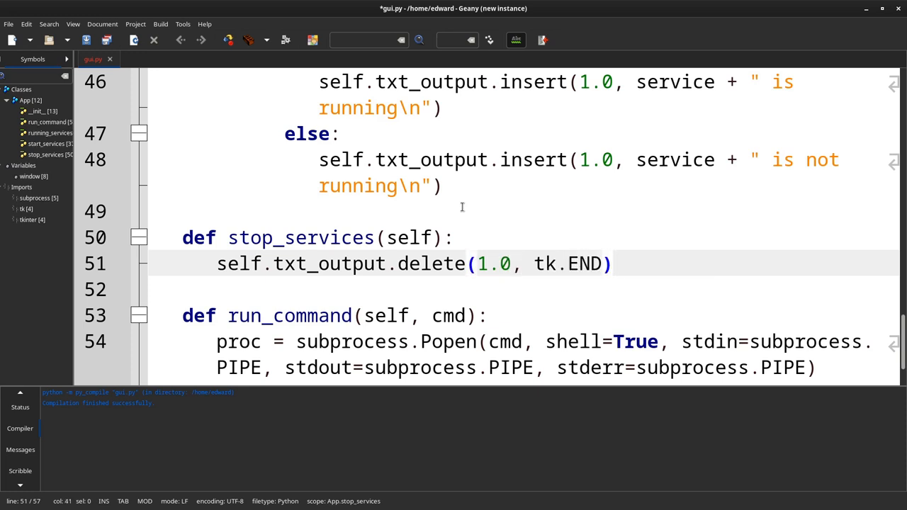
Loop over self.services, running each stop command && check via self.run_command into out, err.
key(Return)
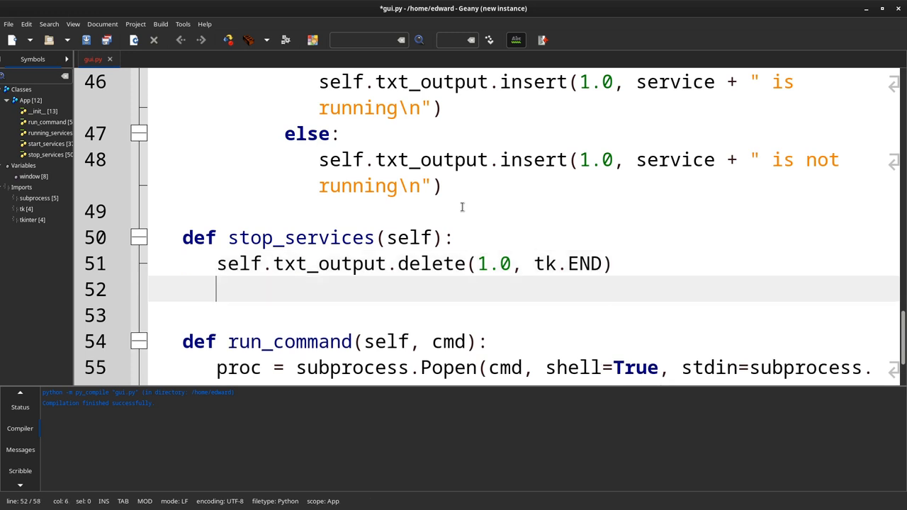
text(for)
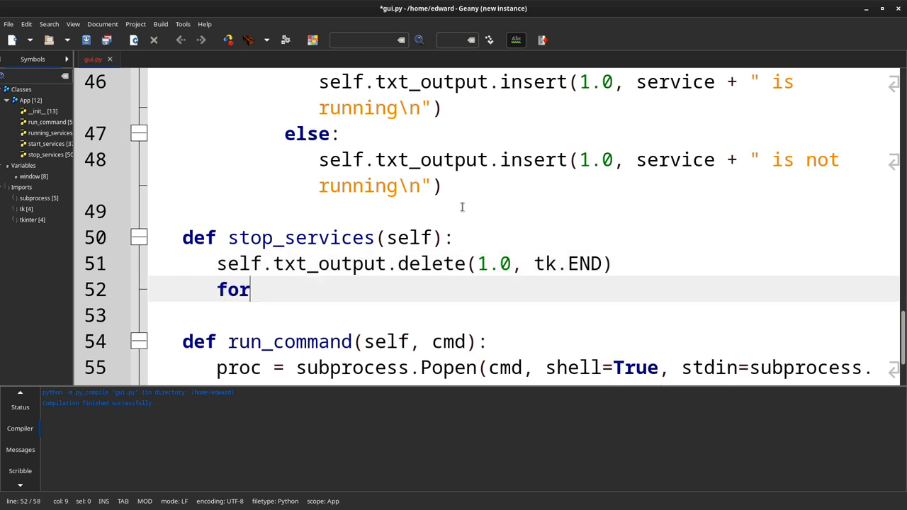
text(service)
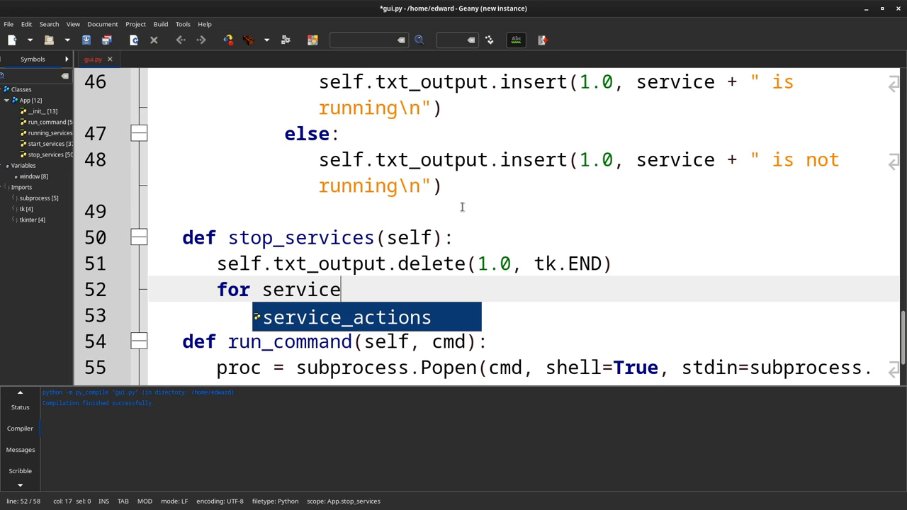
text(, check, st)
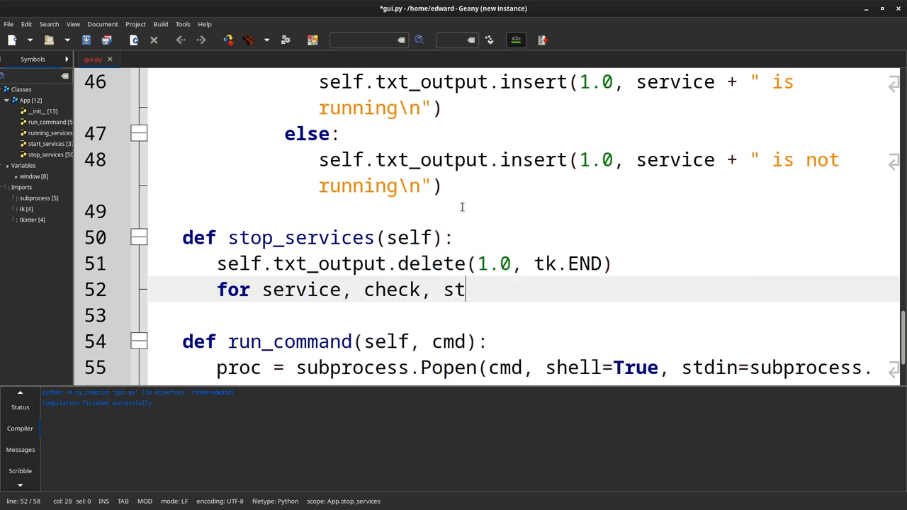
text(art, stop in self)
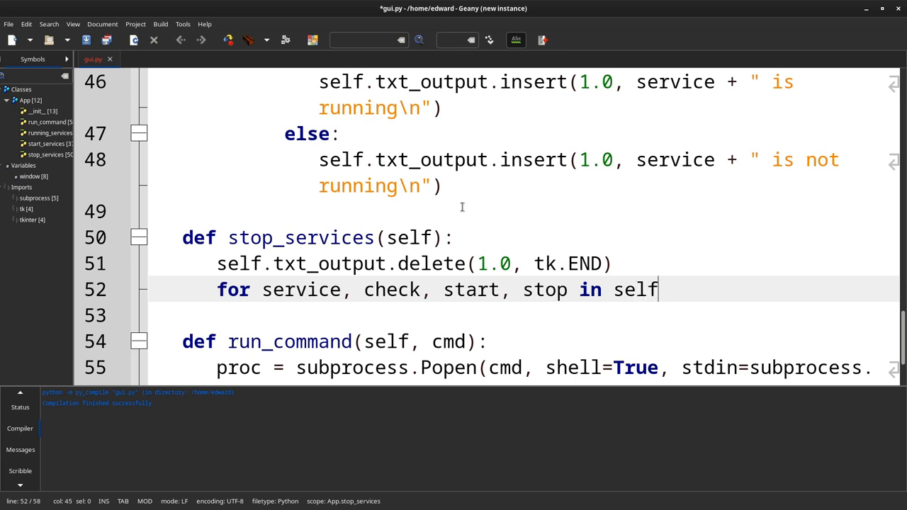
text(.services:)
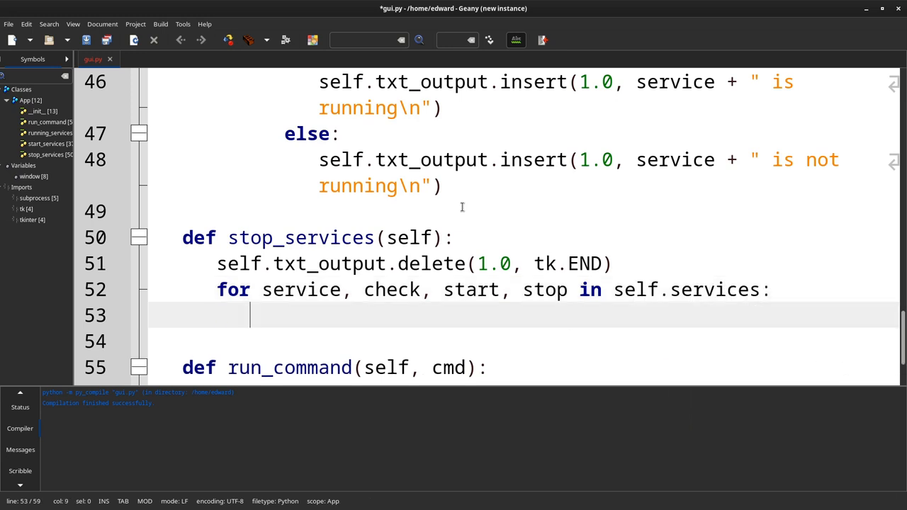
text(o)
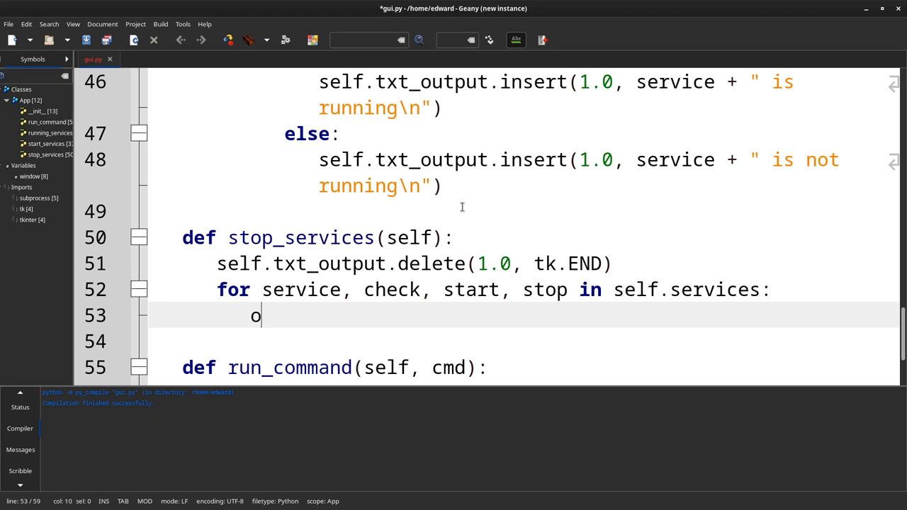
text(ut, err)
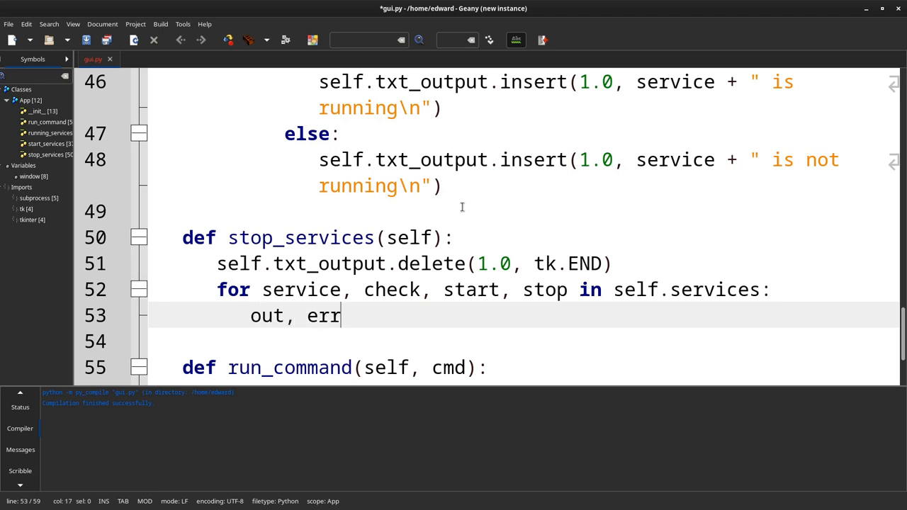
text(= se)
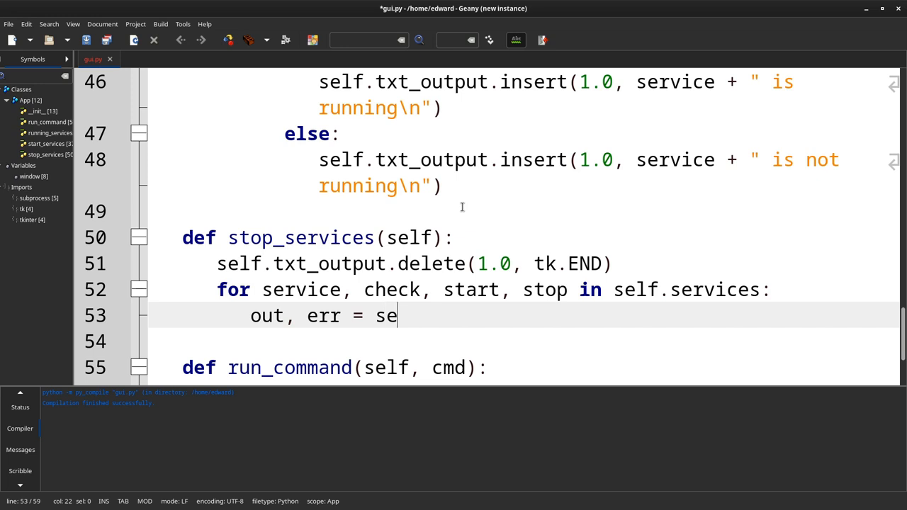
text(lf.run_command(st)
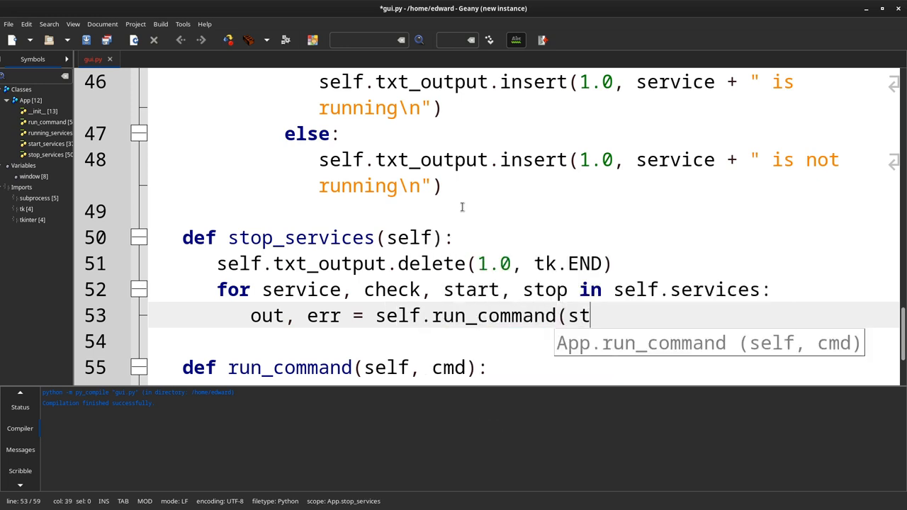
text(op + ')
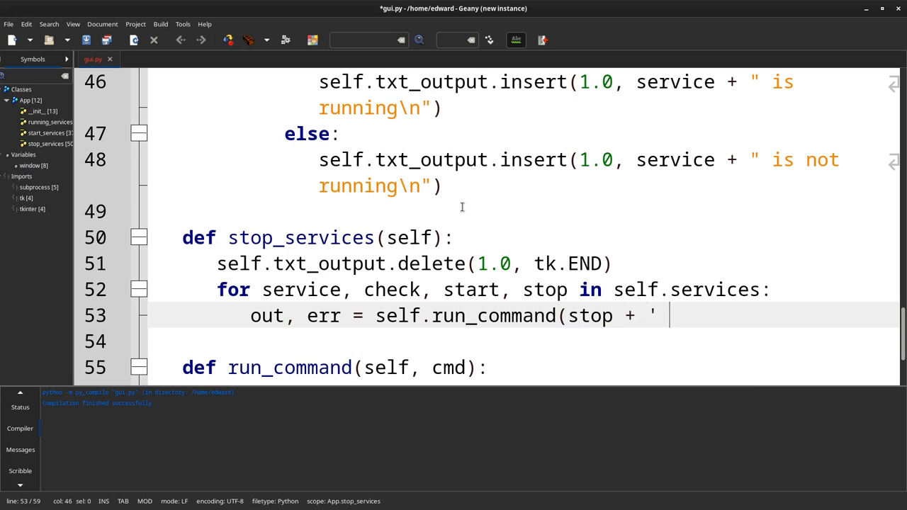
text(&& ' + check))
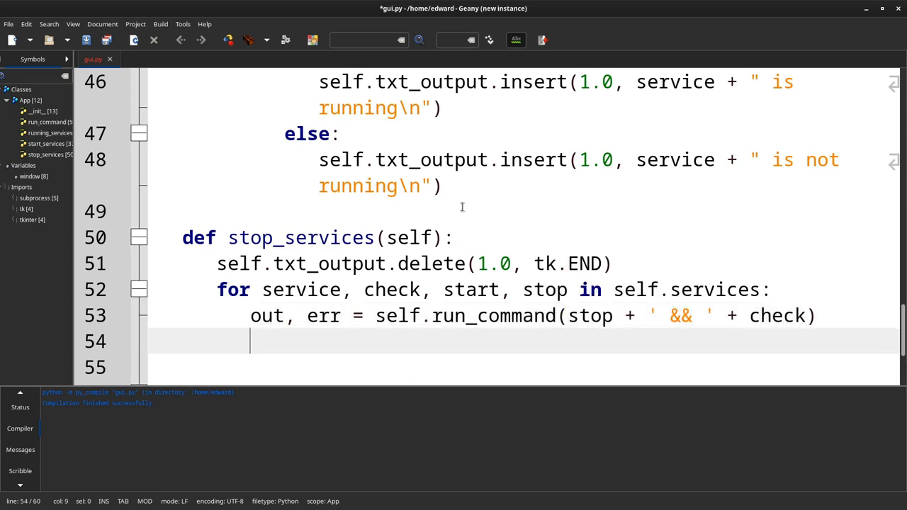
If service is in out.lower(), insert service + " is running\n" into txt_output.
text(if service in str)
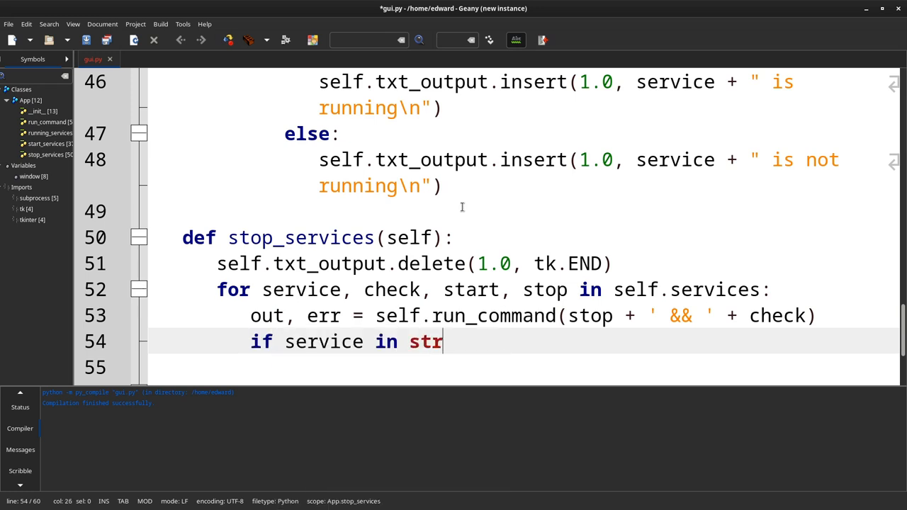
text((o)
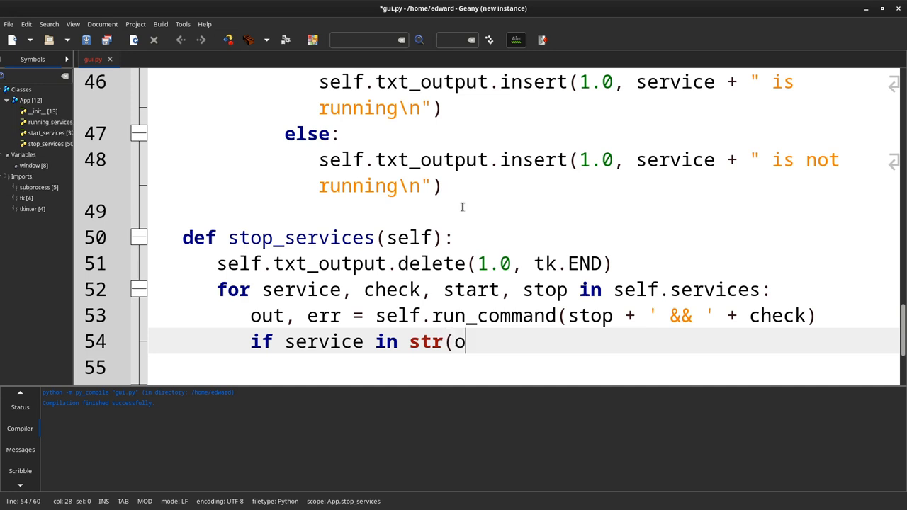
text(ut).lowe)
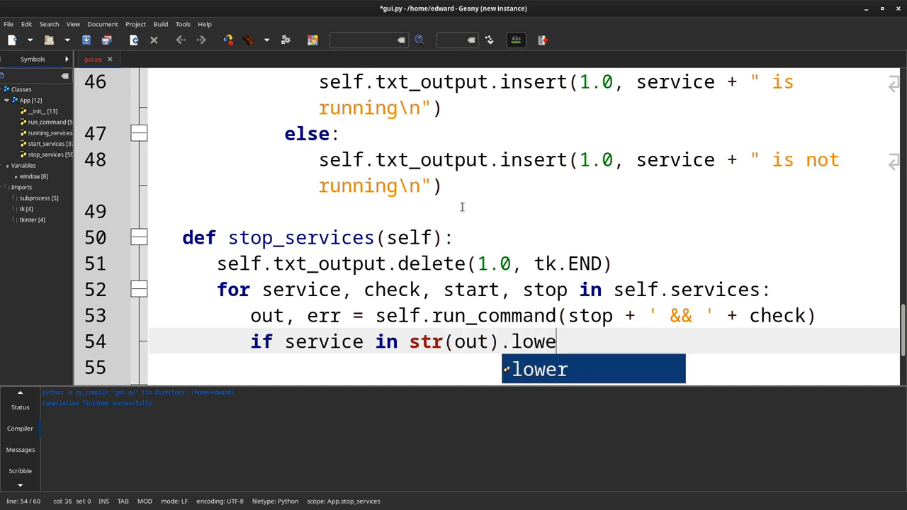
text(r():)
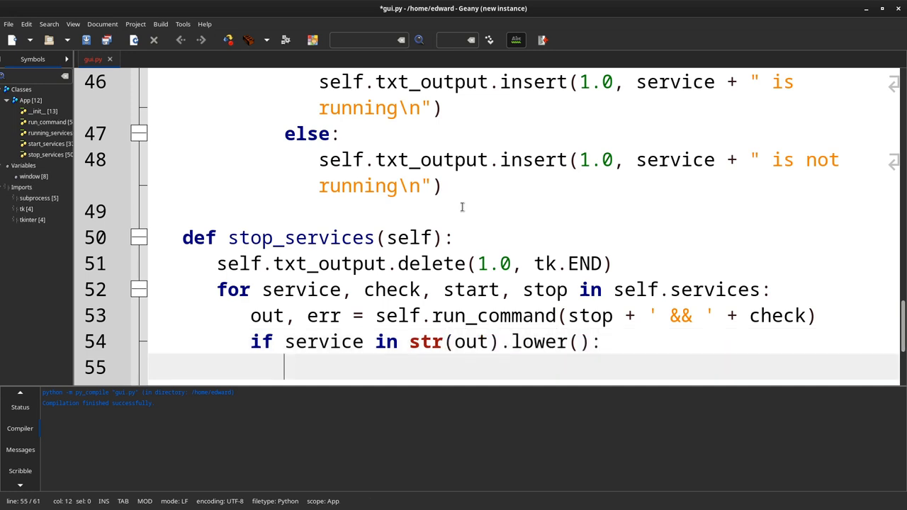
text(sel)
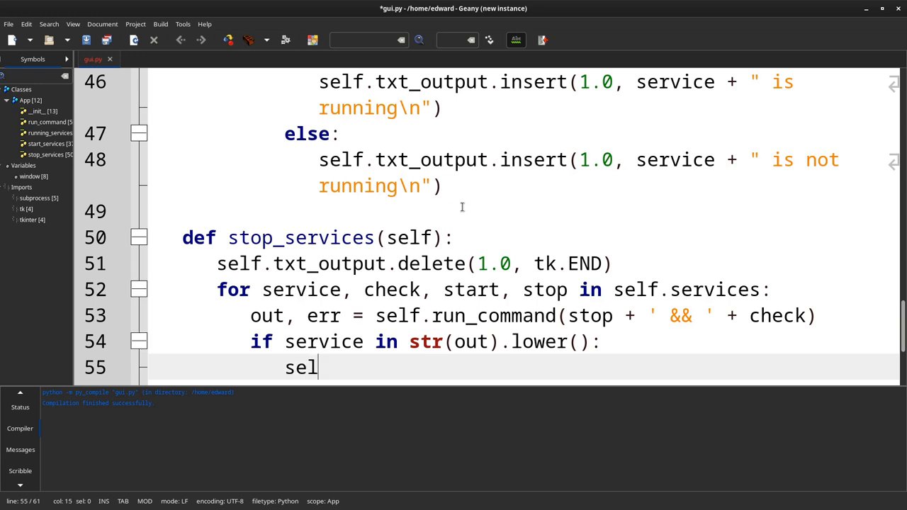
text(f.txt)
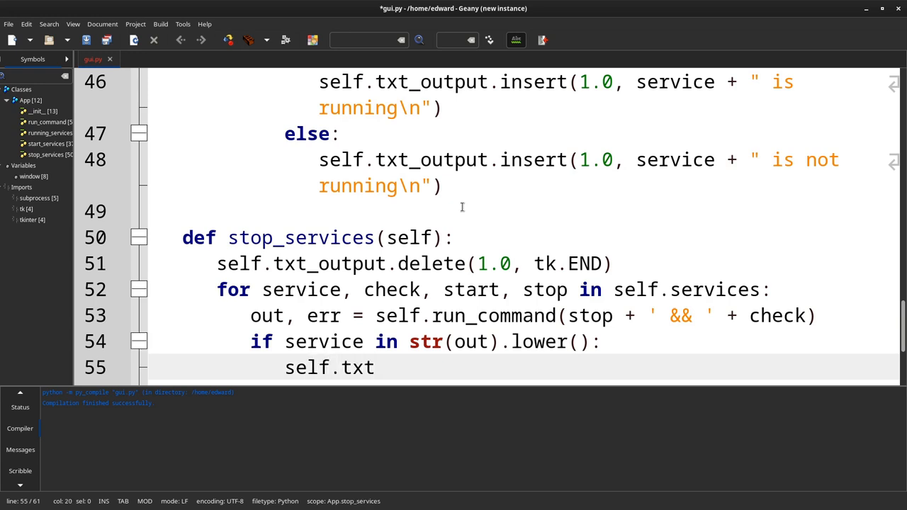
text(_output)
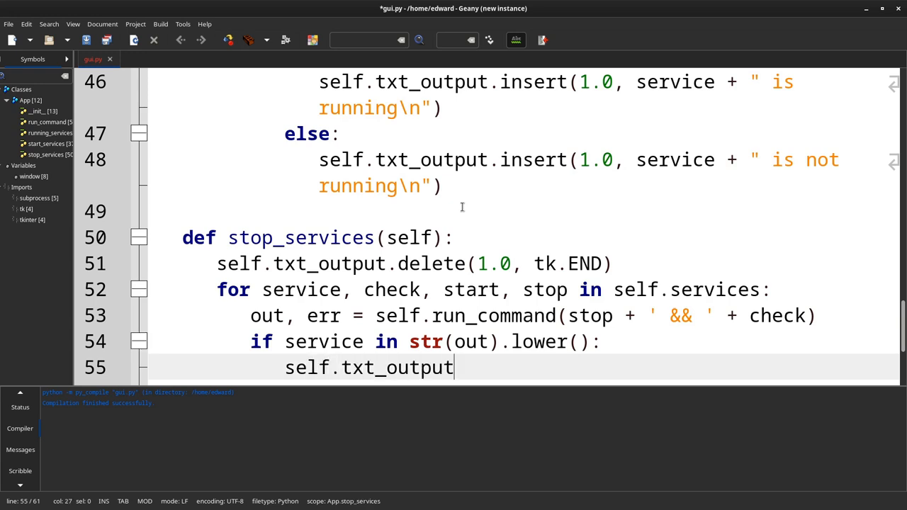
text(.insert(1.0, service +)
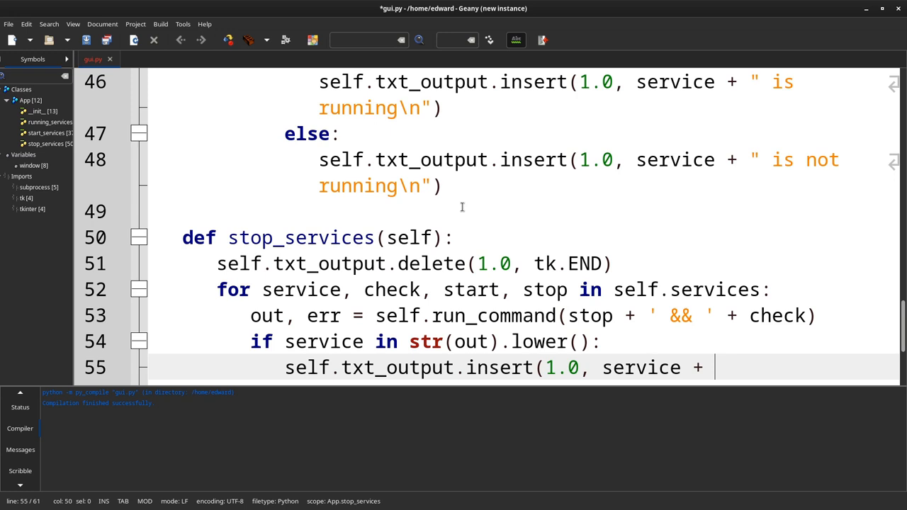
text(" is runni)
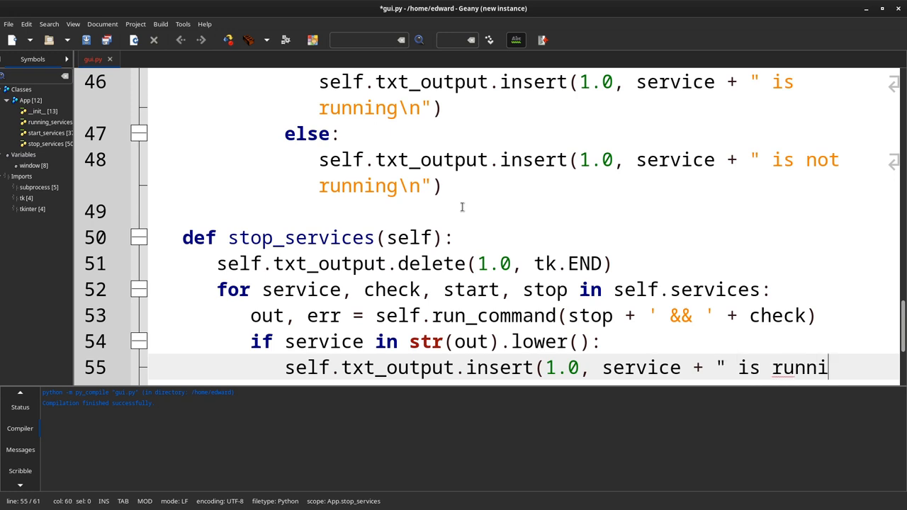
text(ng\n)
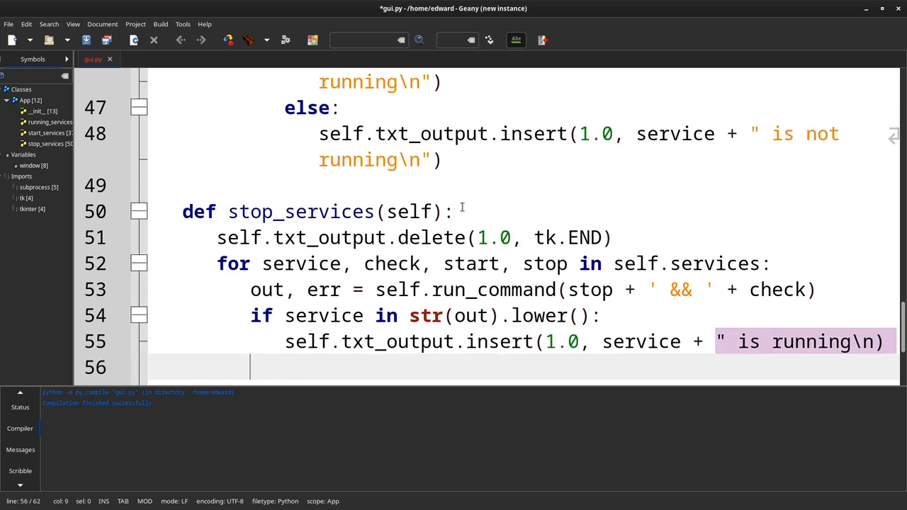
Add the else branch, copying the insert line to report " is not running".
text(else)
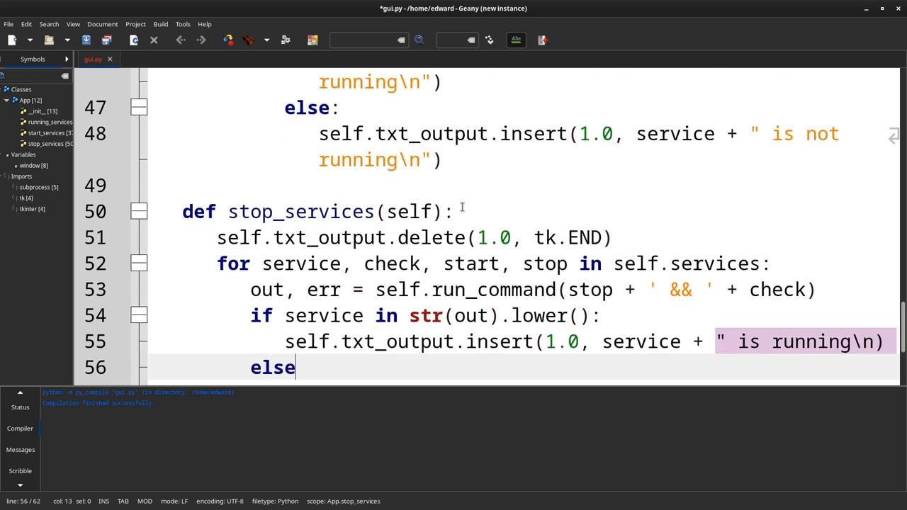
text(:)
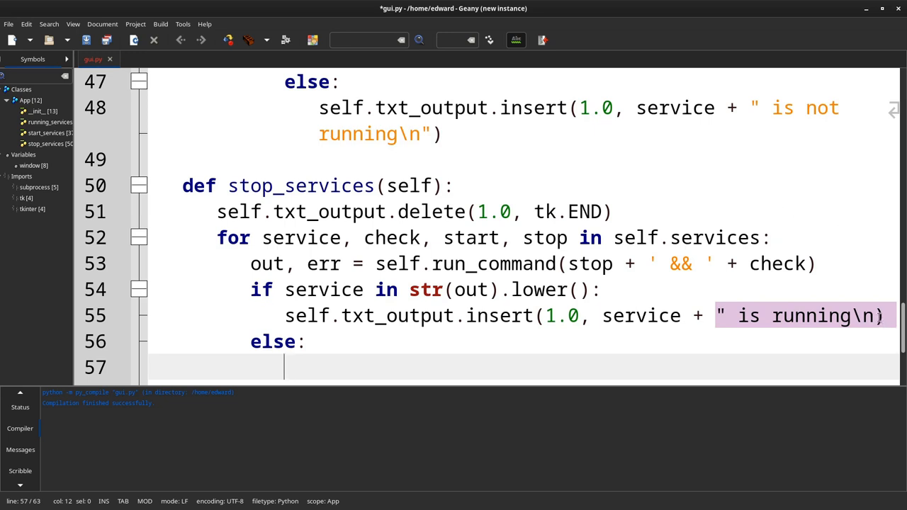
click(890, 314)
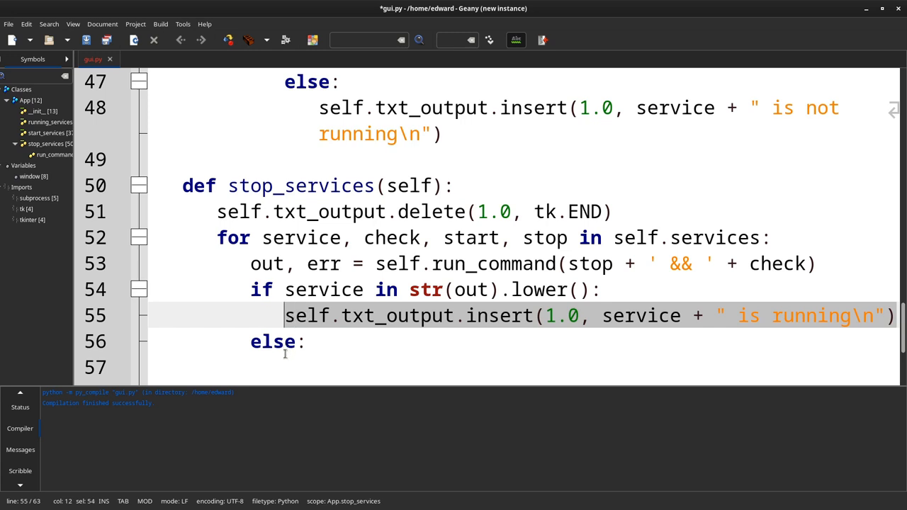
text(self.txt_output.insert(1.0, service + " is running\n"))
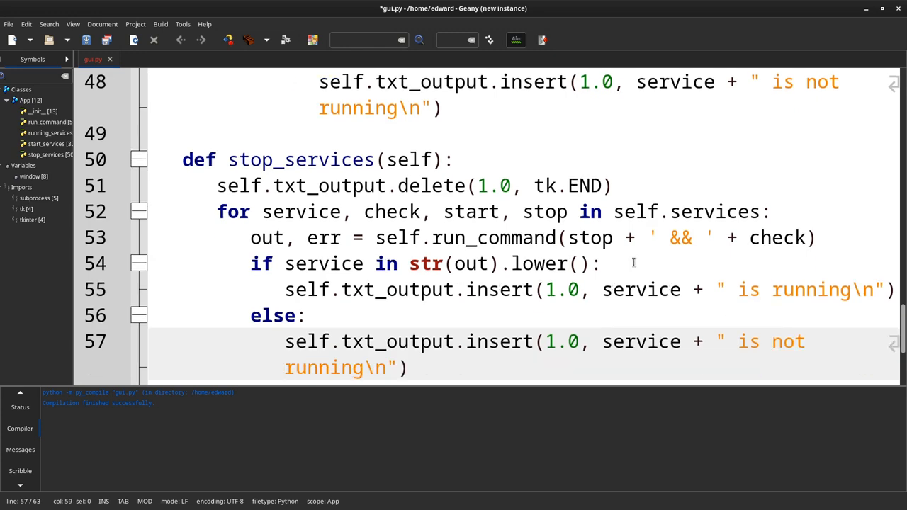
Run gui.py, which exits with code 0, and close the finished run window.
scroll(down, 3)
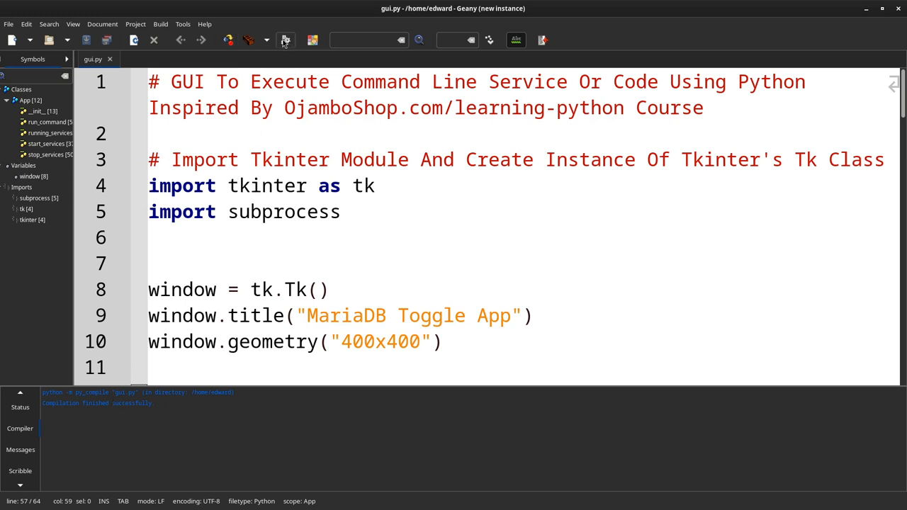
click(284, 40)
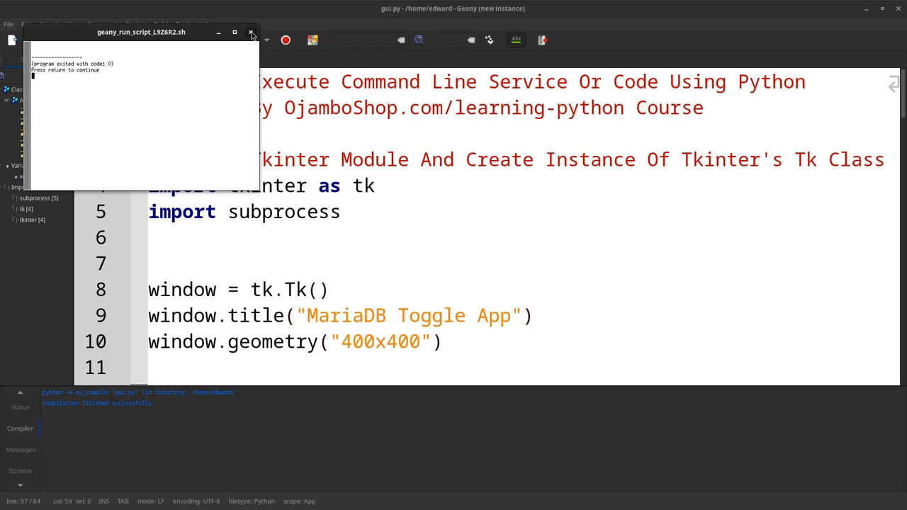
click(249, 32)
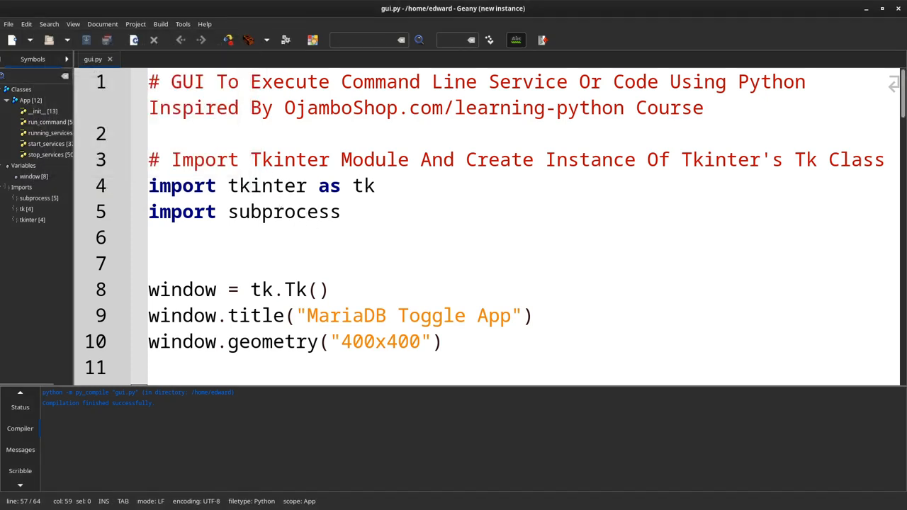
scroll(down, 3)
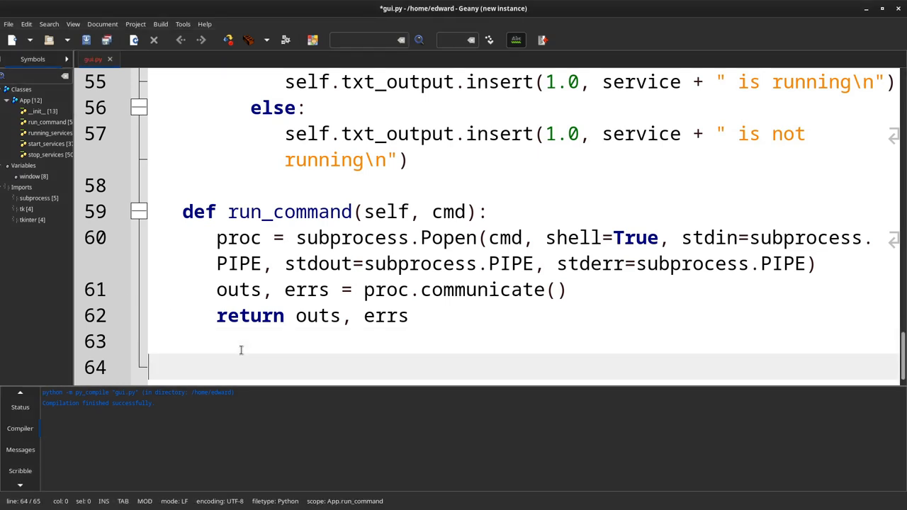
Add a comment and create the object app = App(window) at the end of gui.py.
text(# Create O)
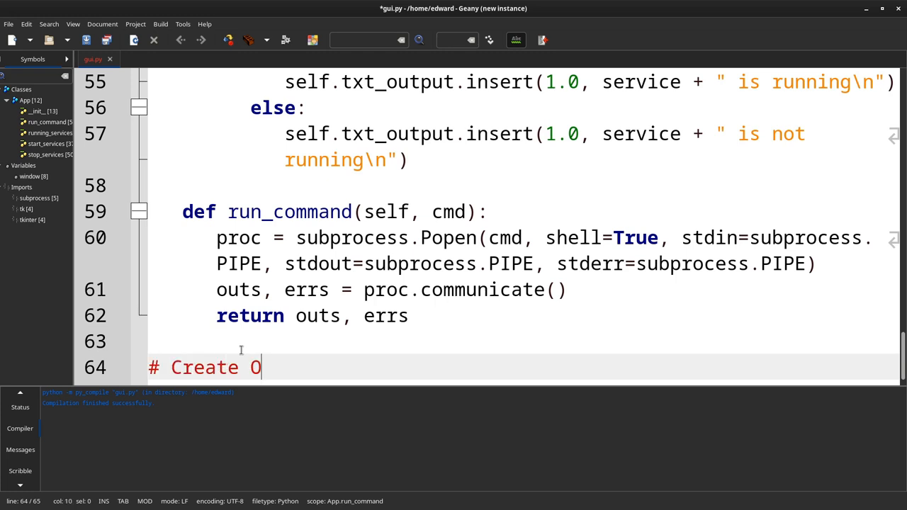
text(bject nam)
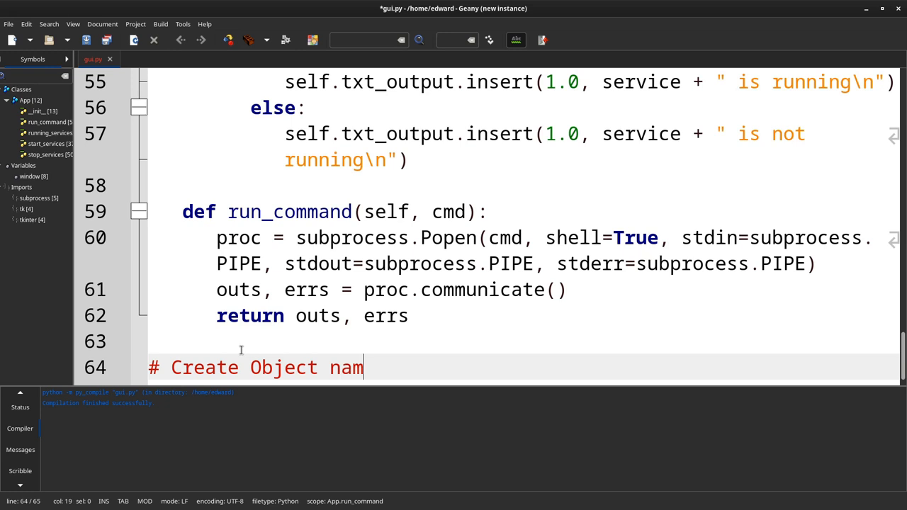
text(ed App)
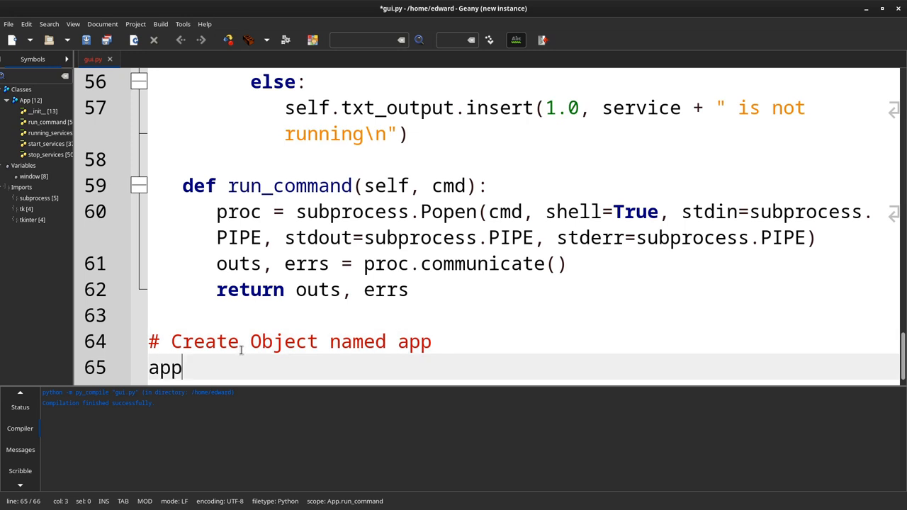
text(= Ap)
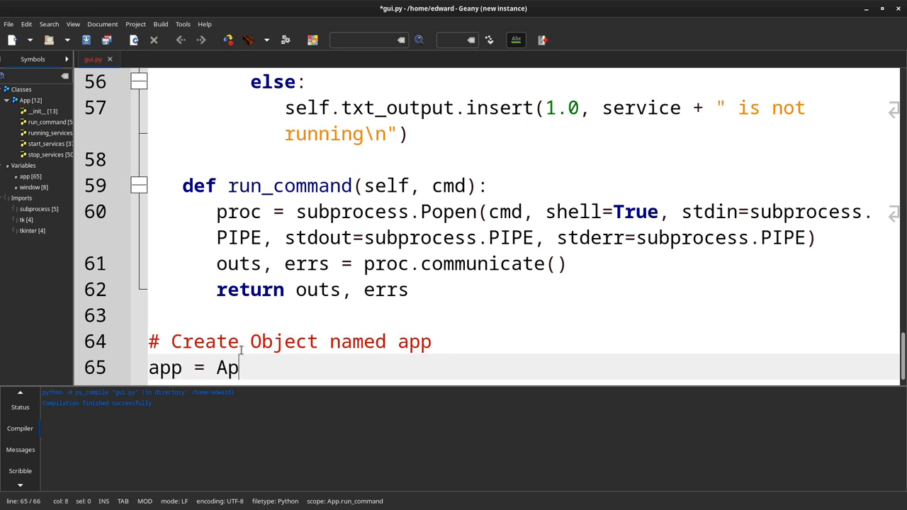
text(p(window))
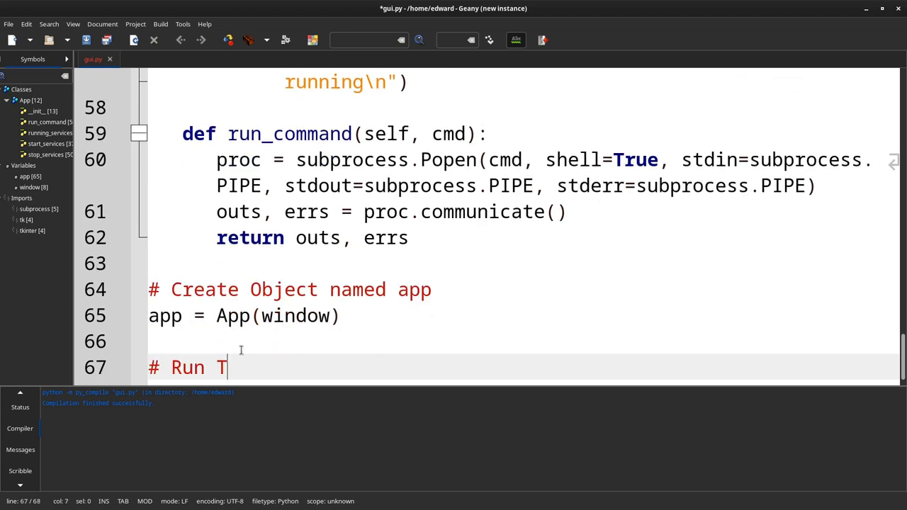
Add the Tkinter Event Loop comment with window.mainloop() and save the script.
text(Tkinter Eve)
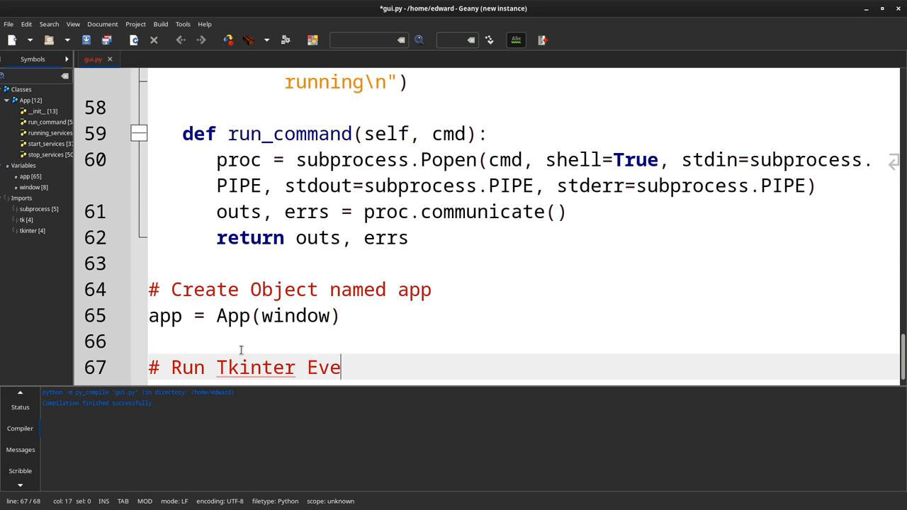
text(nt Loop)
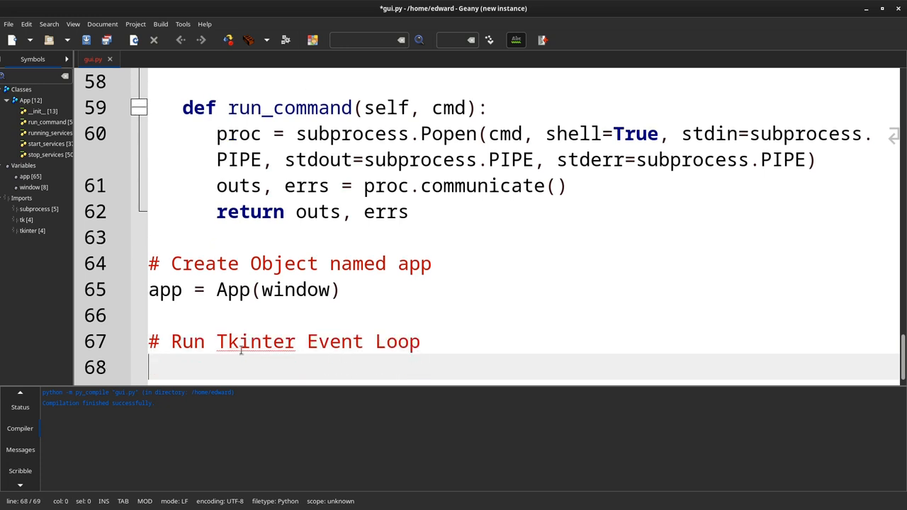
text(window)
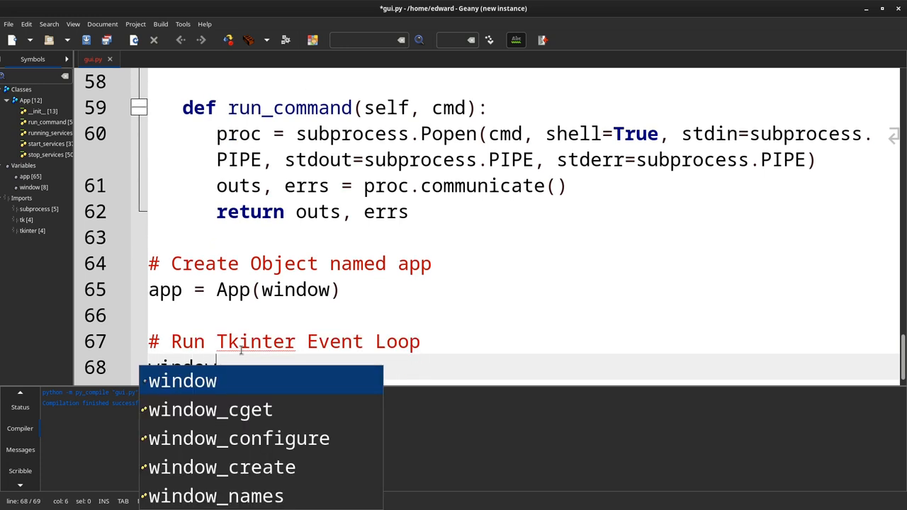
text(.mainloop)
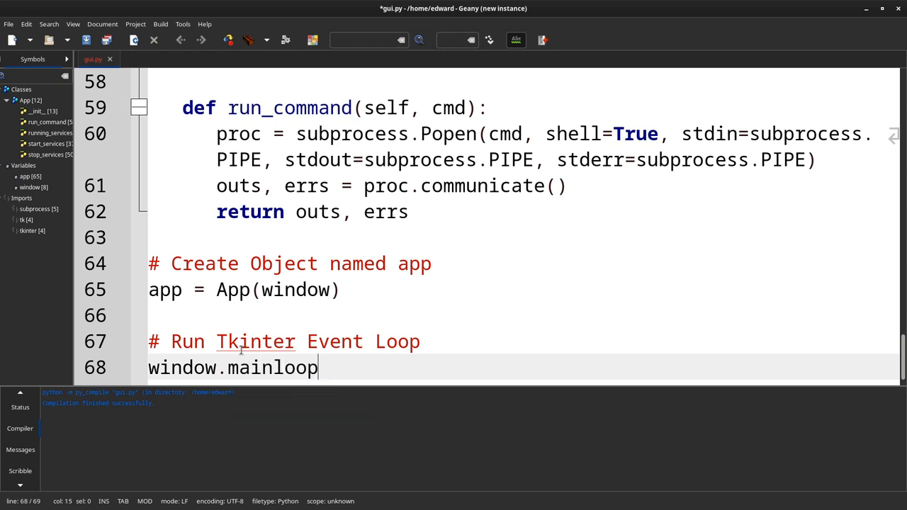
text(())
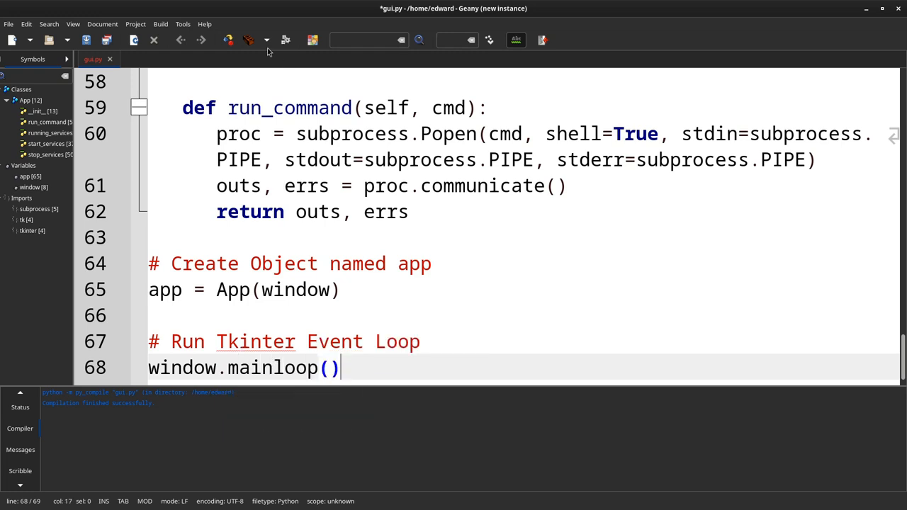
click(285, 40)
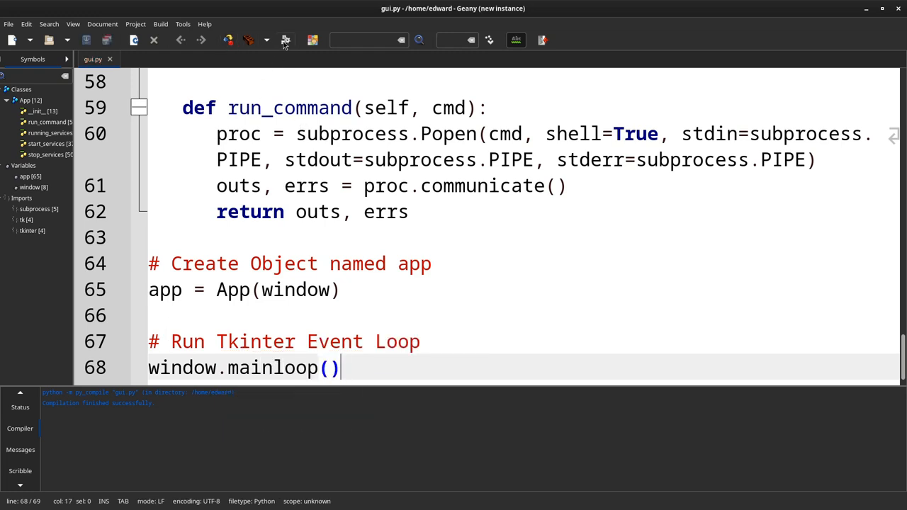
Run gui.py twice around a blank line after run_command; it fails with App has no attribute 'services'.
click(285, 39)
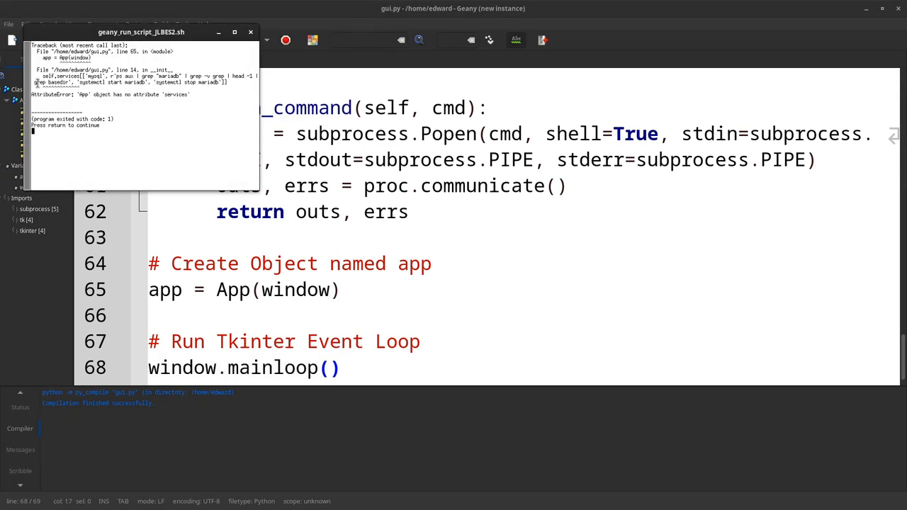
click(250, 31)
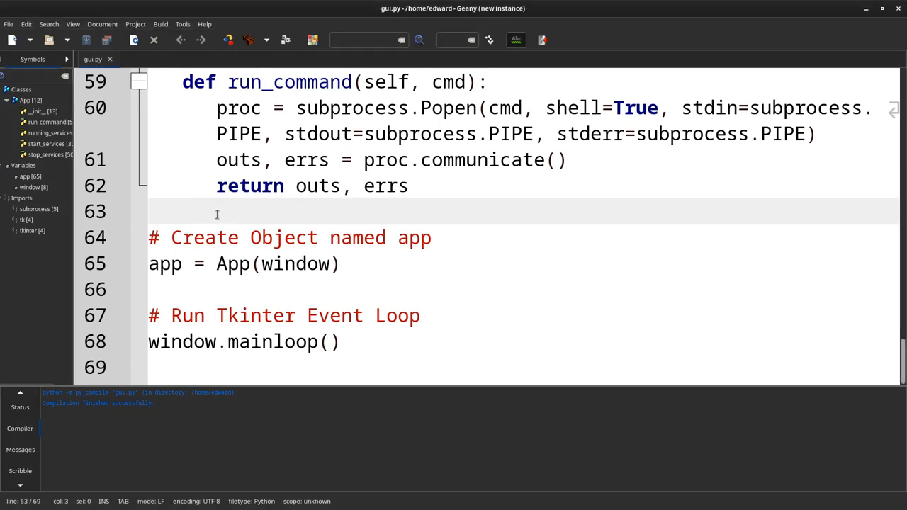
key(Return)
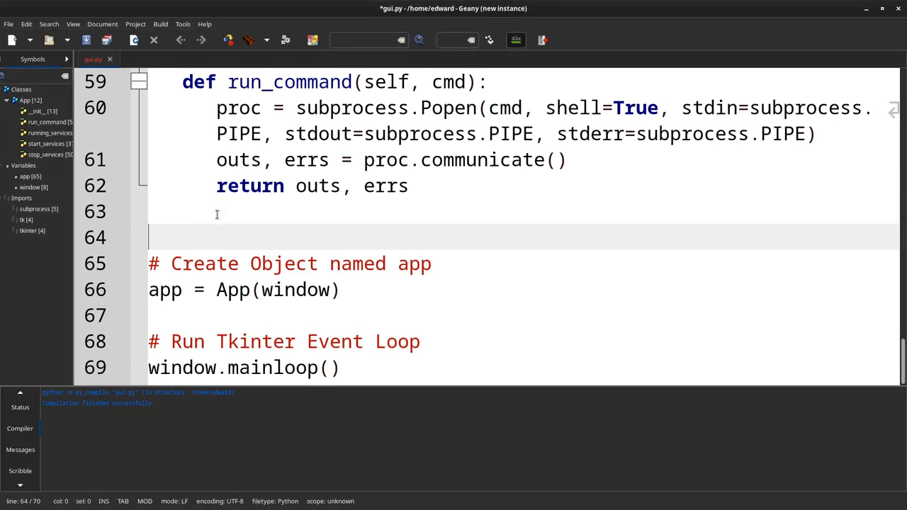
mouse_move(206, 219)
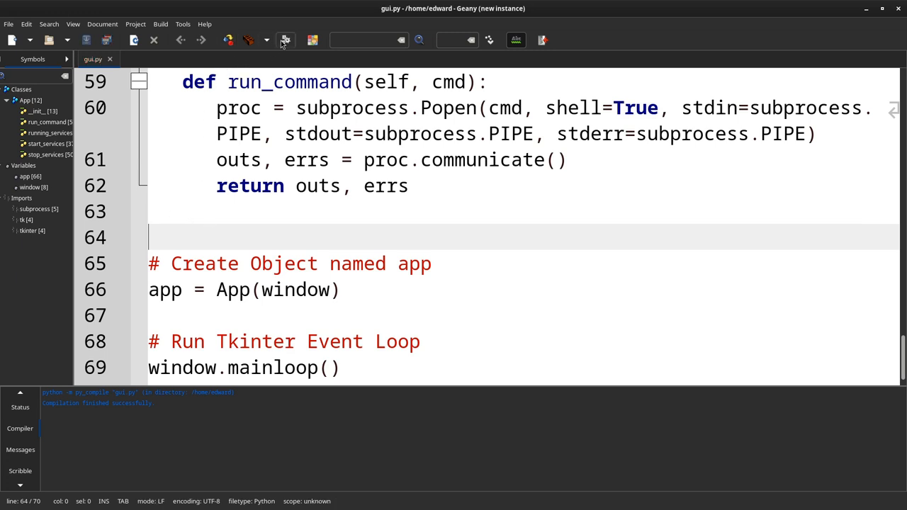
click(285, 40)
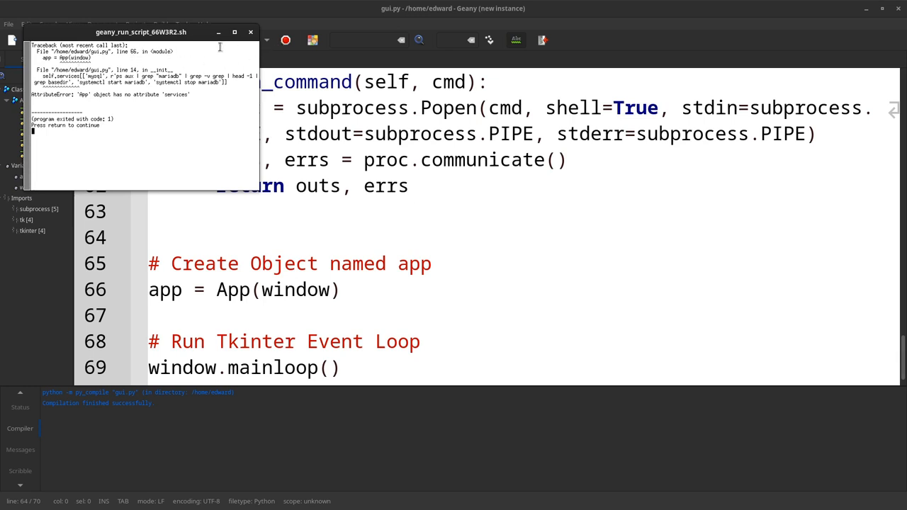
click(250, 31)
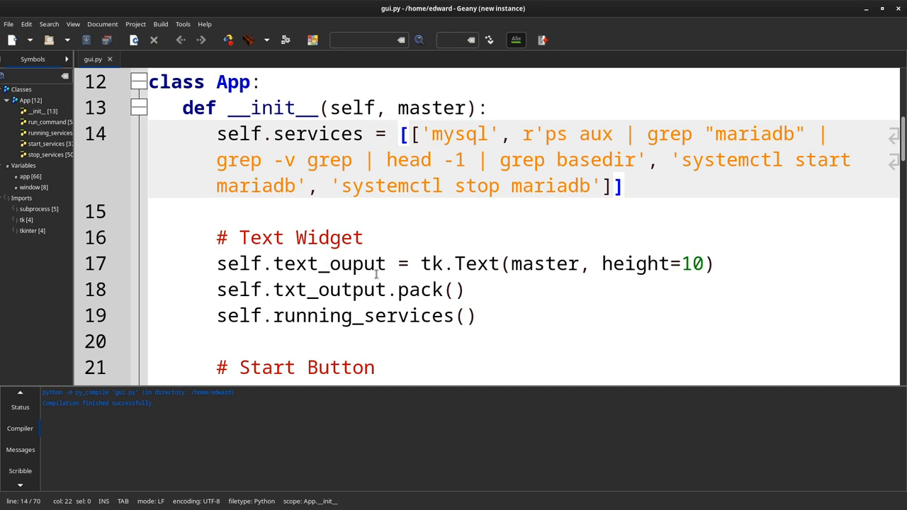
mouse_move(329, 289)
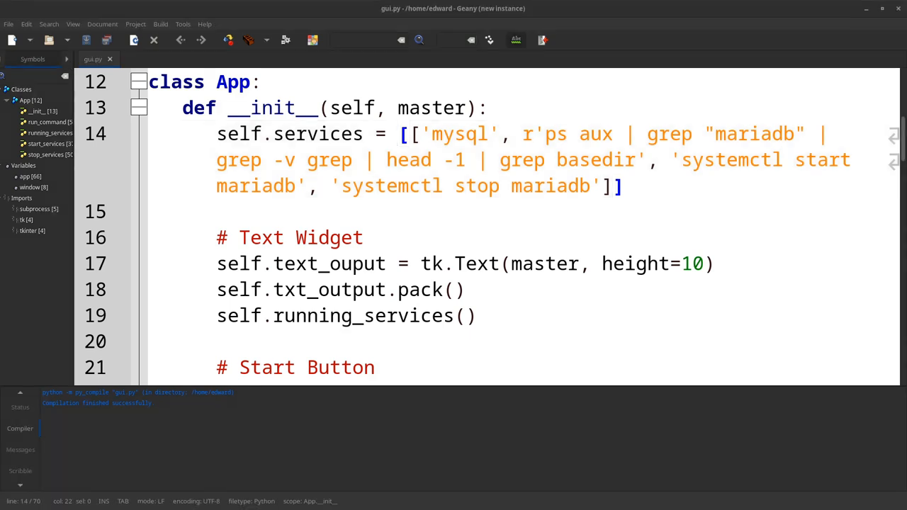
Rename the text widget to txt_output on line 17, save, and rerun until the MariaDB Toggle App opens.
click(352, 262)
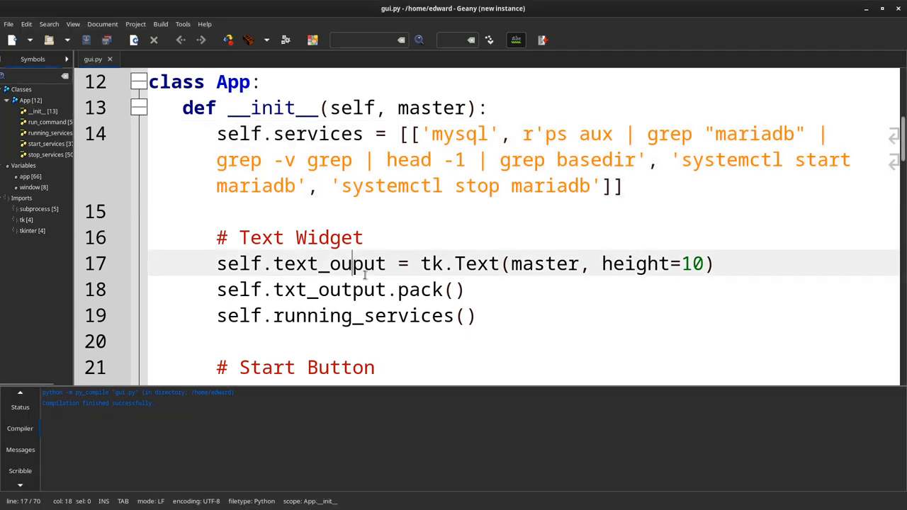
text(t)
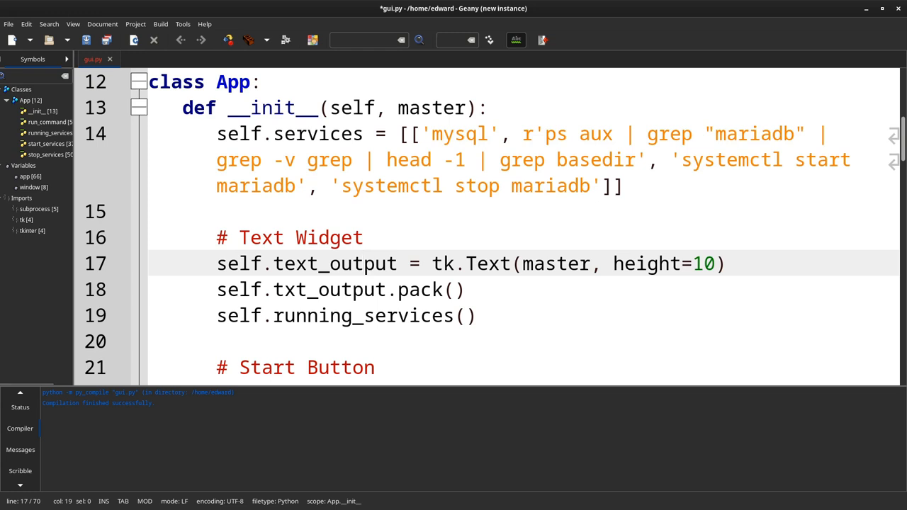
click(363, 262)
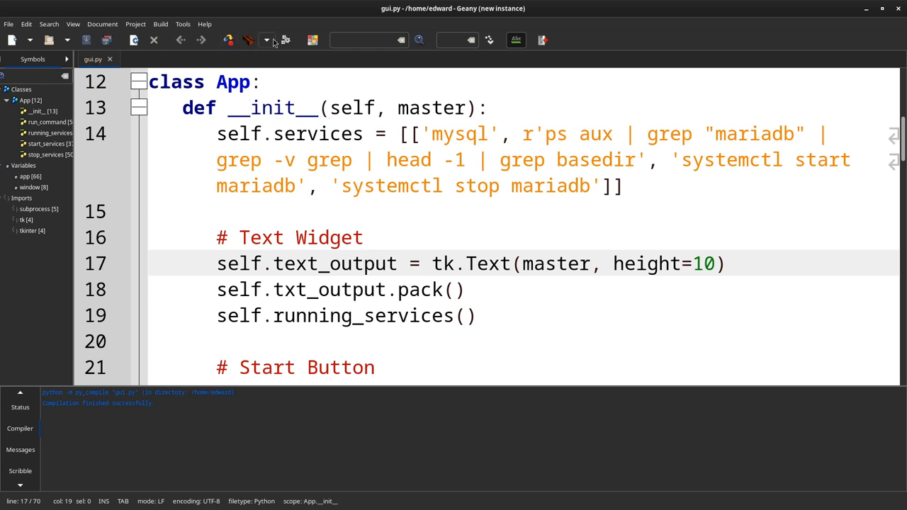
click(229, 40)
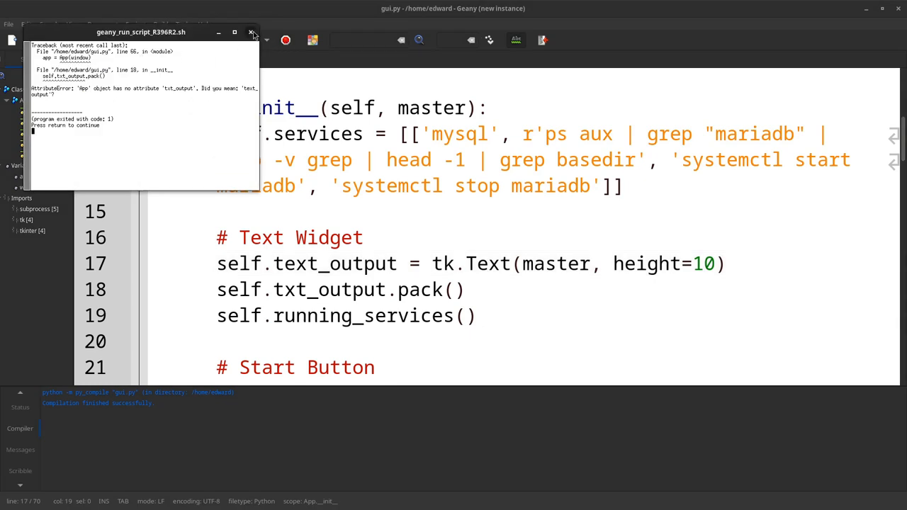
click(251, 33)
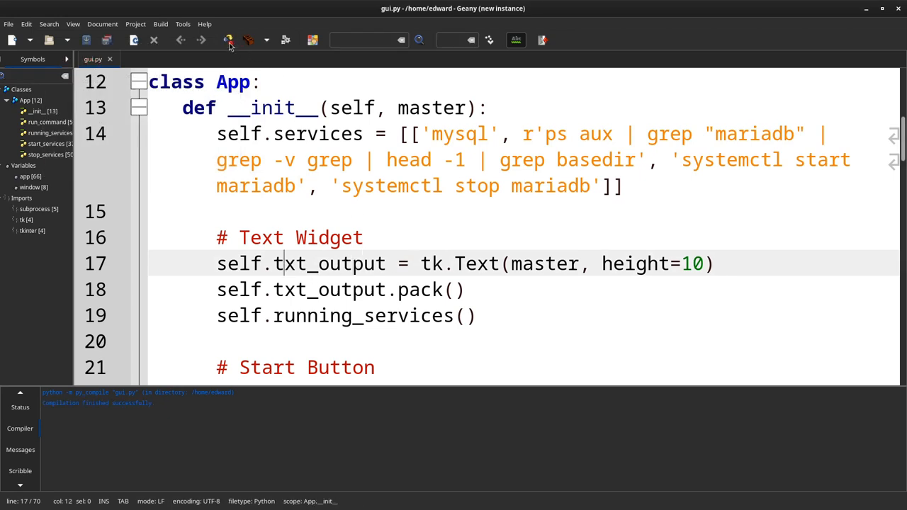
click(229, 39)
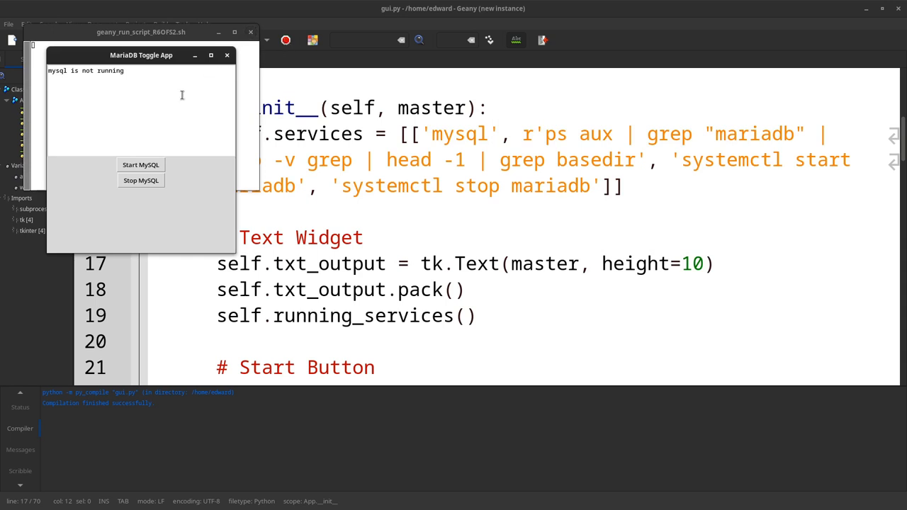
mouse_move(110, 73)
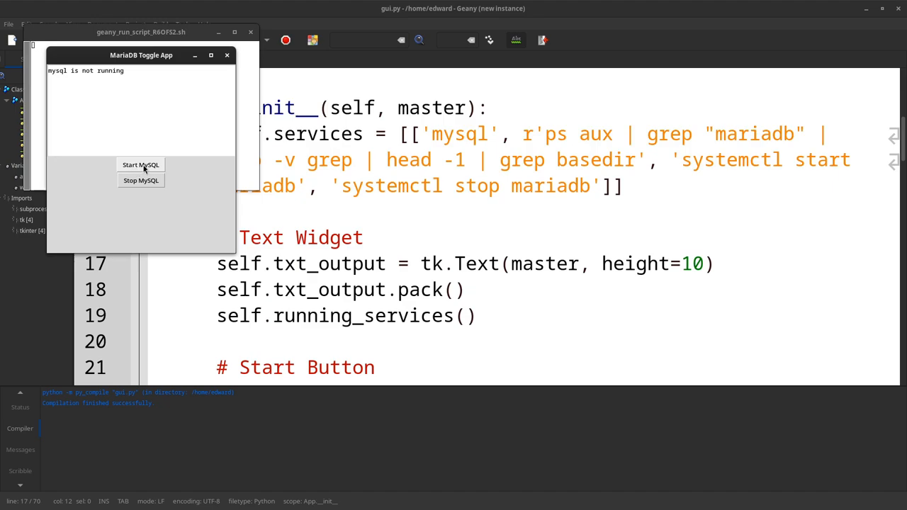
Start MySQL from the Toggle App, authenticating with the password, so it reports running.
click(140, 164)
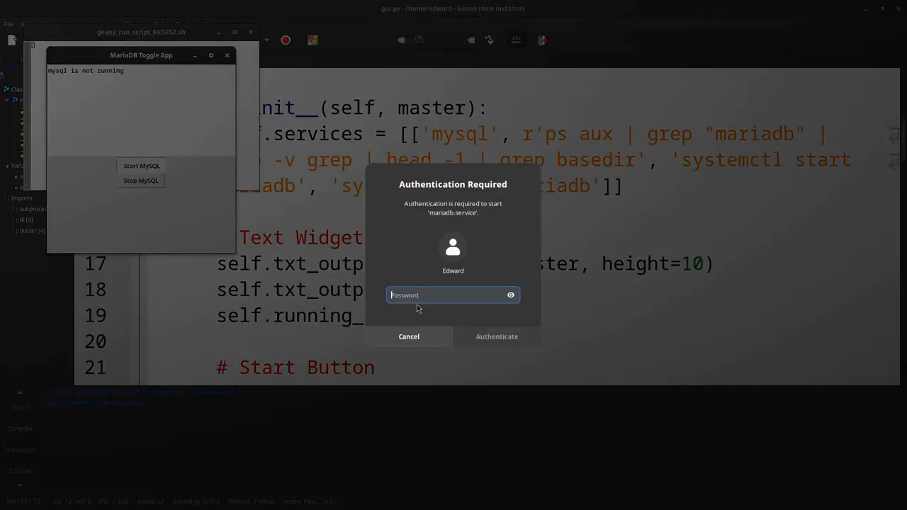
text(password)
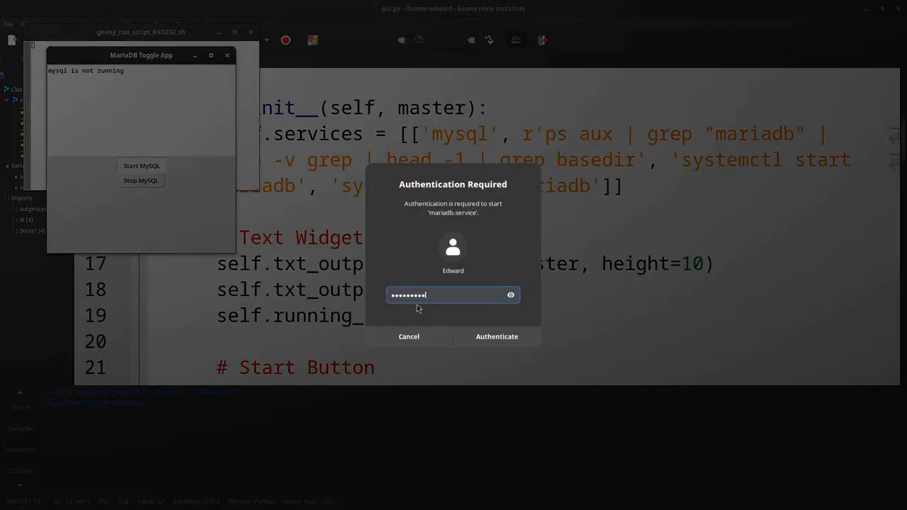
click(496, 337)
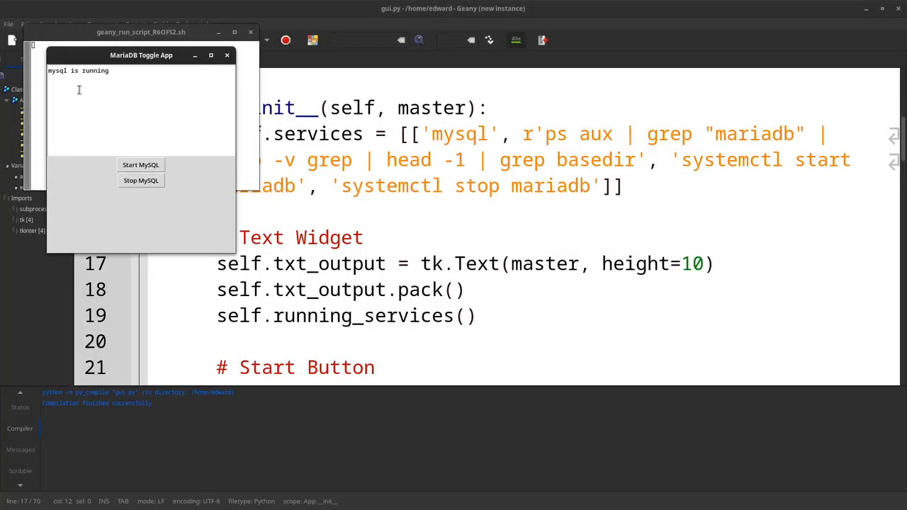
Stop MySQL again from the app, authenticating with the password.
click(140, 180)
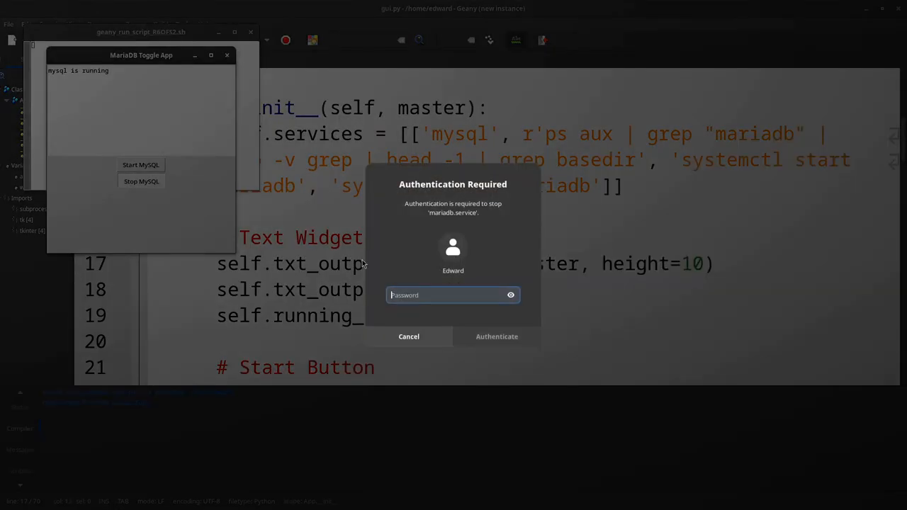
text(password)
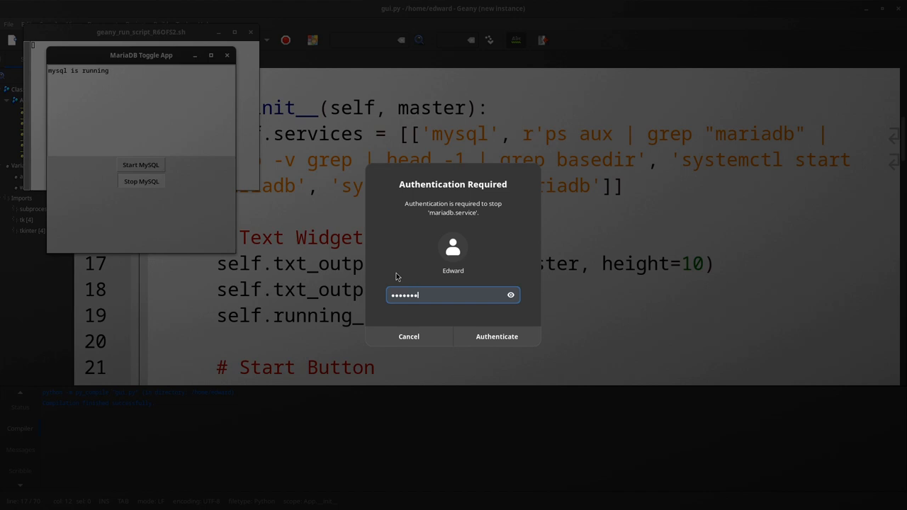
click(496, 336)
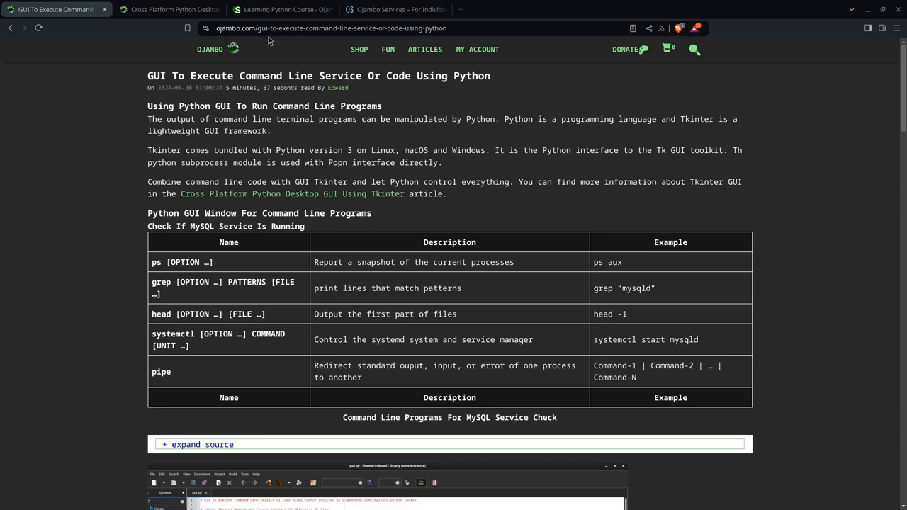
mouse_move(301, 40)
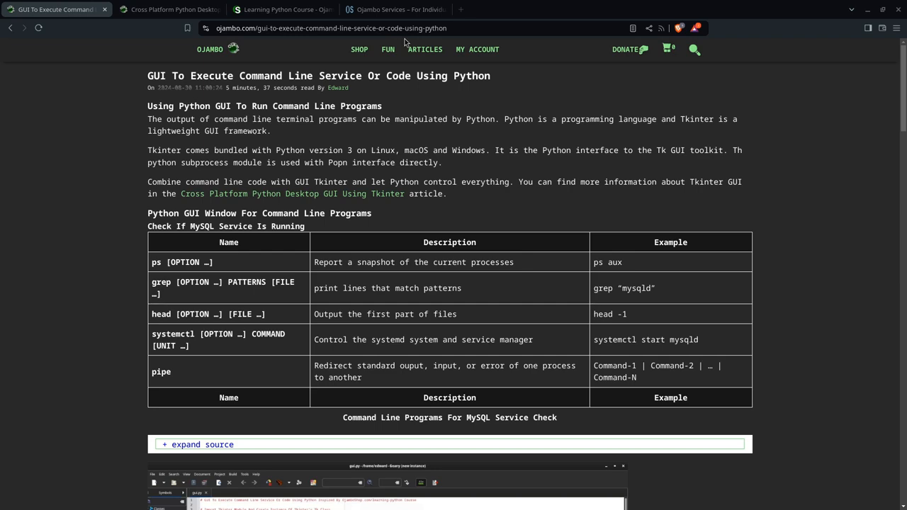
mouse_move(264, 146)
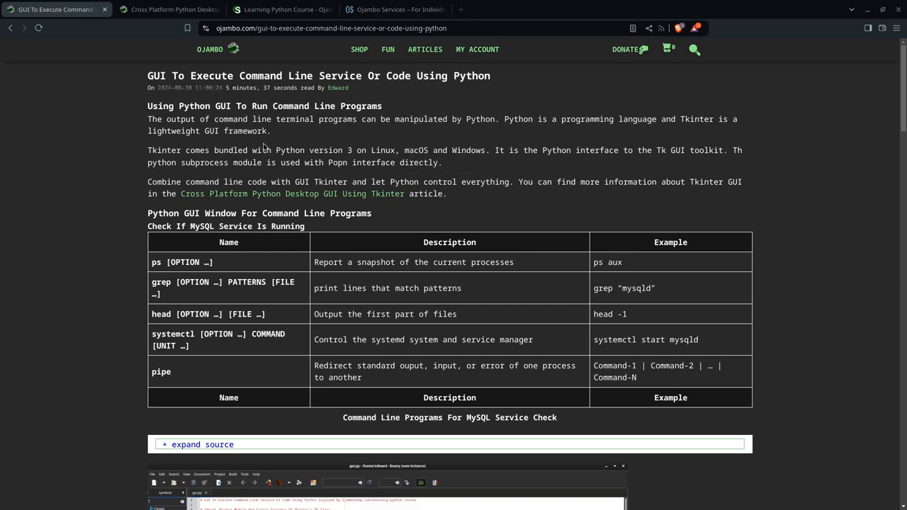
scroll(down, 3)
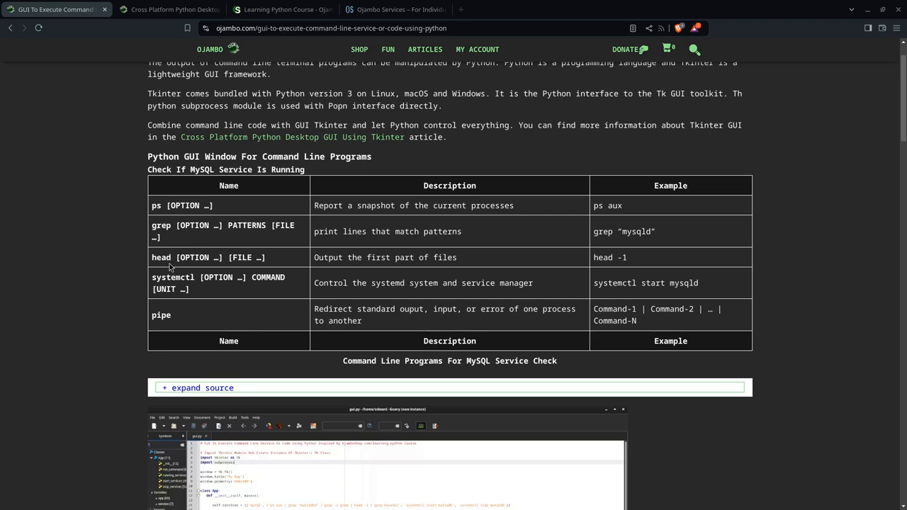
mouse_move(285, 159)
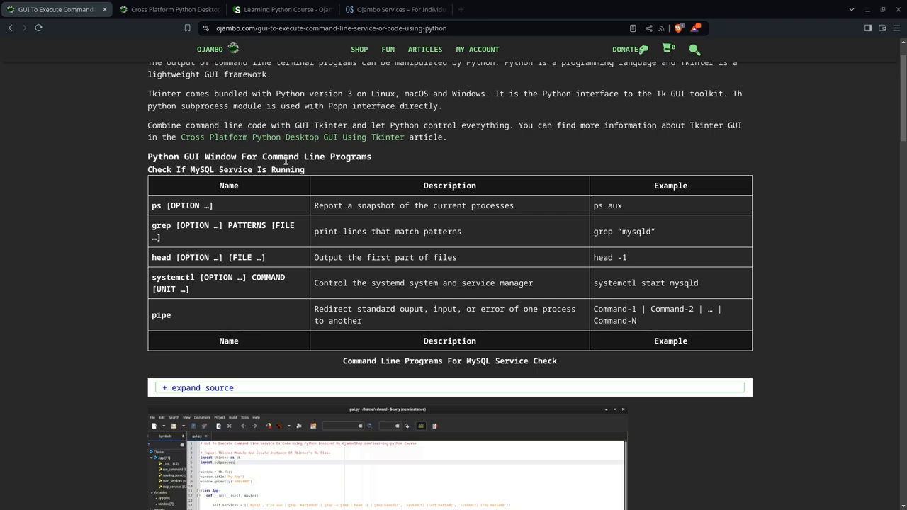
scroll(down, 3)
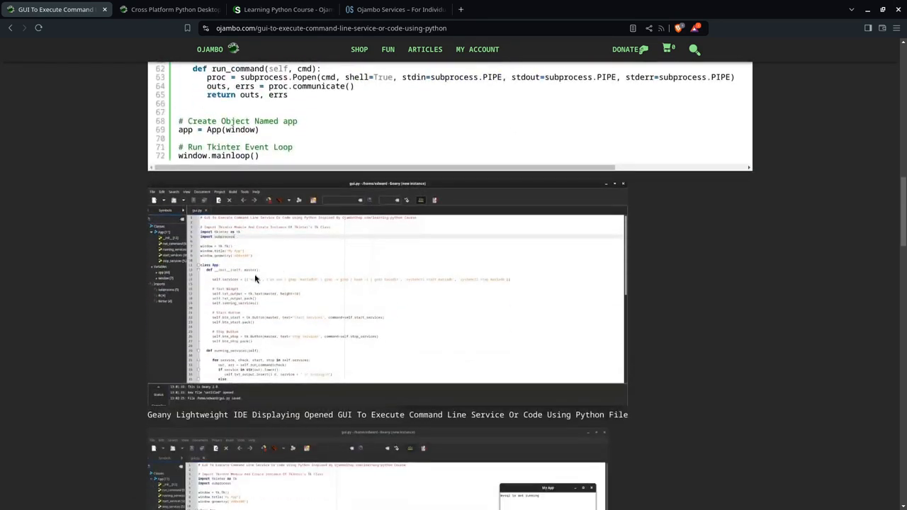
scroll(down, 3)
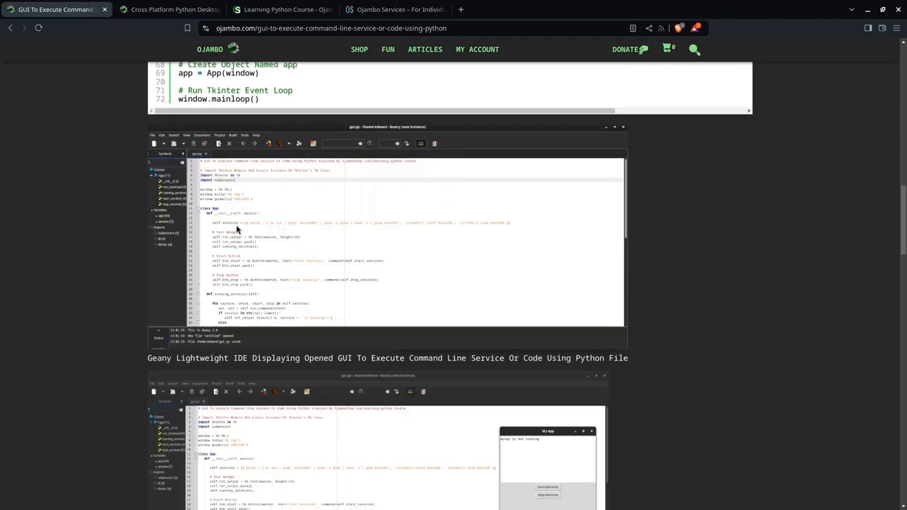
scroll(down, 3)
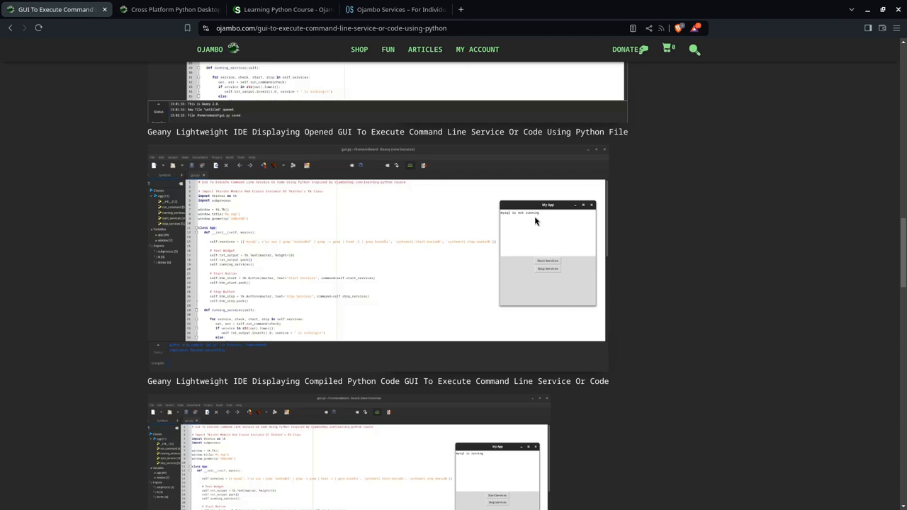
scroll(down, 3)
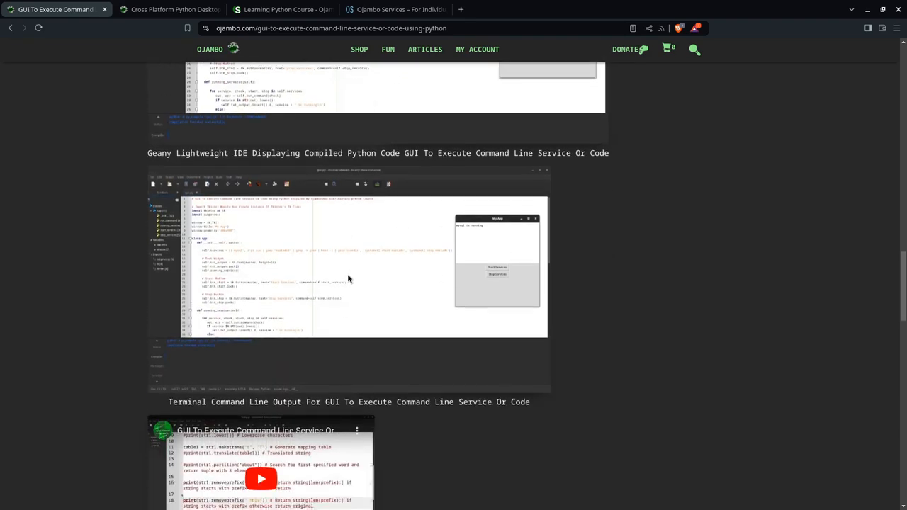
scroll(down, 3)
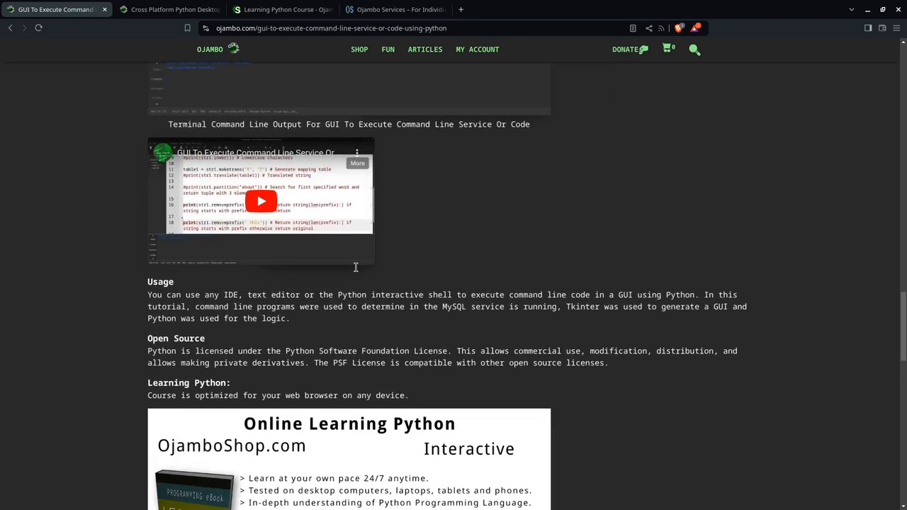
scroll(down, 3)
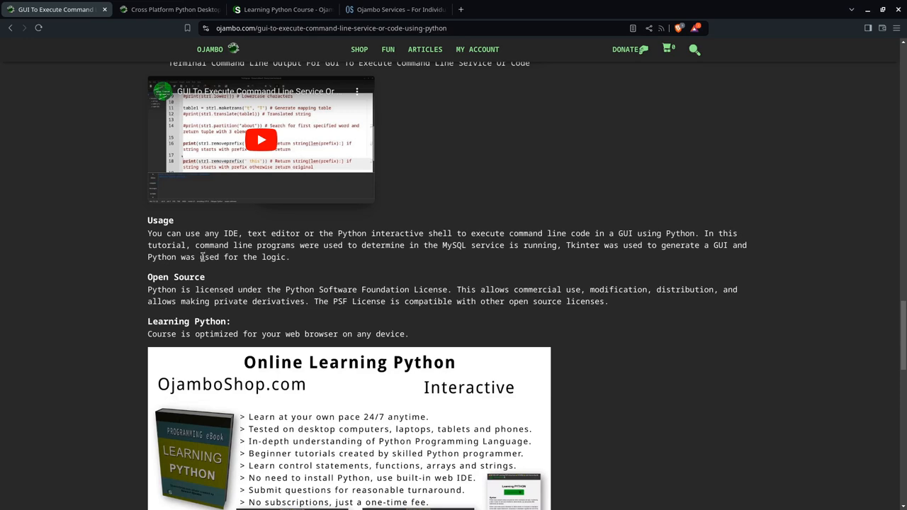
scroll(down, 3)
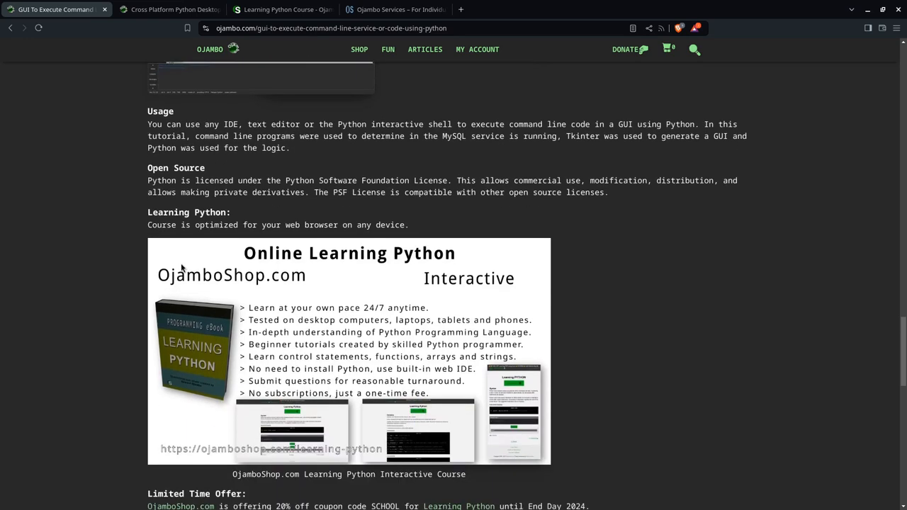
scroll(down, 3)
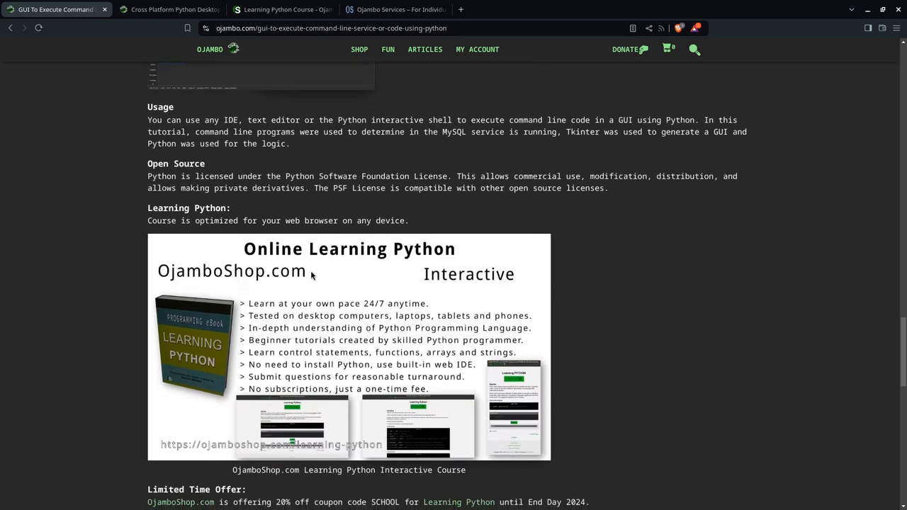
scroll(down, 3)
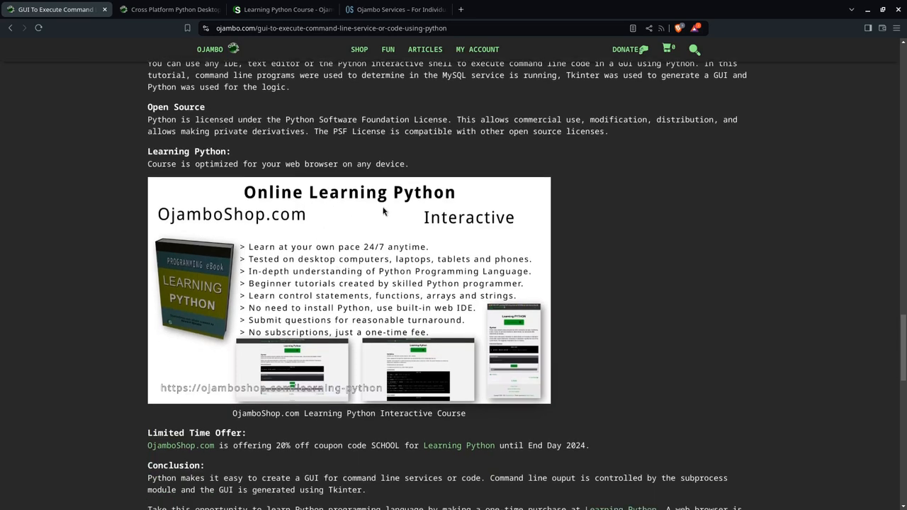
scroll(down, 3)
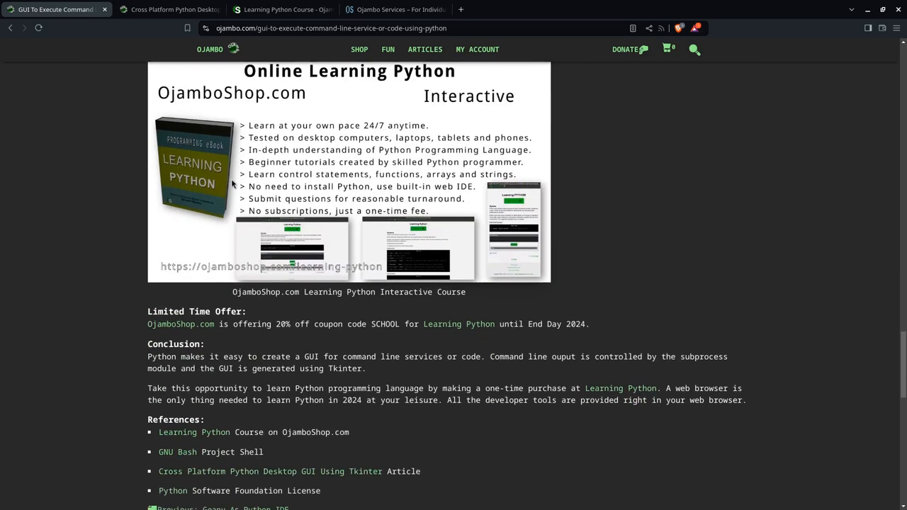
scroll(down, 3)
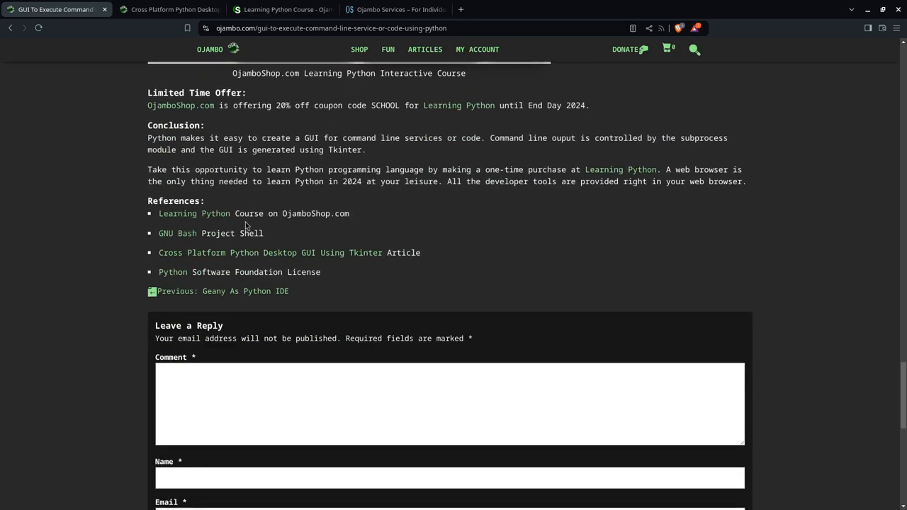
mouse_move(181, 232)
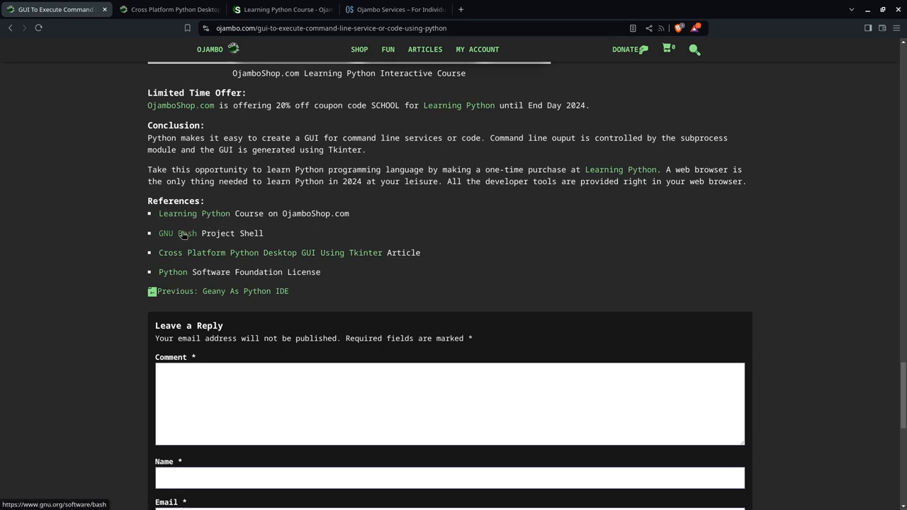
mouse_move(218, 242)
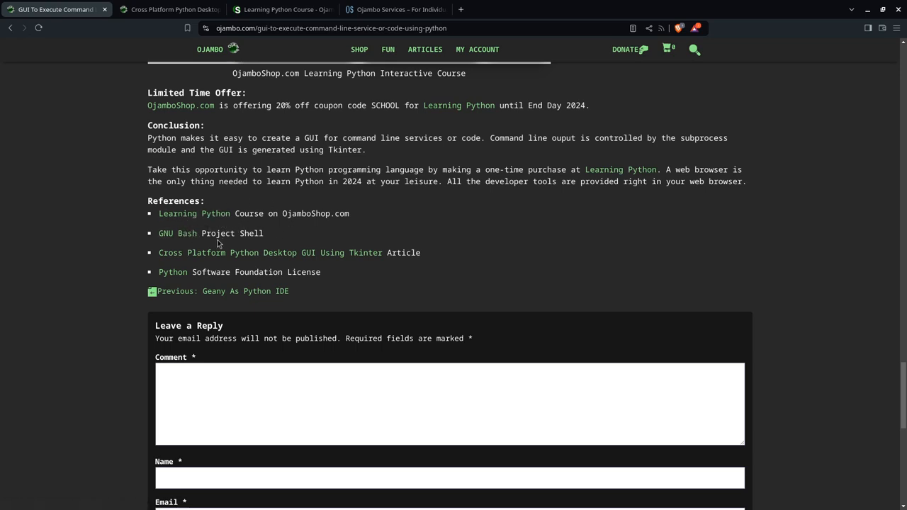
mouse_move(204, 234)
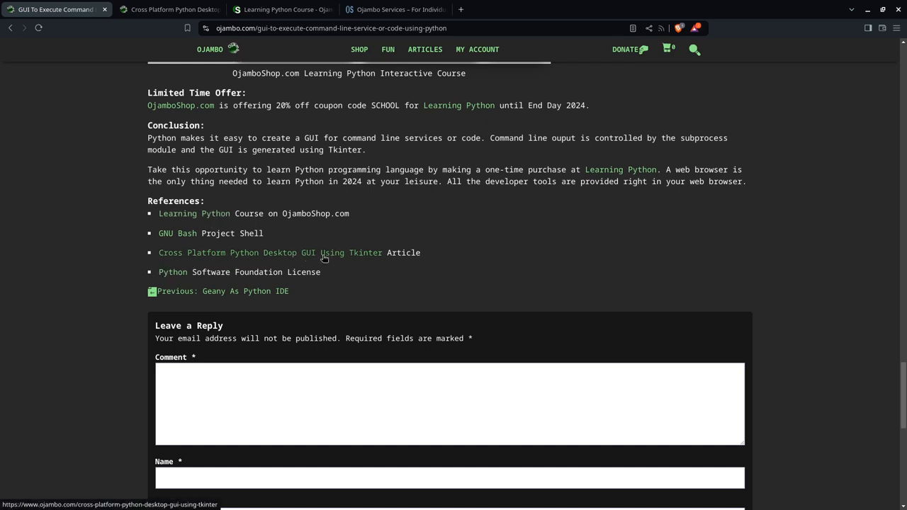
mouse_move(363, 261)
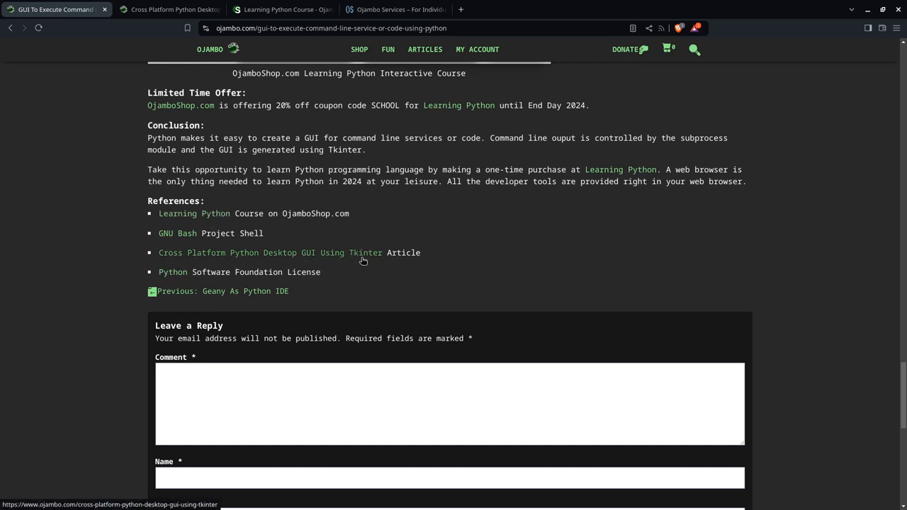
scroll(down, 3)
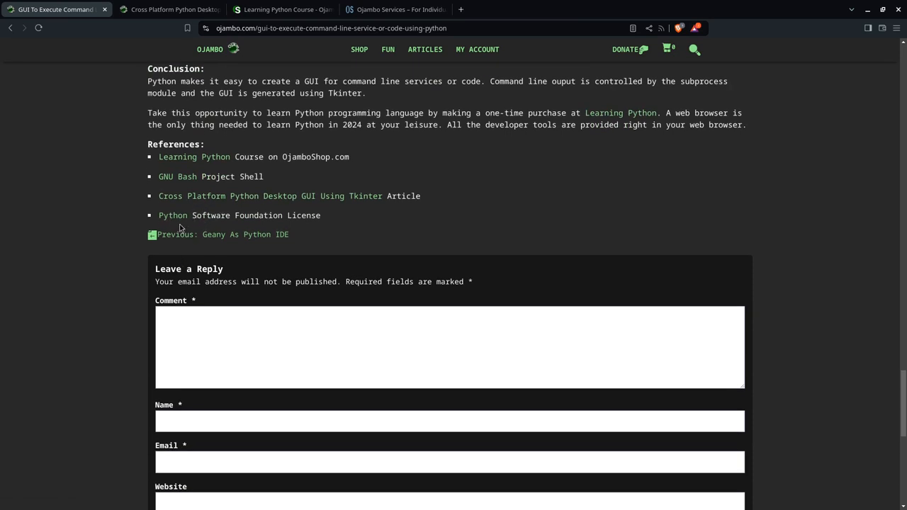
scroll(up, 3)
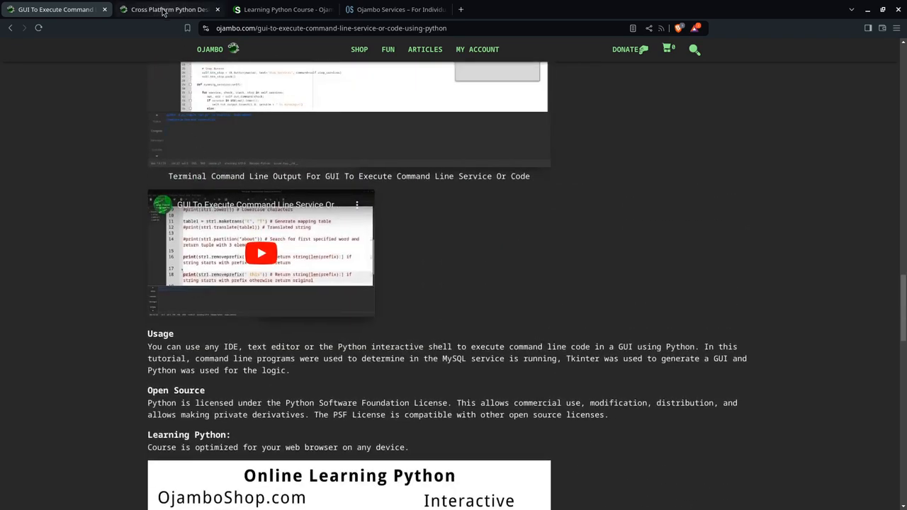
Skim the Cross Platform Python Desktop GUI Using Tkinter article's widget table and code, then move on.
click(169, 8)
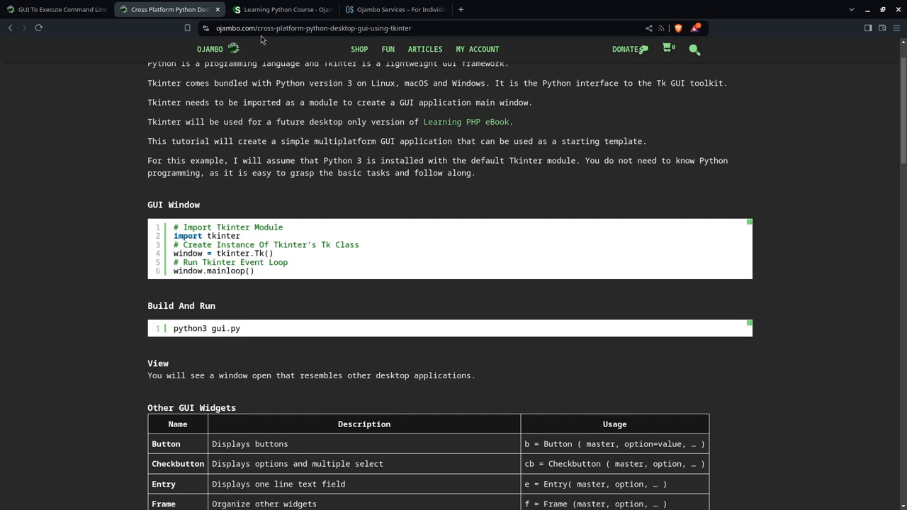
mouse_move(274, 33)
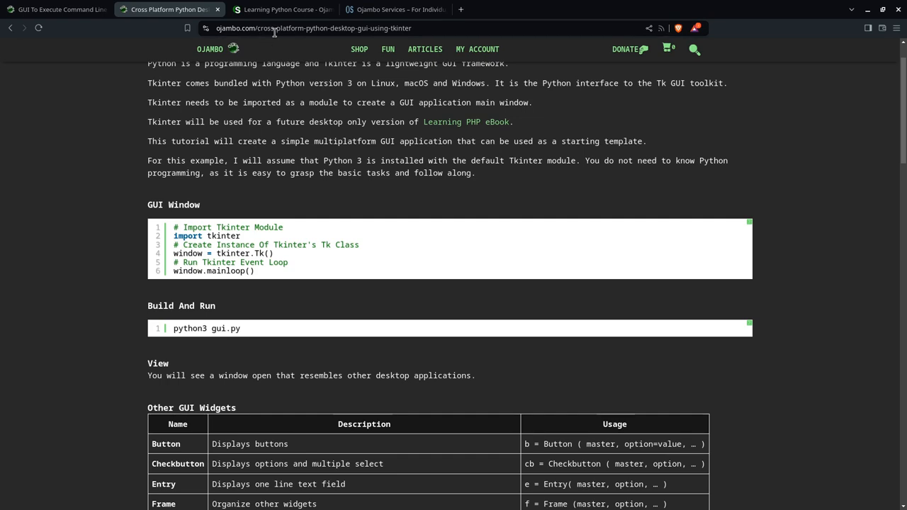
mouse_move(310, 32)
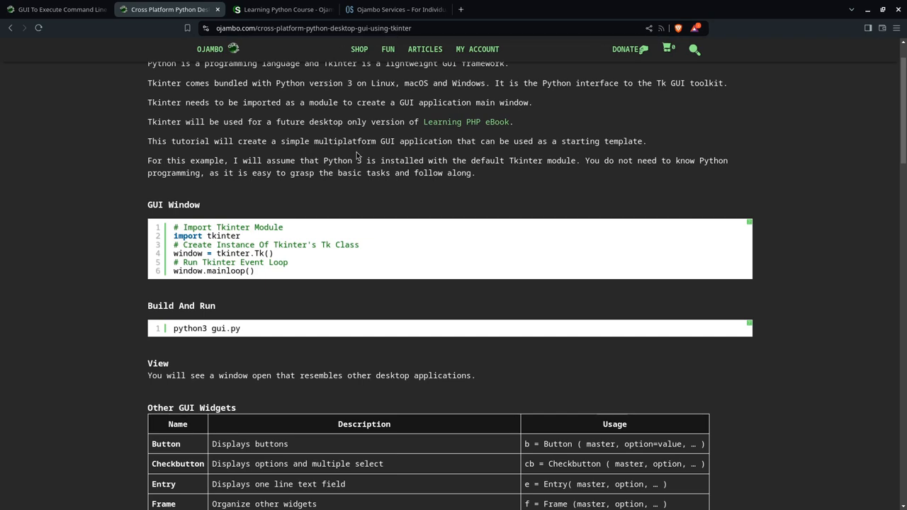
scroll(down, 3)
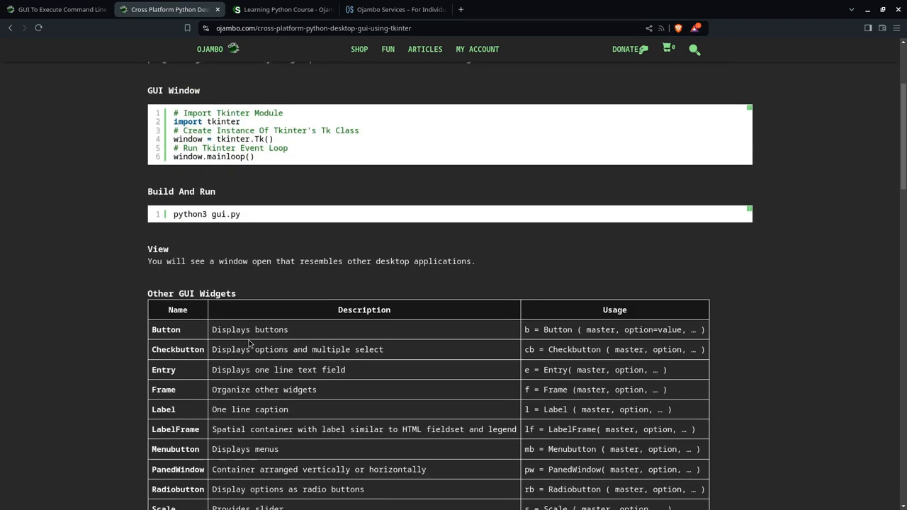
scroll(down, 3)
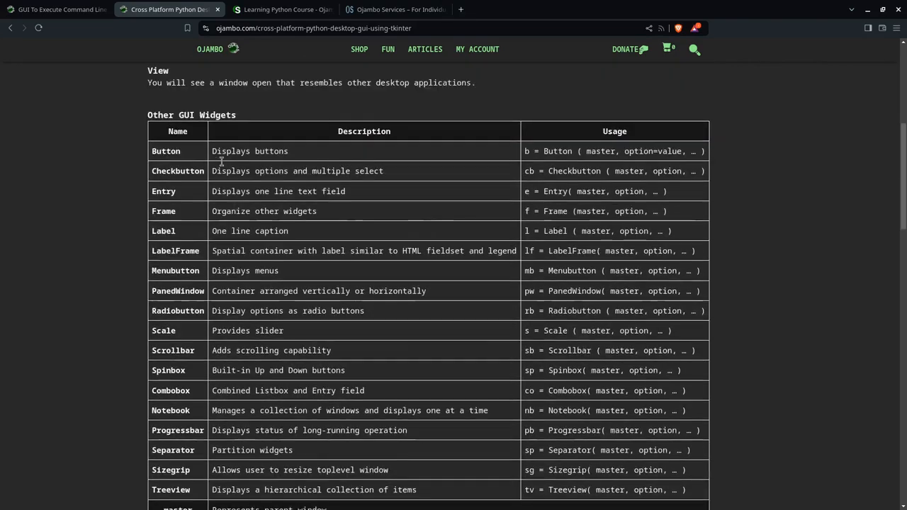
scroll(down, 3)
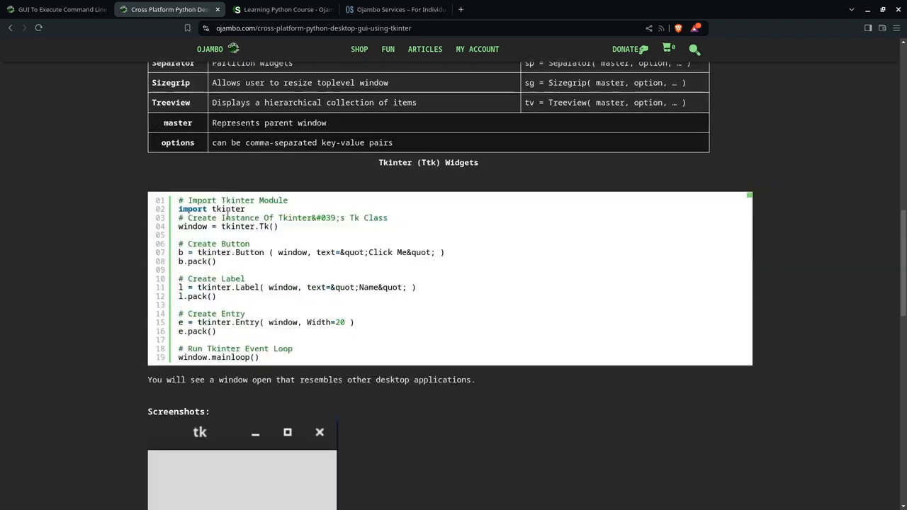
scroll(down, 3)
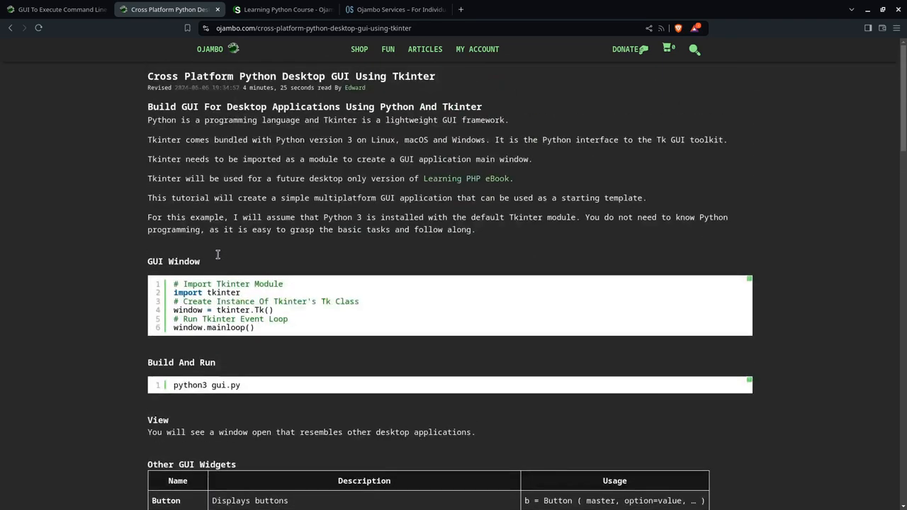
click(280, 8)
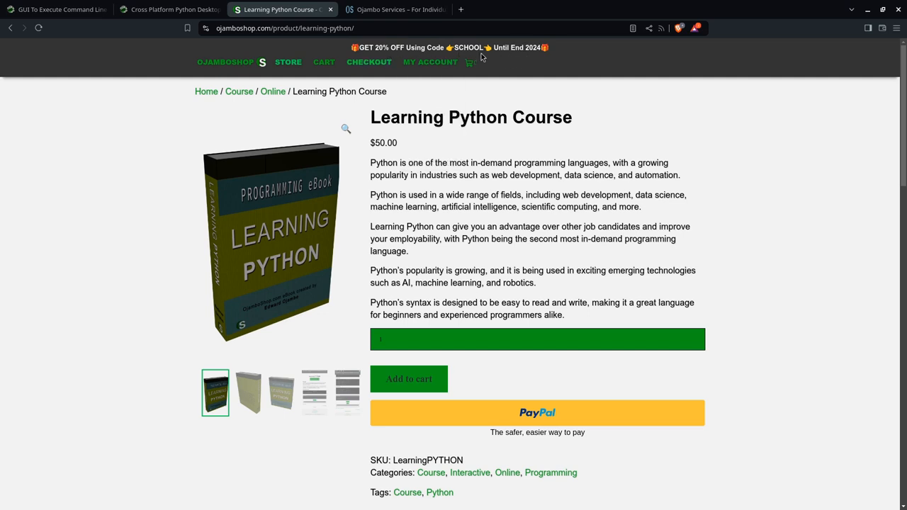
Look over the $50.00 Learning Python Course page, then switch to the Ojambo Services site.
scroll(down, 3)
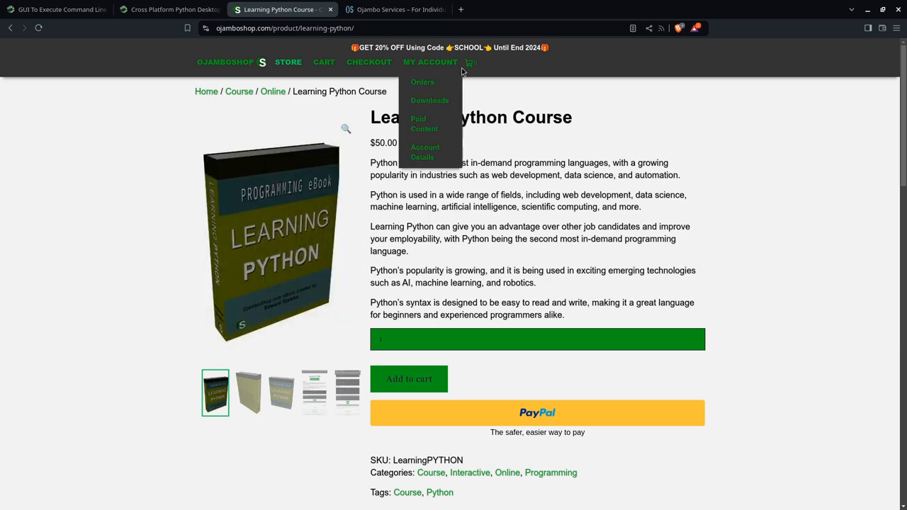
click(394, 8)
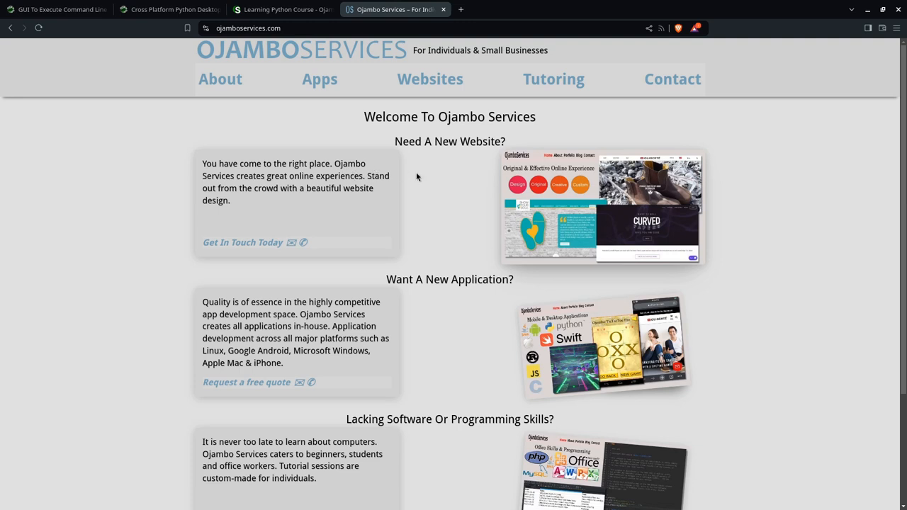
Reach the Contact Ojamboservices page from the home page navigation and scroll its enquiry form.
scroll(down, 3)
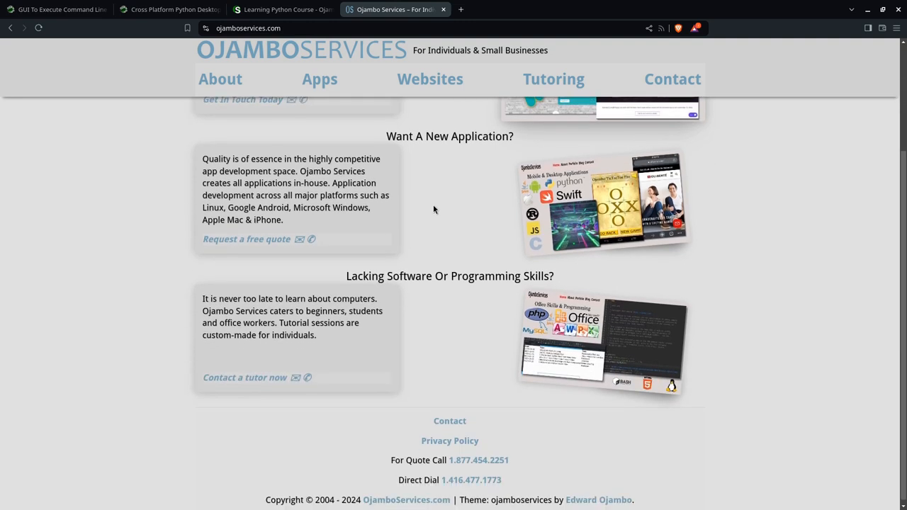
scroll(down, 3)
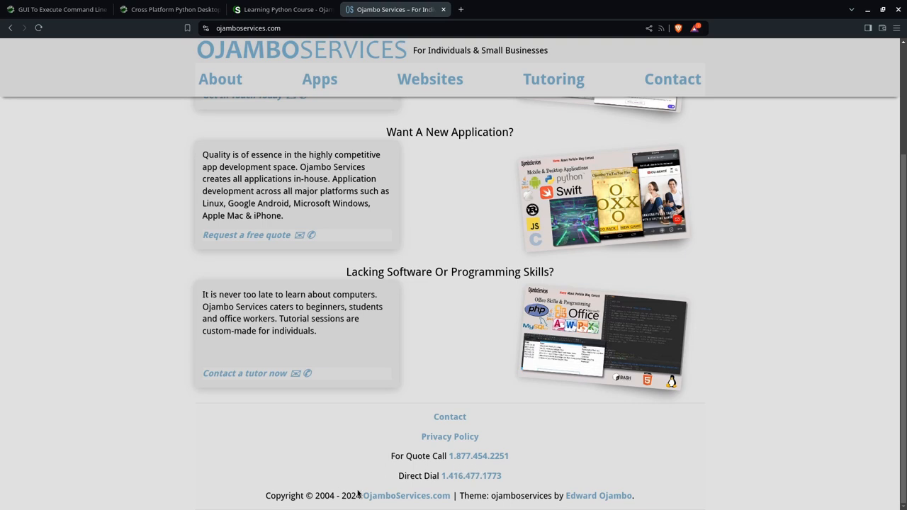
scroll(up, 3)
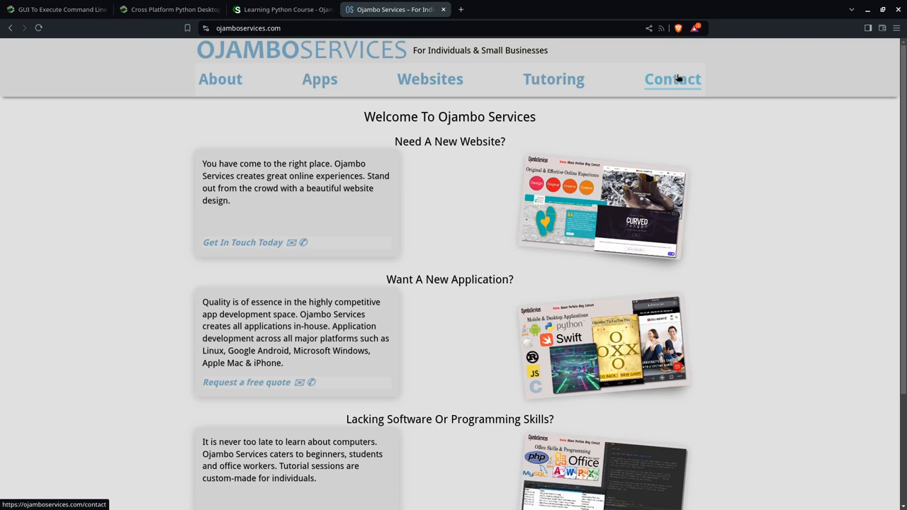
click(671, 80)
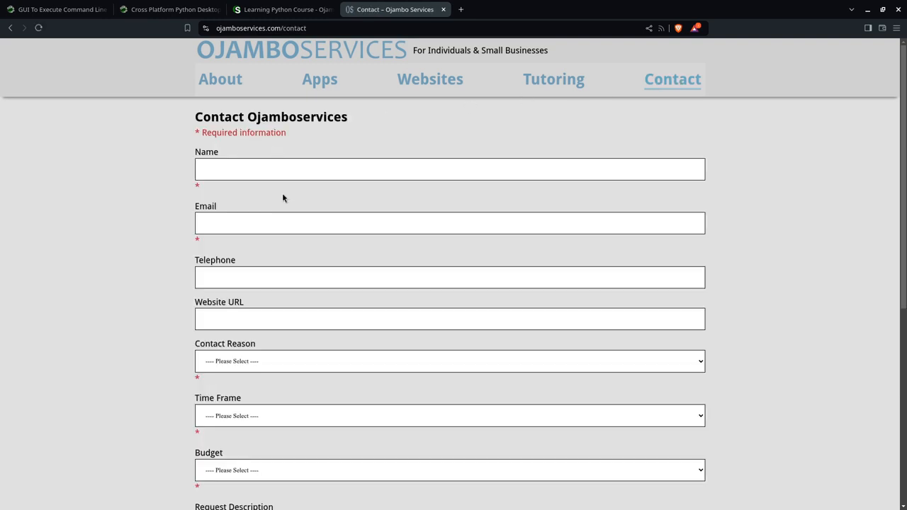
scroll(down, 3)
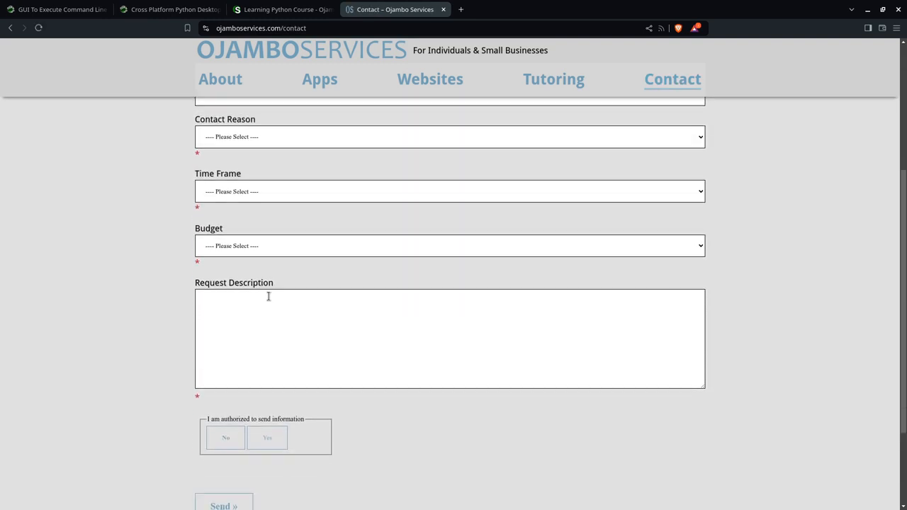